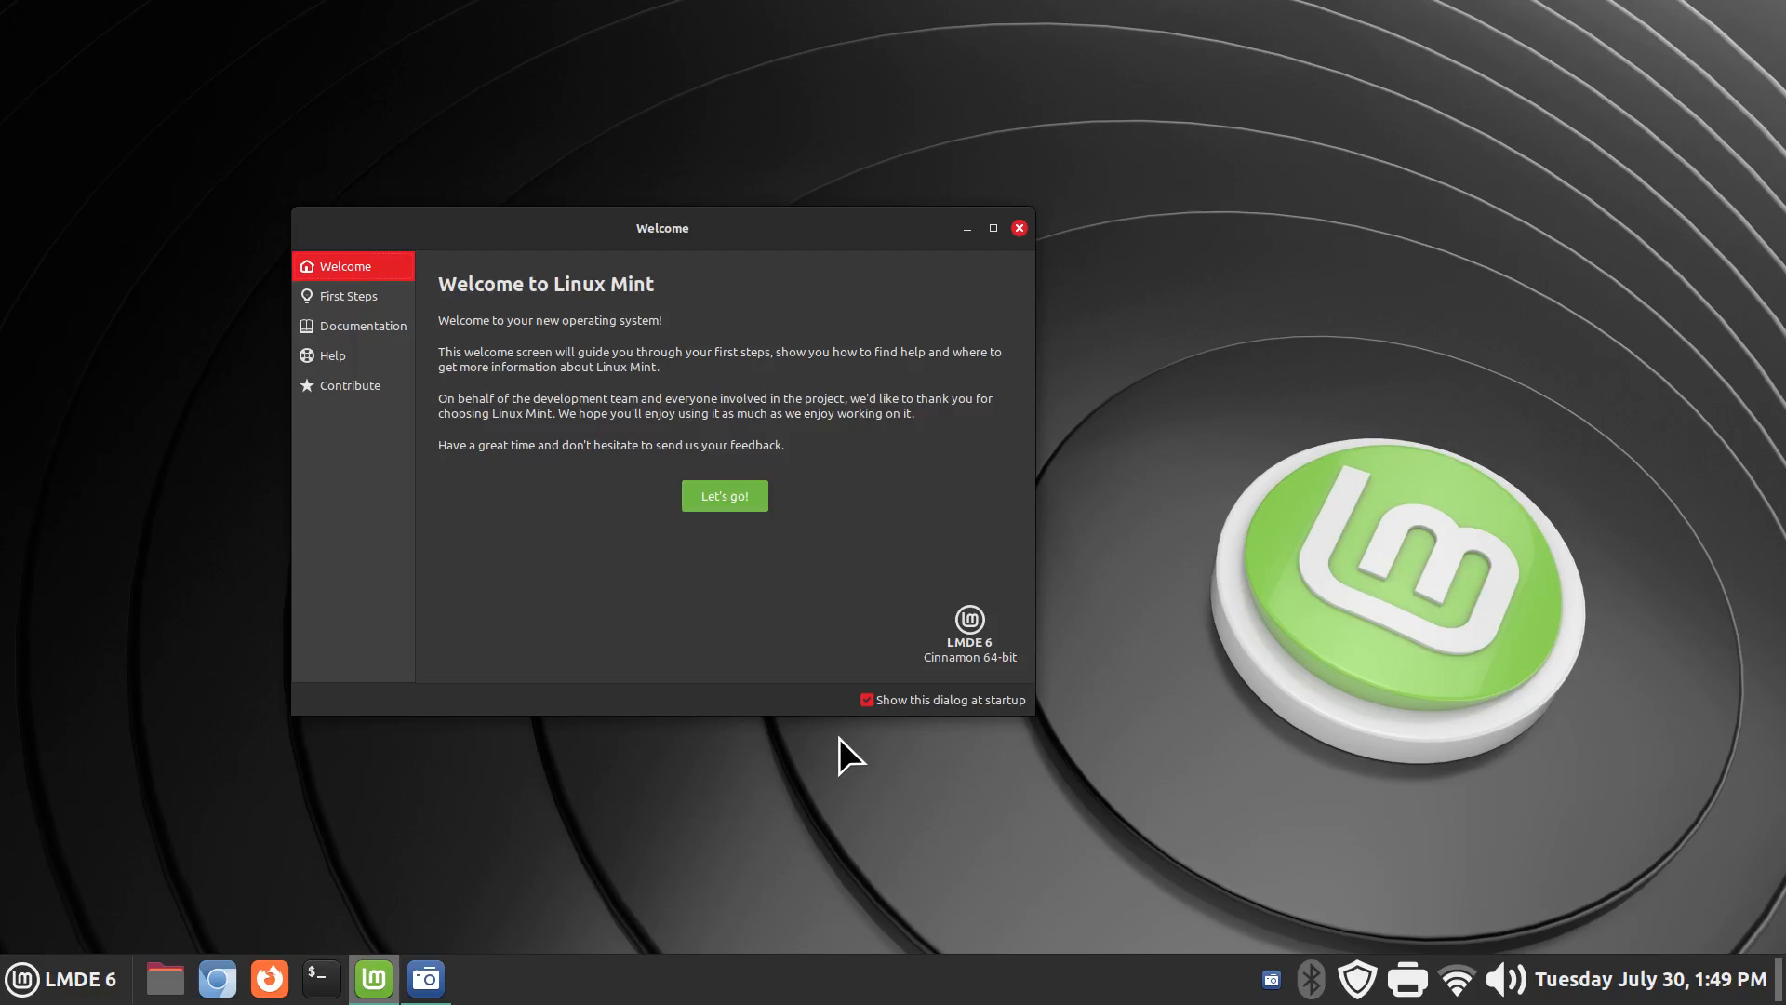
mouse_move(893, 582)
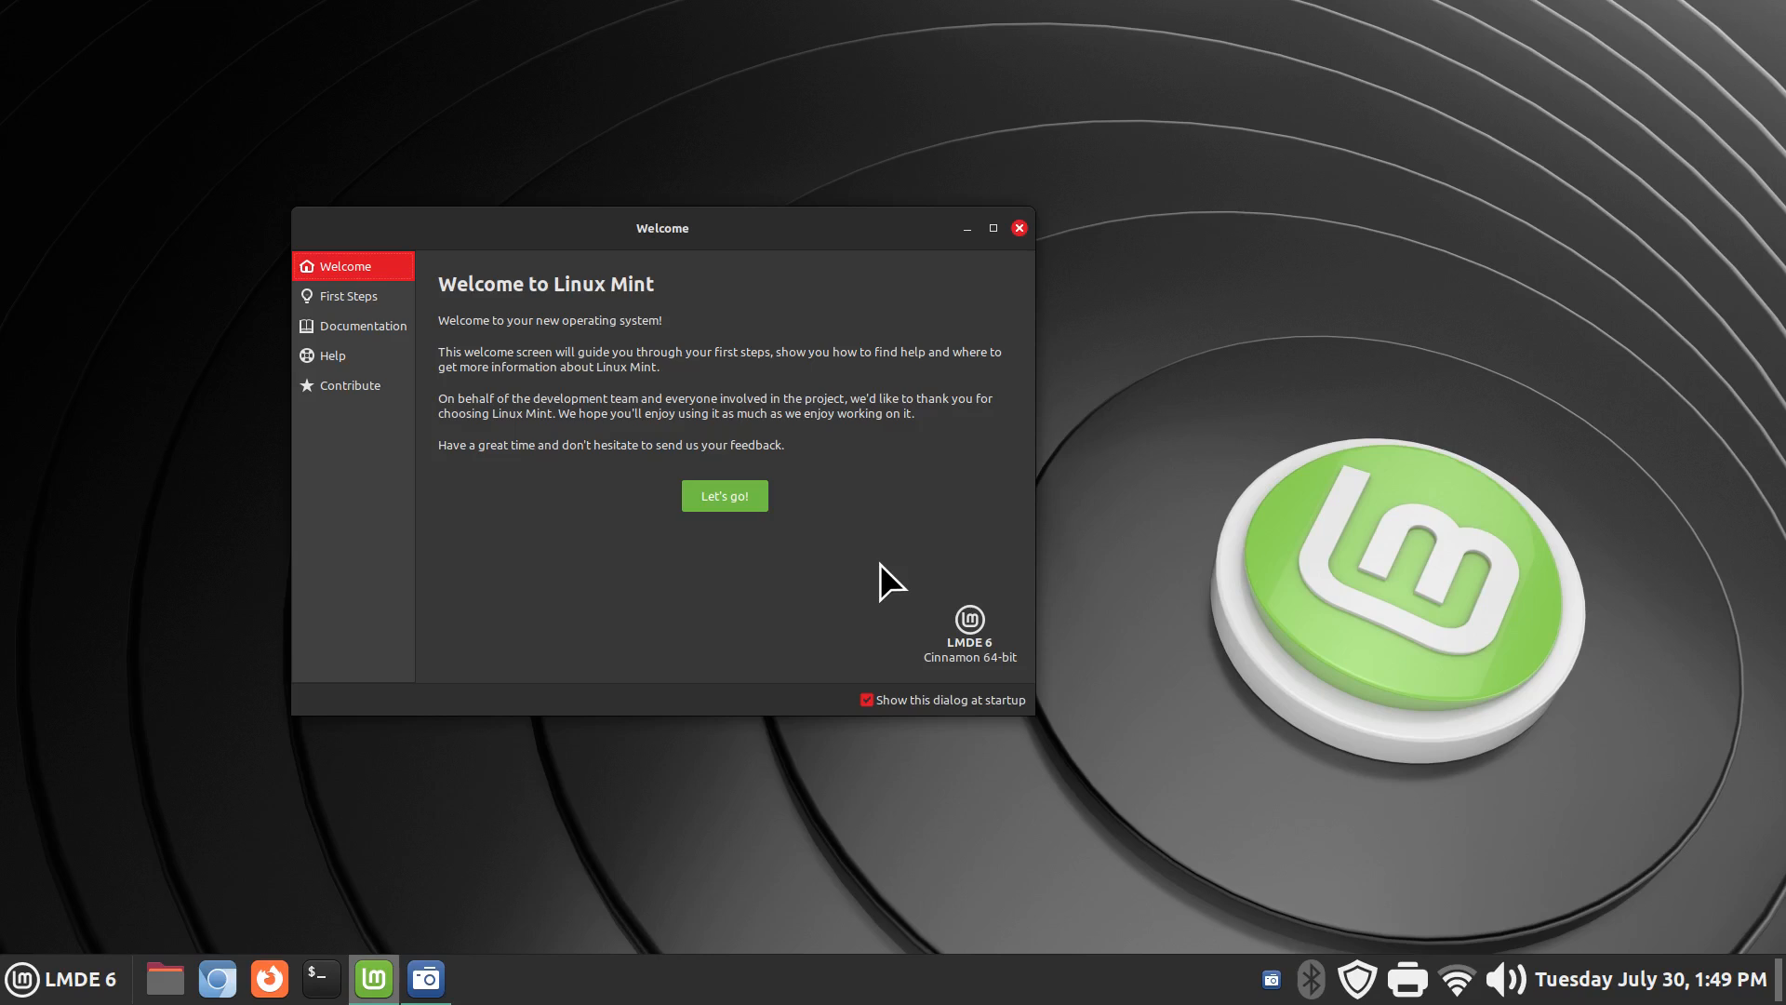
mouse_move(1024, 663)
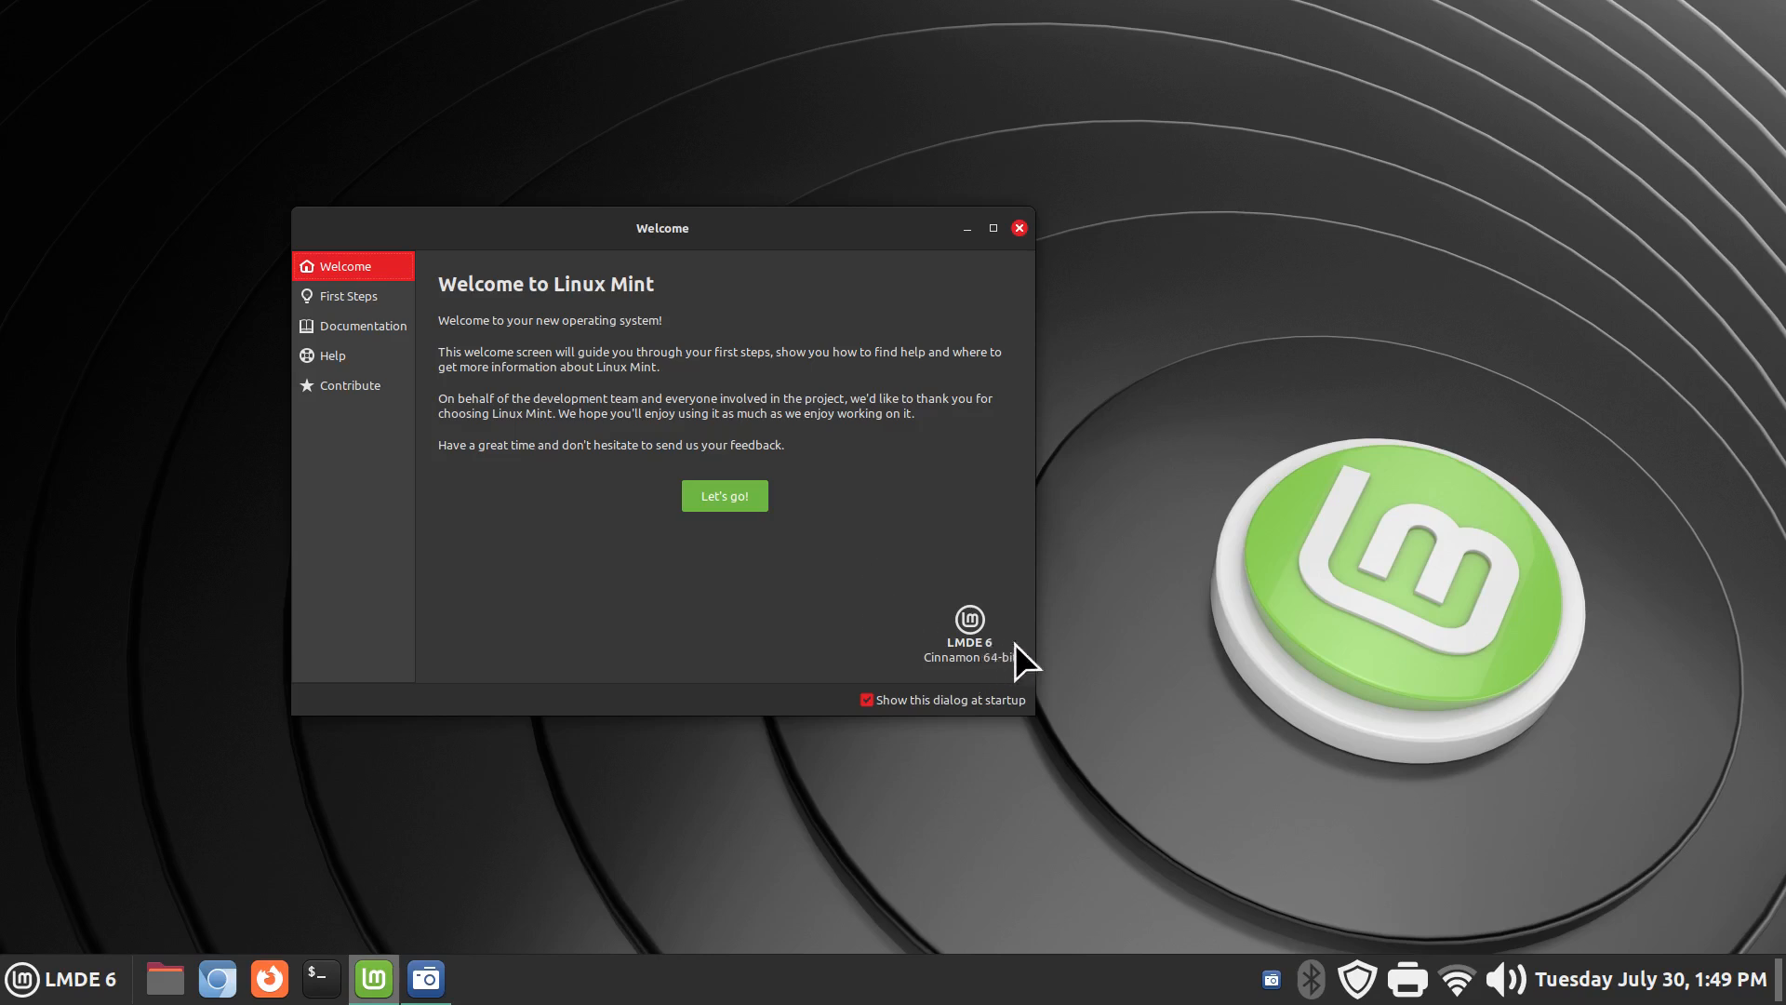
mouse_move(1189, 733)
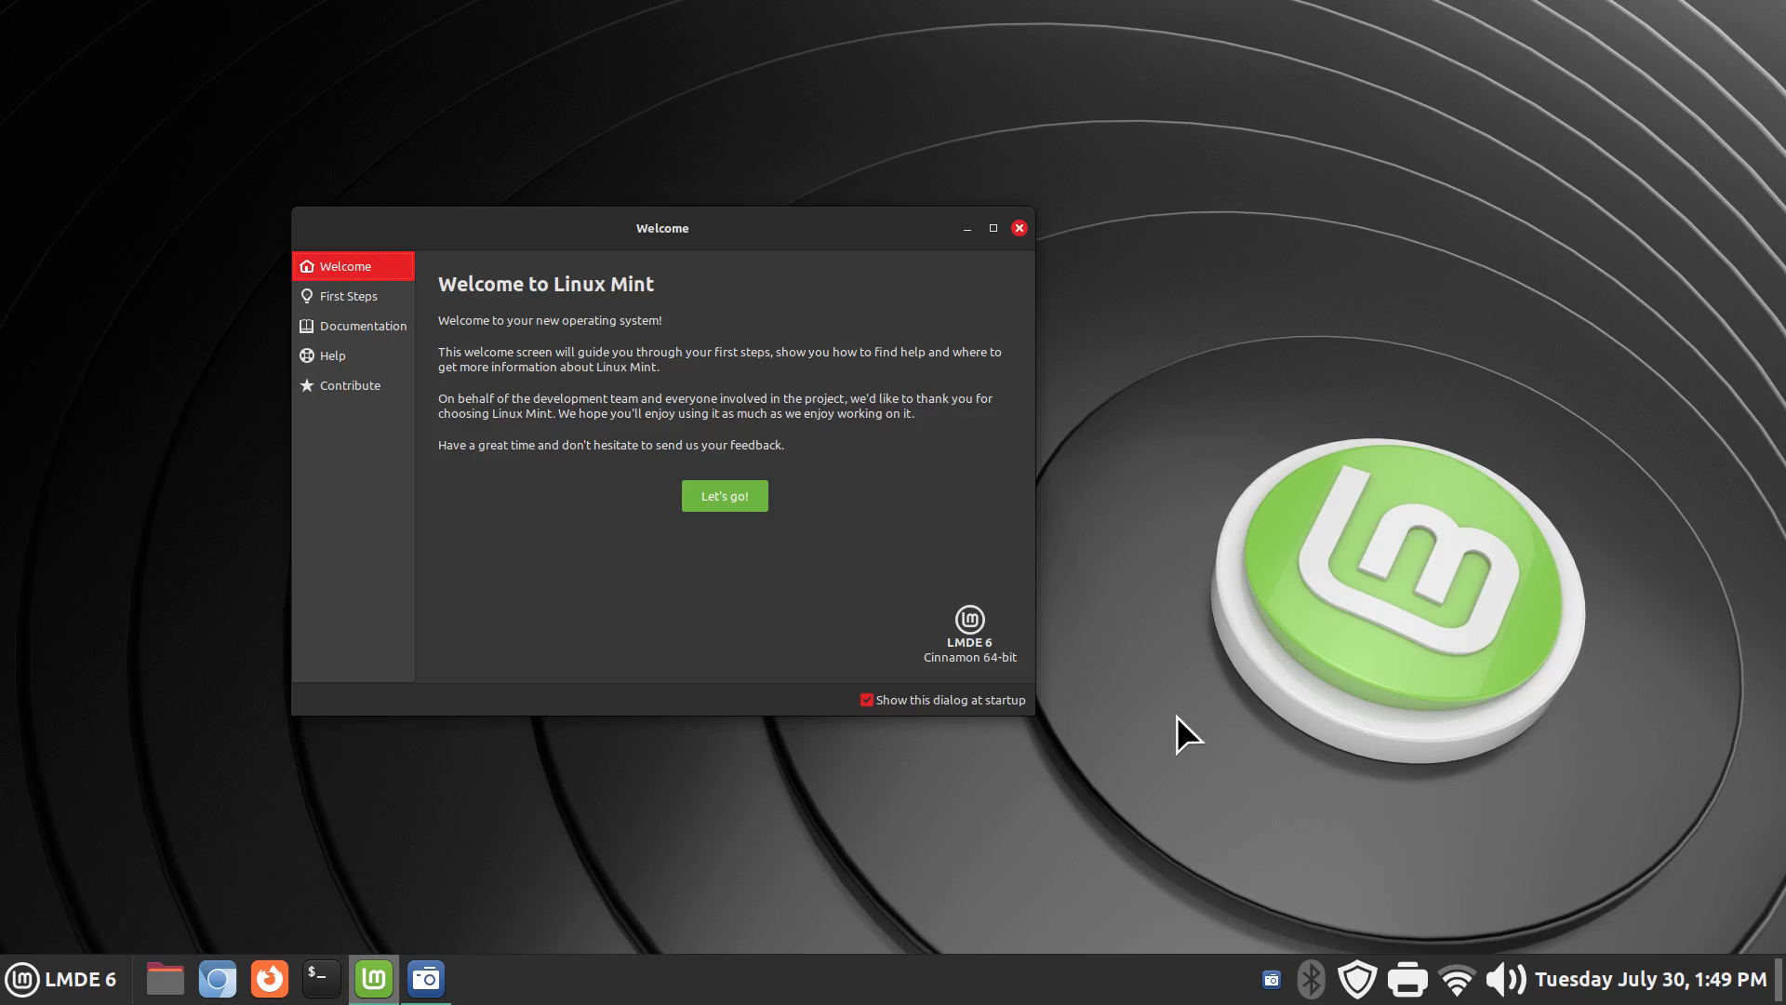
mouse_move(676, 657)
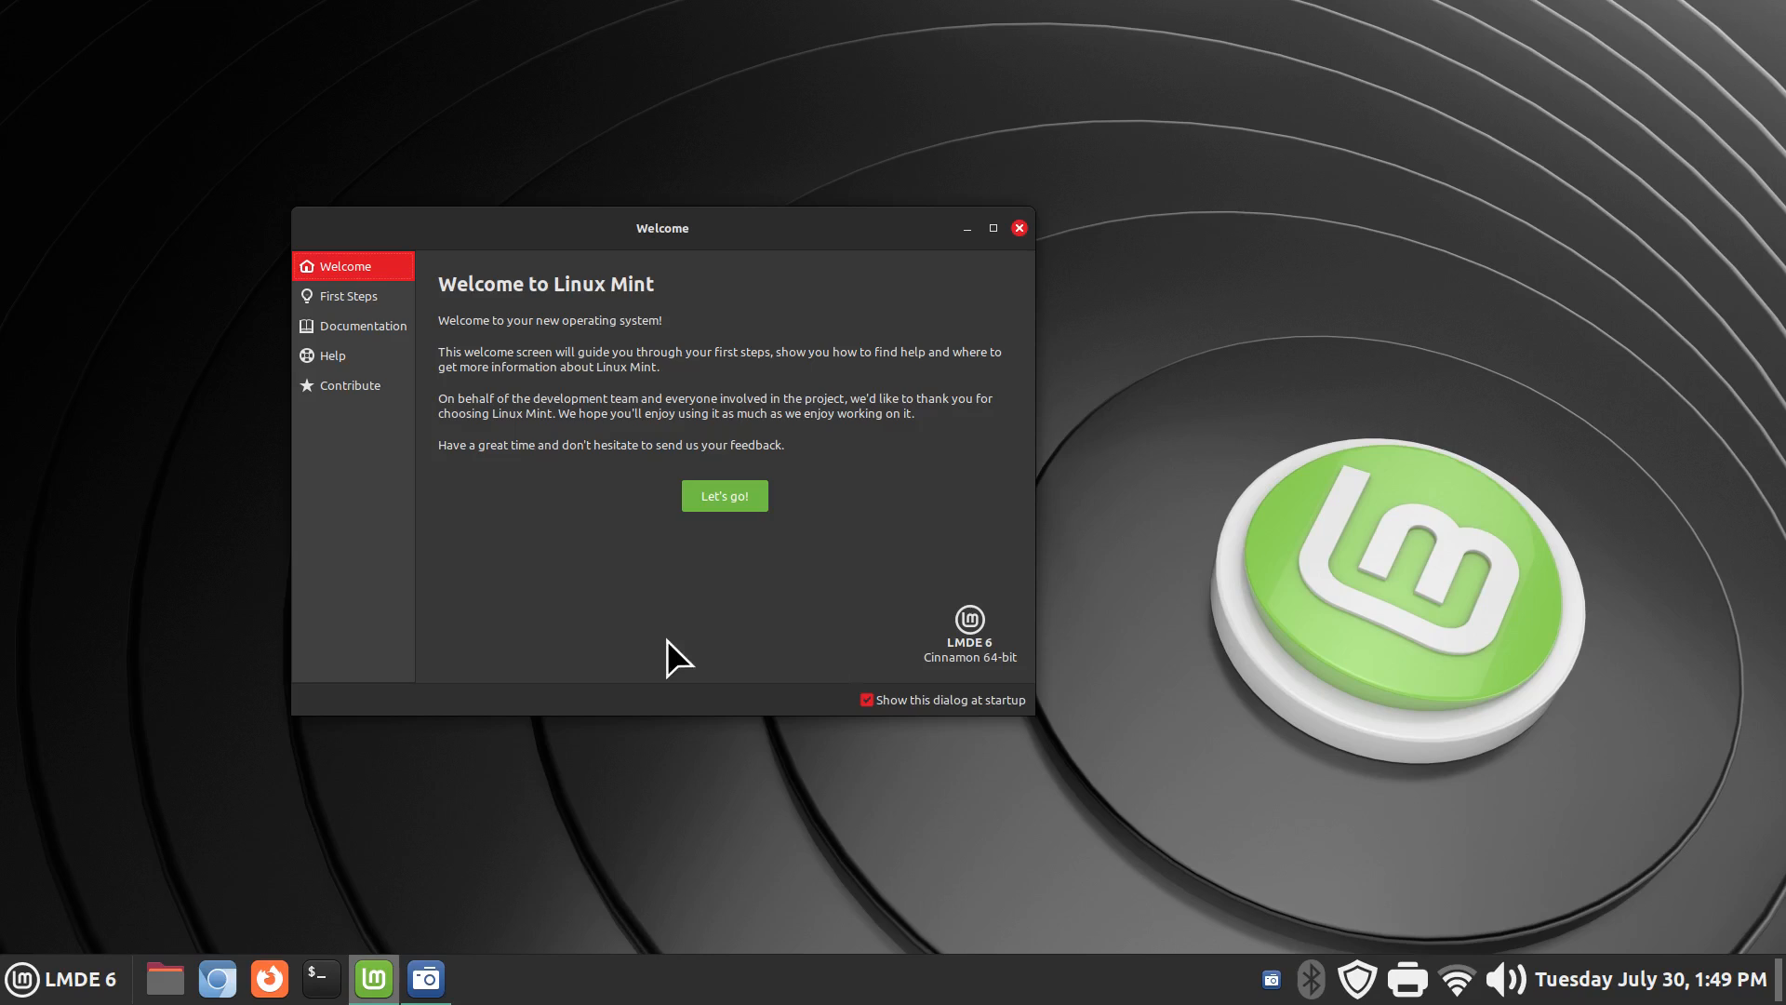
mouse_move(1498, 832)
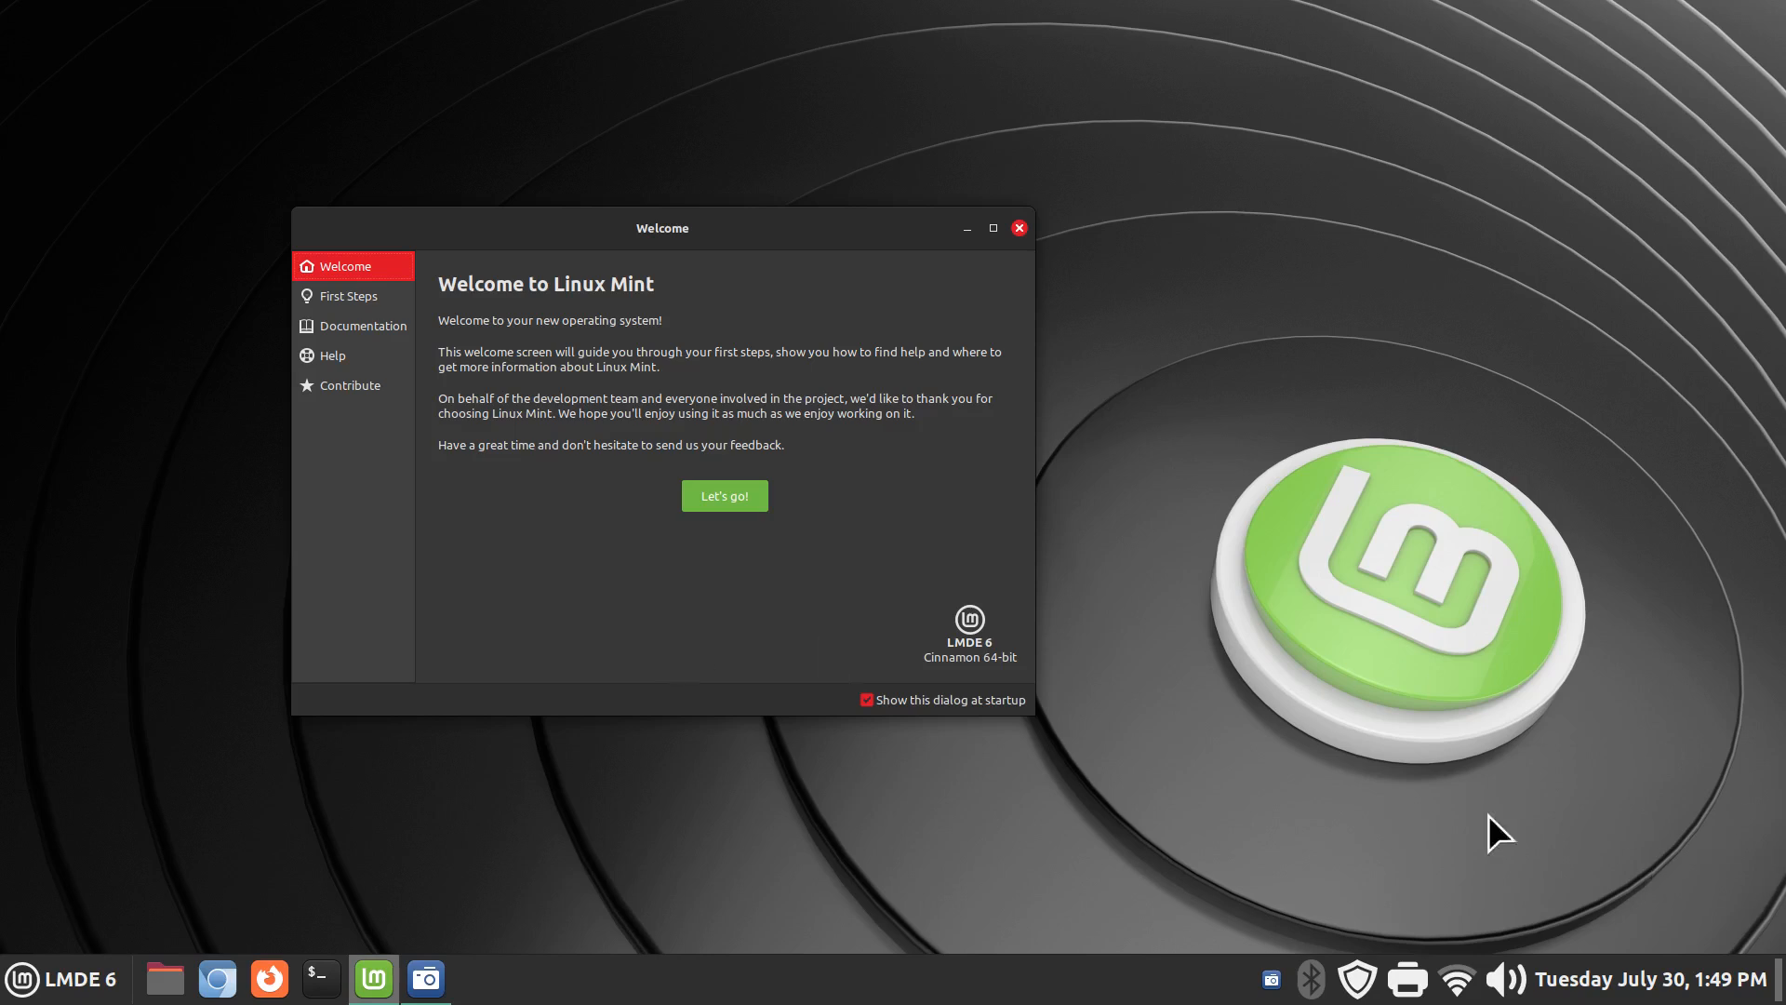
mouse_move(651, 673)
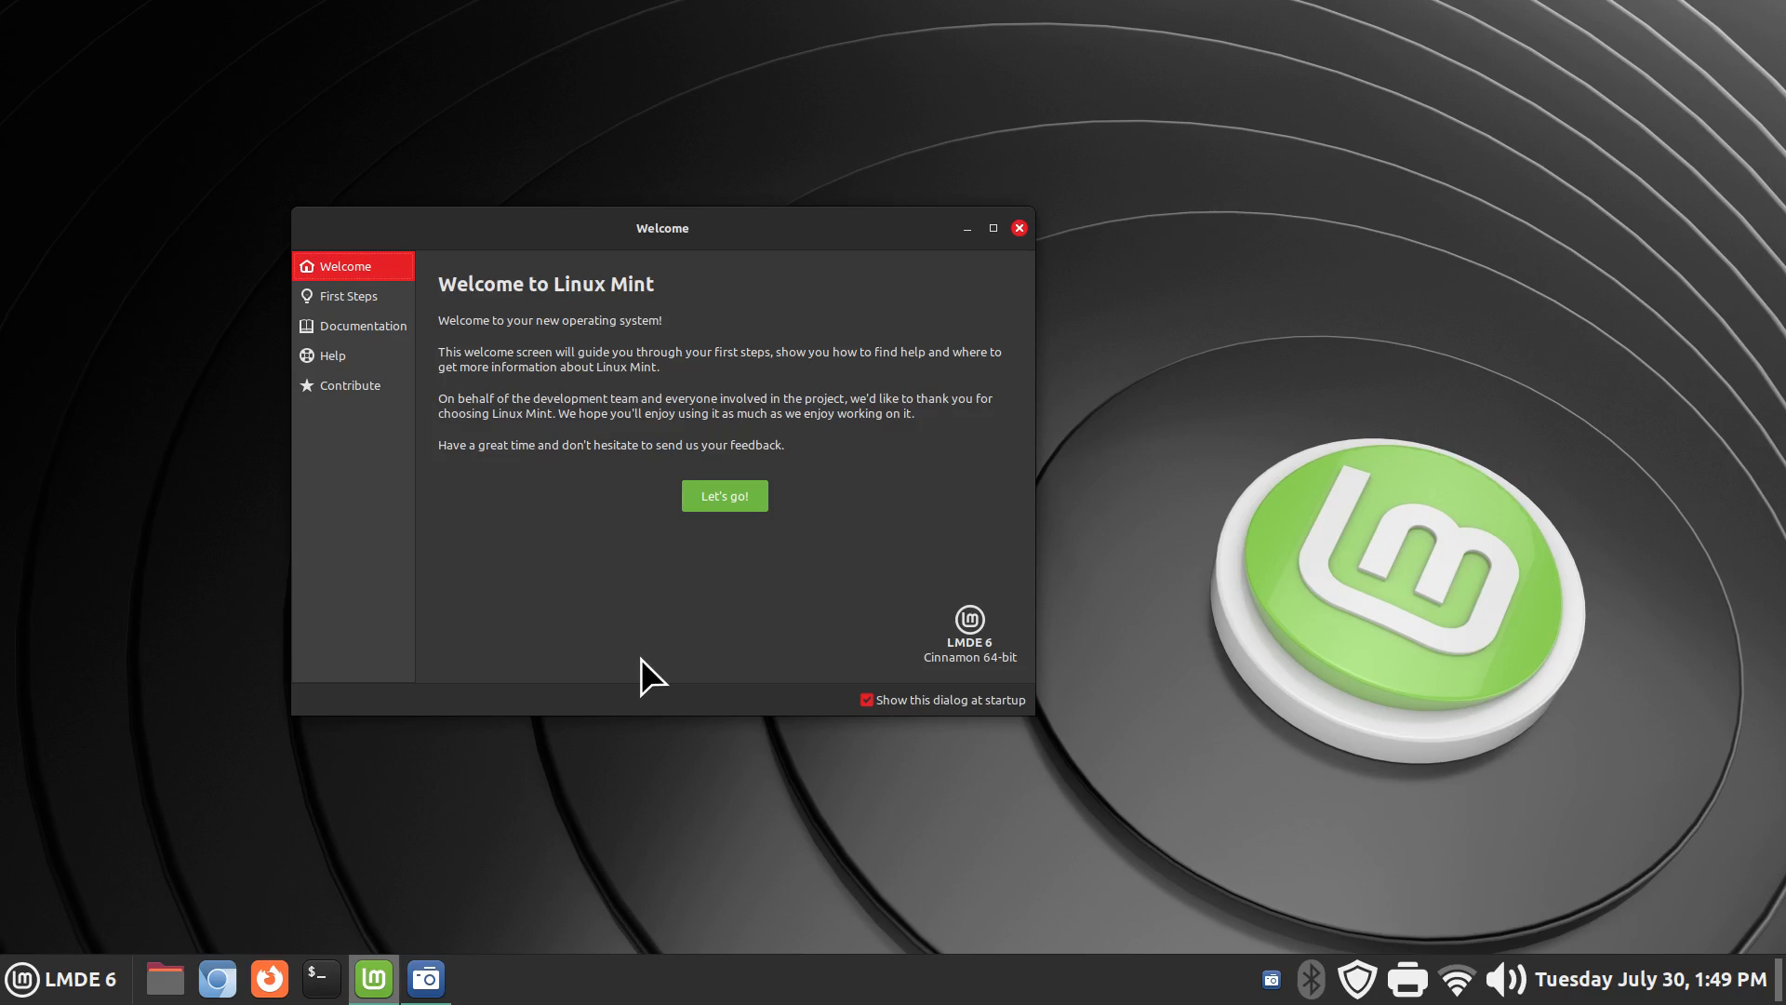
mouse_move(11, 917)
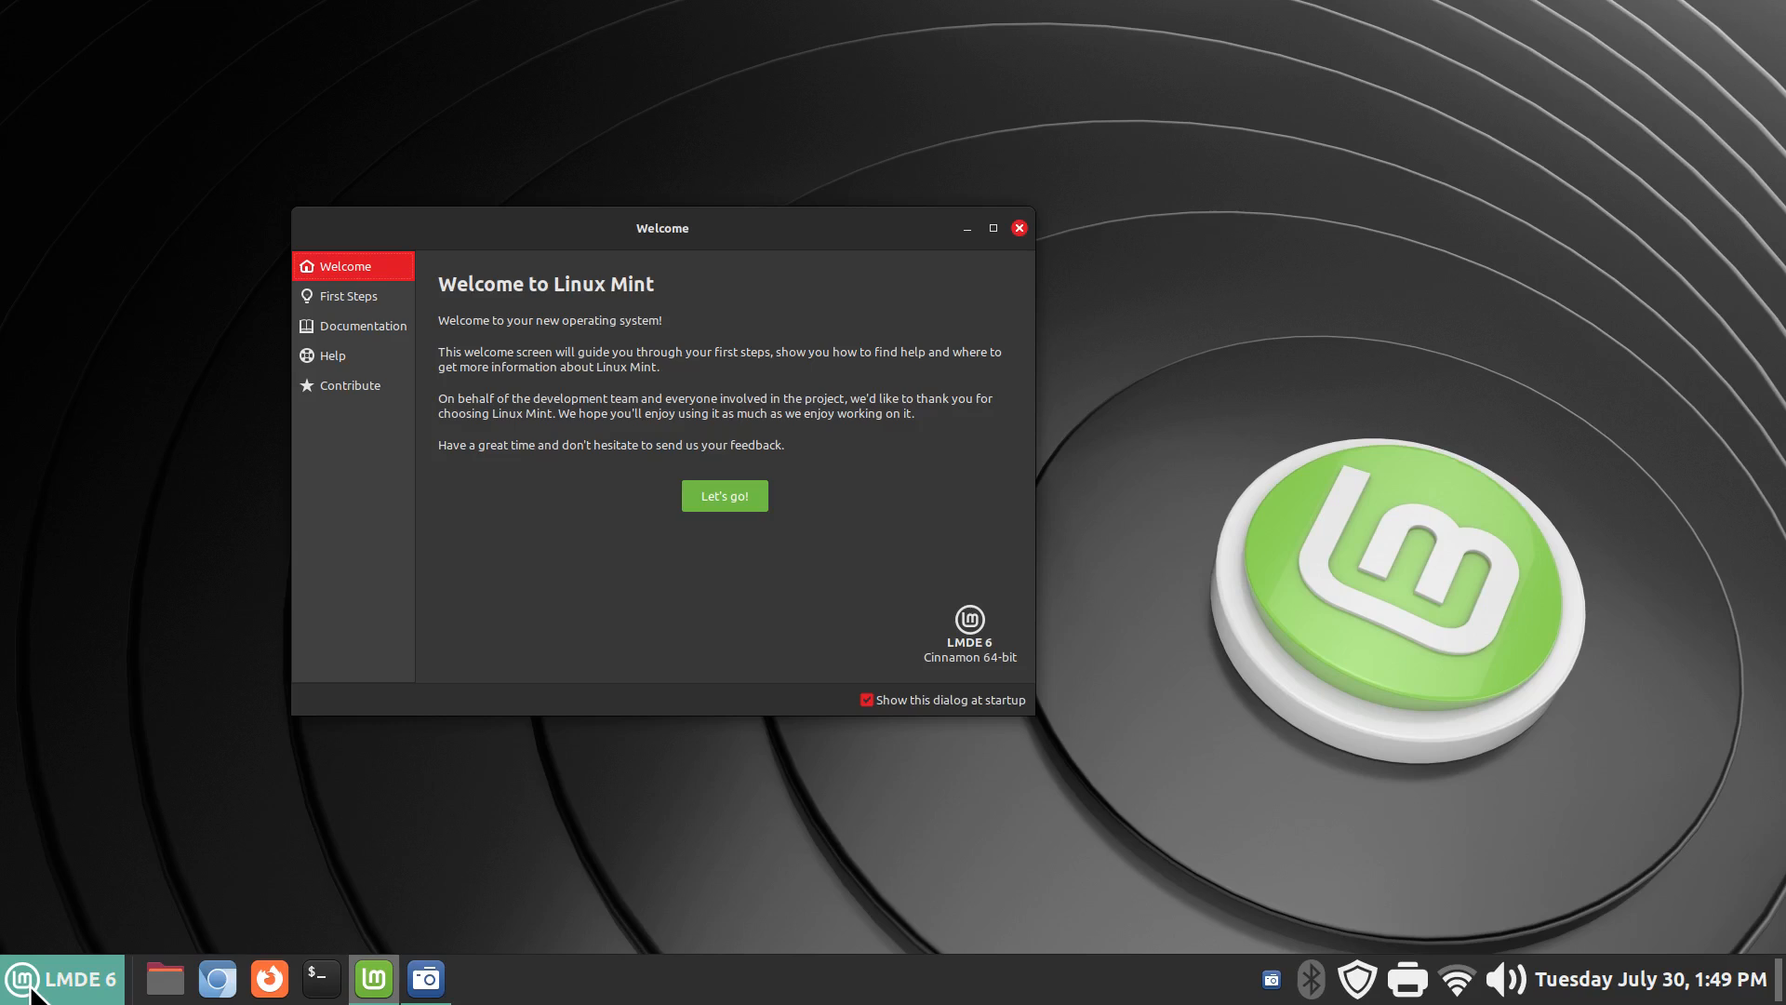
mouse_move(1252, 982)
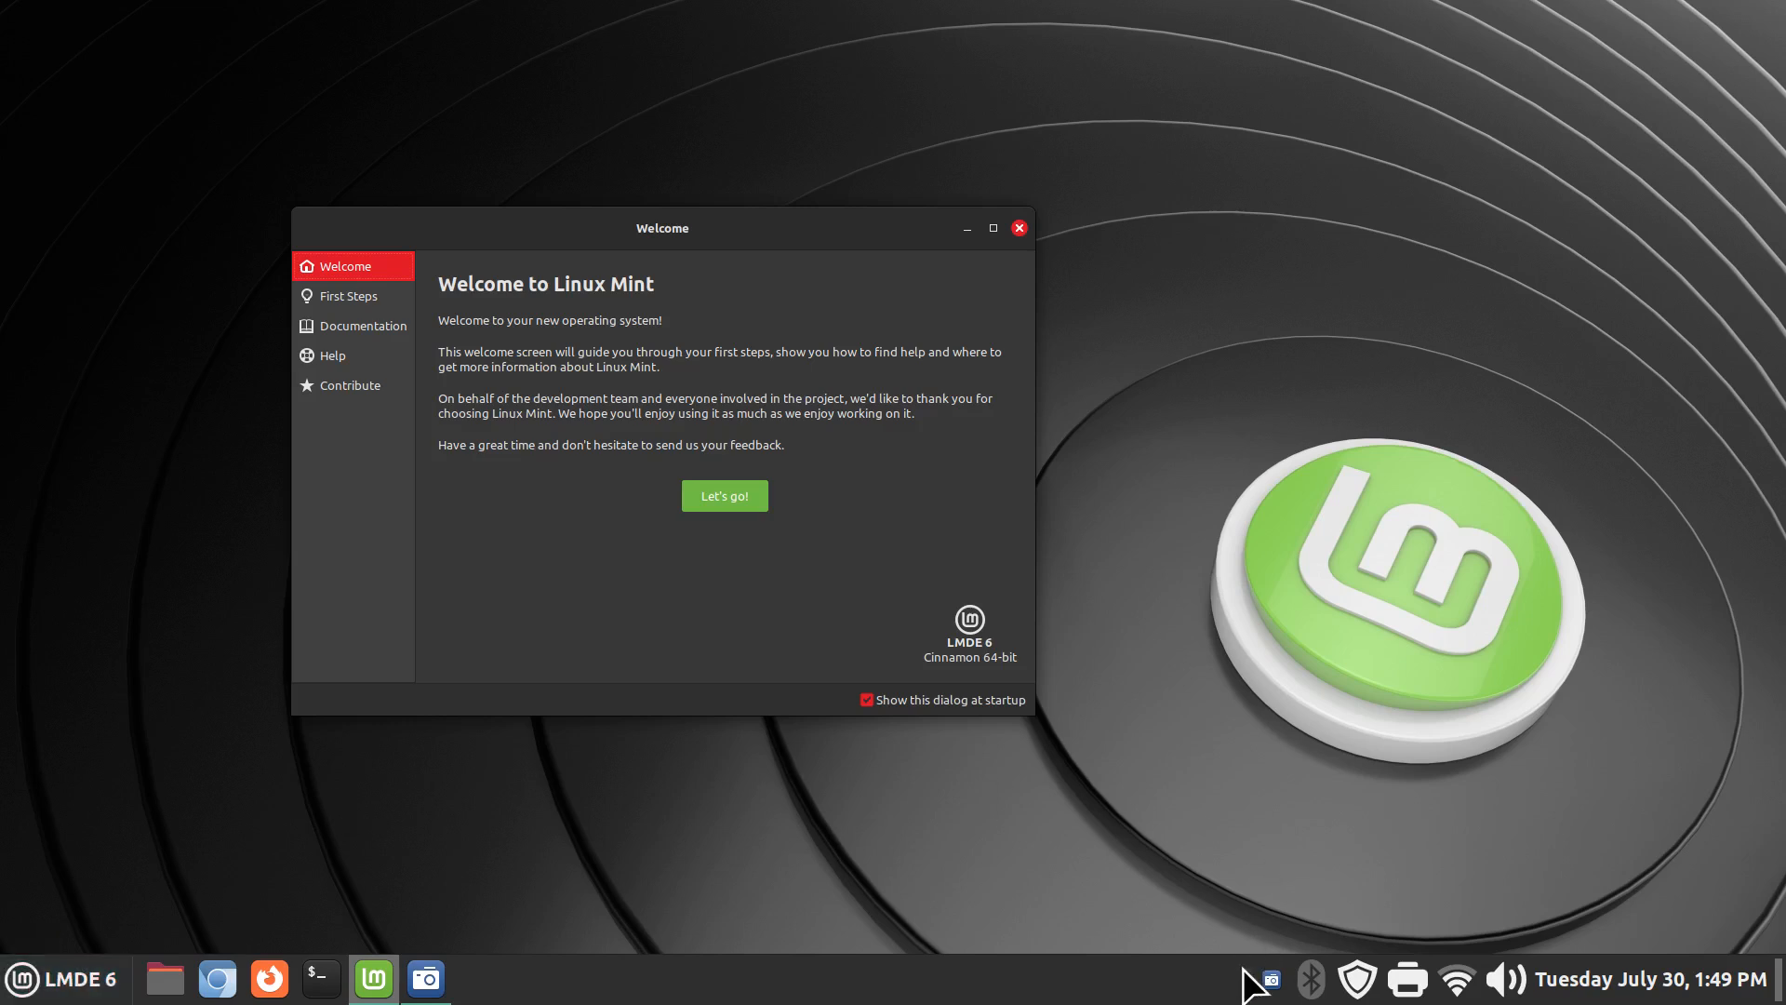
mouse_move(1773, 971)
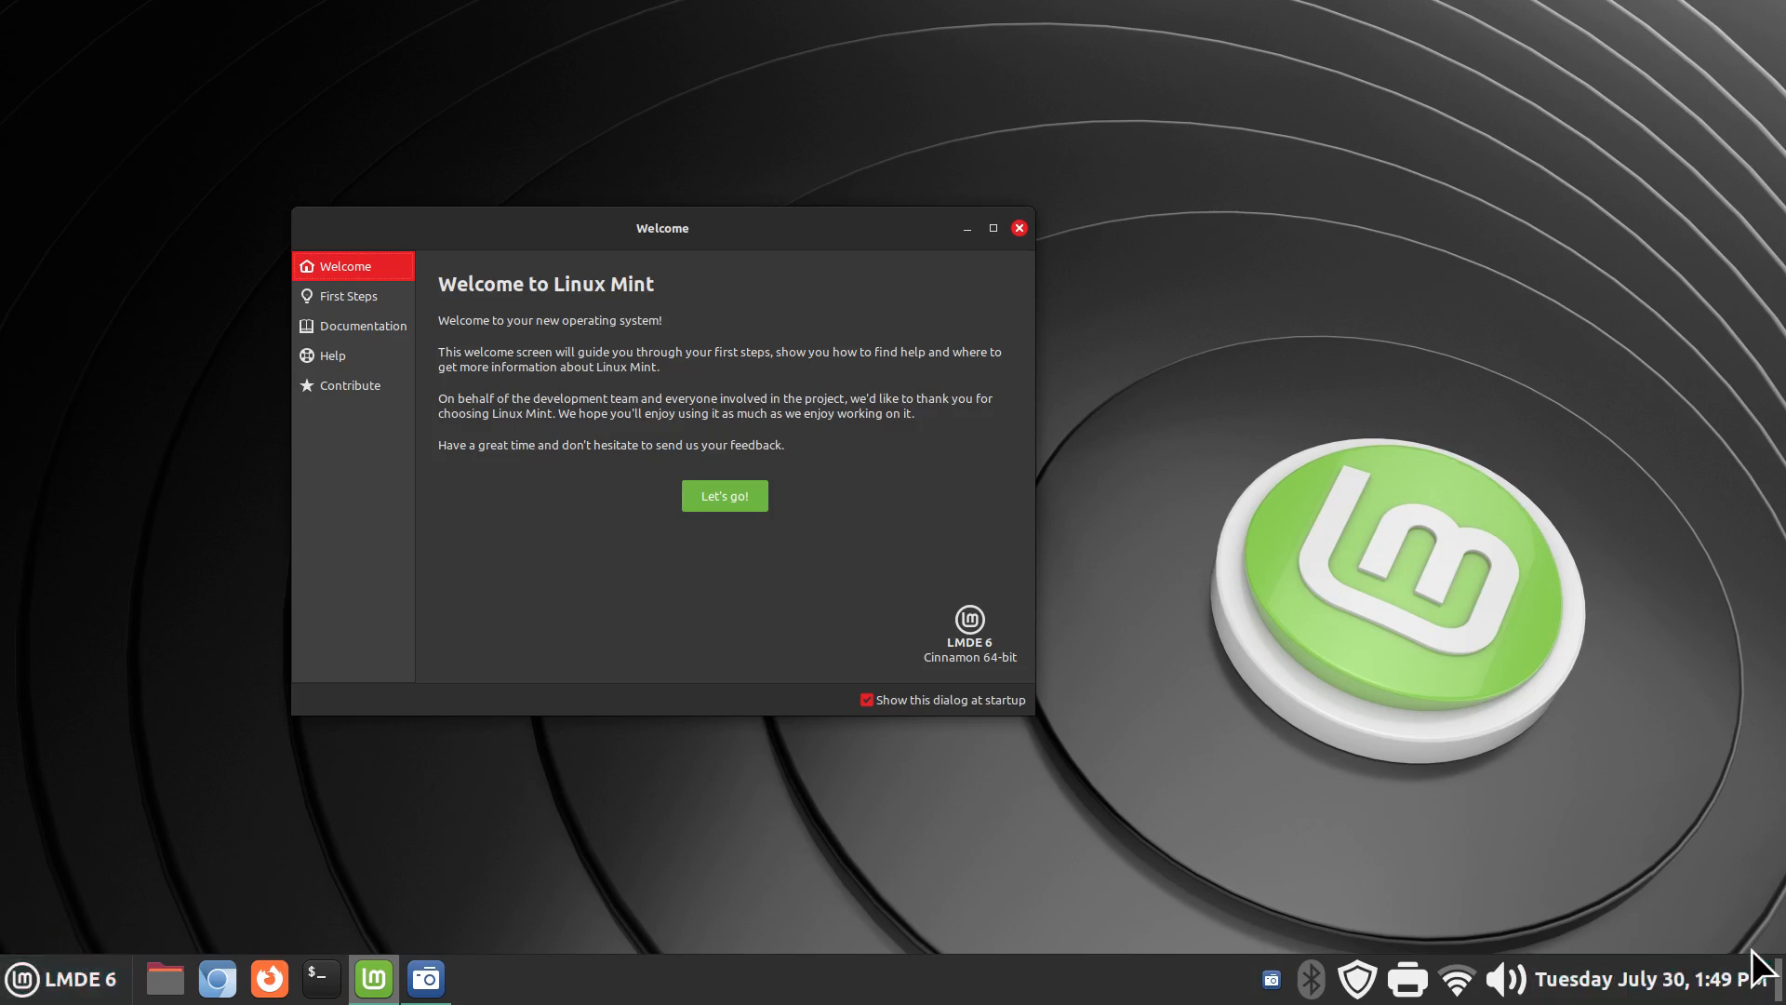
mouse_move(698, 822)
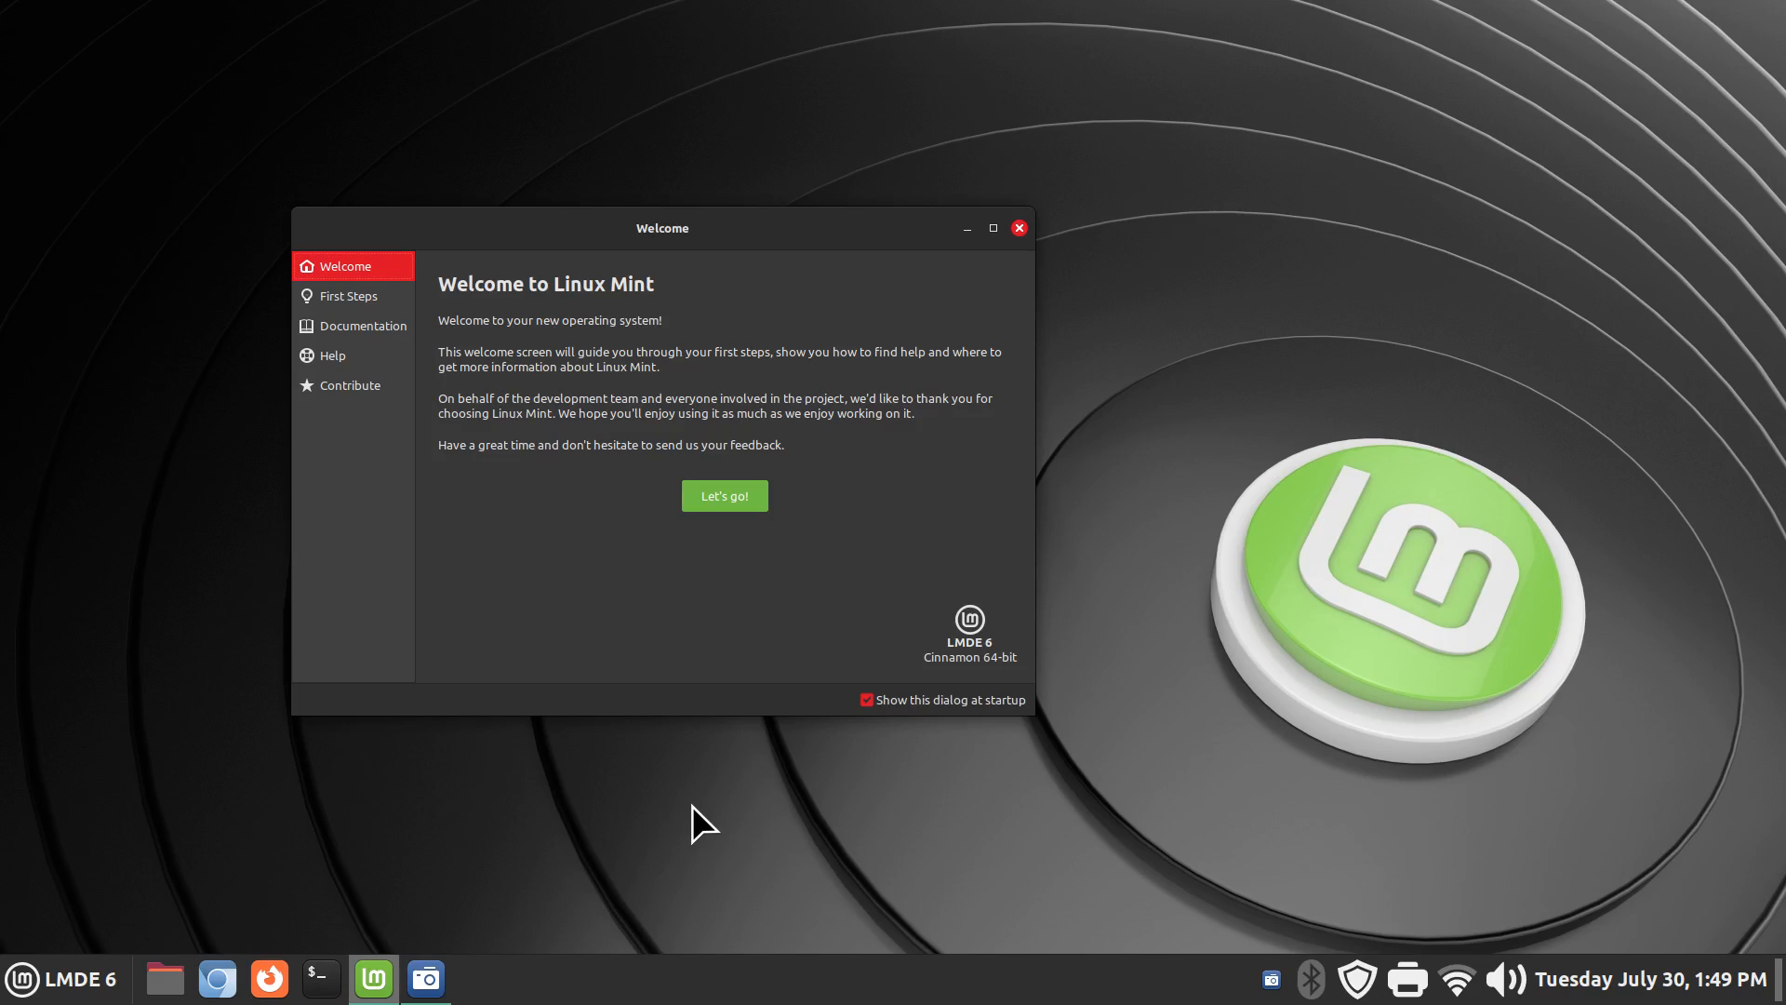
mouse_move(843, 713)
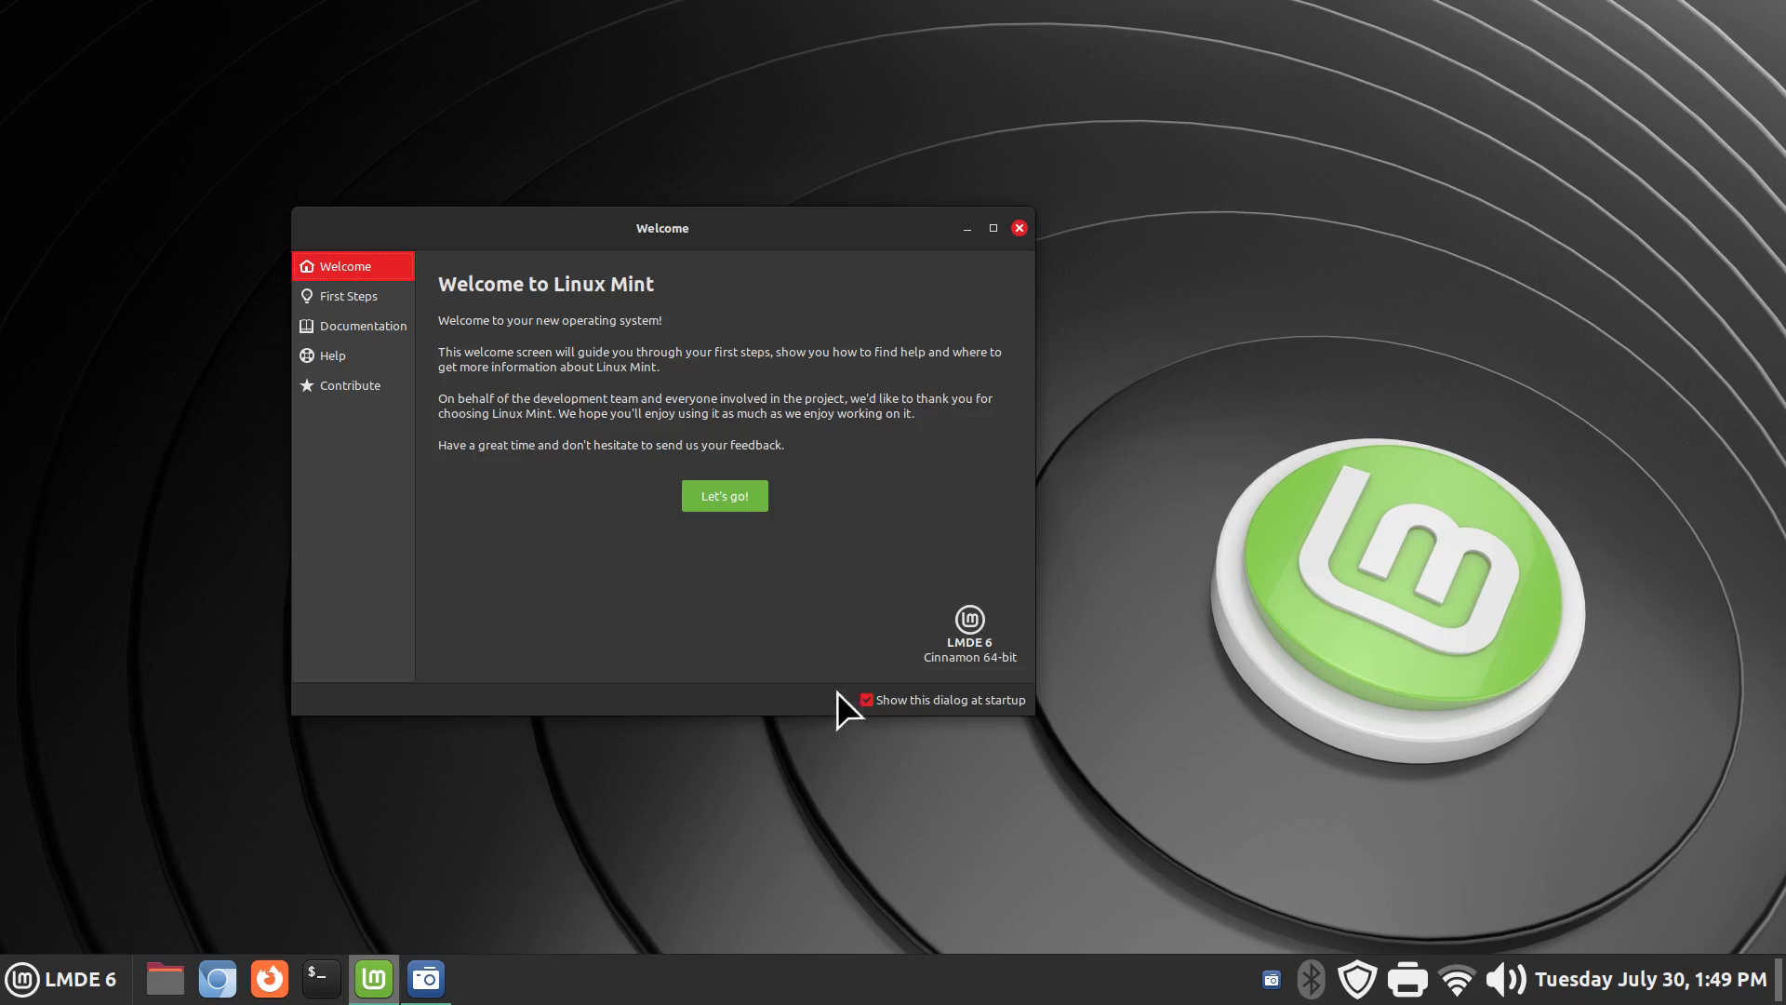
mouse_move(1019, 253)
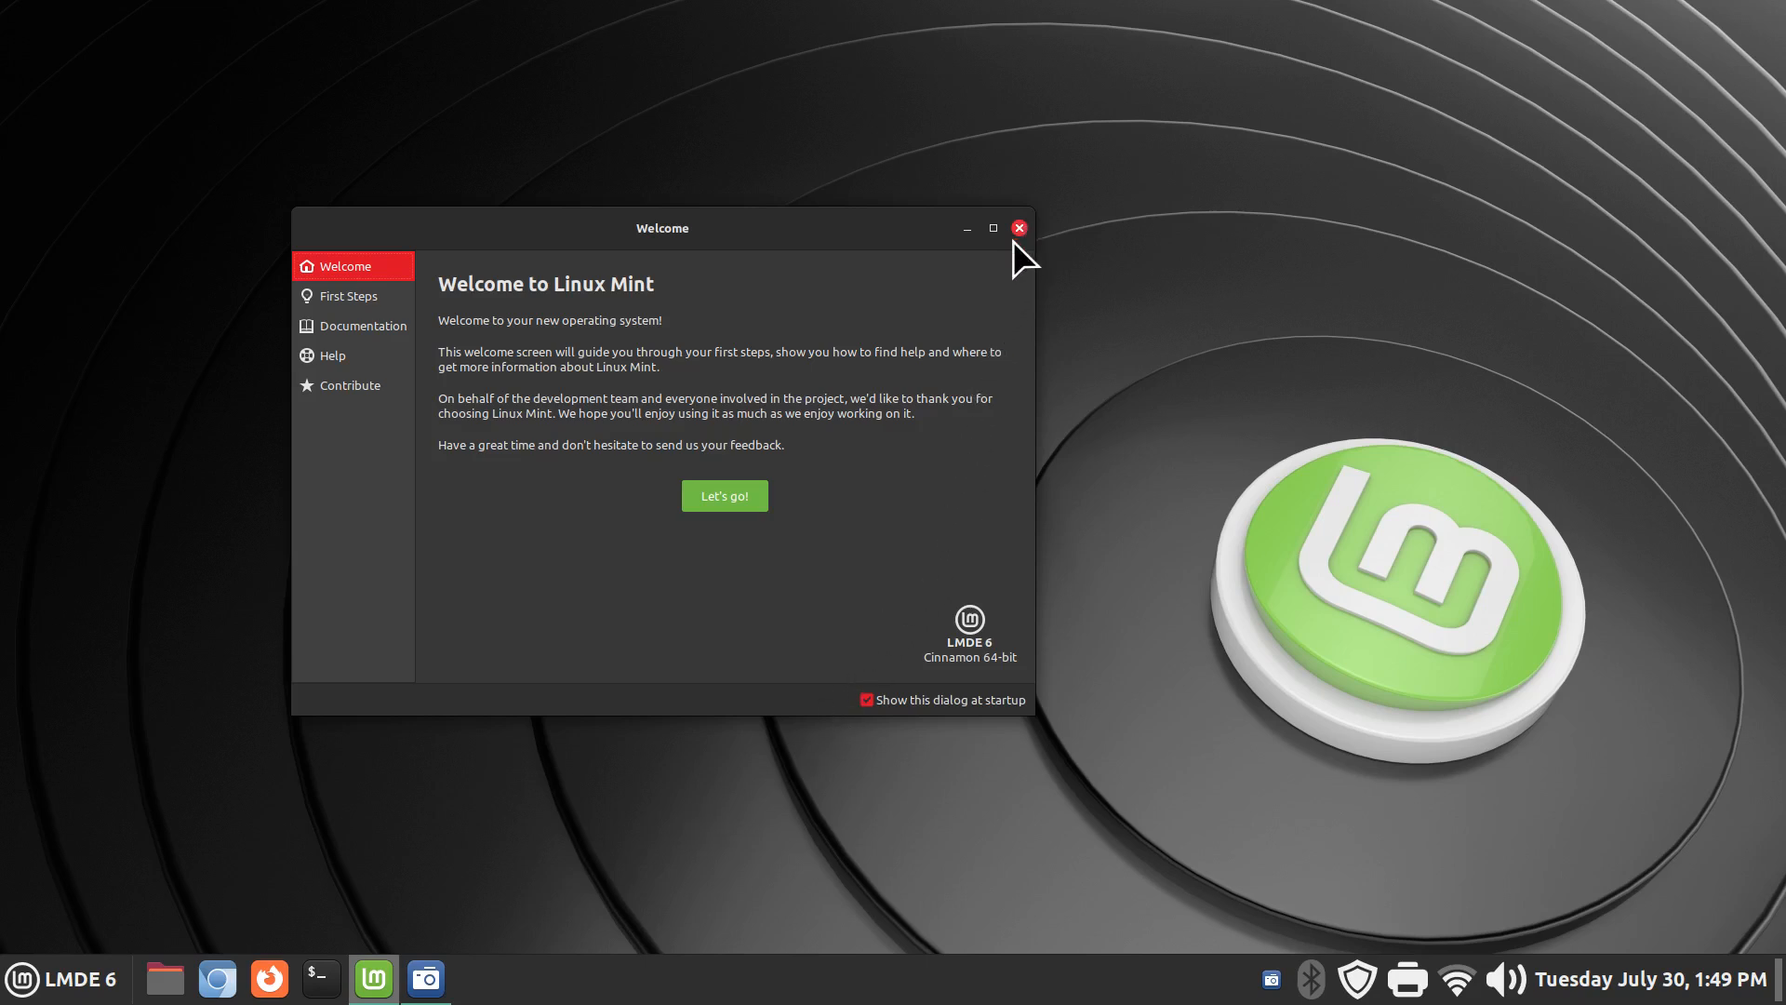
- Dismiss the Welcome window, then open and close the LMDE 6 application menu
left_click(1017, 227)
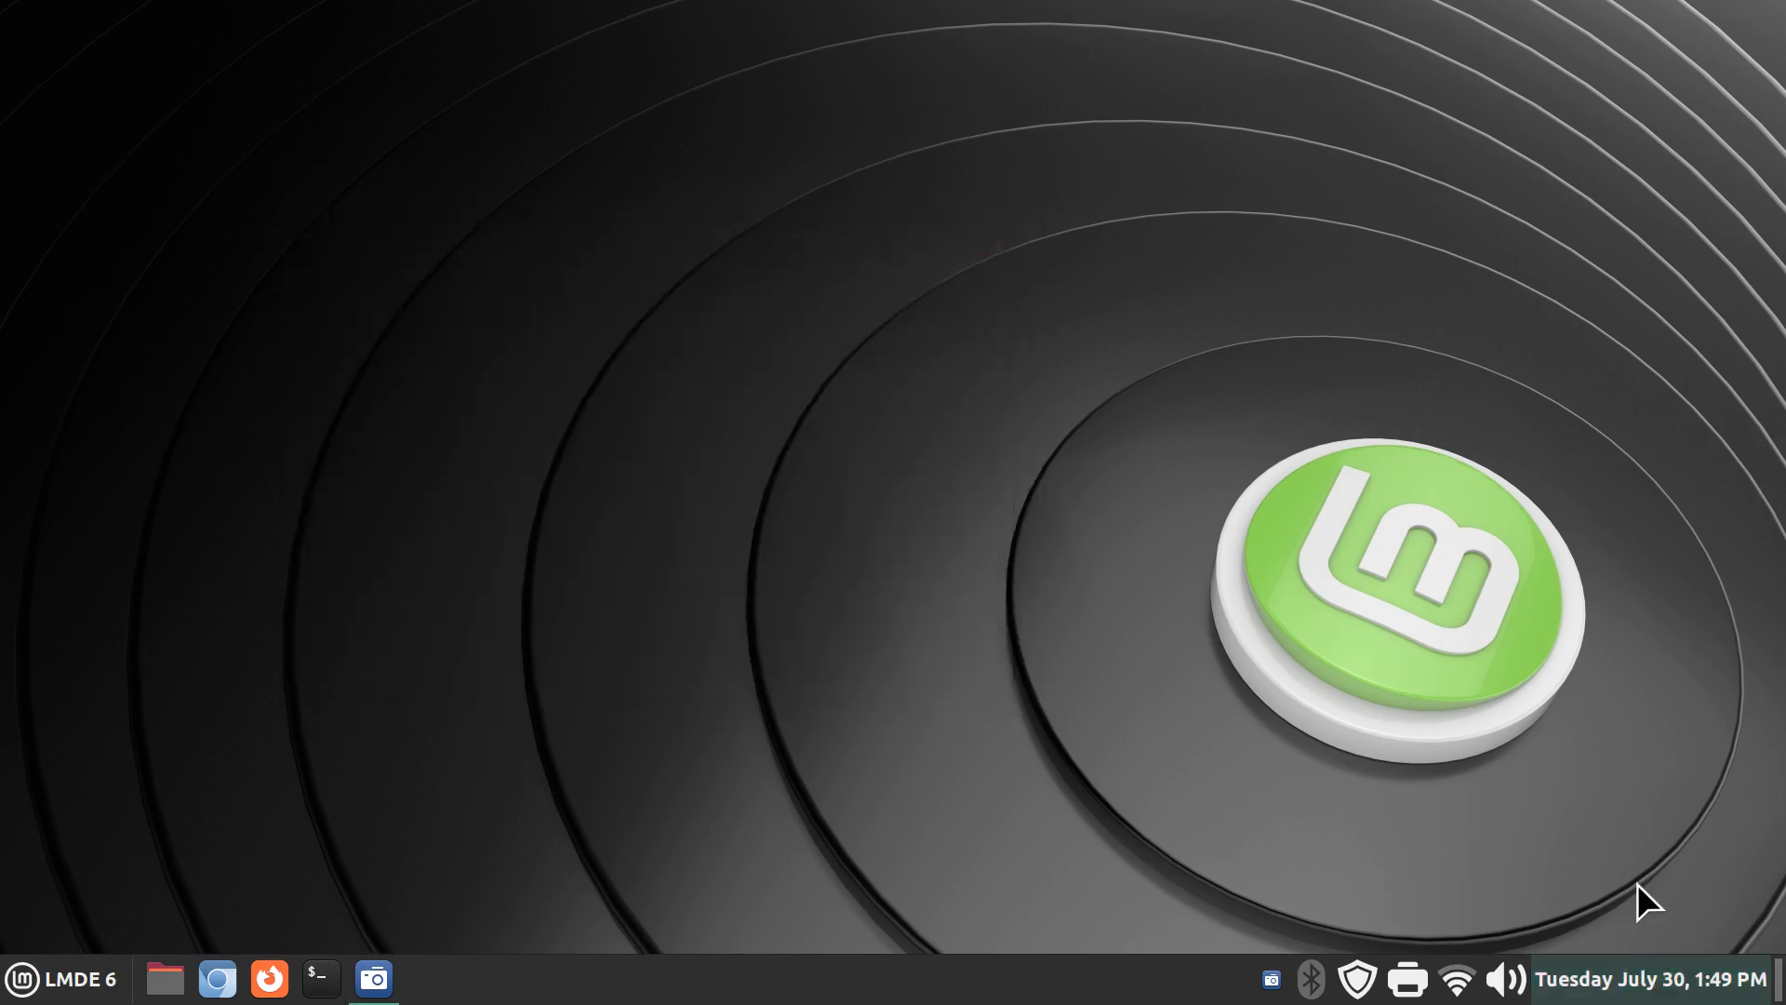
mouse_move(539, 733)
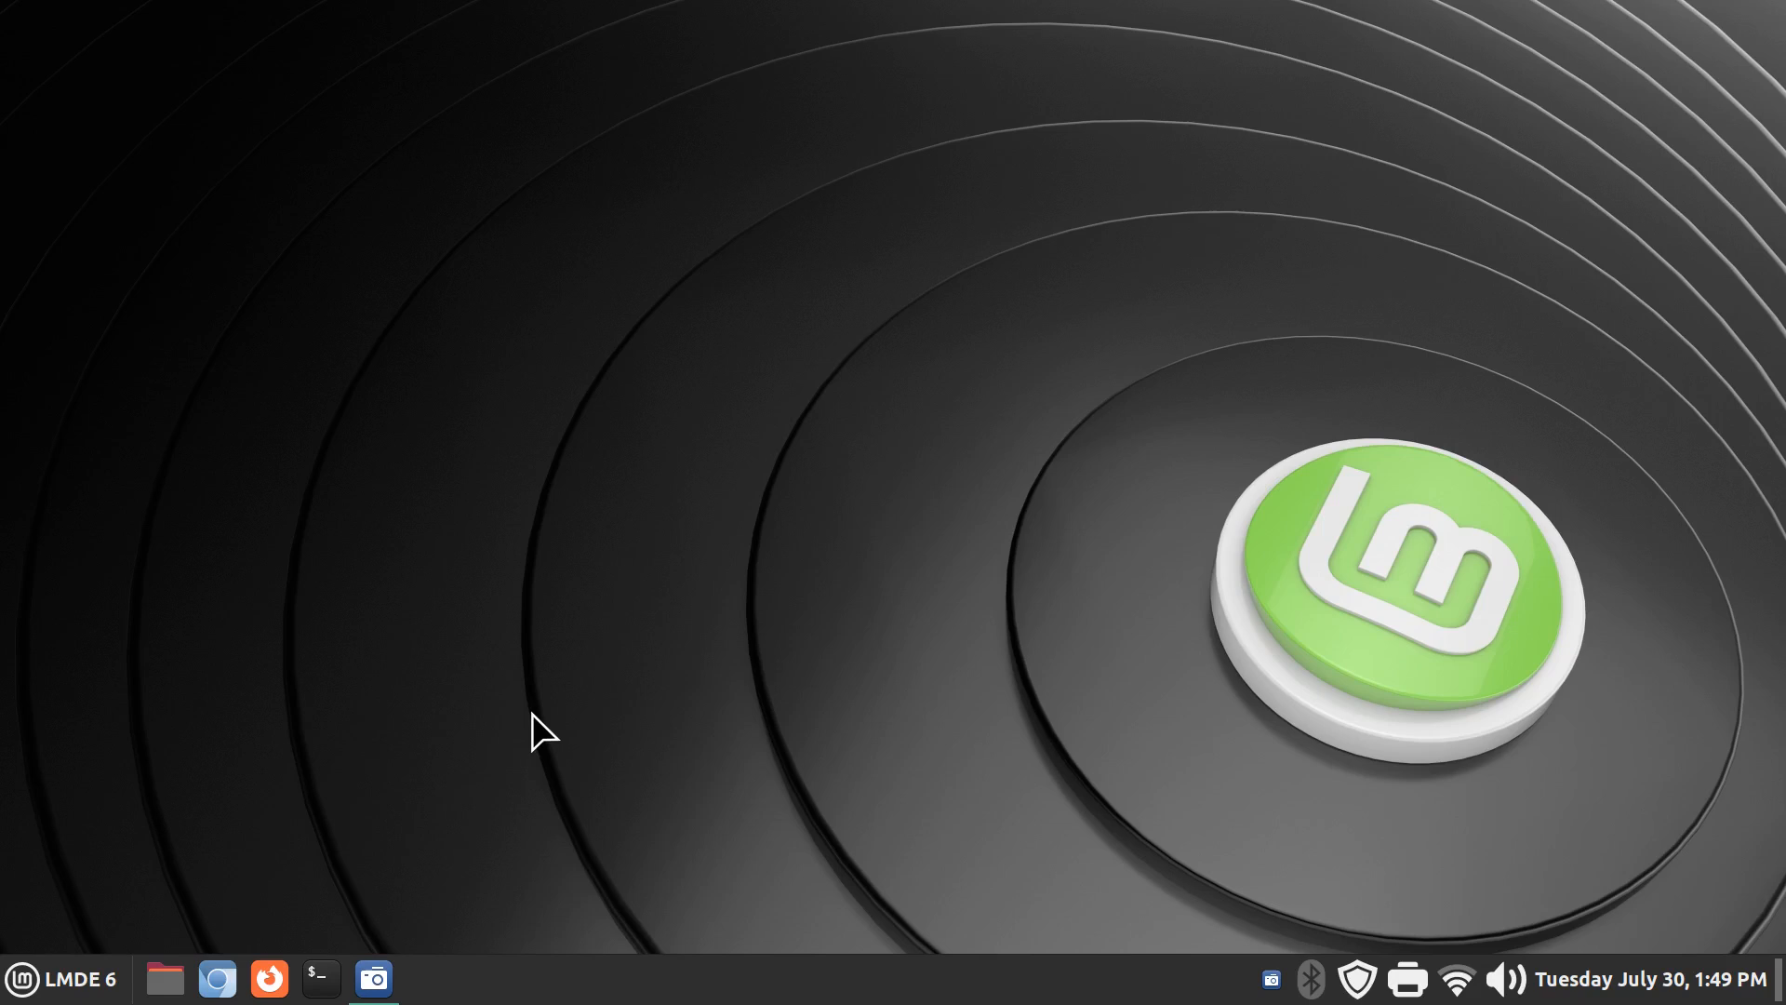
mouse_move(179, 893)
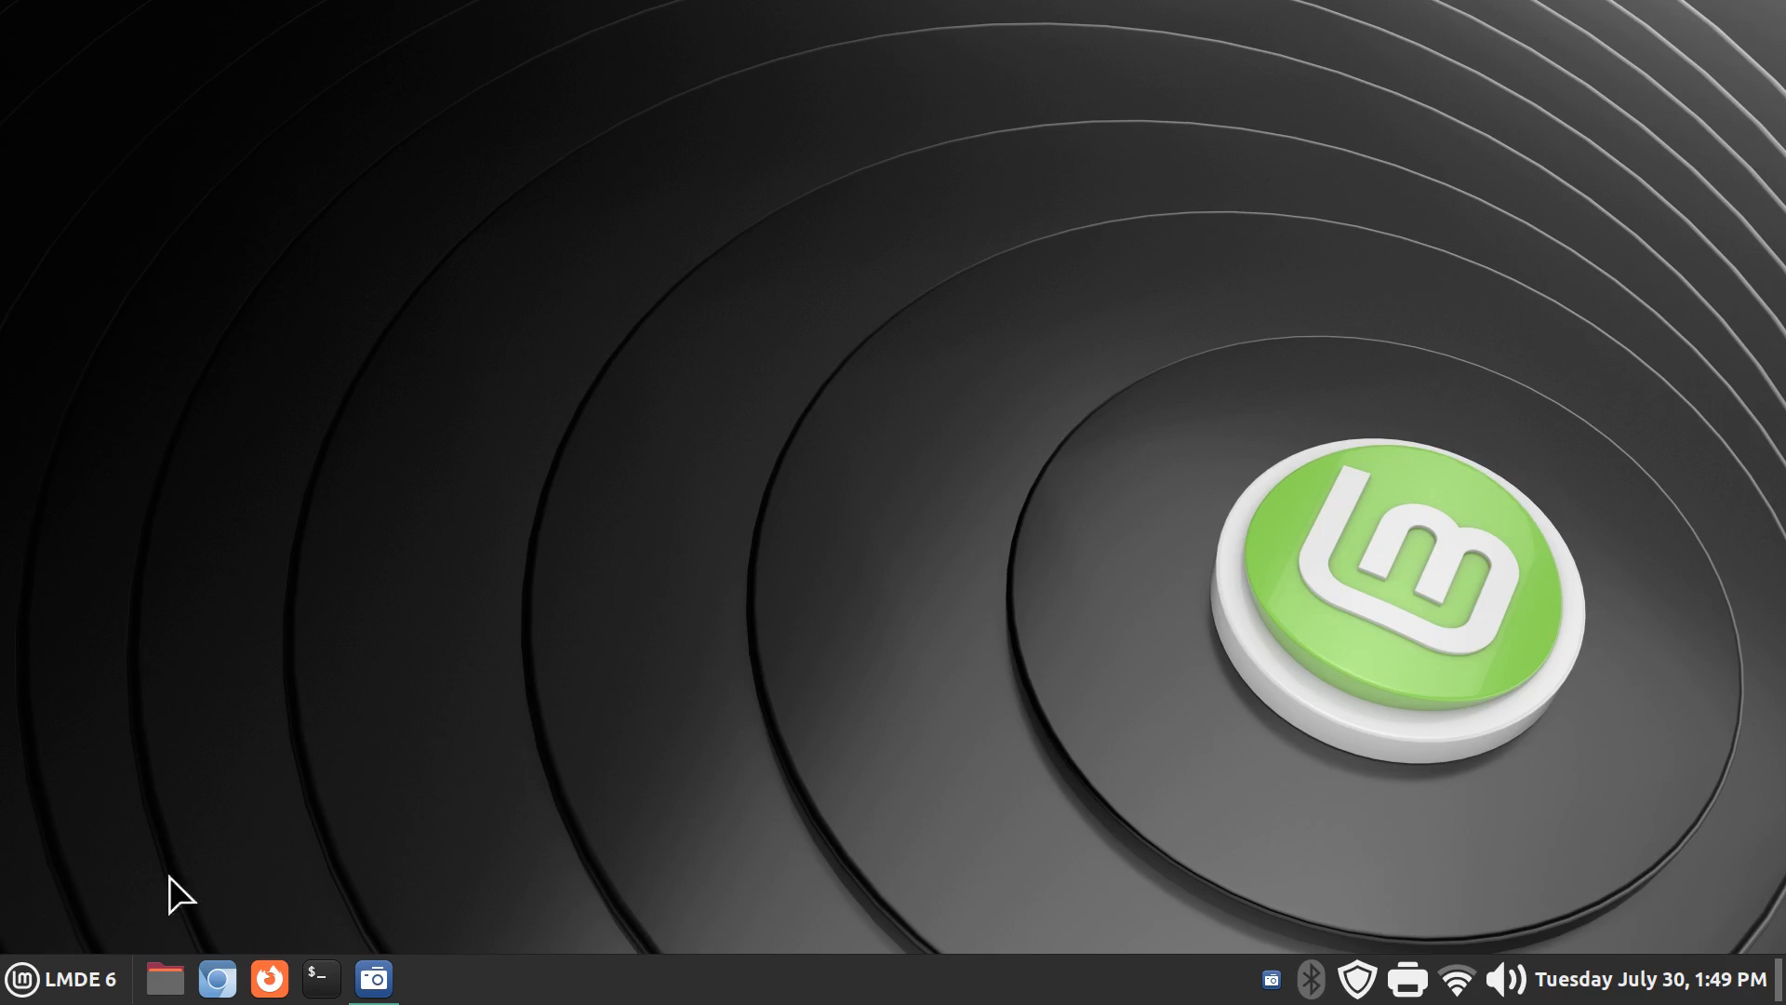
left_click(21, 979)
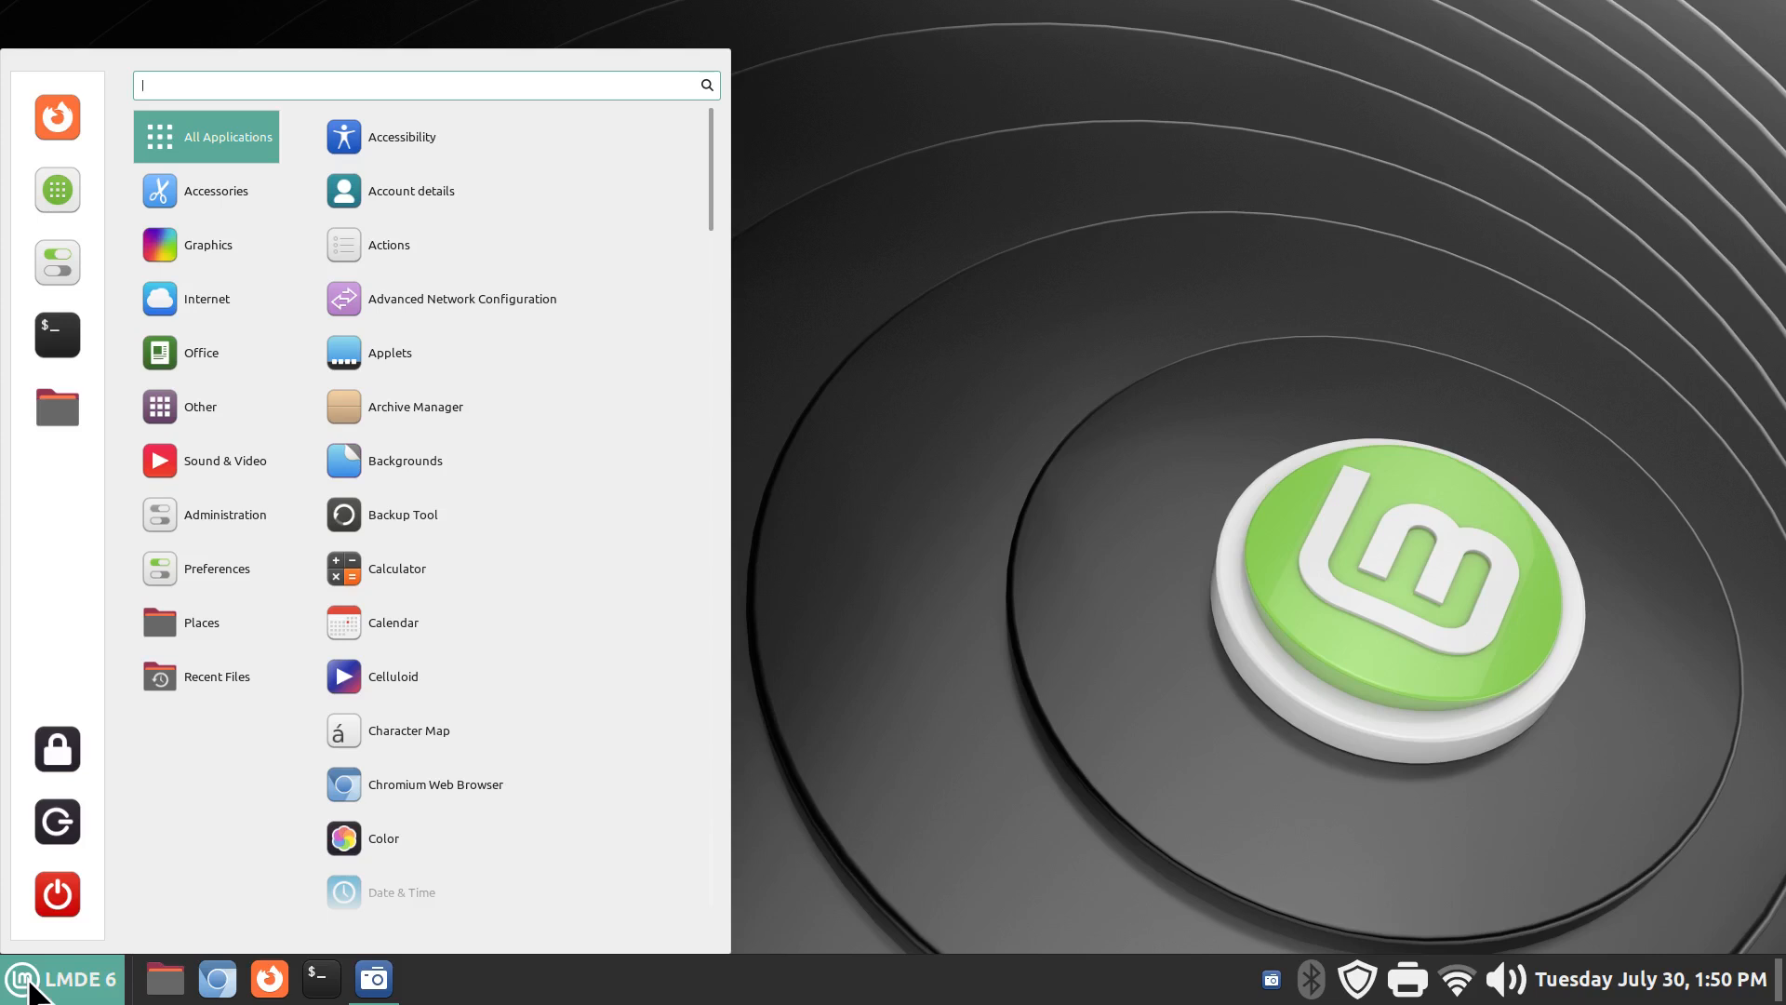
left_click(205, 352)
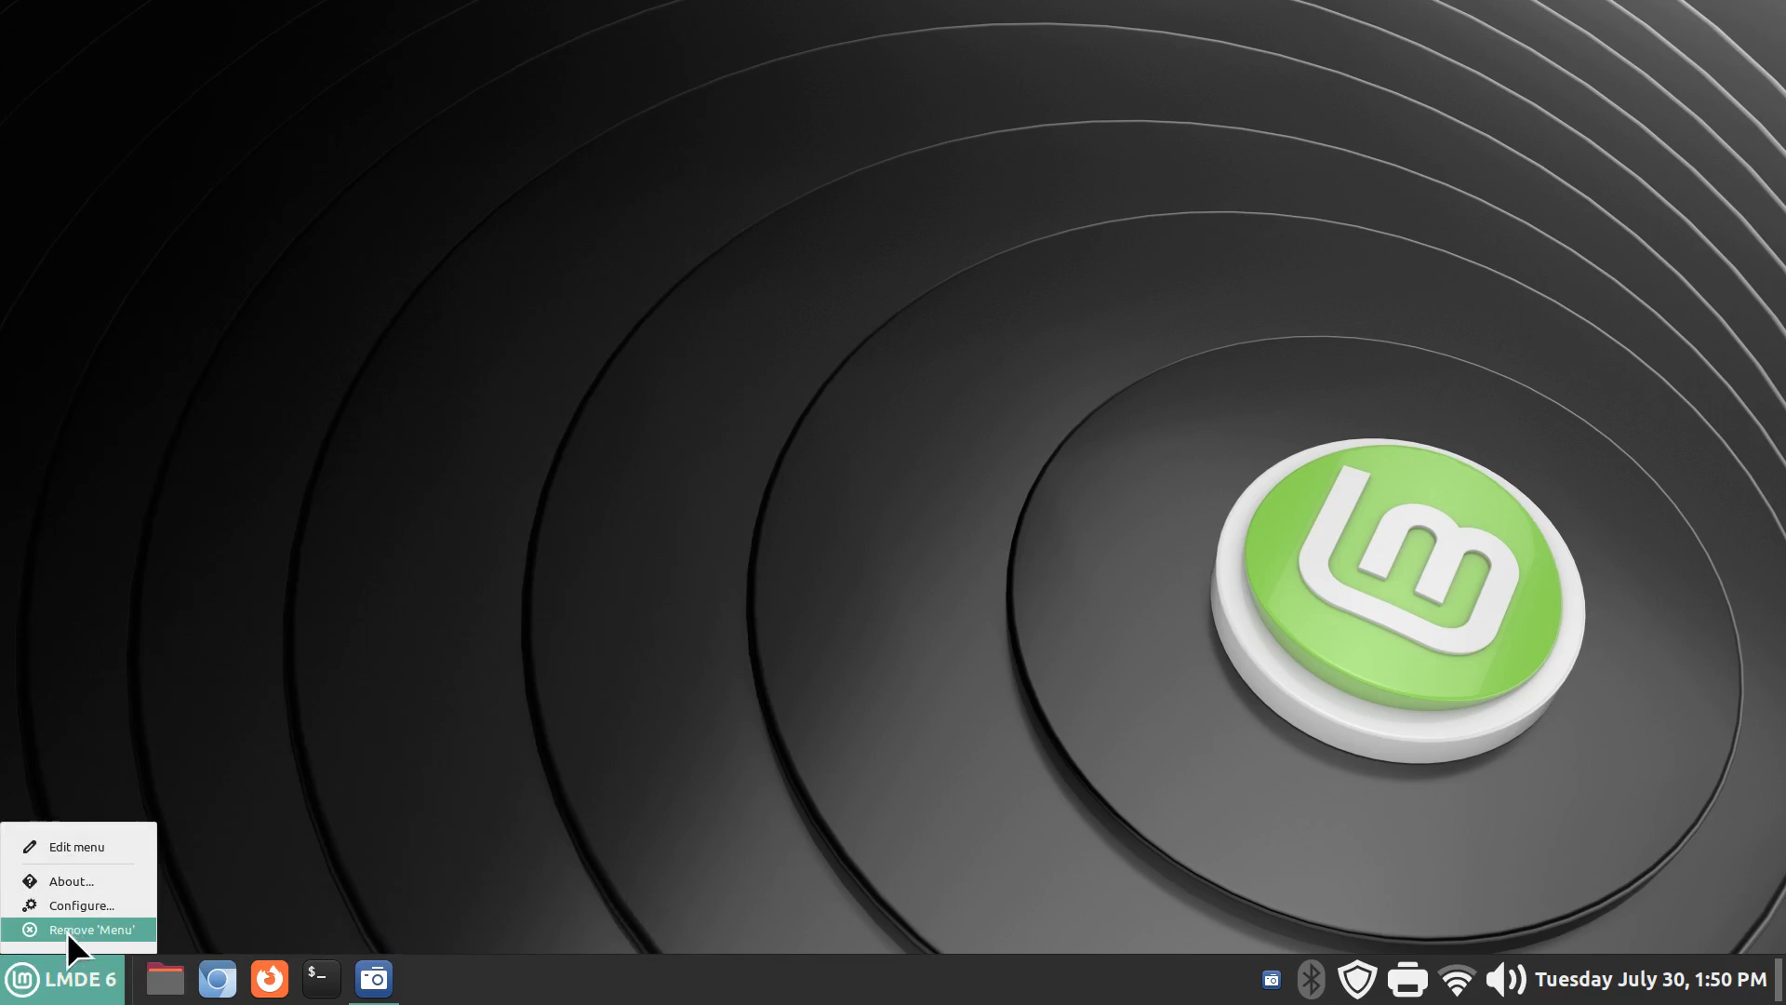
mouse_move(80, 904)
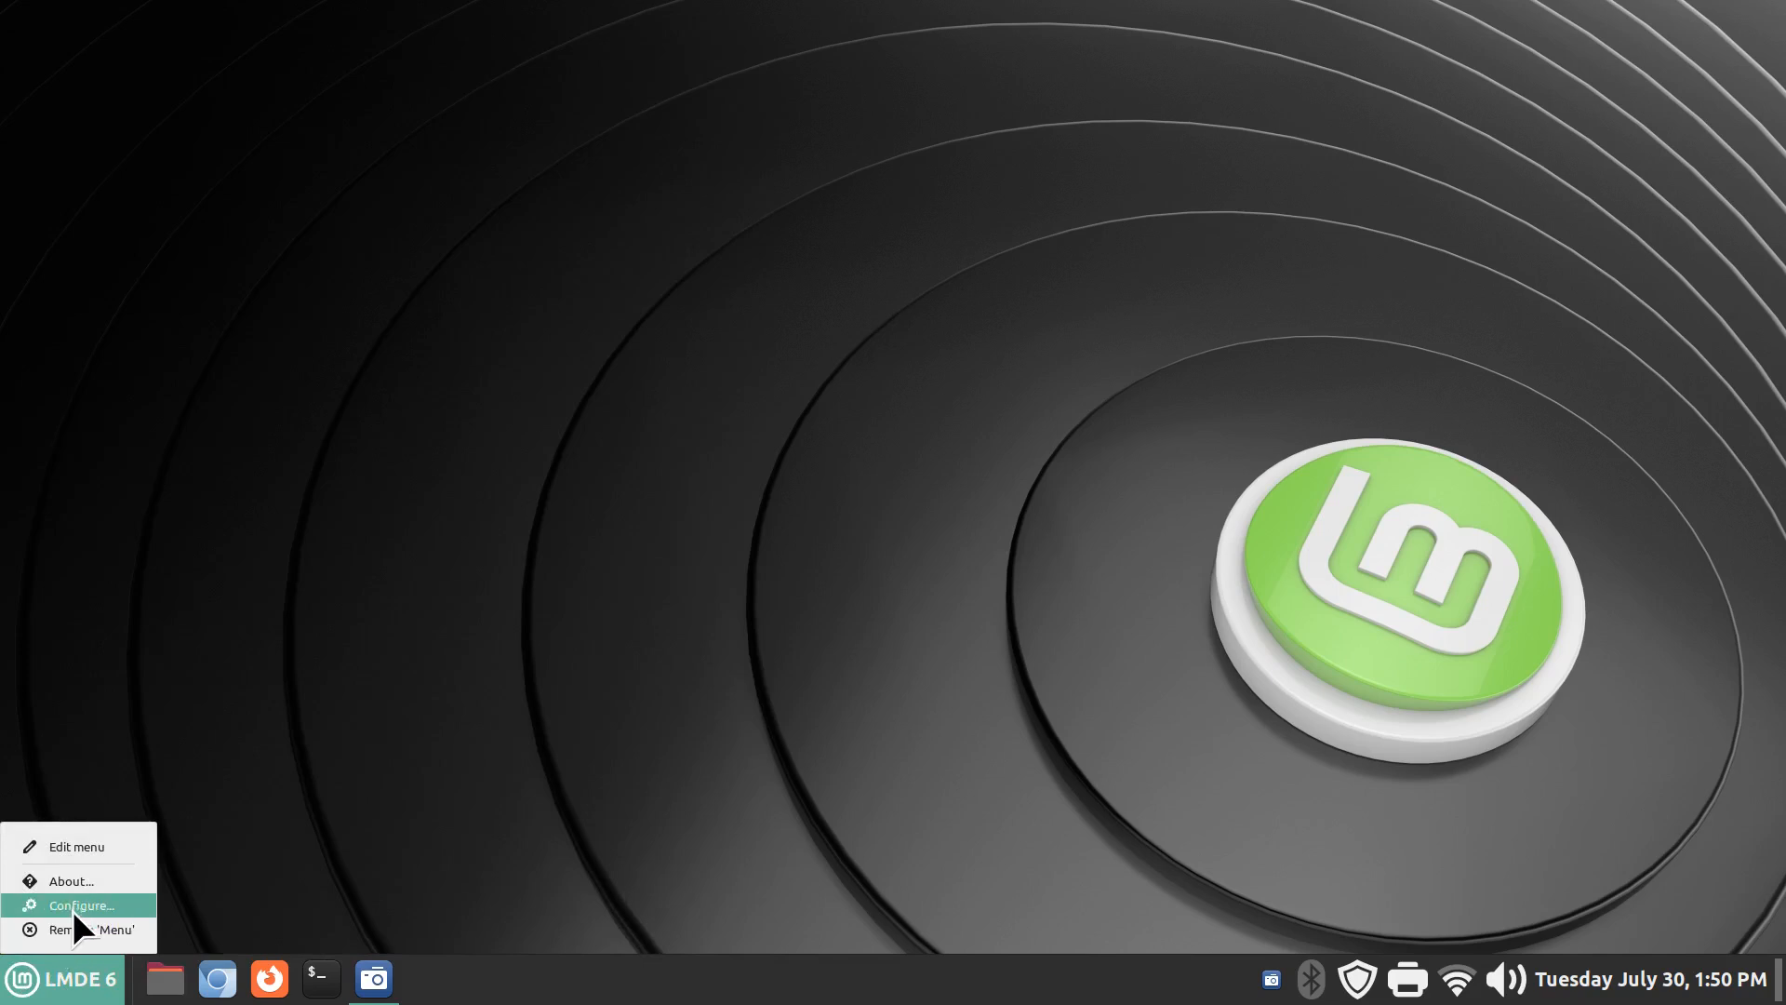
- Remove the 'Menu' applet from the panel and confirm with Yes
left_click(91, 930)
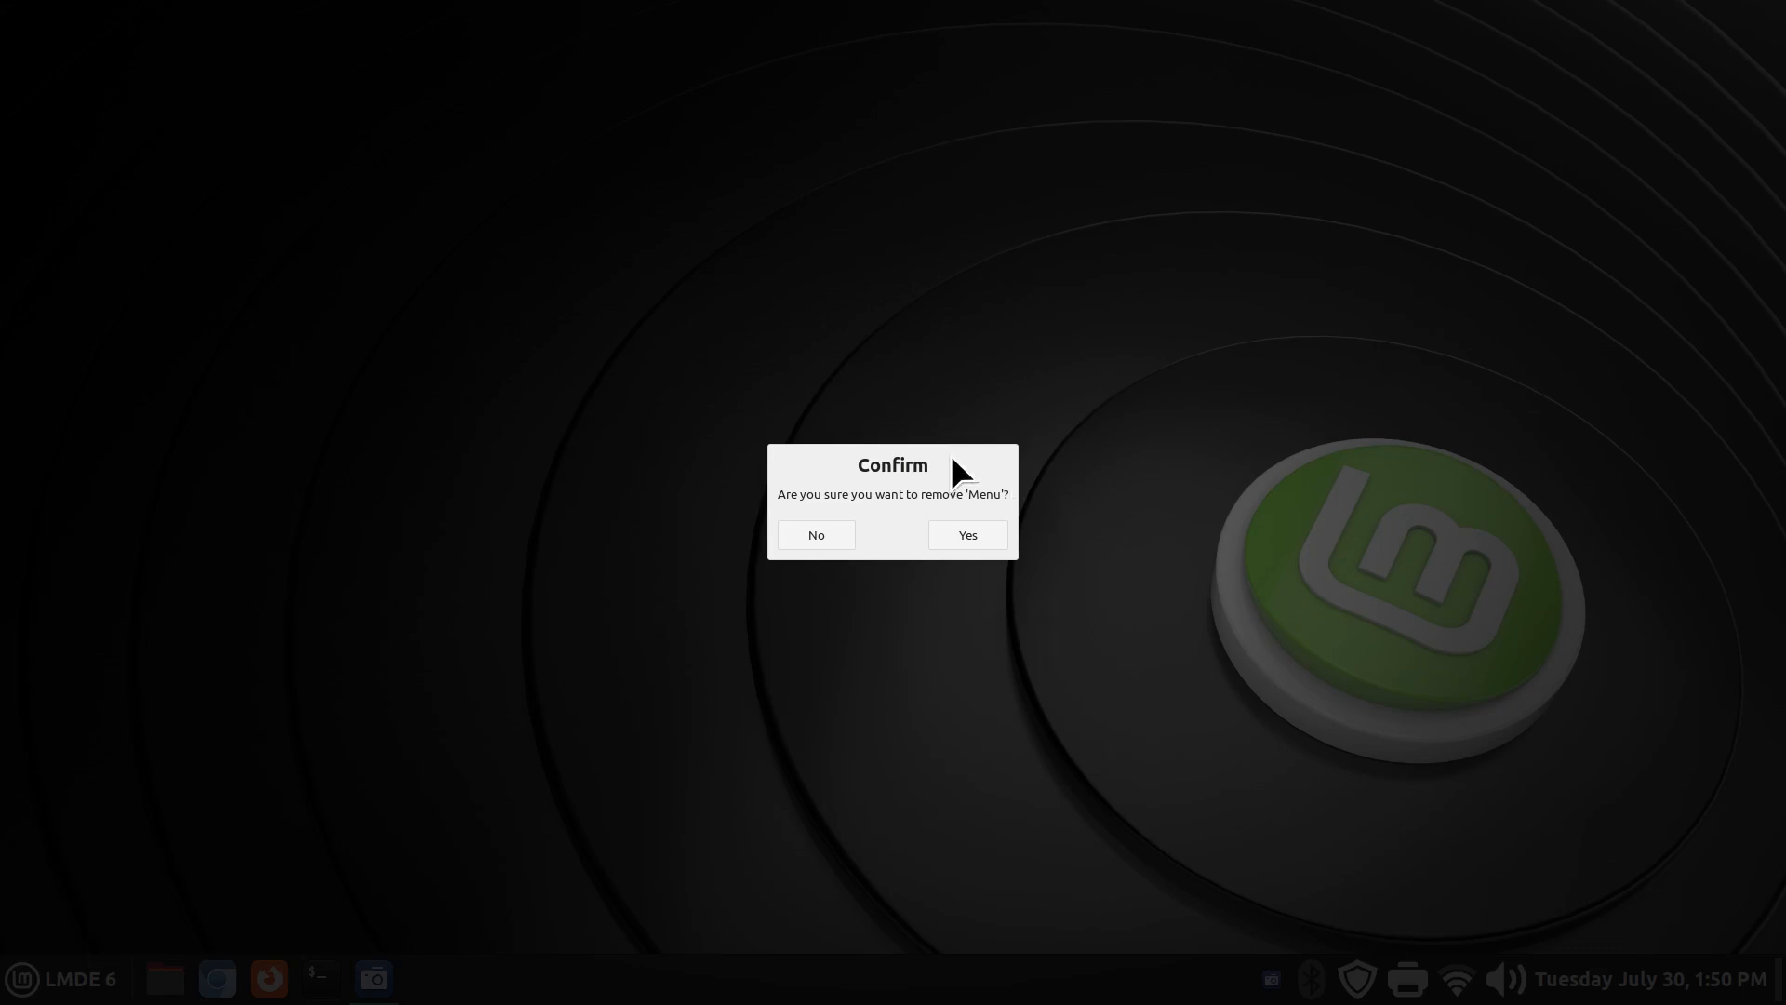
mouse_move(815, 543)
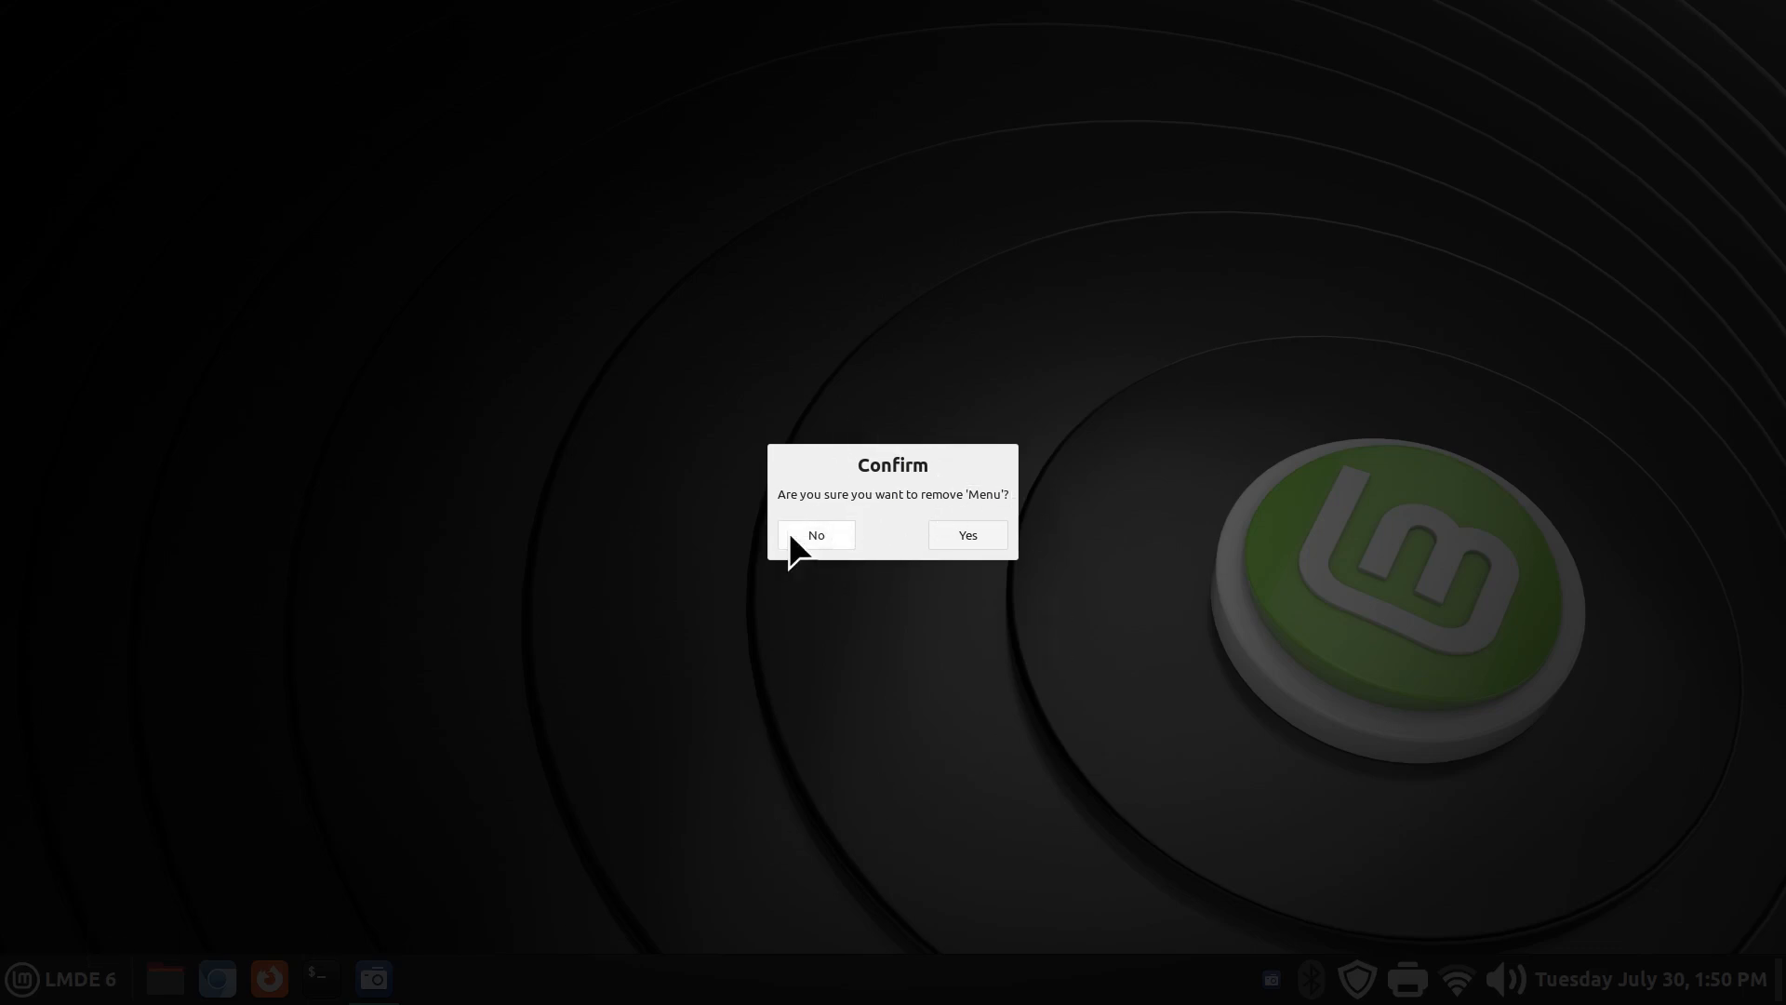
mouse_move(968, 530)
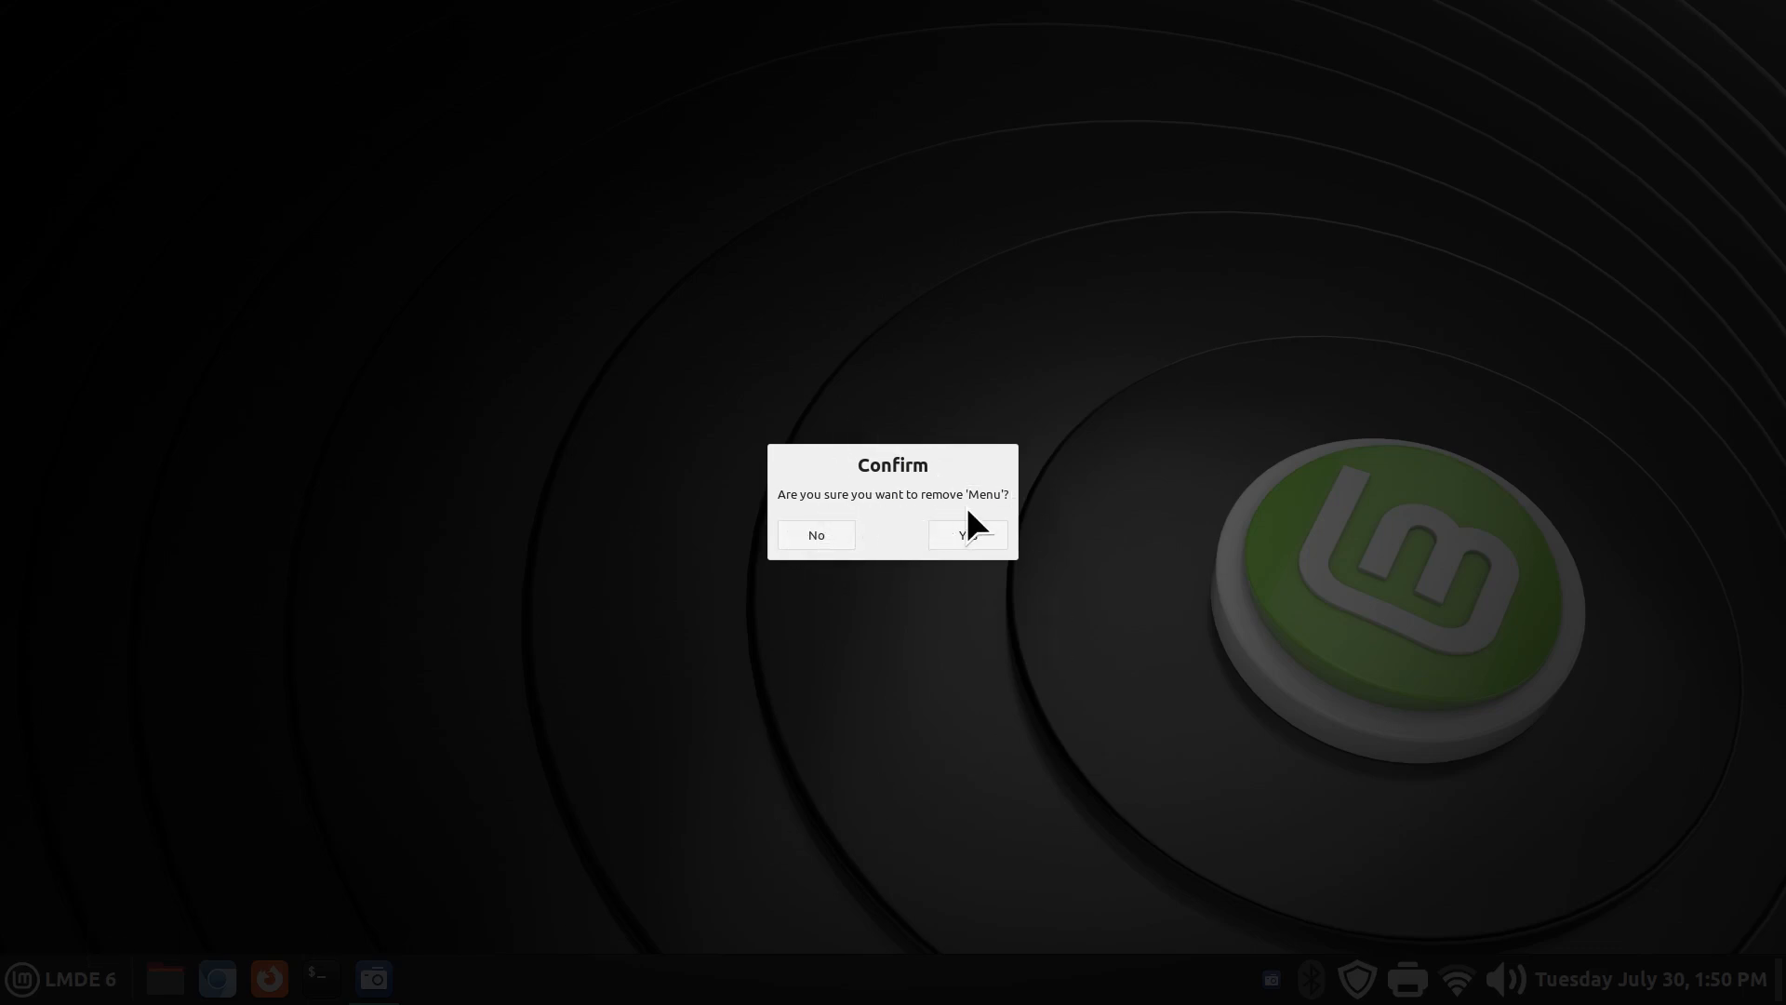
left_click(967, 534)
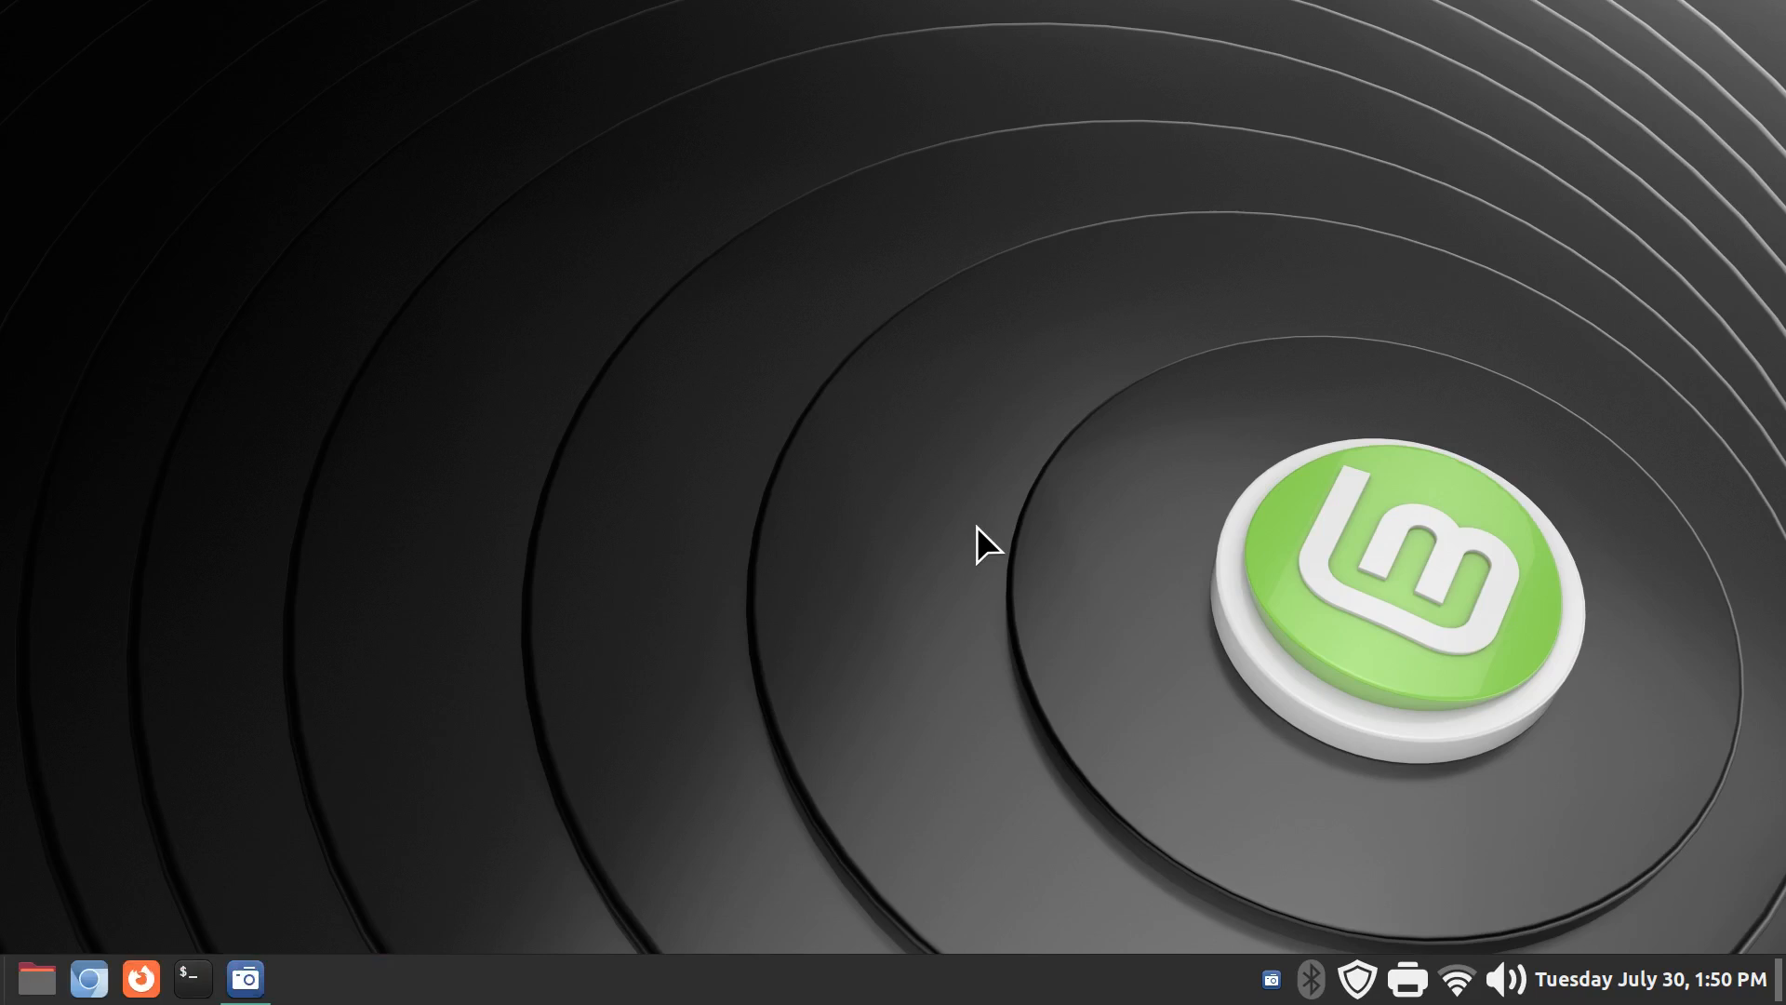
mouse_move(737, 858)
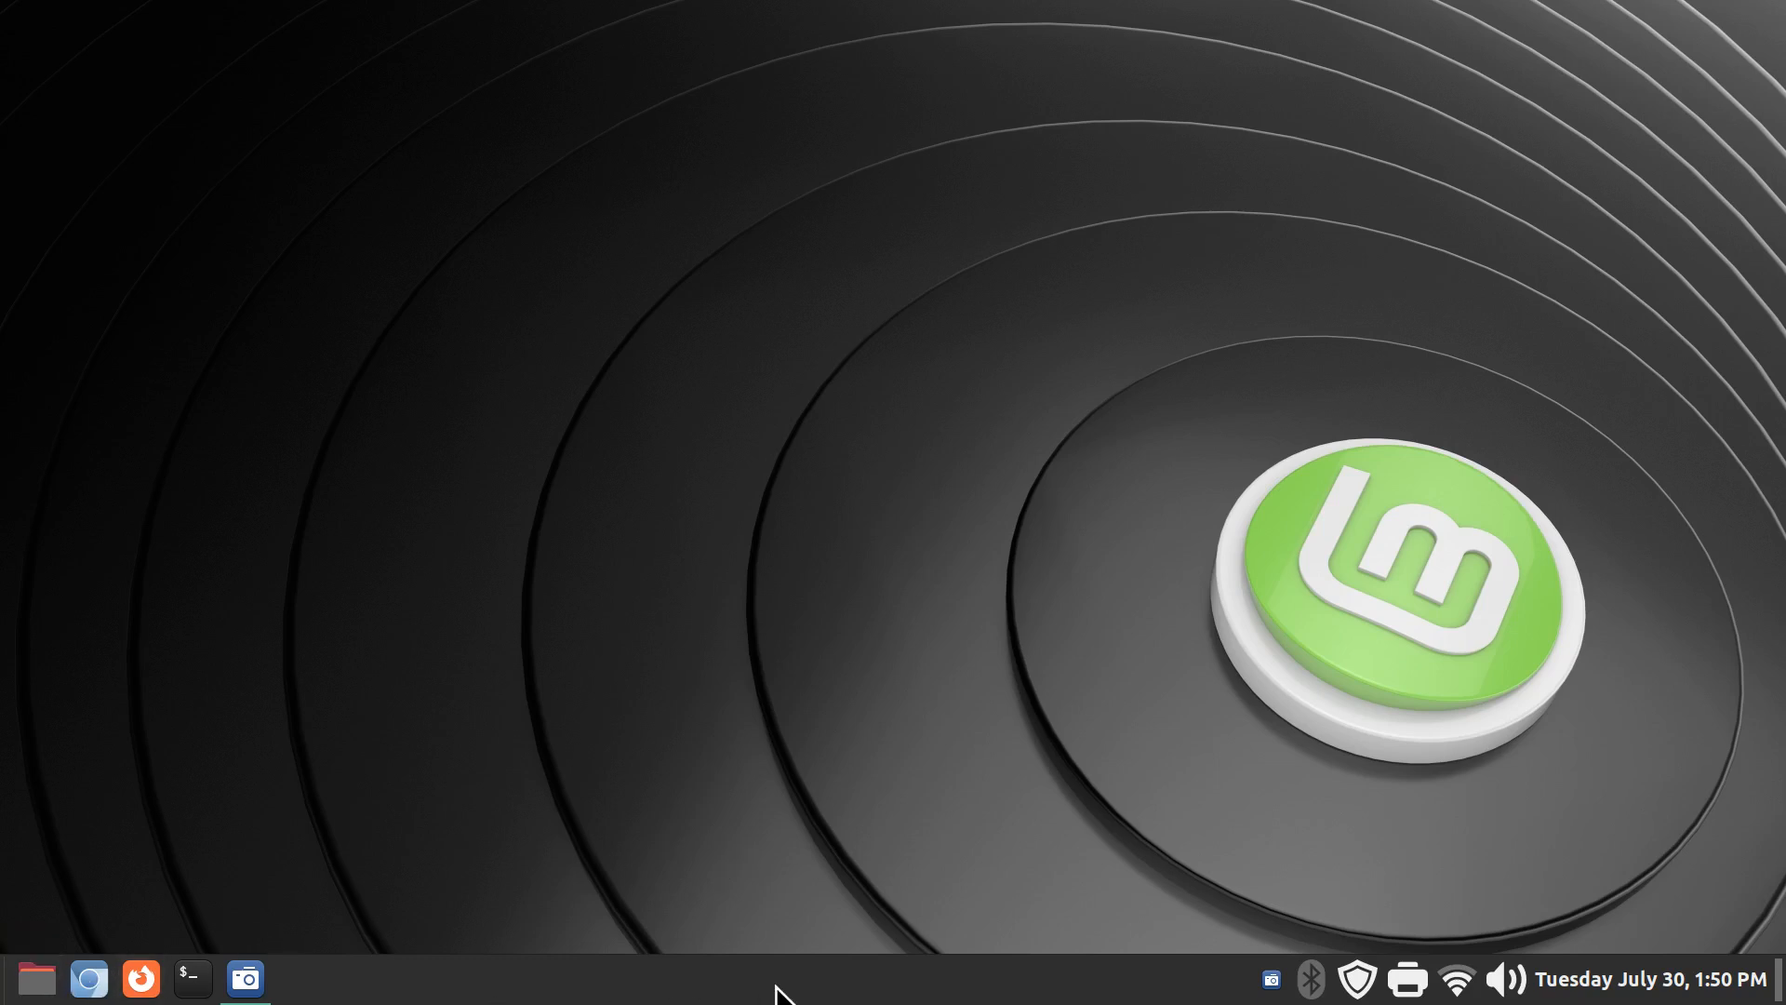
- Open System Settings from the panel menu, close it, and reopen it after Cinnamon restarts
right_click(783, 988)
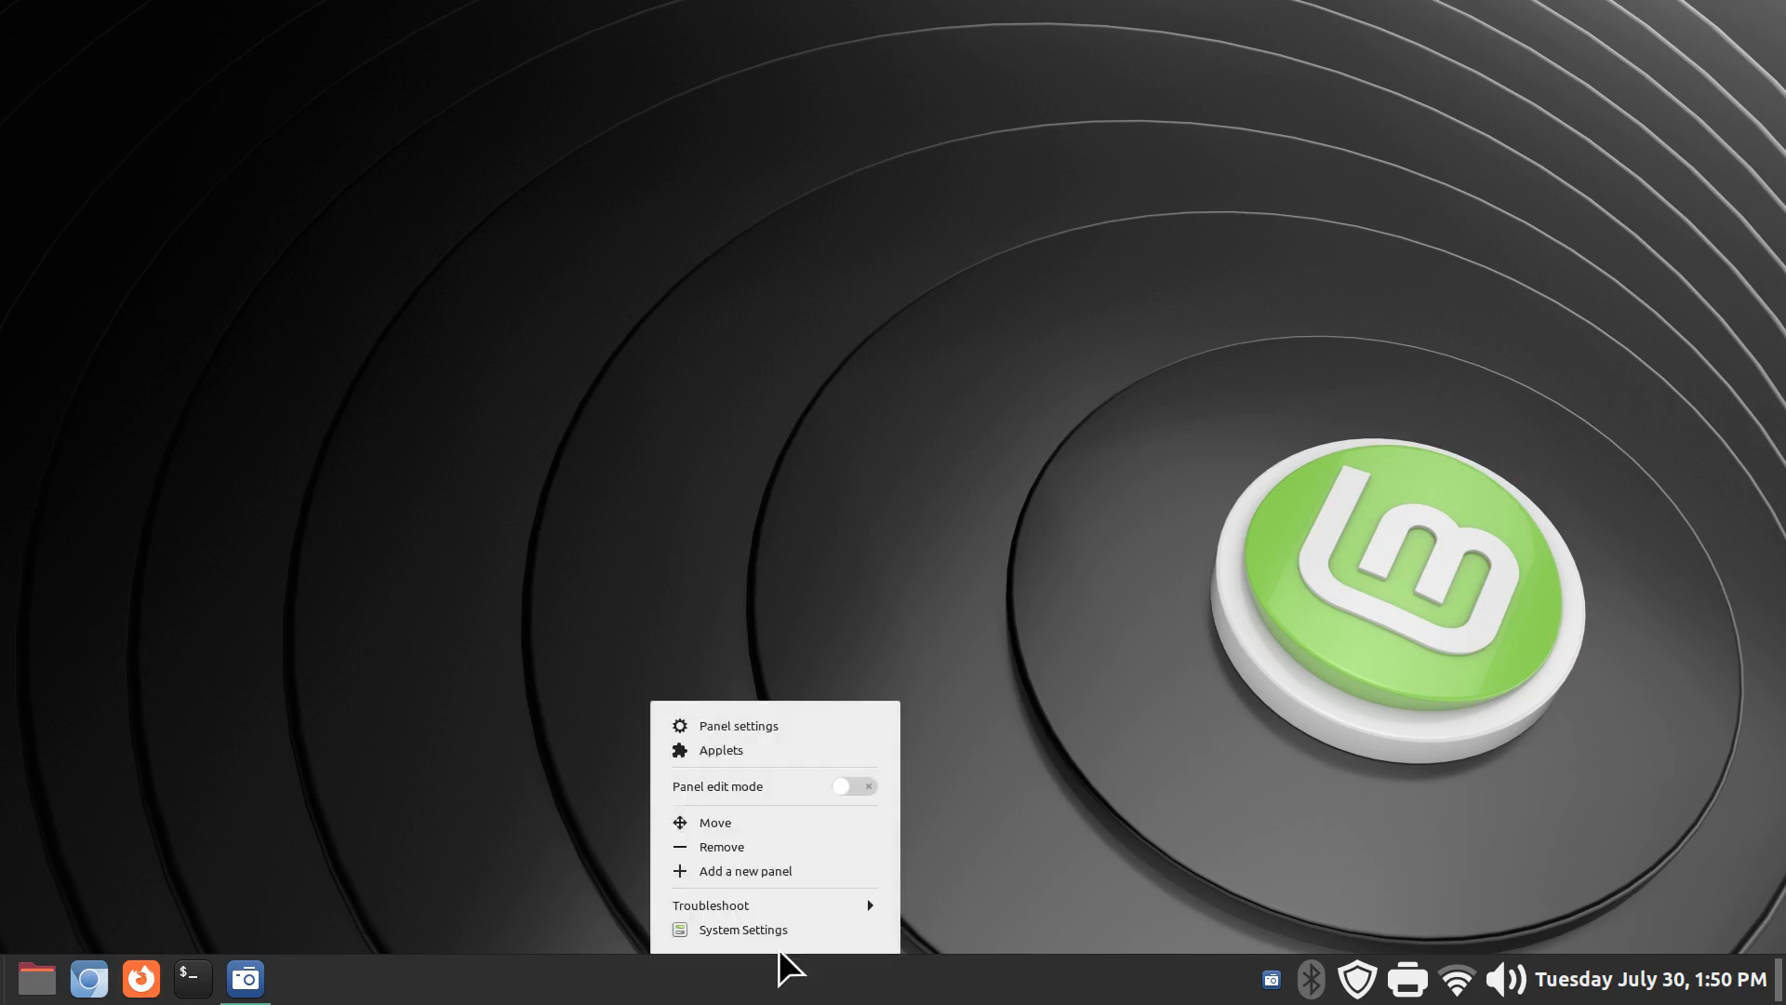
left_click(742, 929)
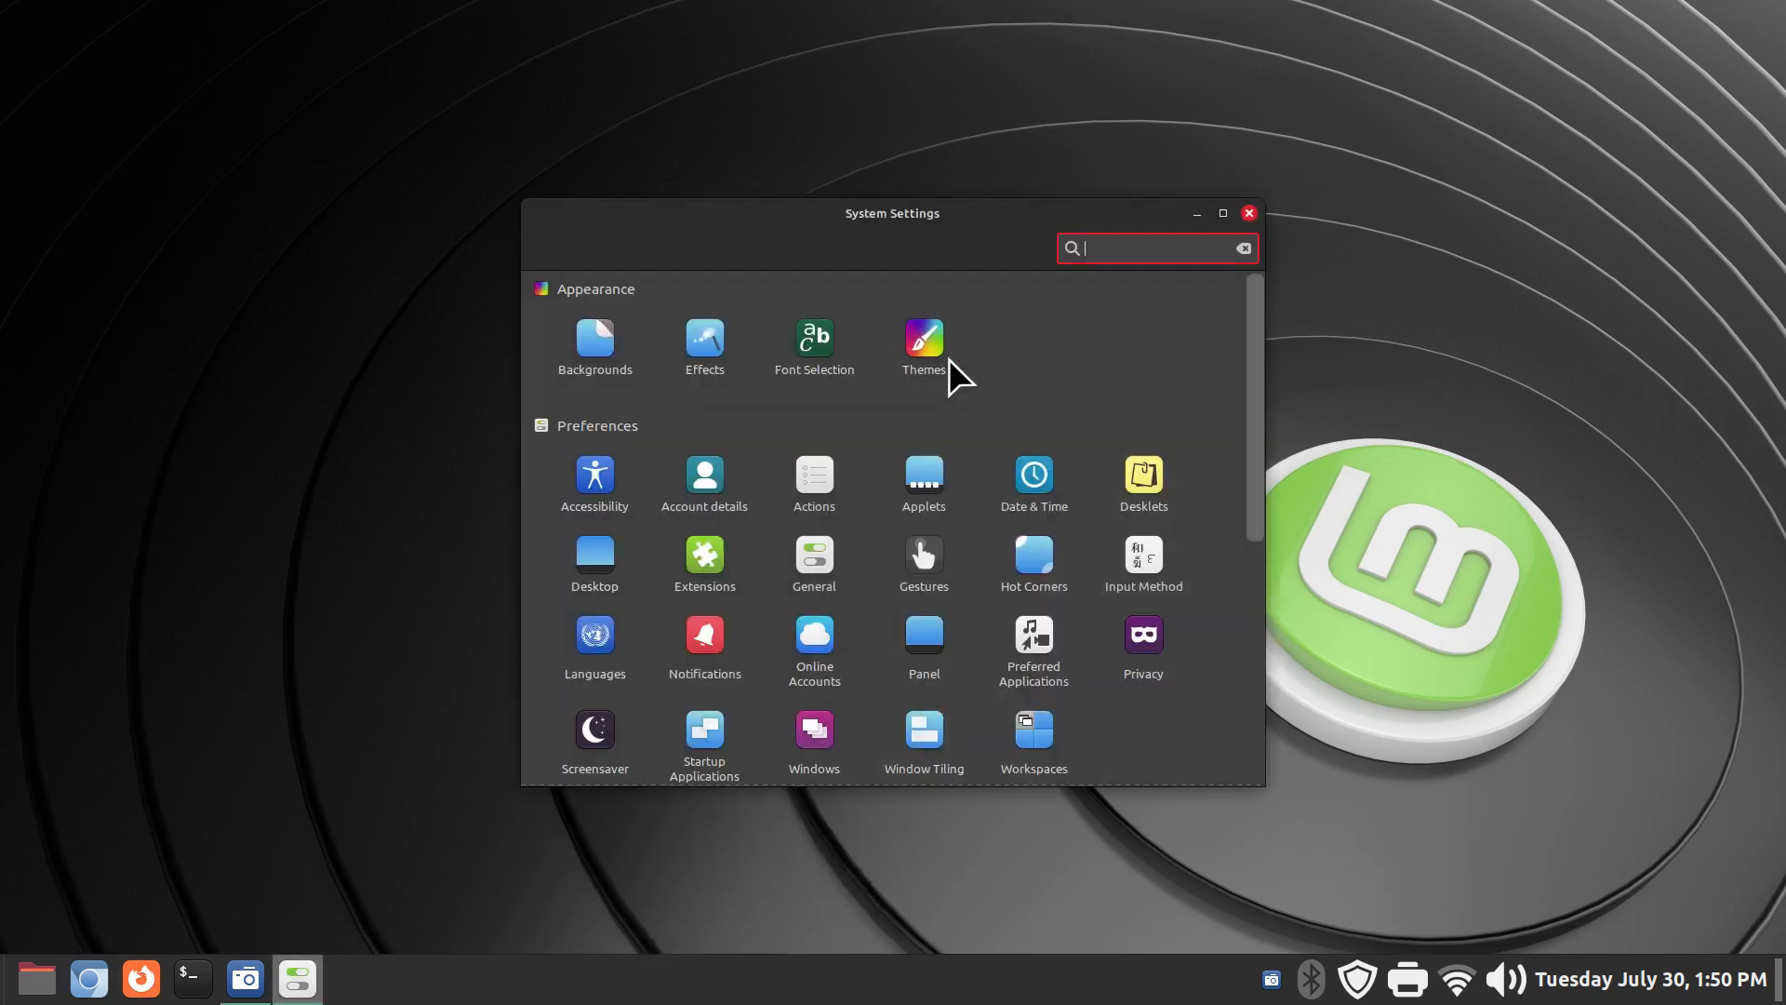
left_click(1247, 212)
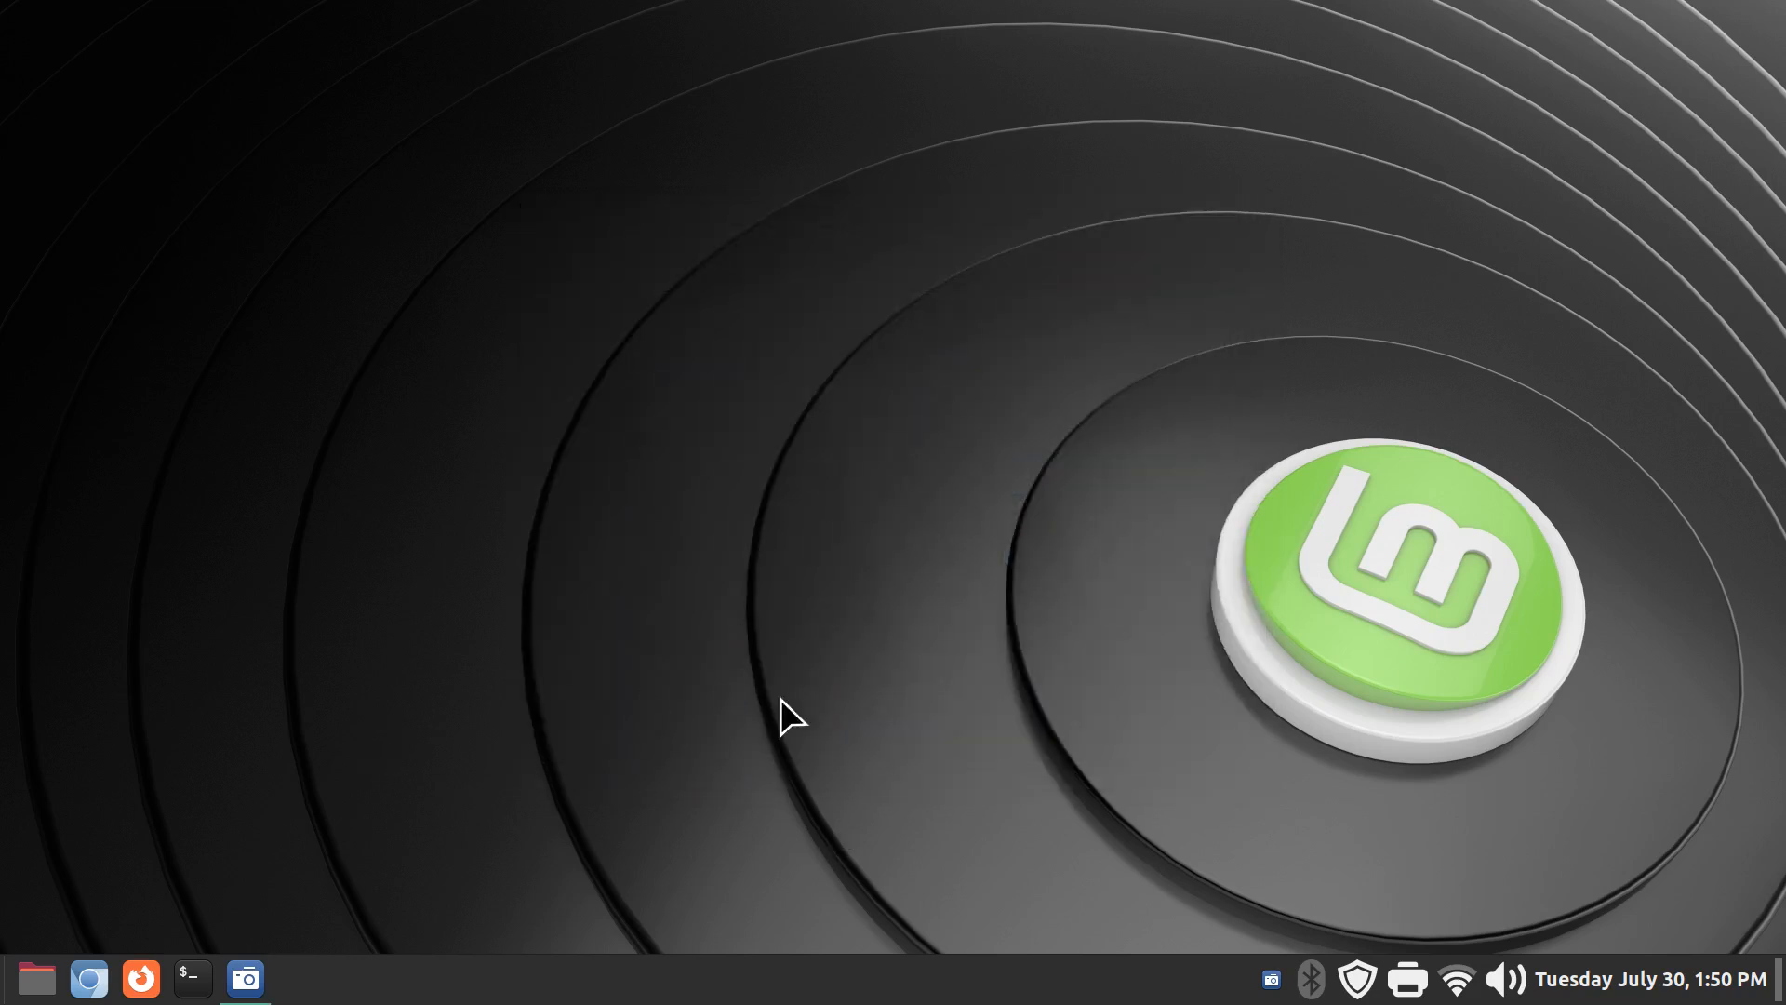
mouse_move(819, 692)
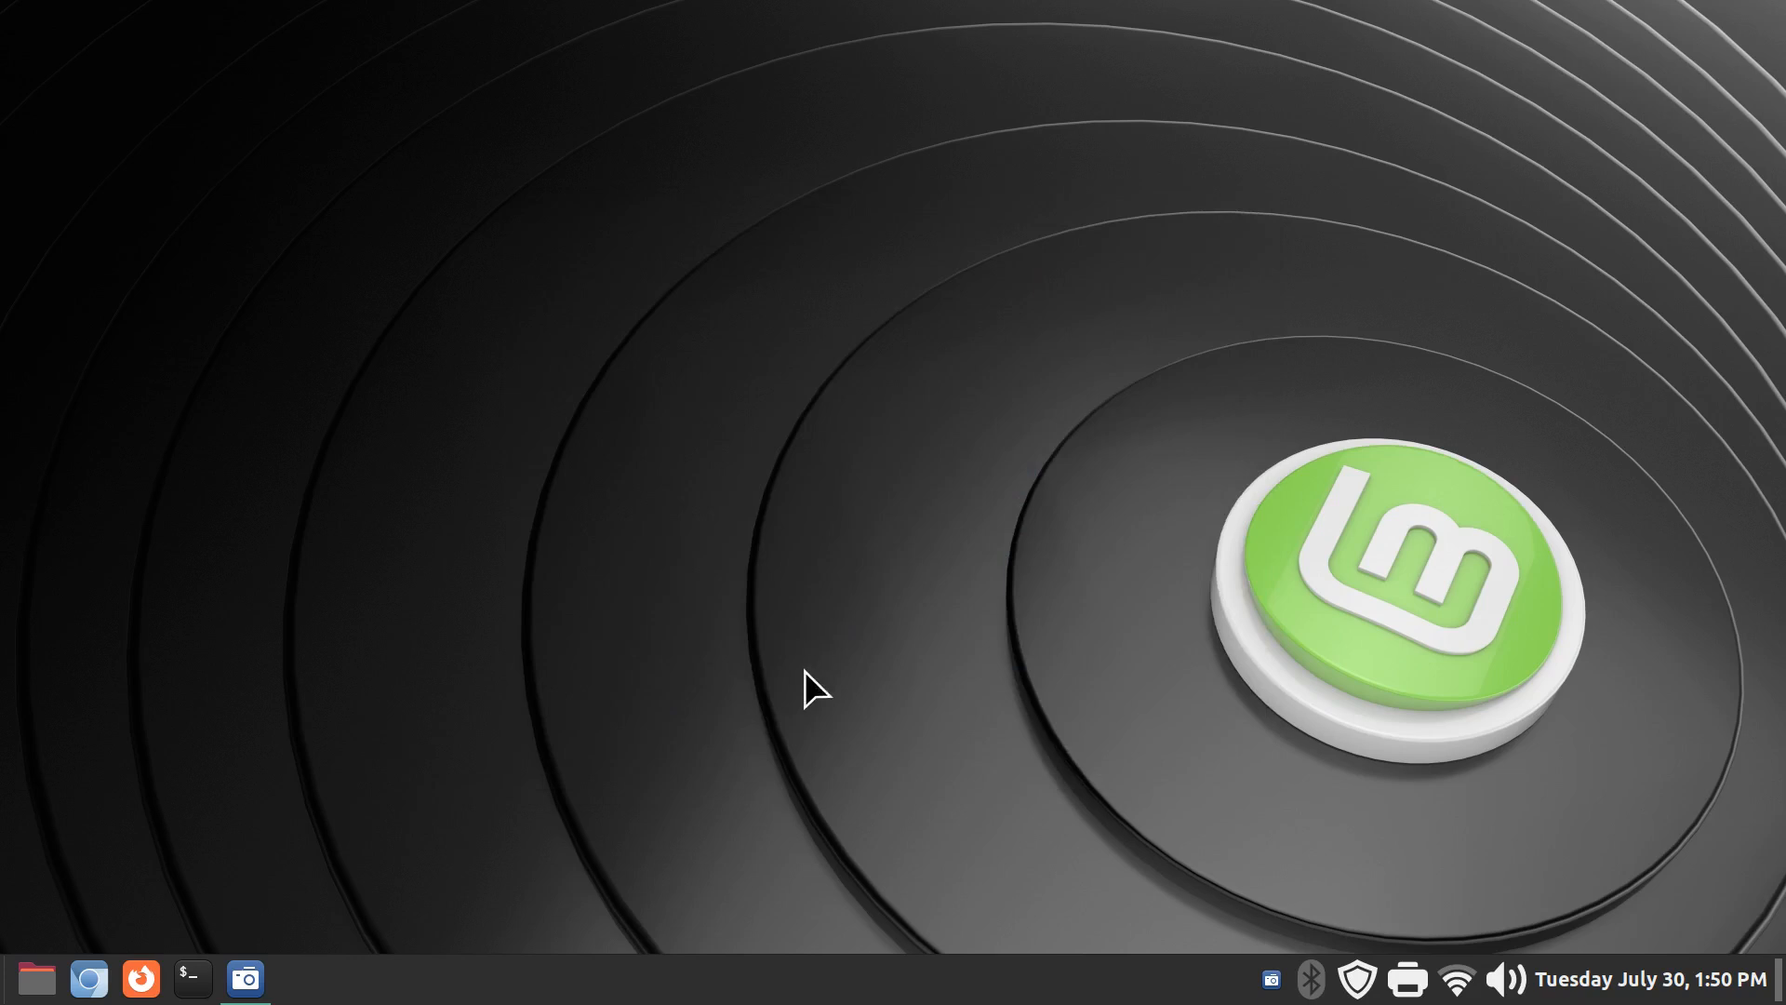
mouse_move(794, 735)
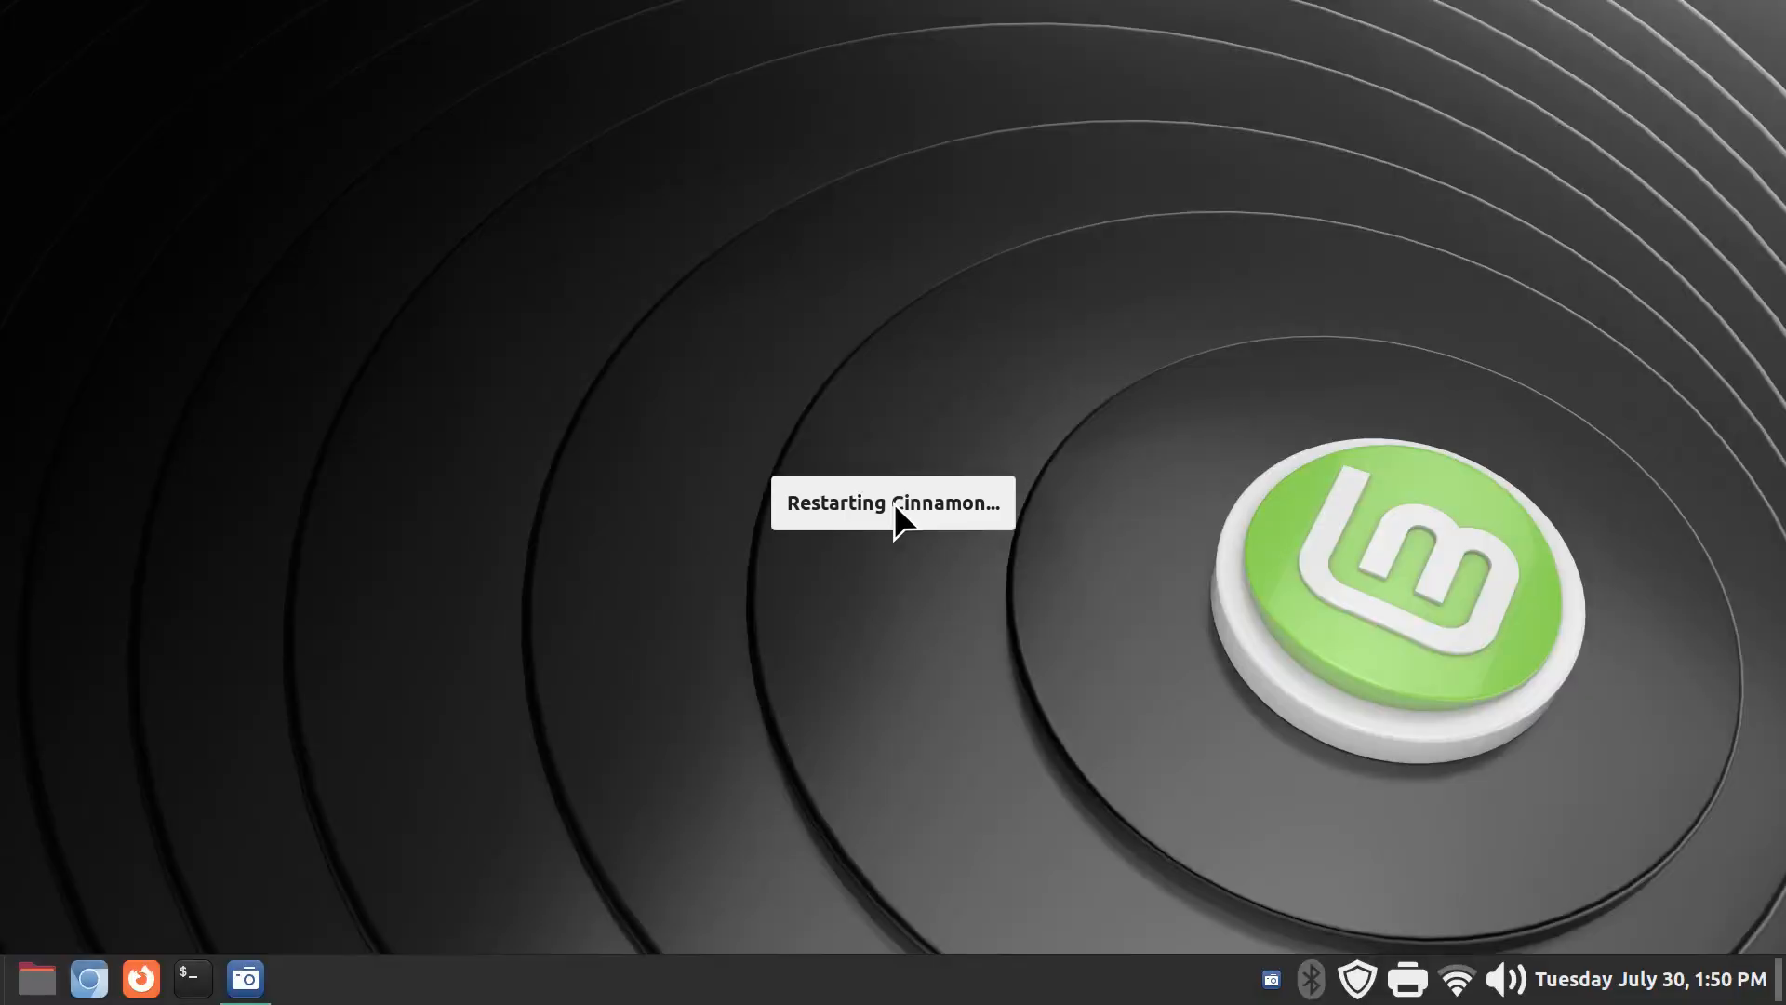
right_click(832, 976)
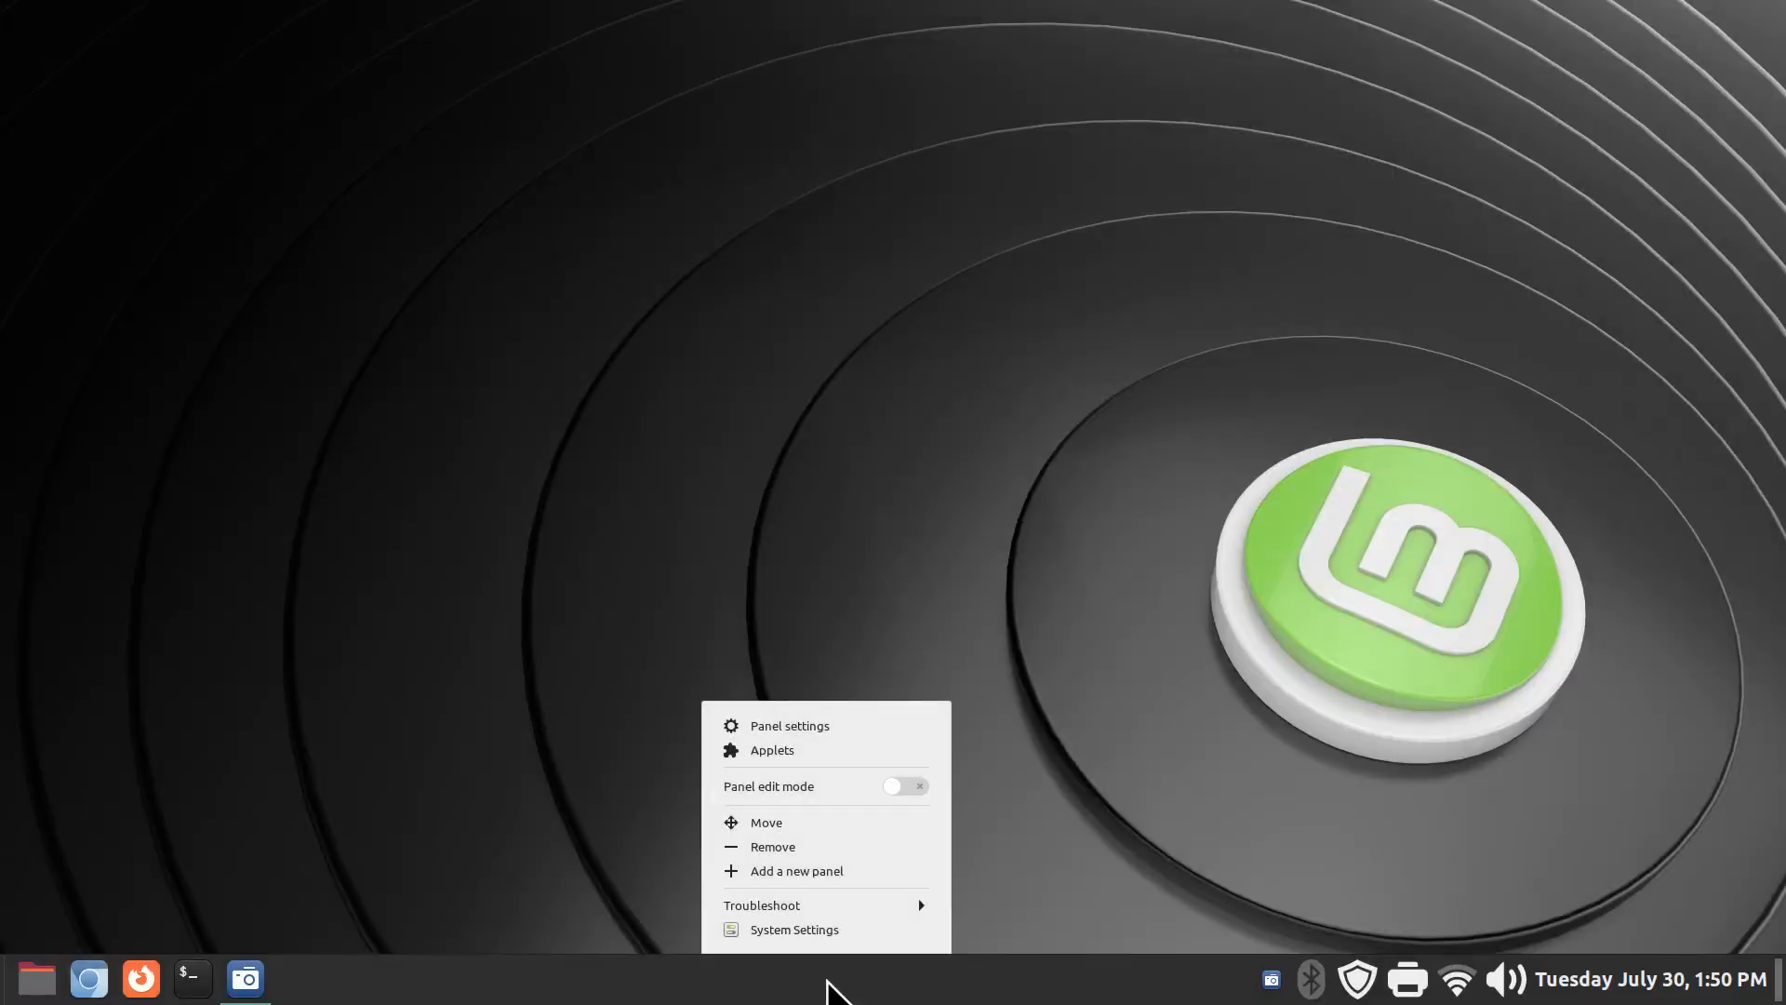
left_click(889, 934)
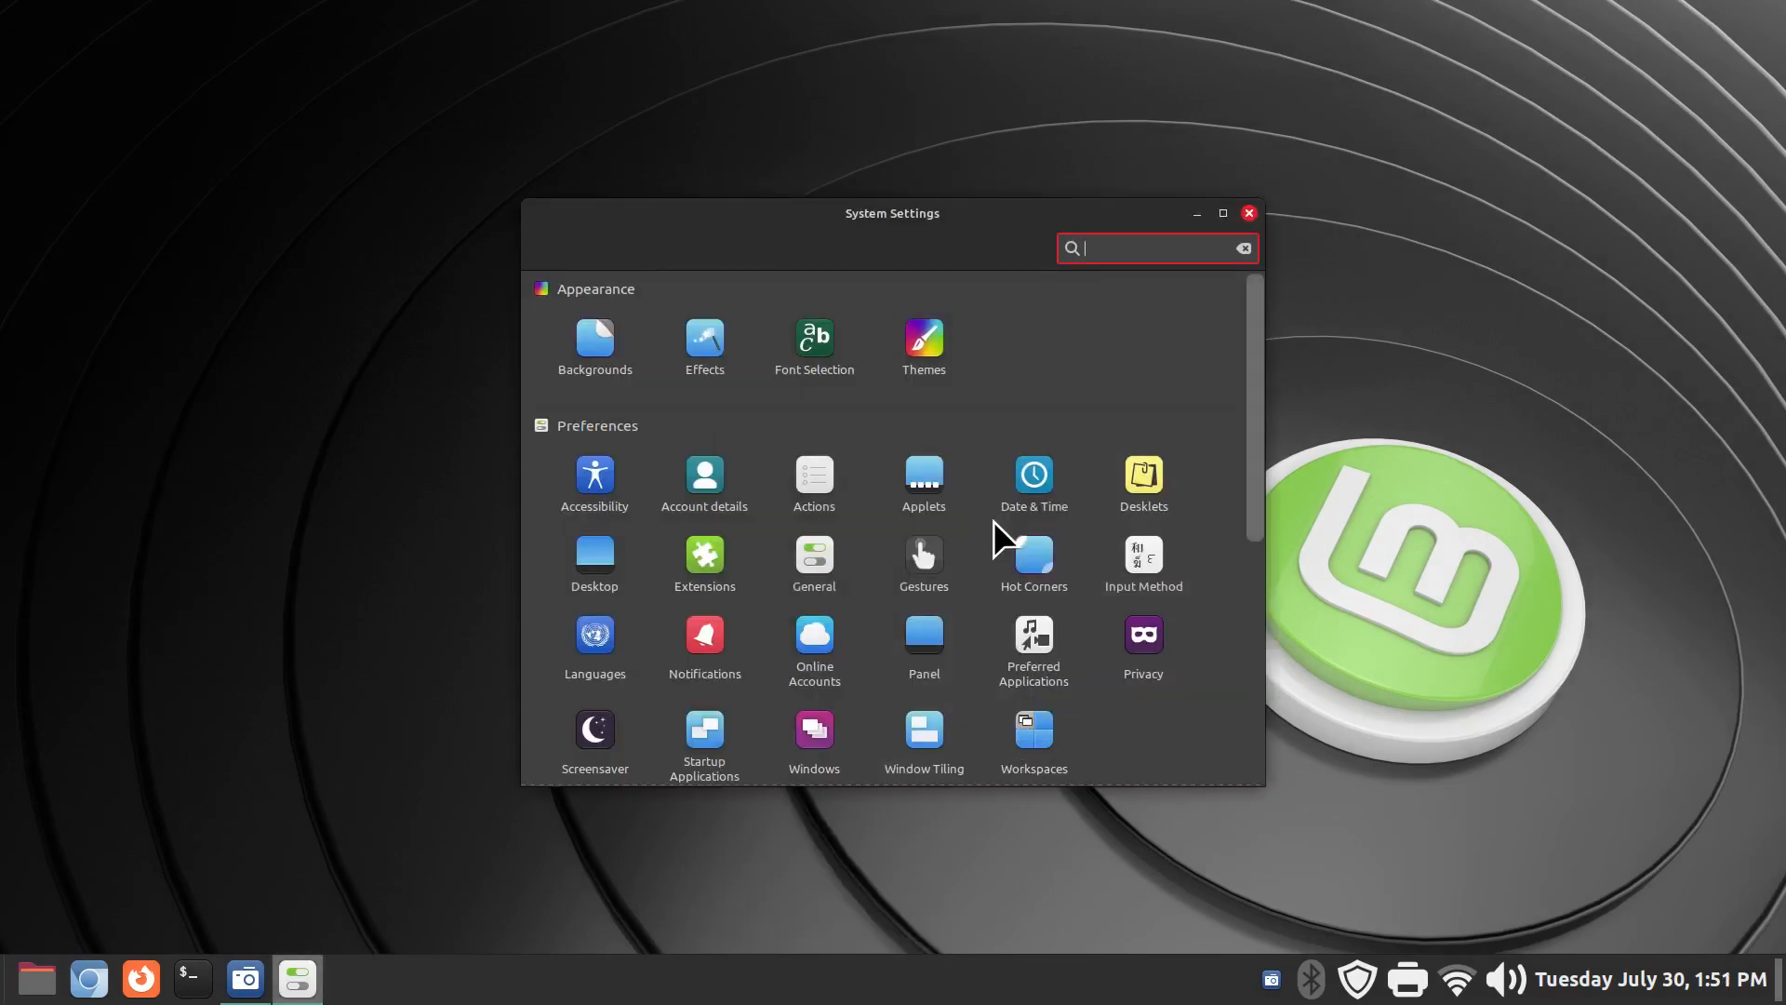
mouse_move(891, 692)
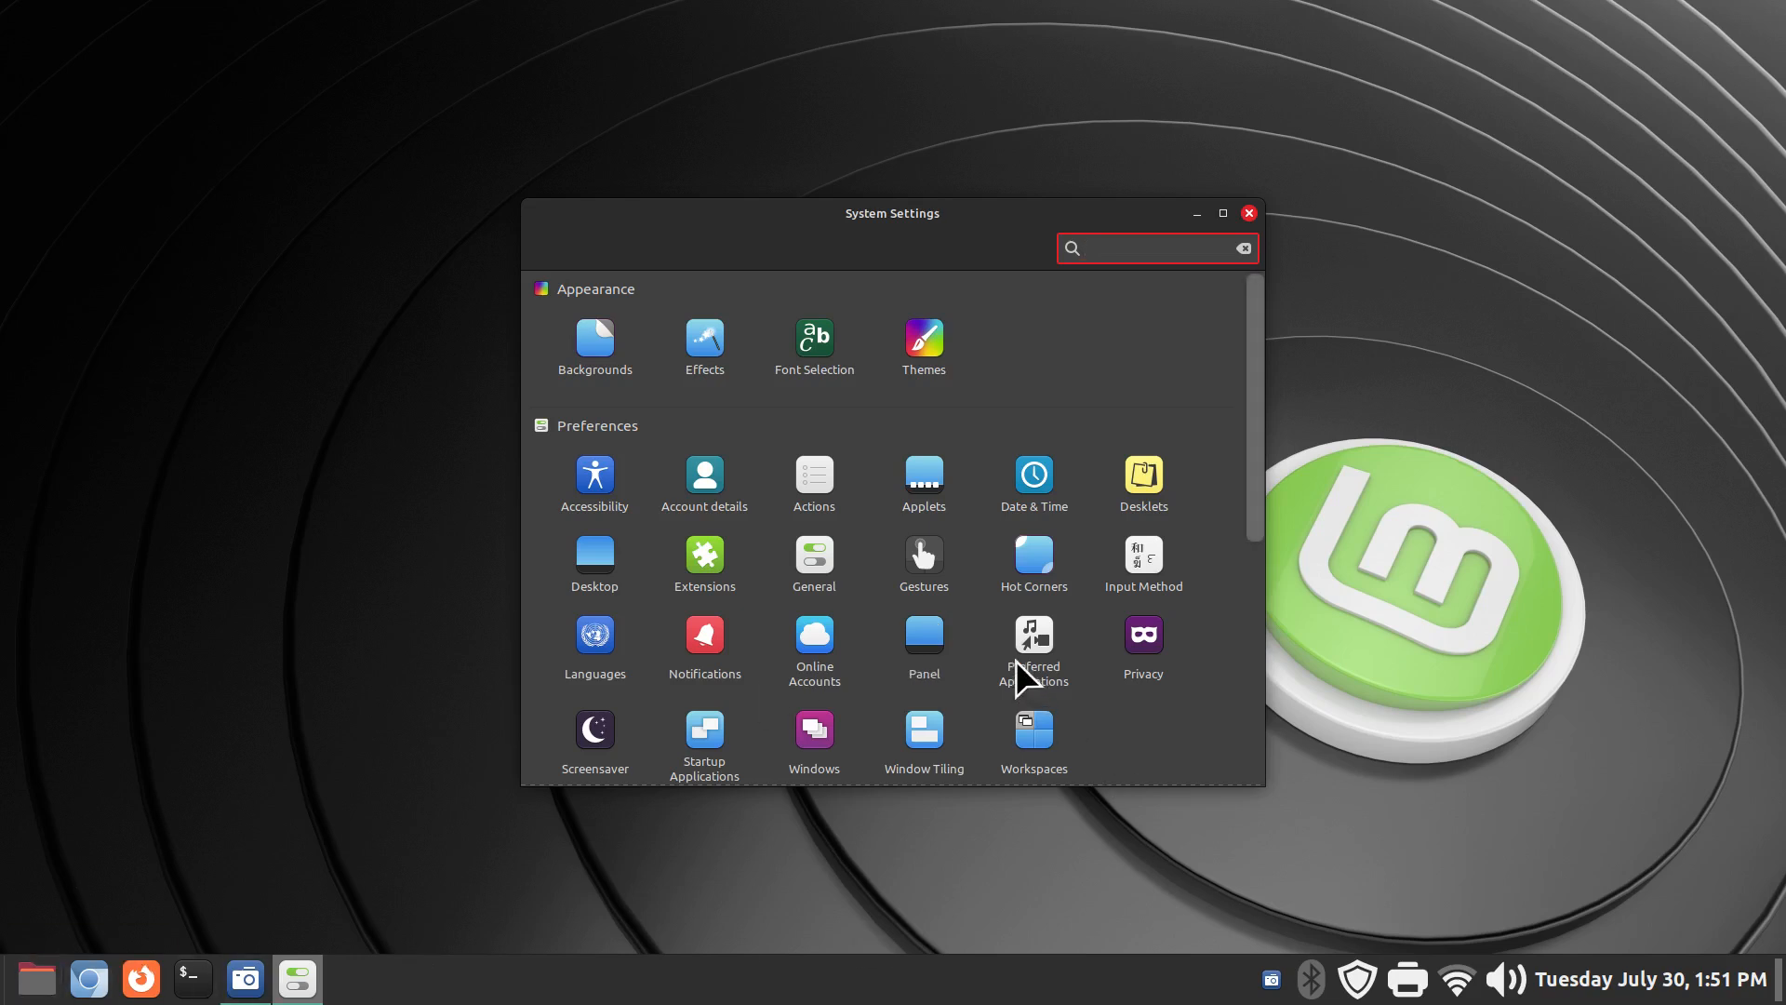
- Show the Left Zone options under Panel appearance in the Panel settings
left_click(923, 633)
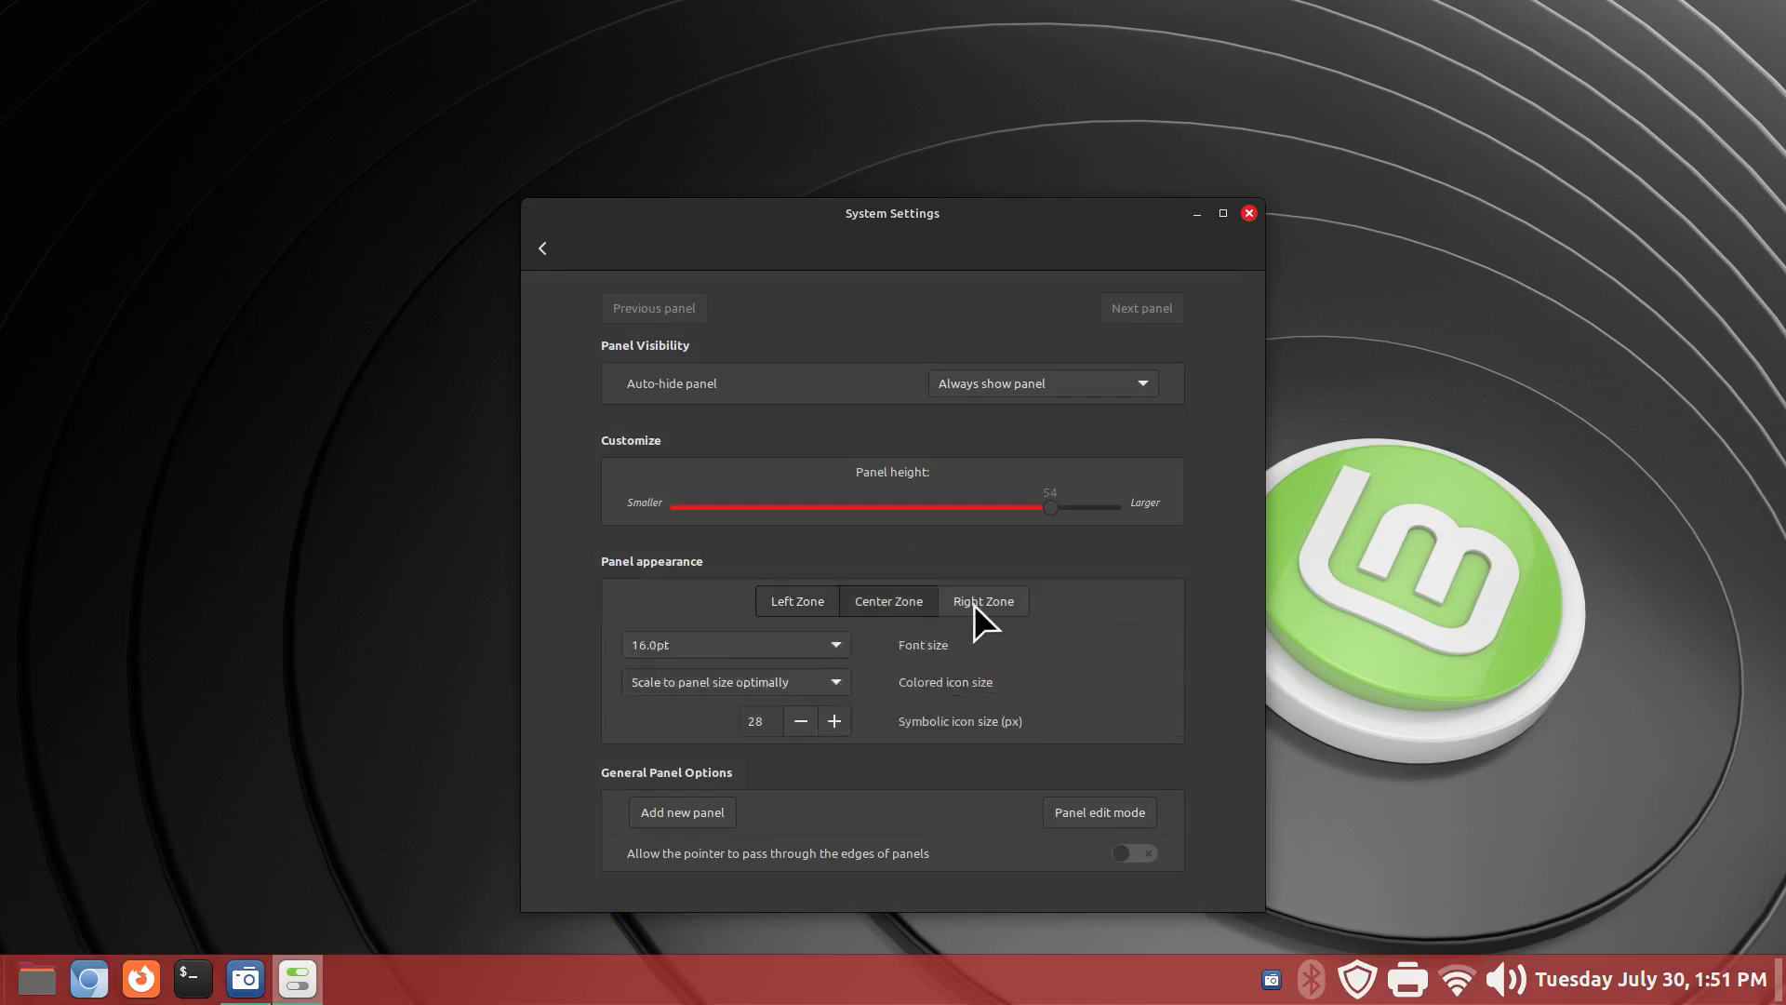
left_click(795, 601)
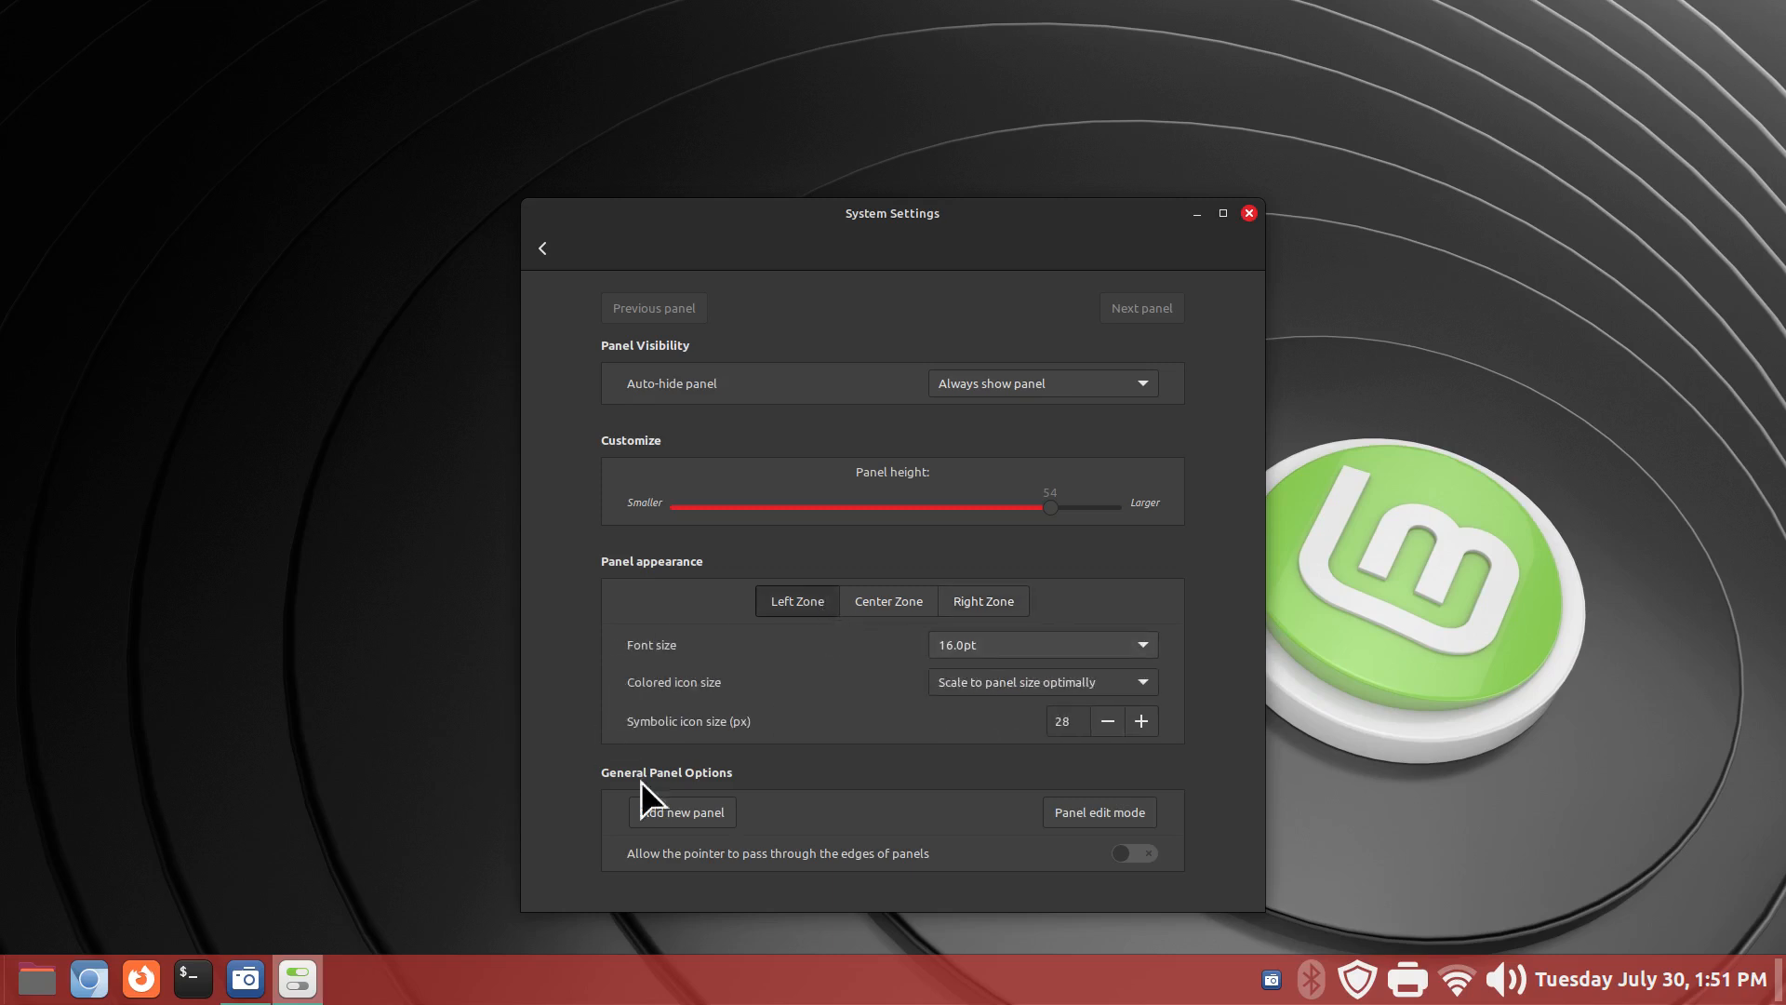
mouse_move(872, 741)
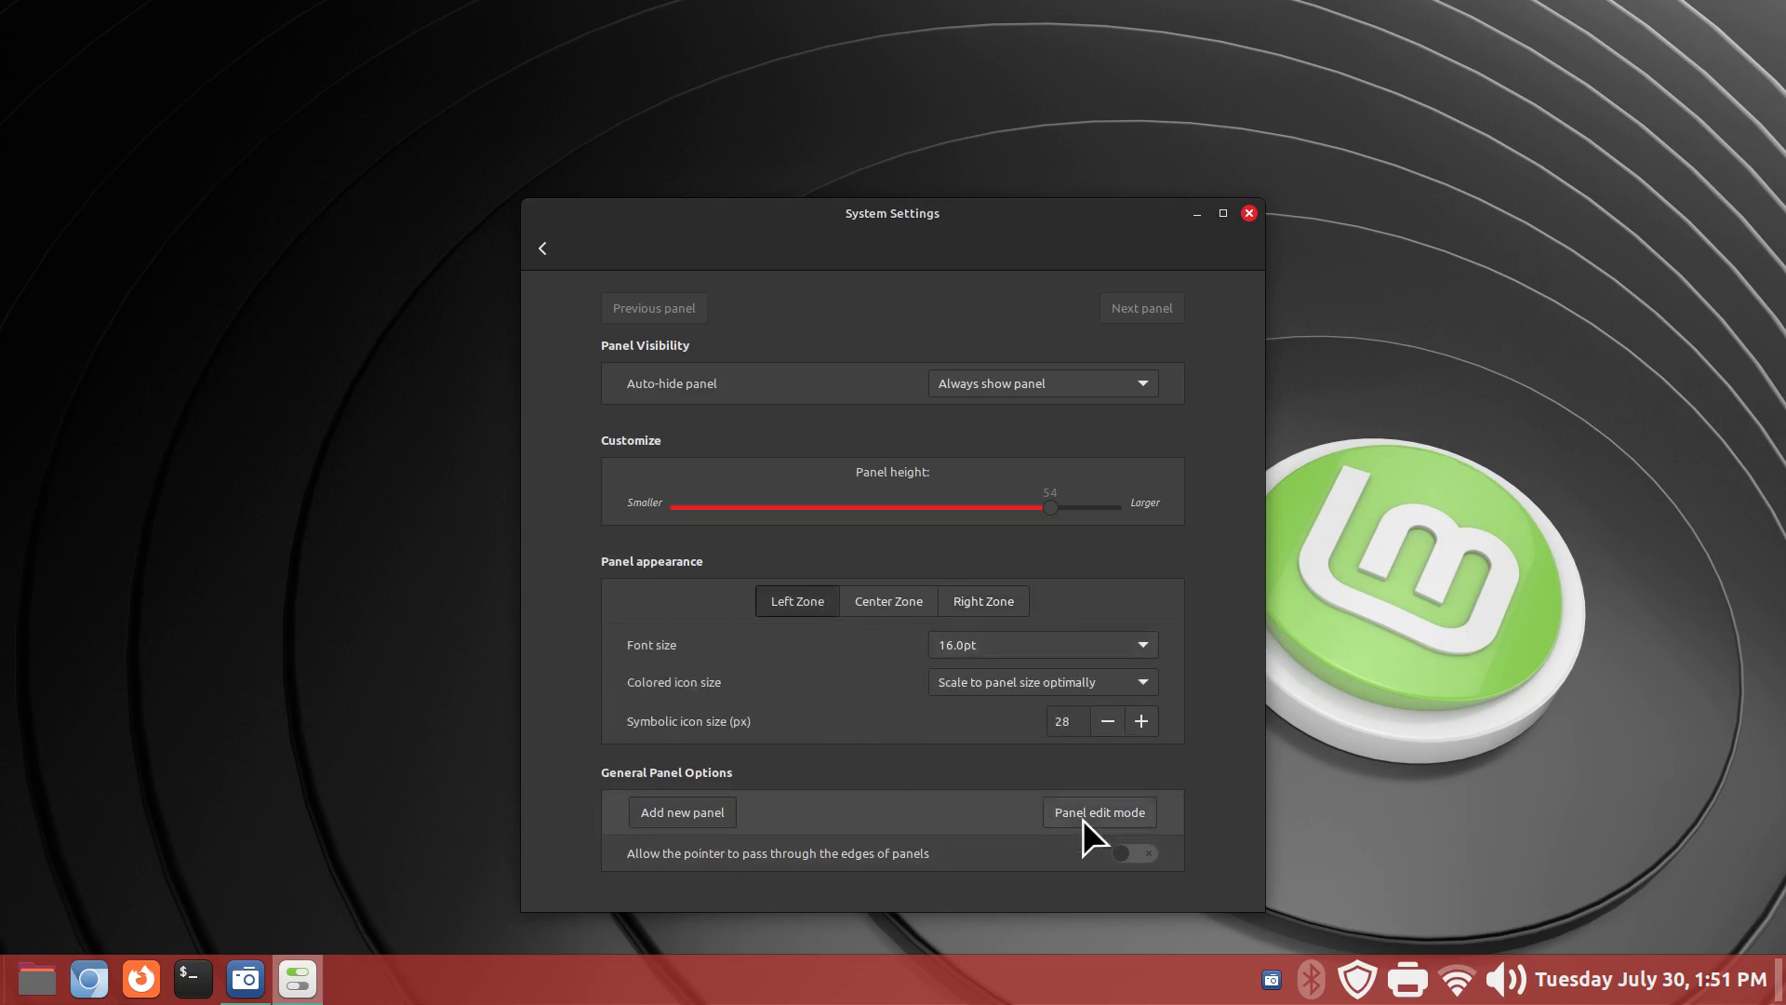
left_click(1097, 811)
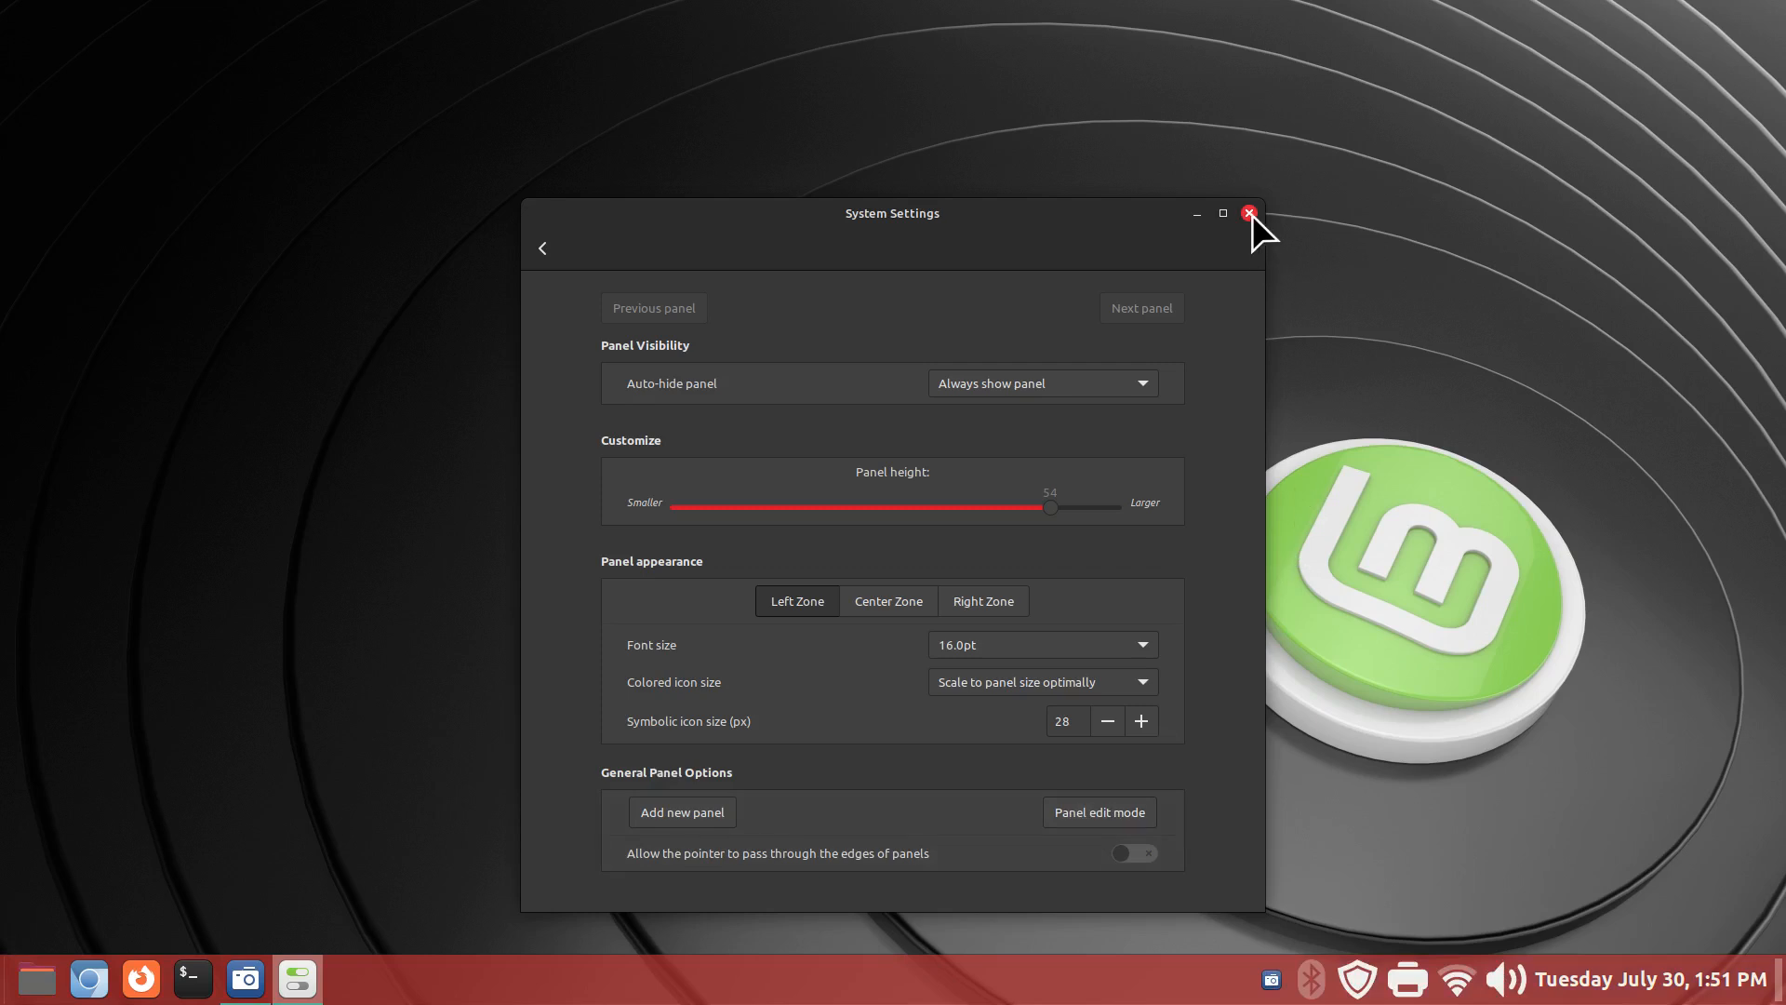
- Close the System Settings window to return to the desktop
left_click(1248, 214)
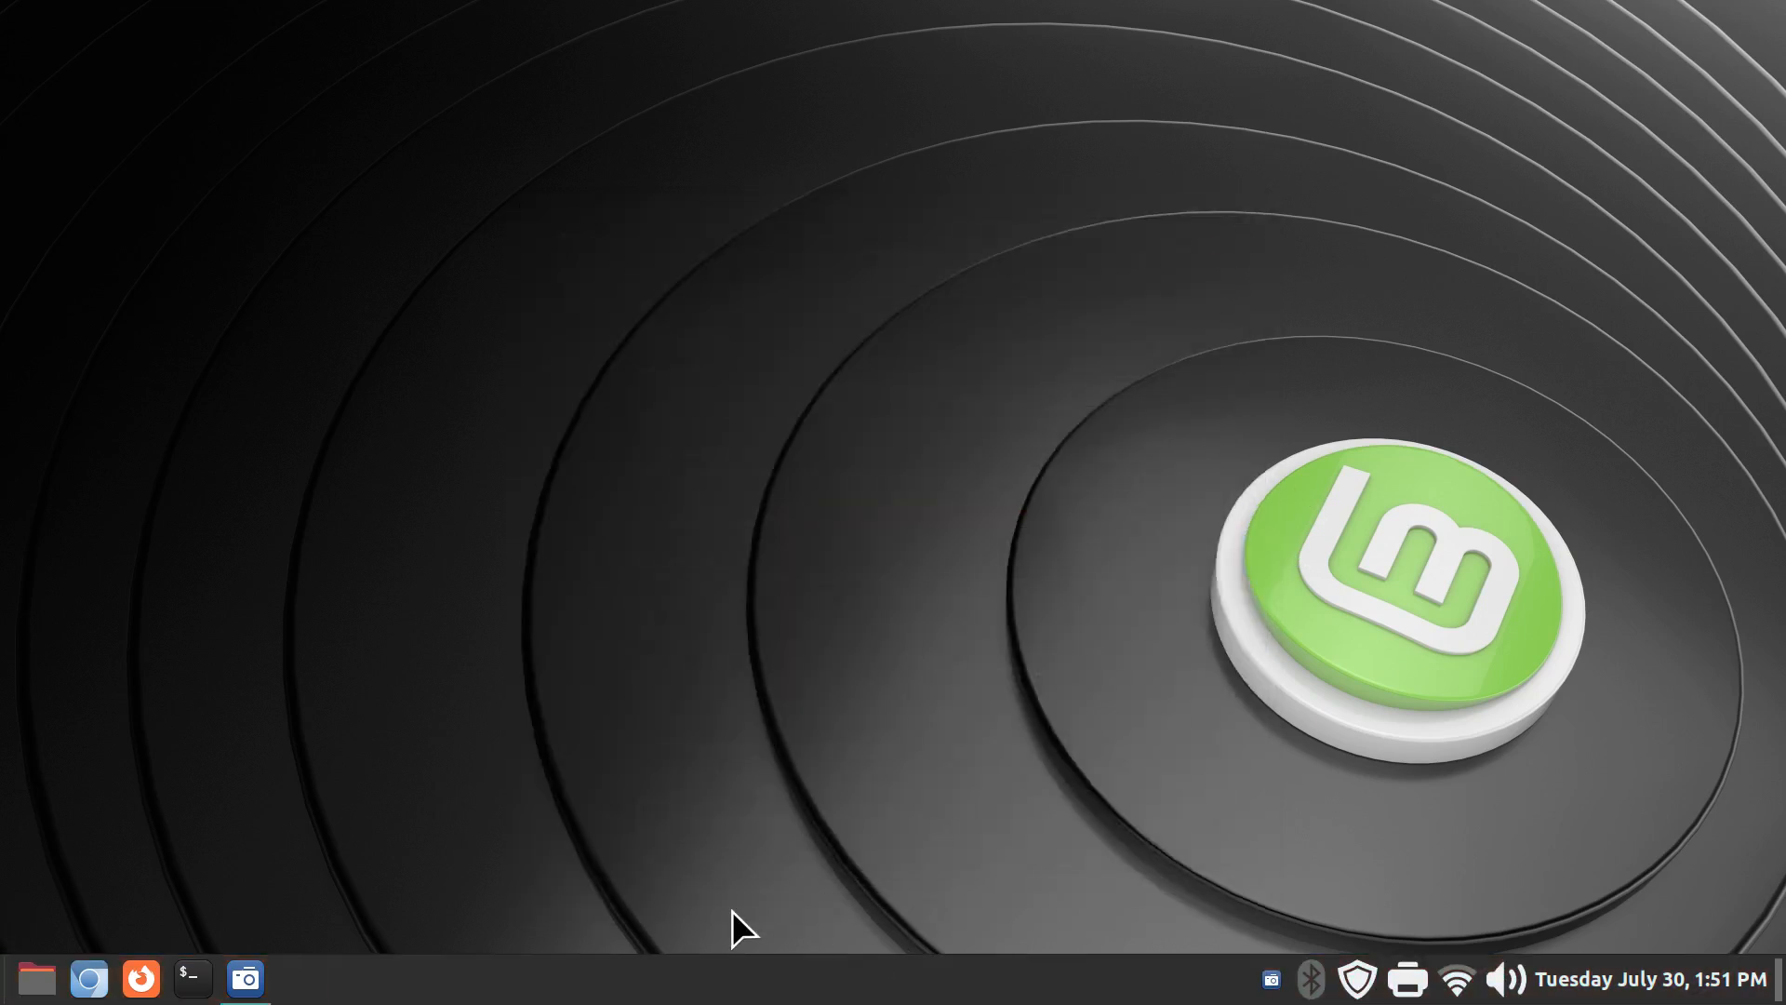
mouse_move(1079, 724)
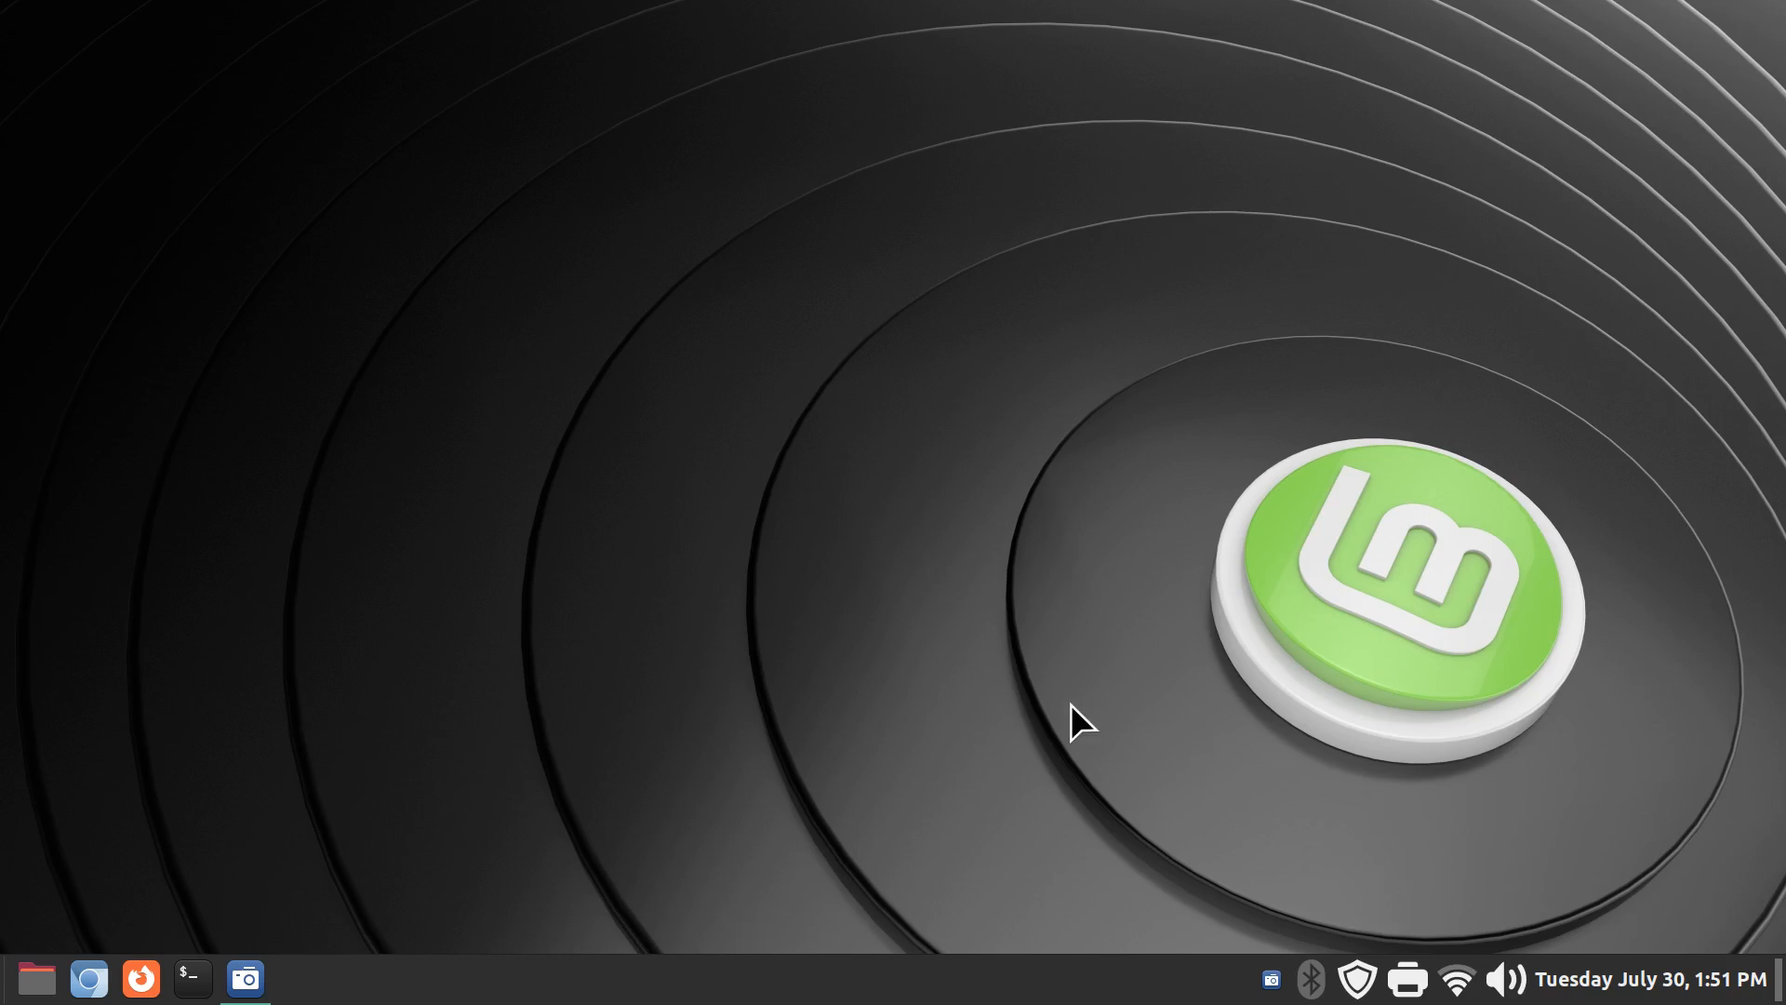
mouse_move(1259, 947)
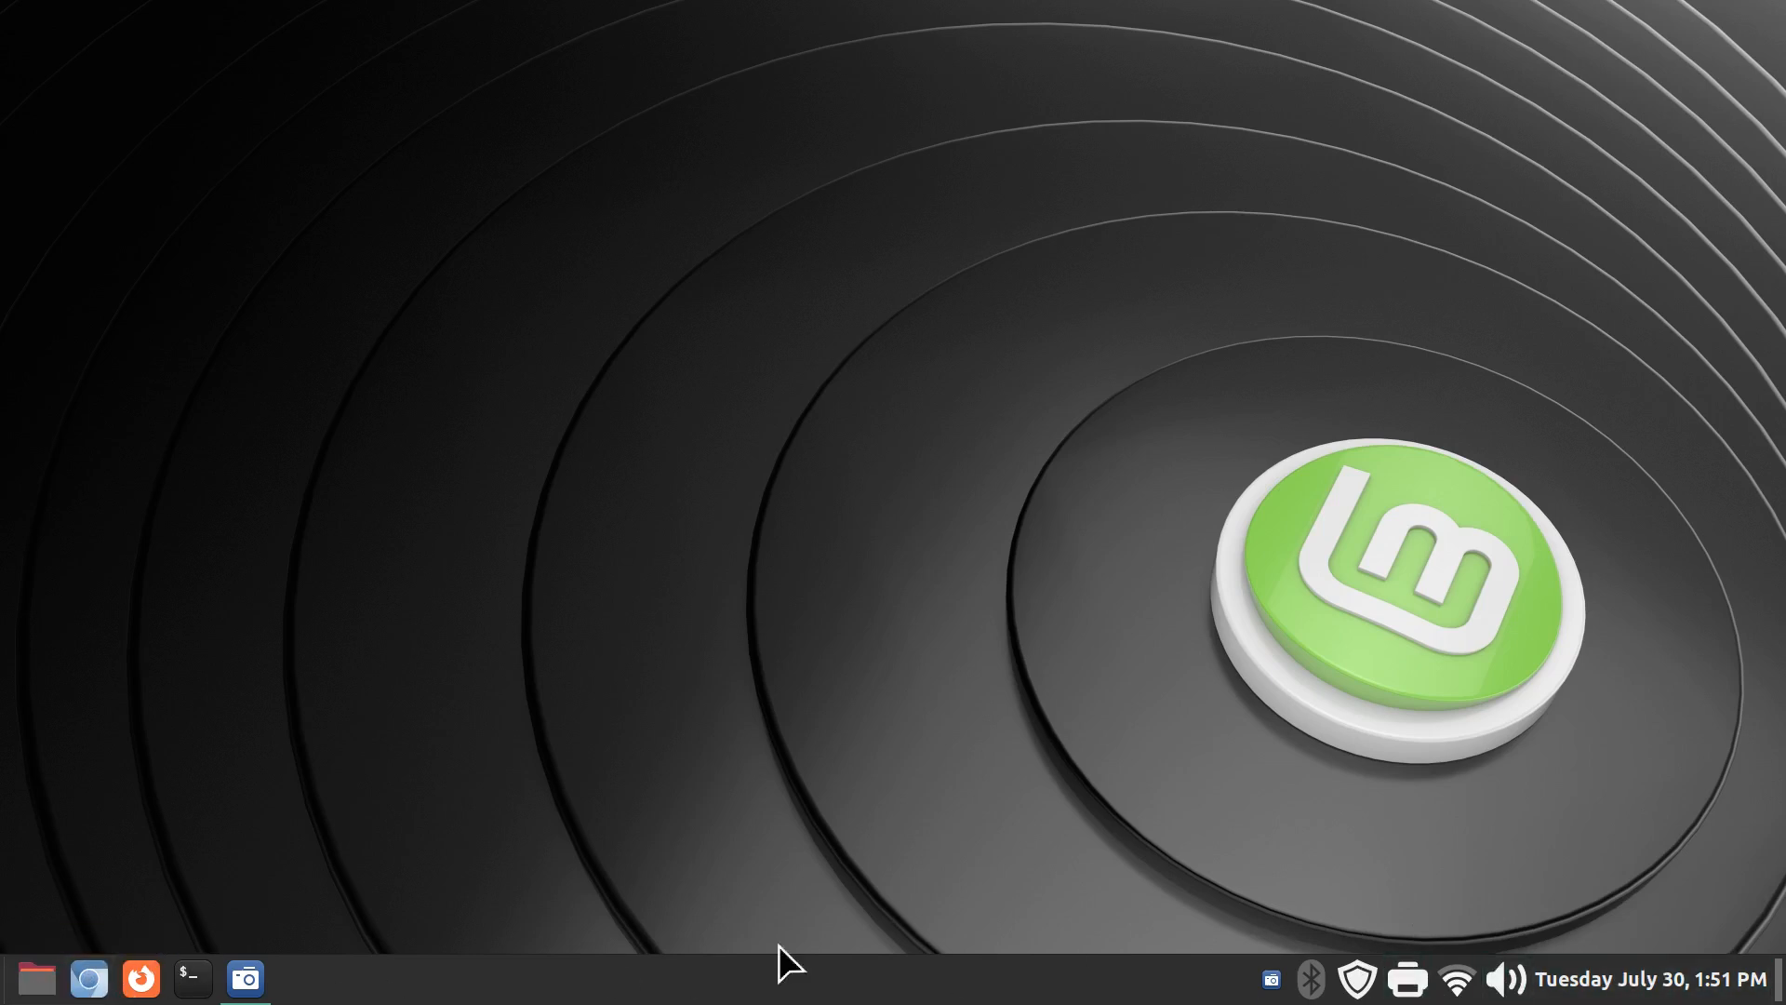
mouse_move(945, 945)
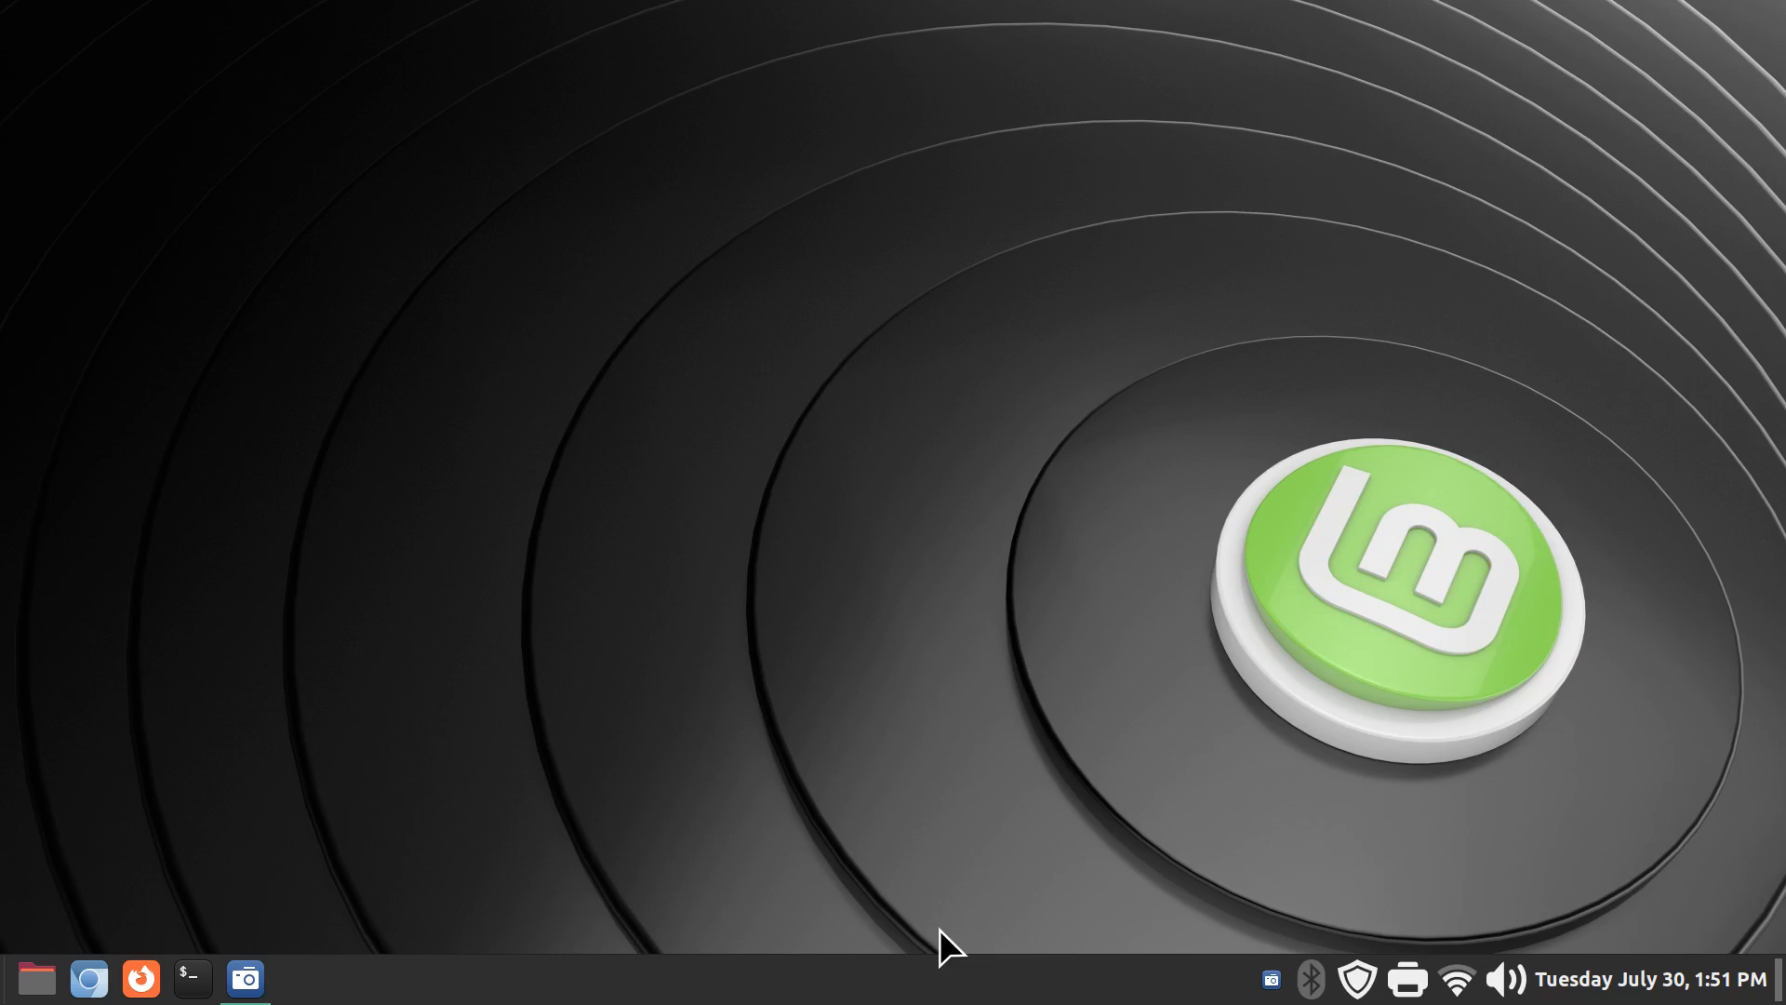
mouse_move(951, 945)
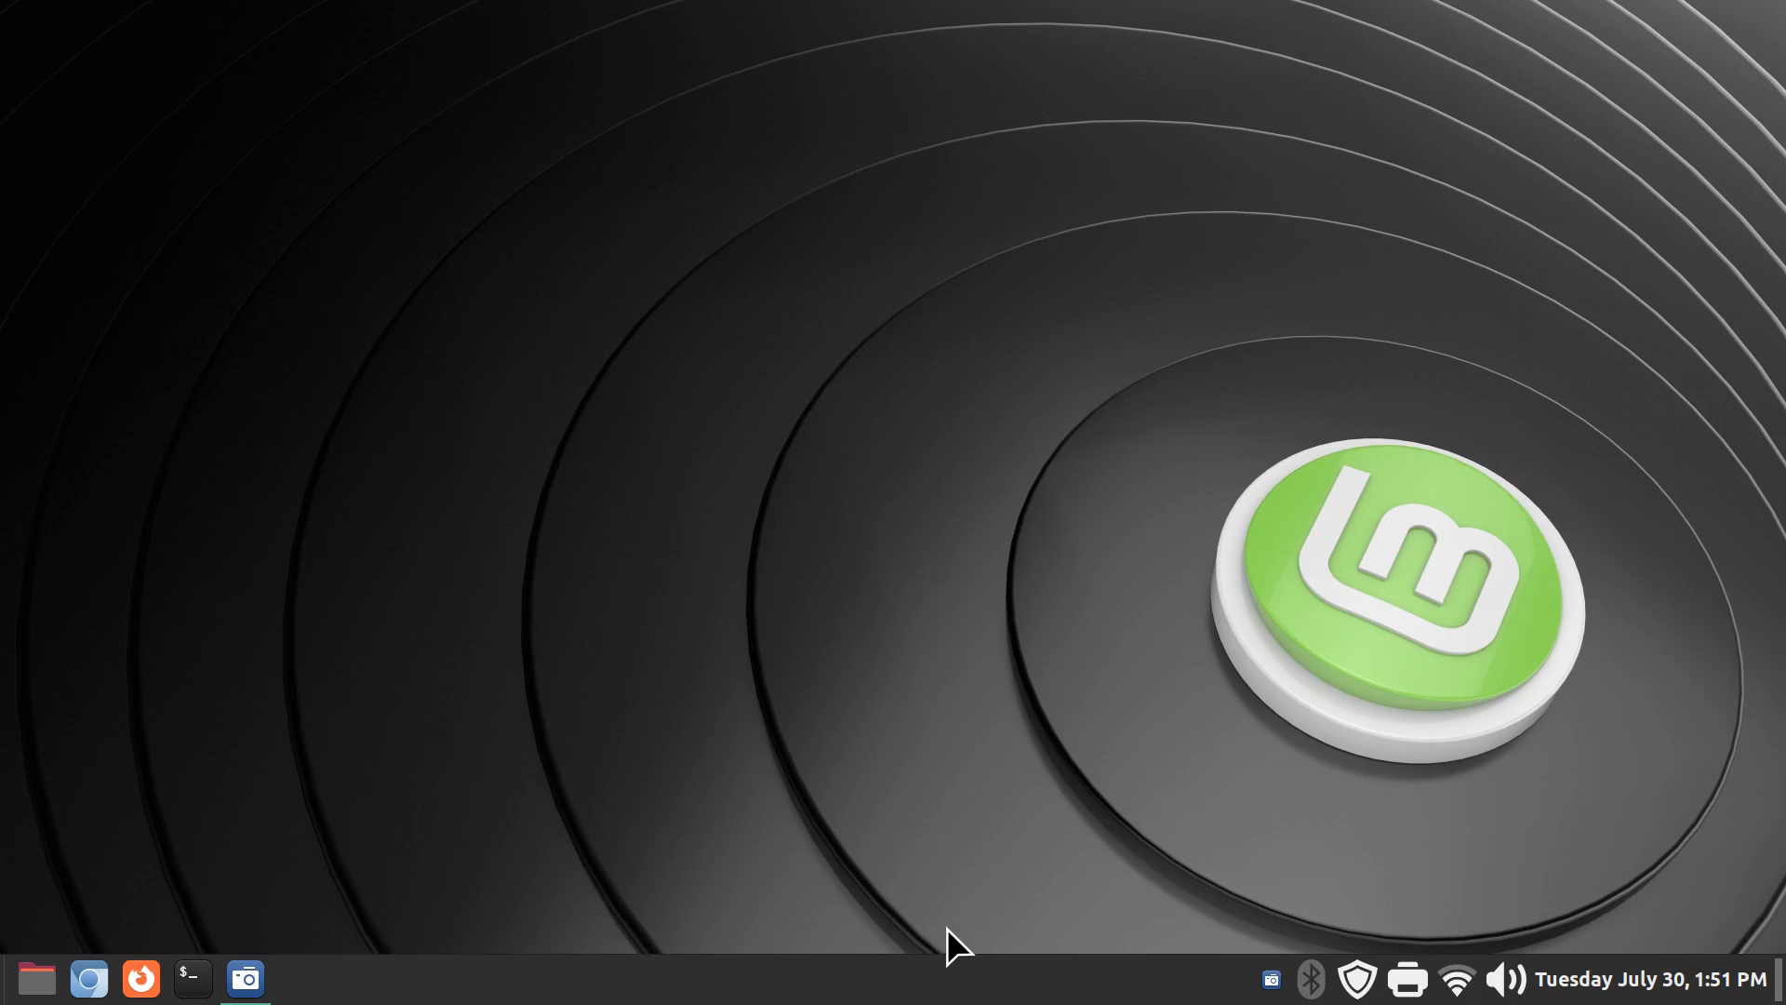
mouse_move(768, 991)
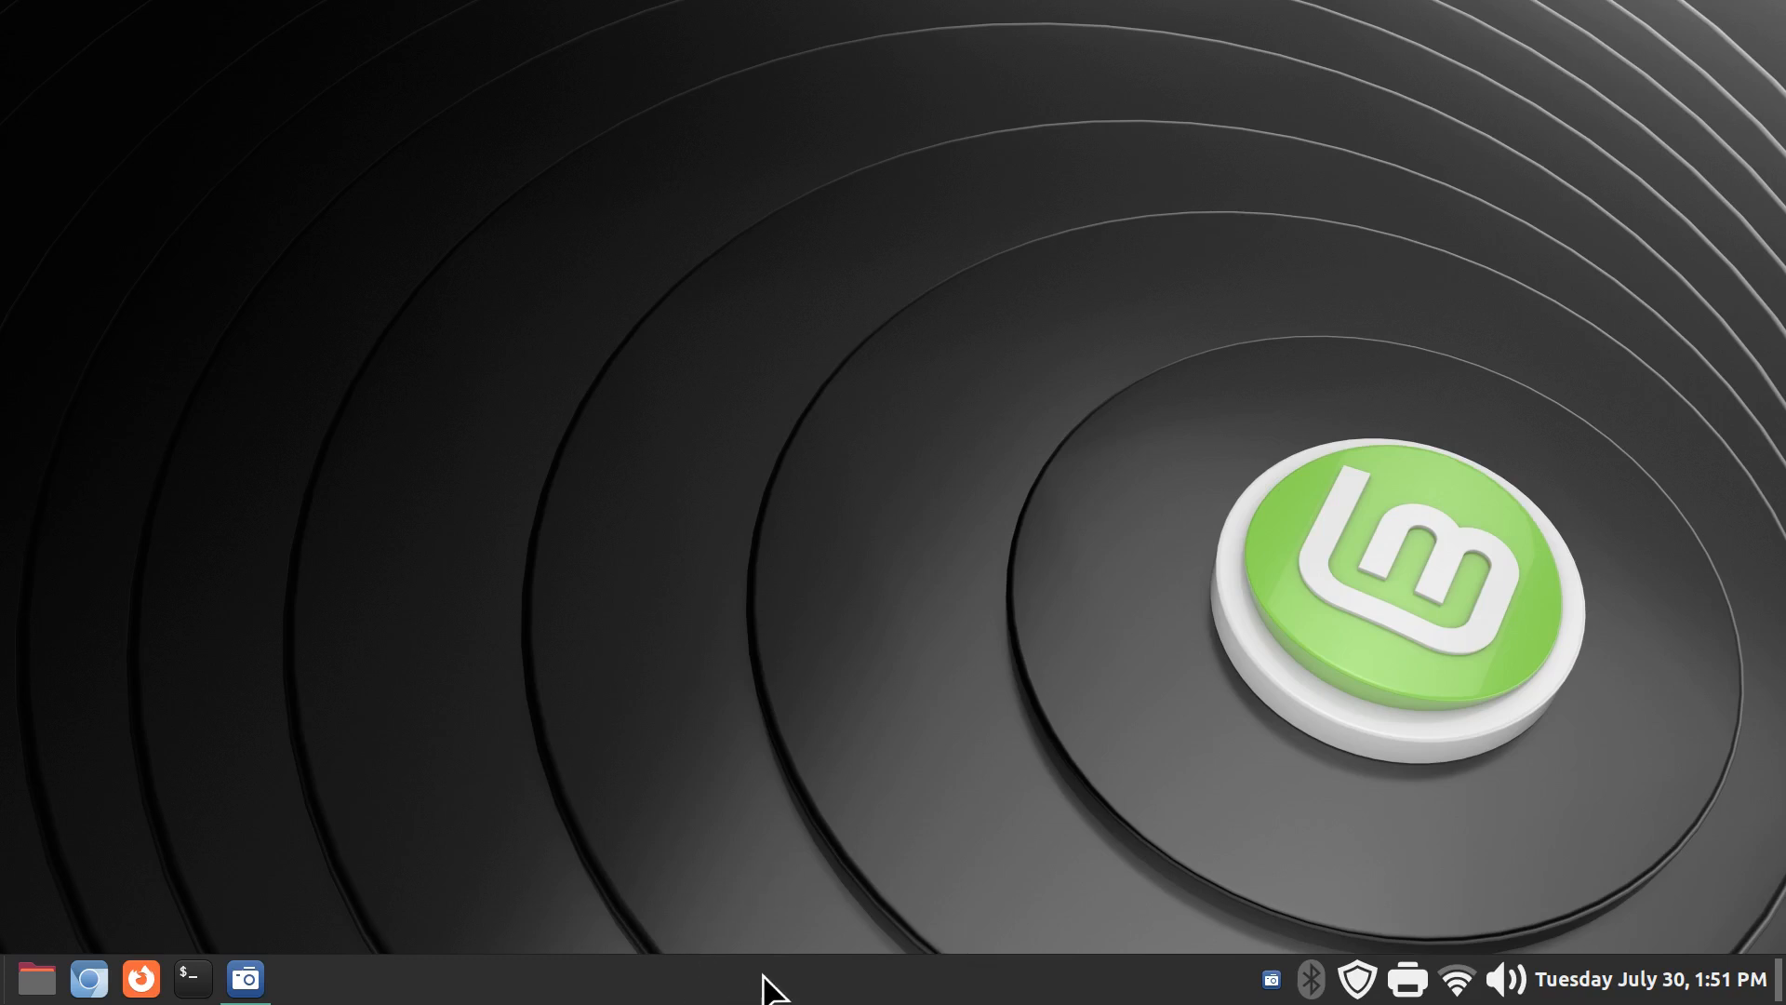
- Open the Applets manager from the panel's context menu
right_click(772, 976)
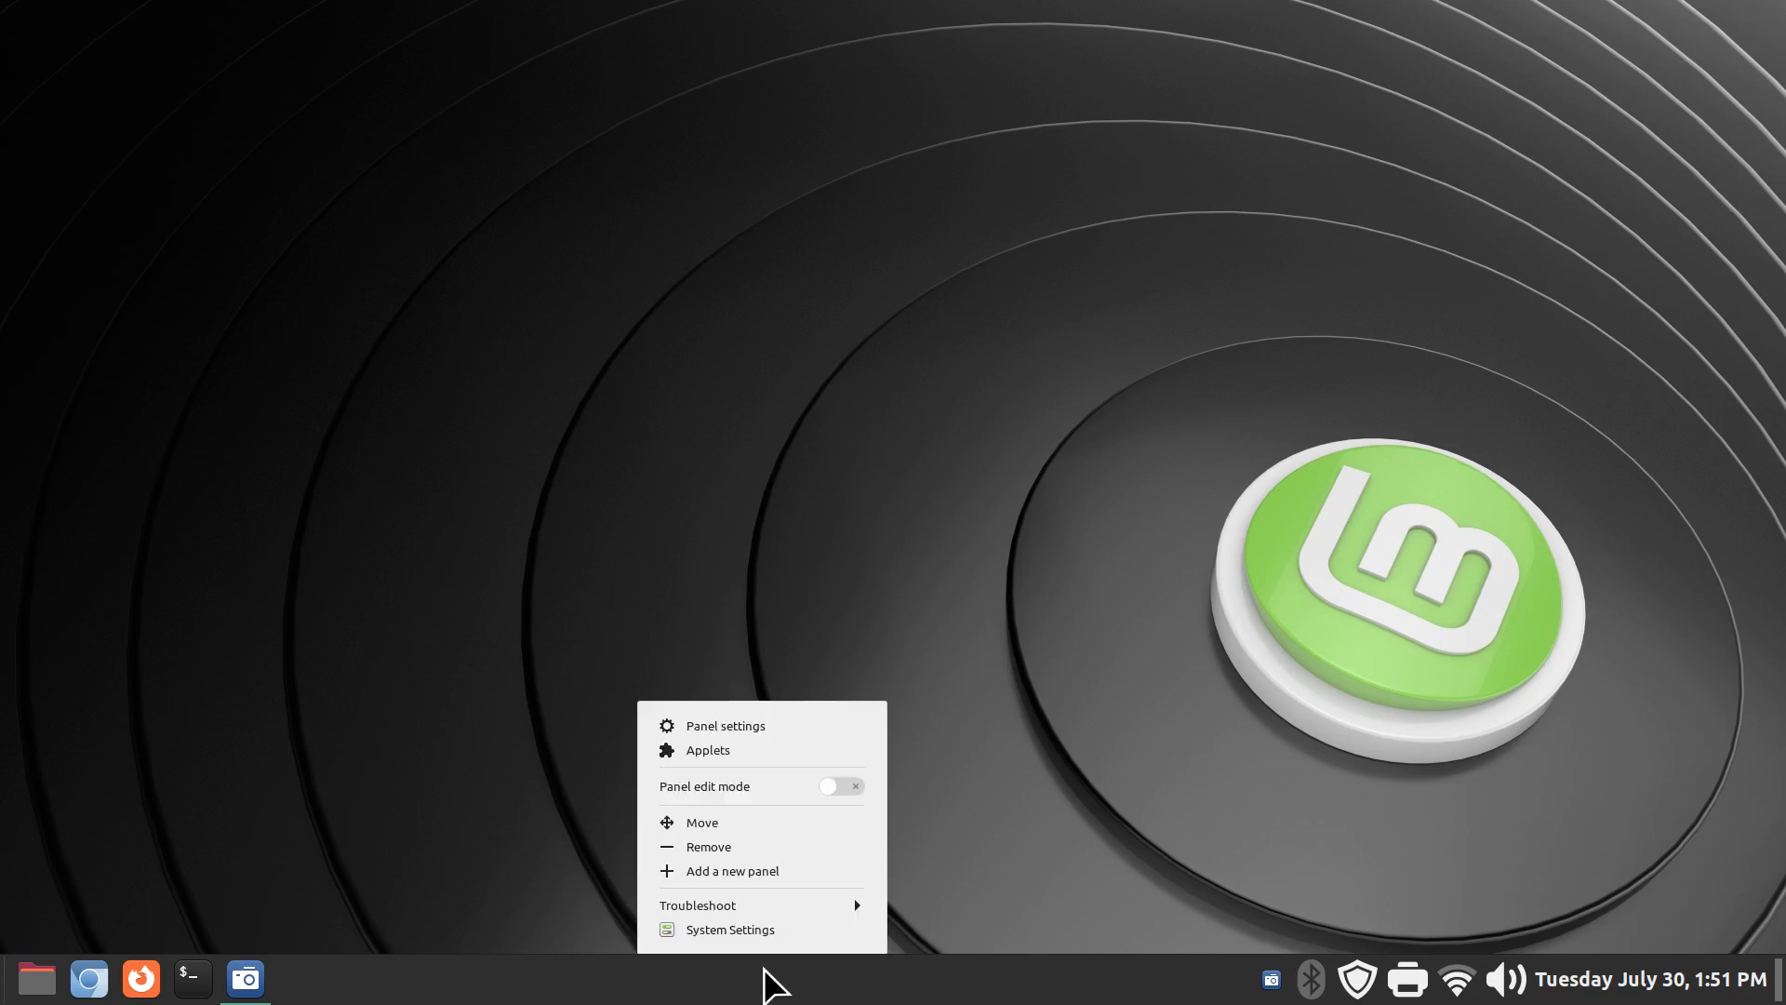
mouse_move(715, 772)
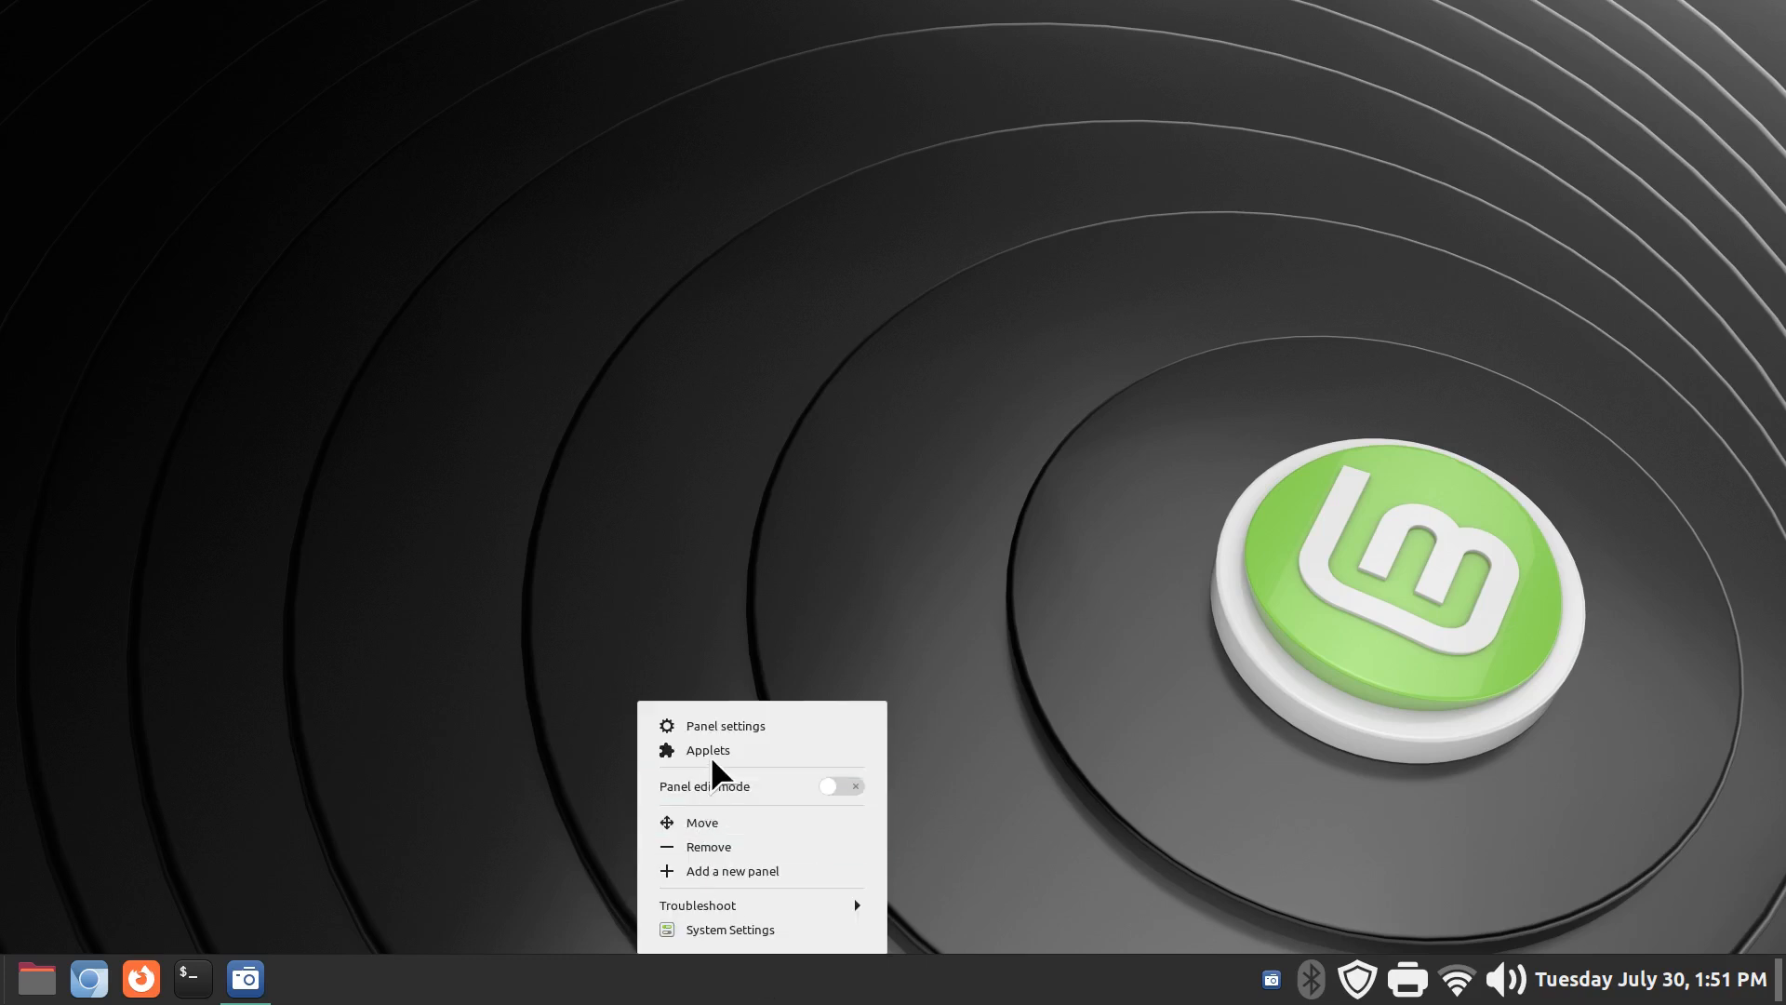
left_click(707, 750)
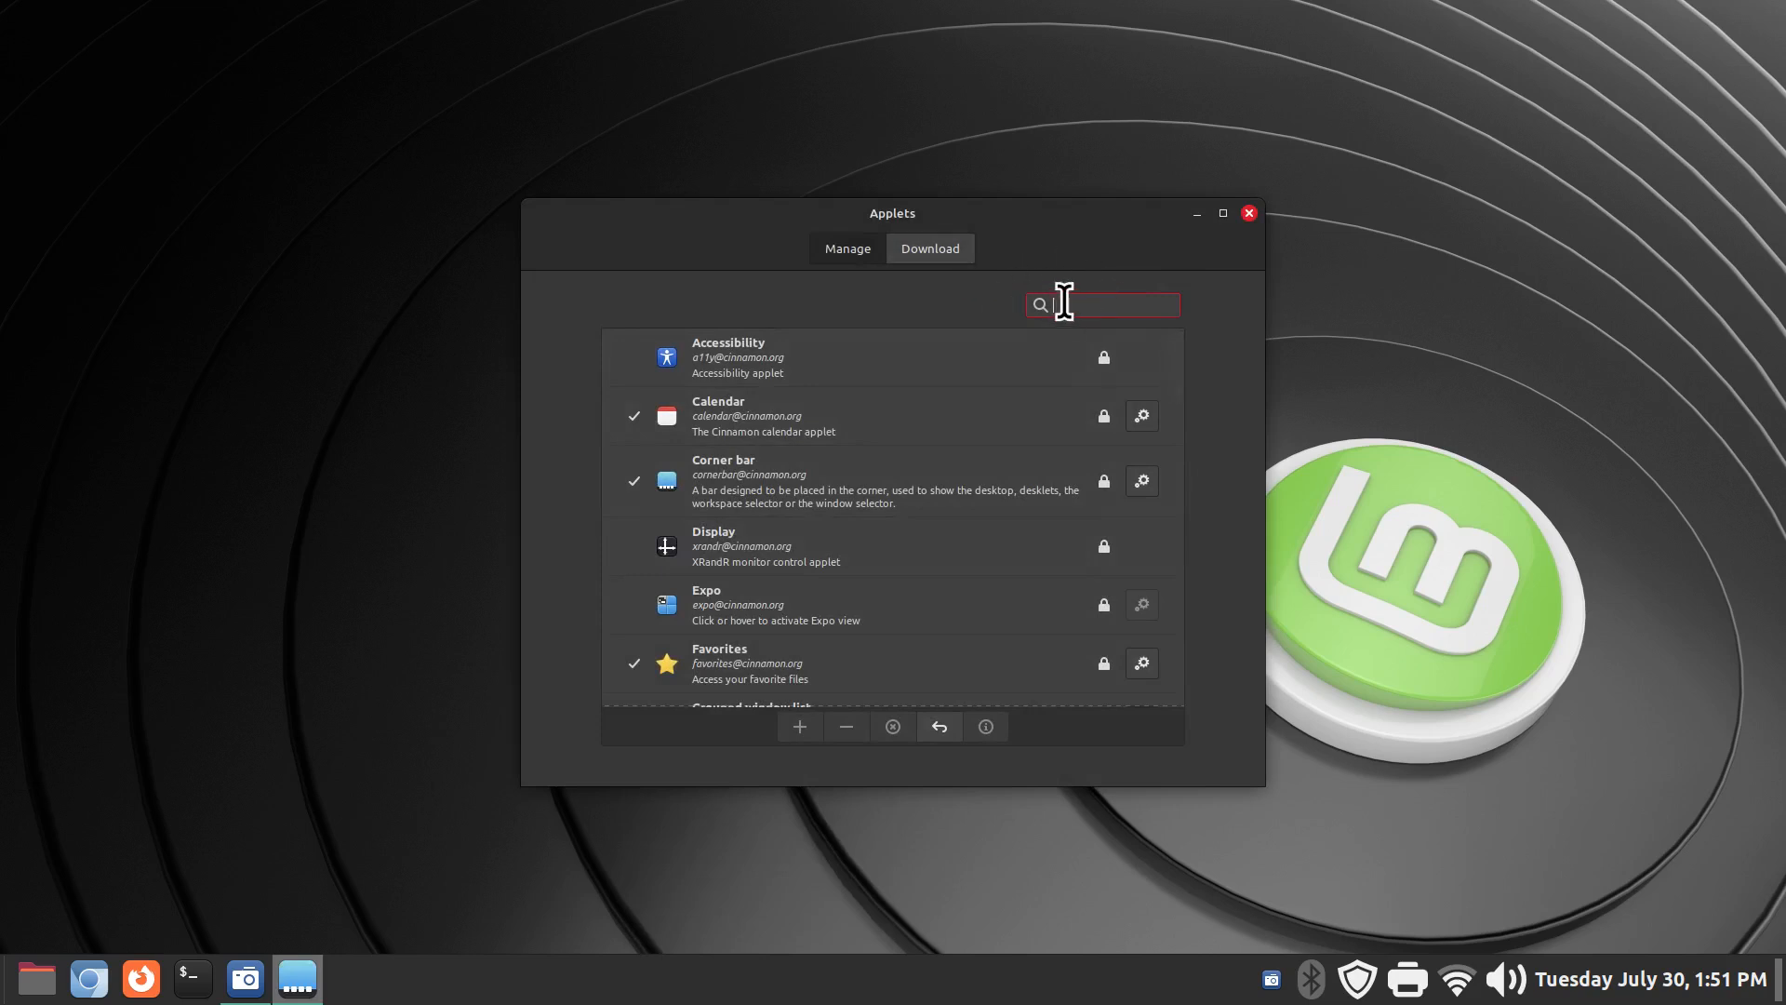
- Search 'menu', add the Menu applet back to the panel, and close the Applets window
type("m")
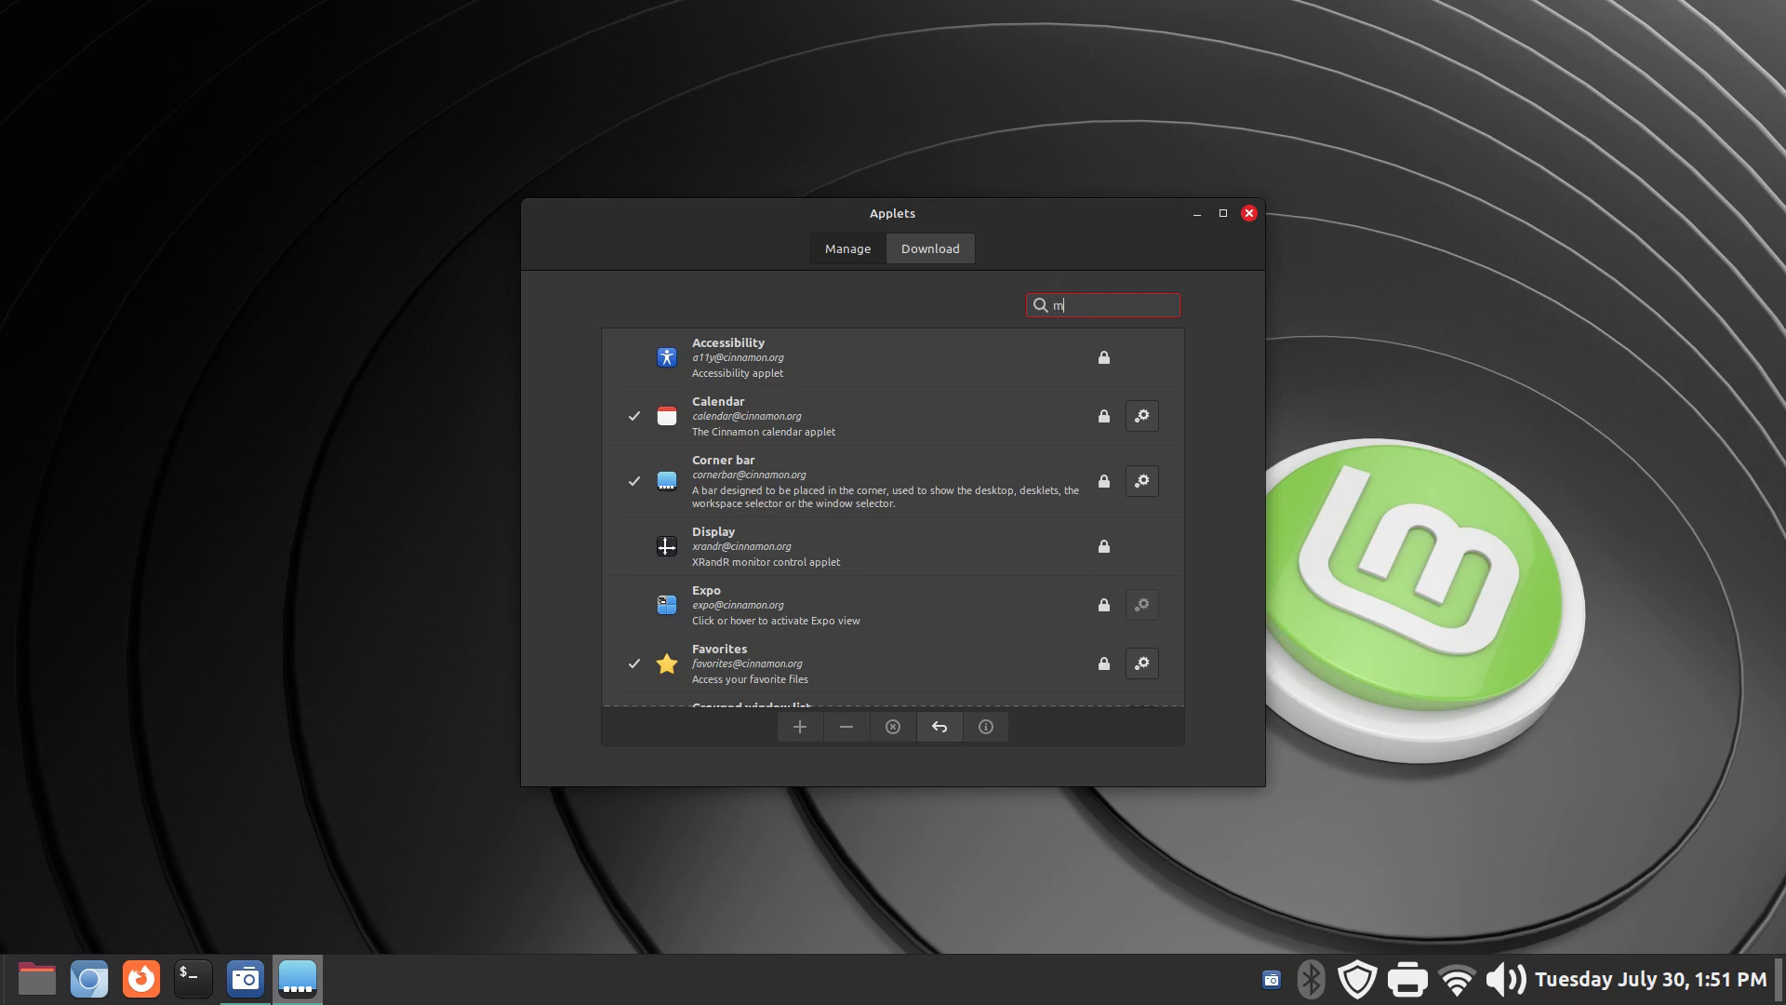
type("enu")
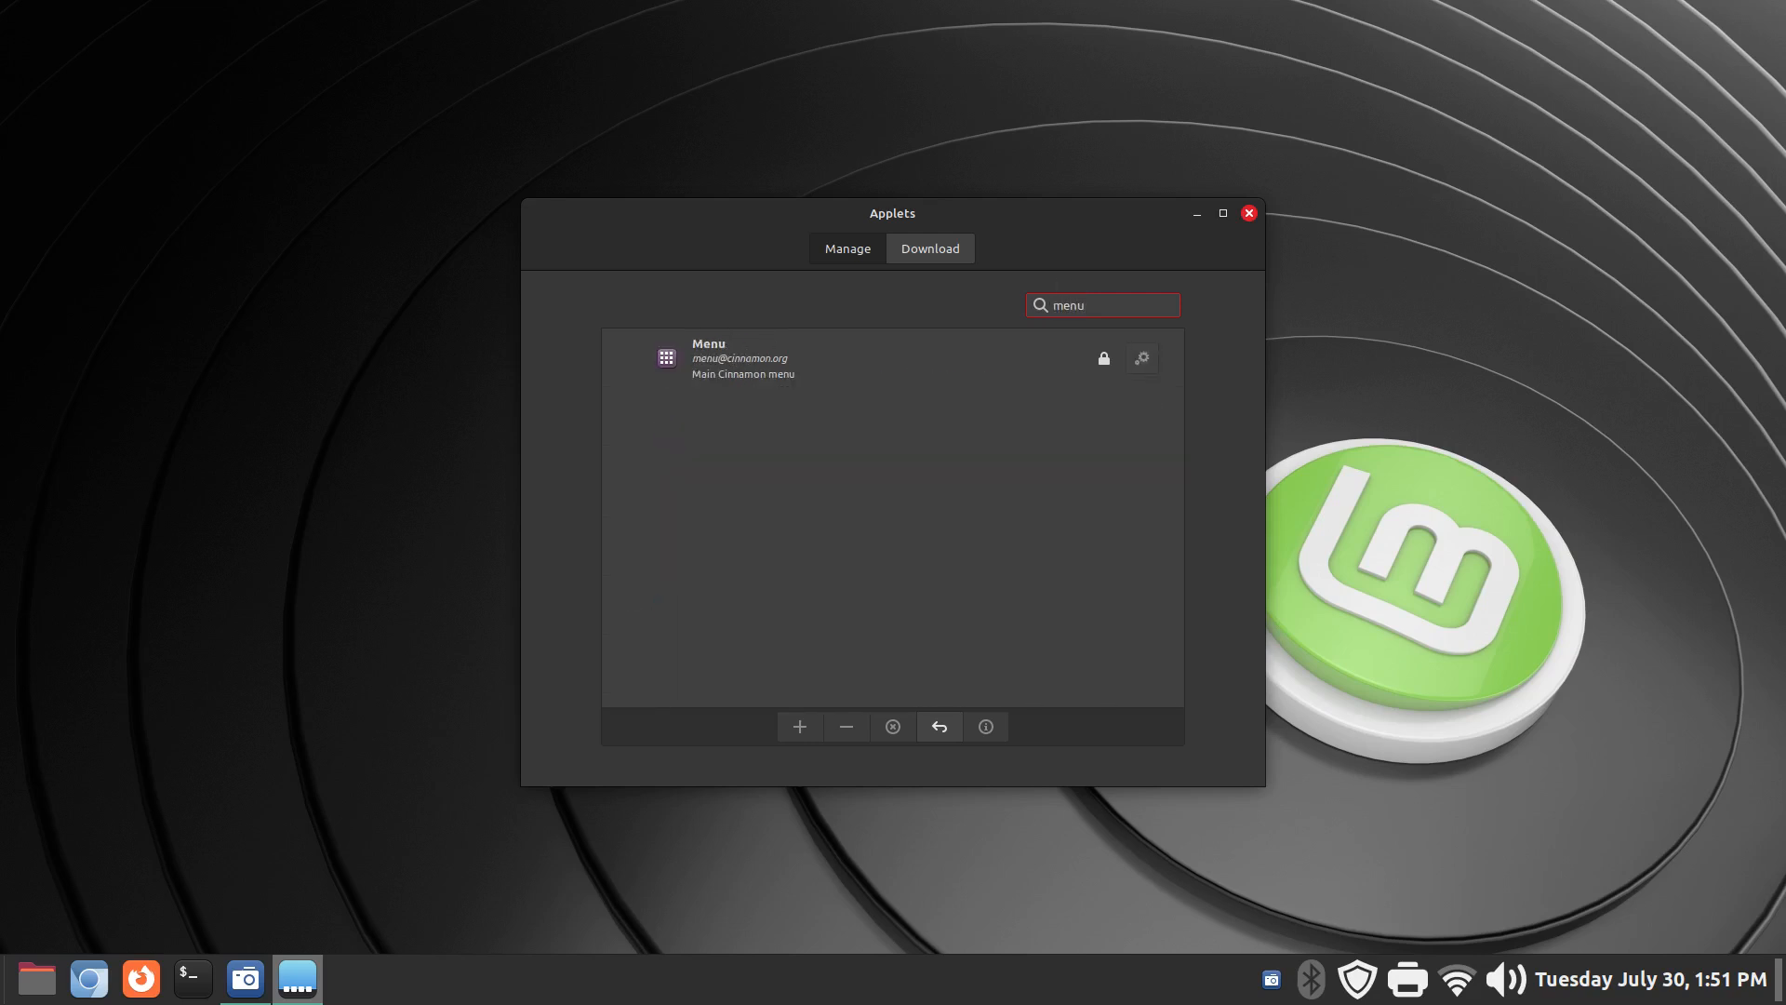
left_click(798, 357)
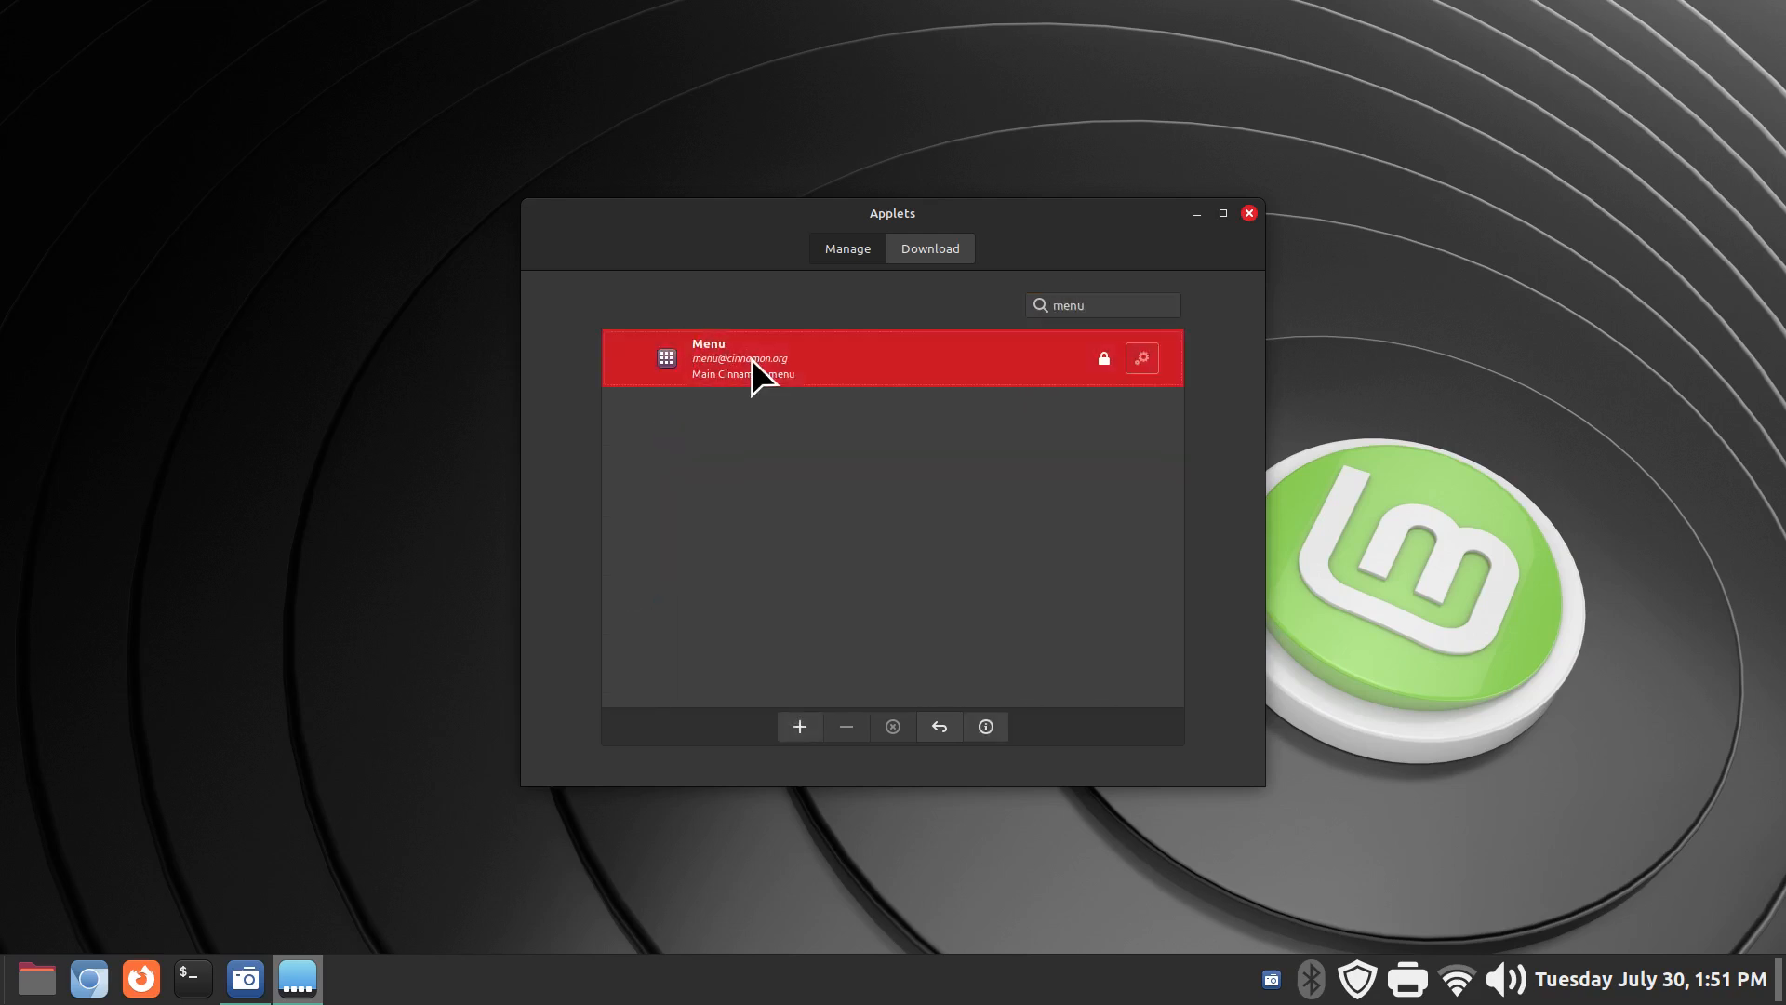
mouse_move(777, 408)
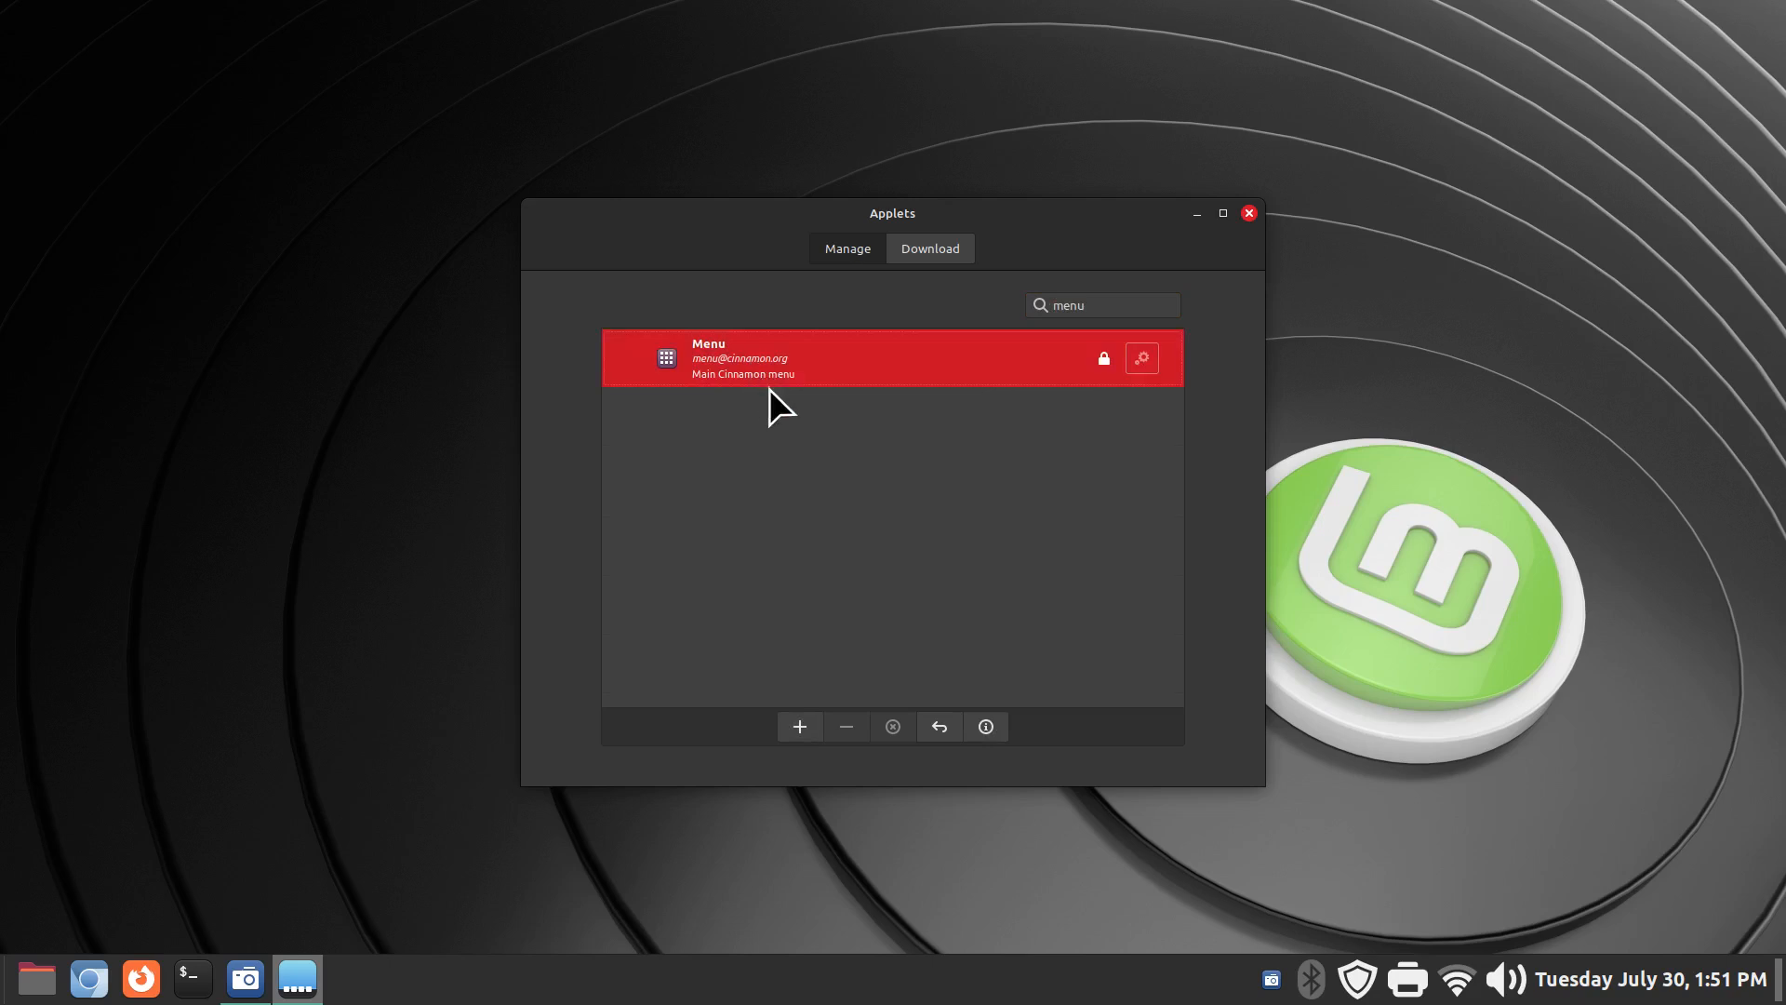
mouse_move(843, 391)
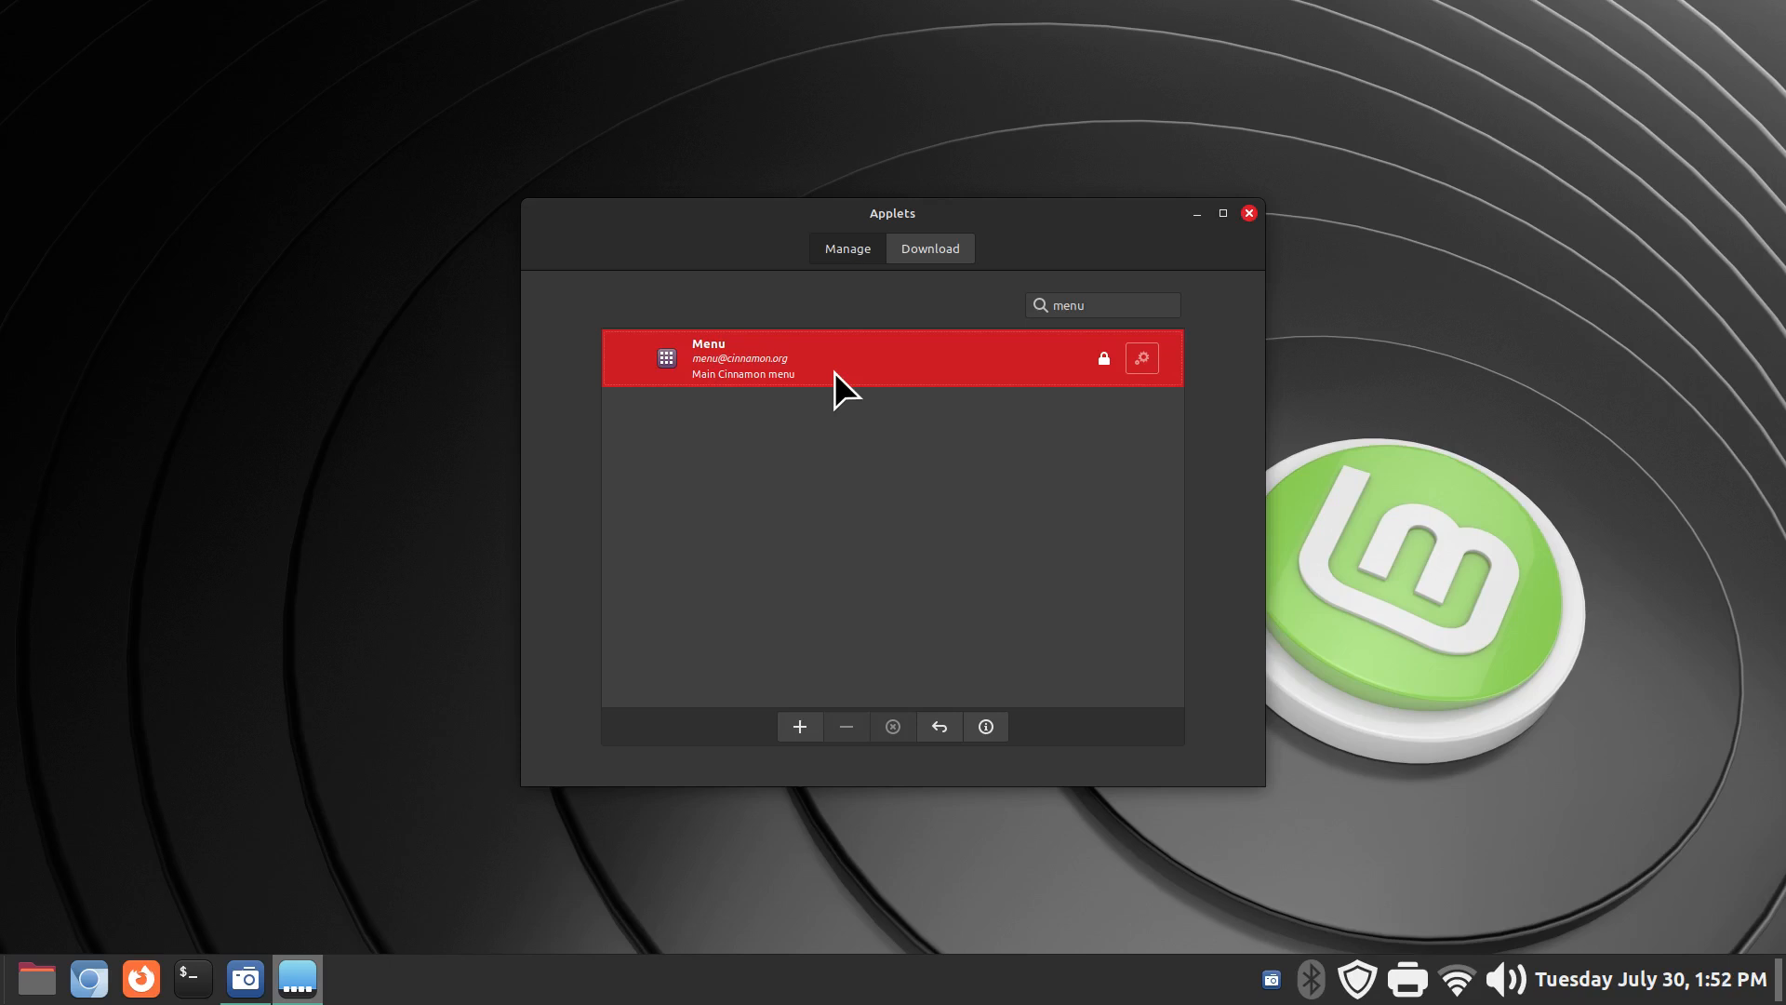
mouse_move(837, 393)
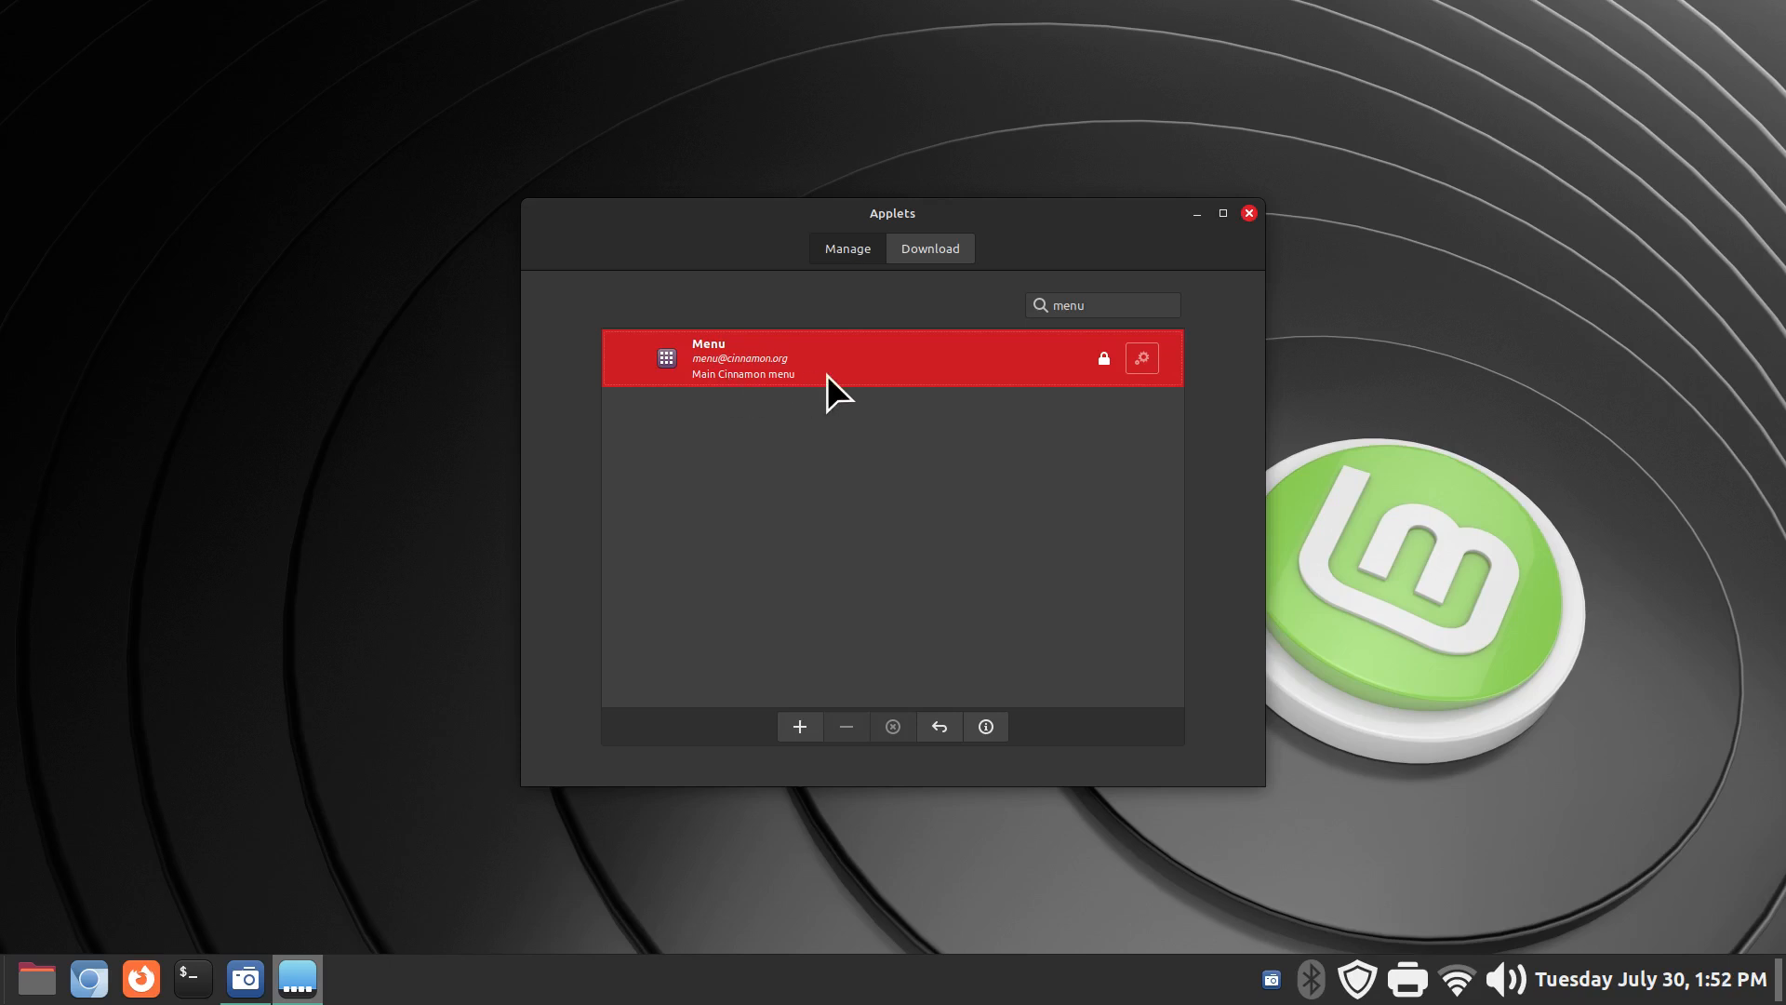
mouse_move(1098, 368)
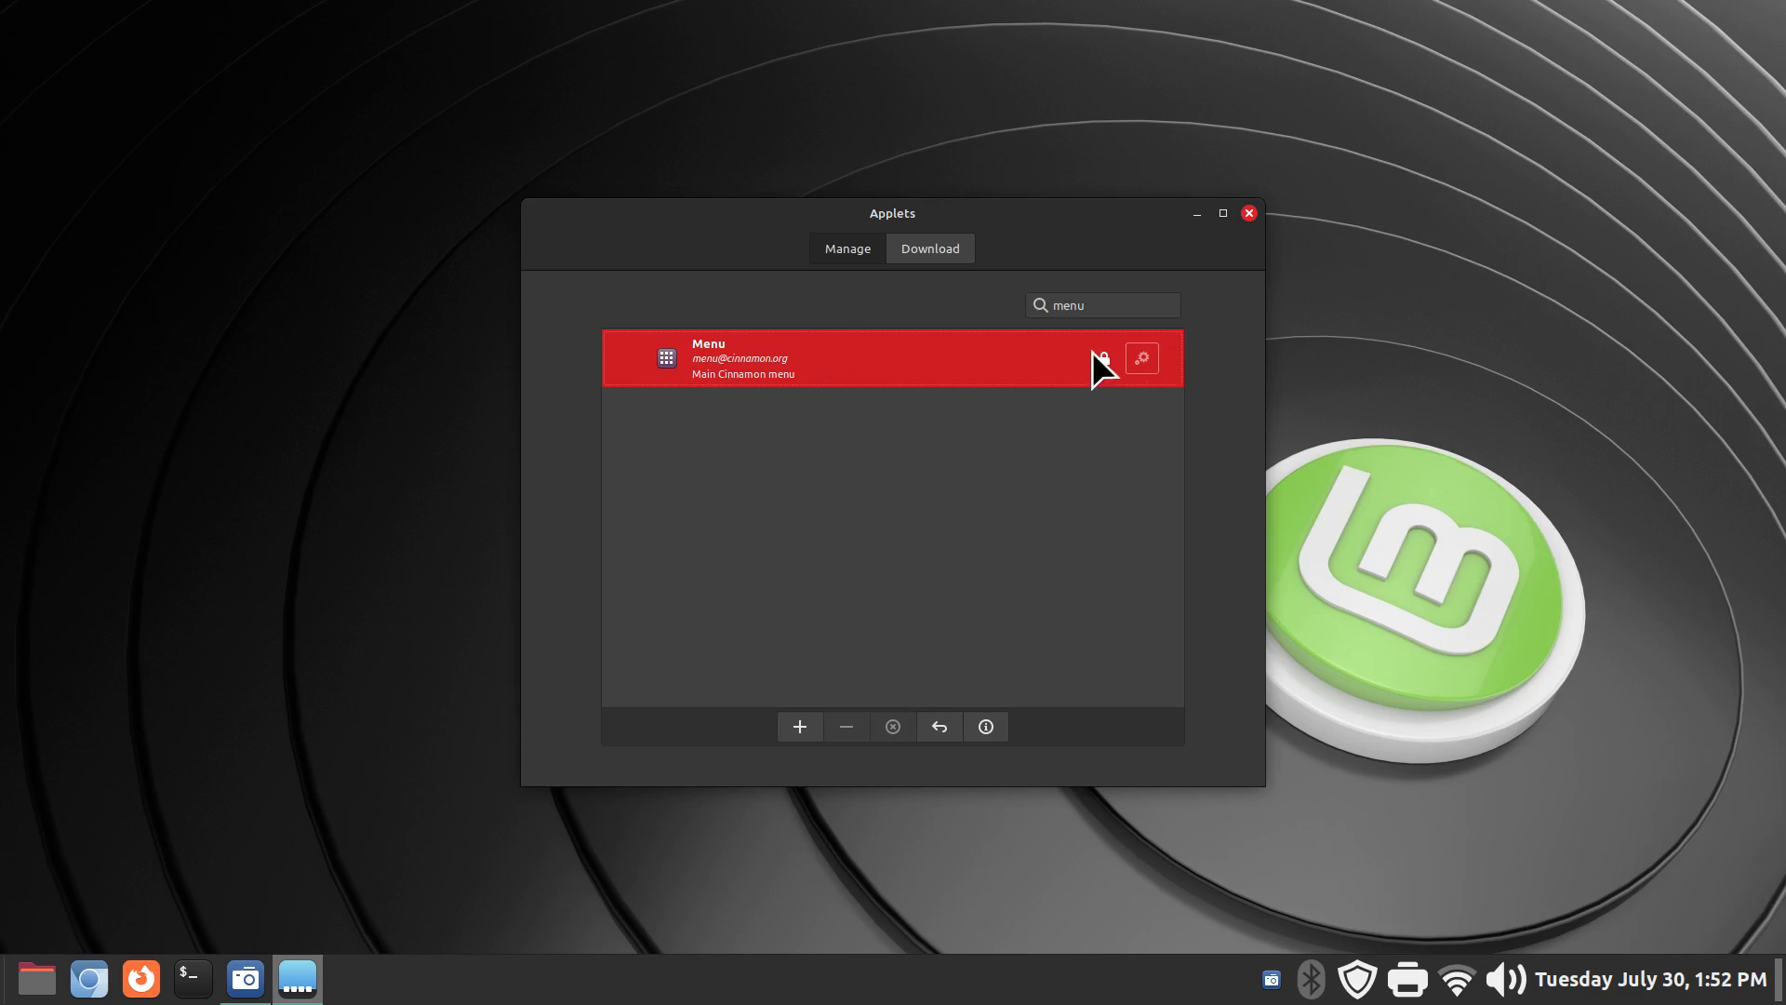
mouse_move(1032, 509)
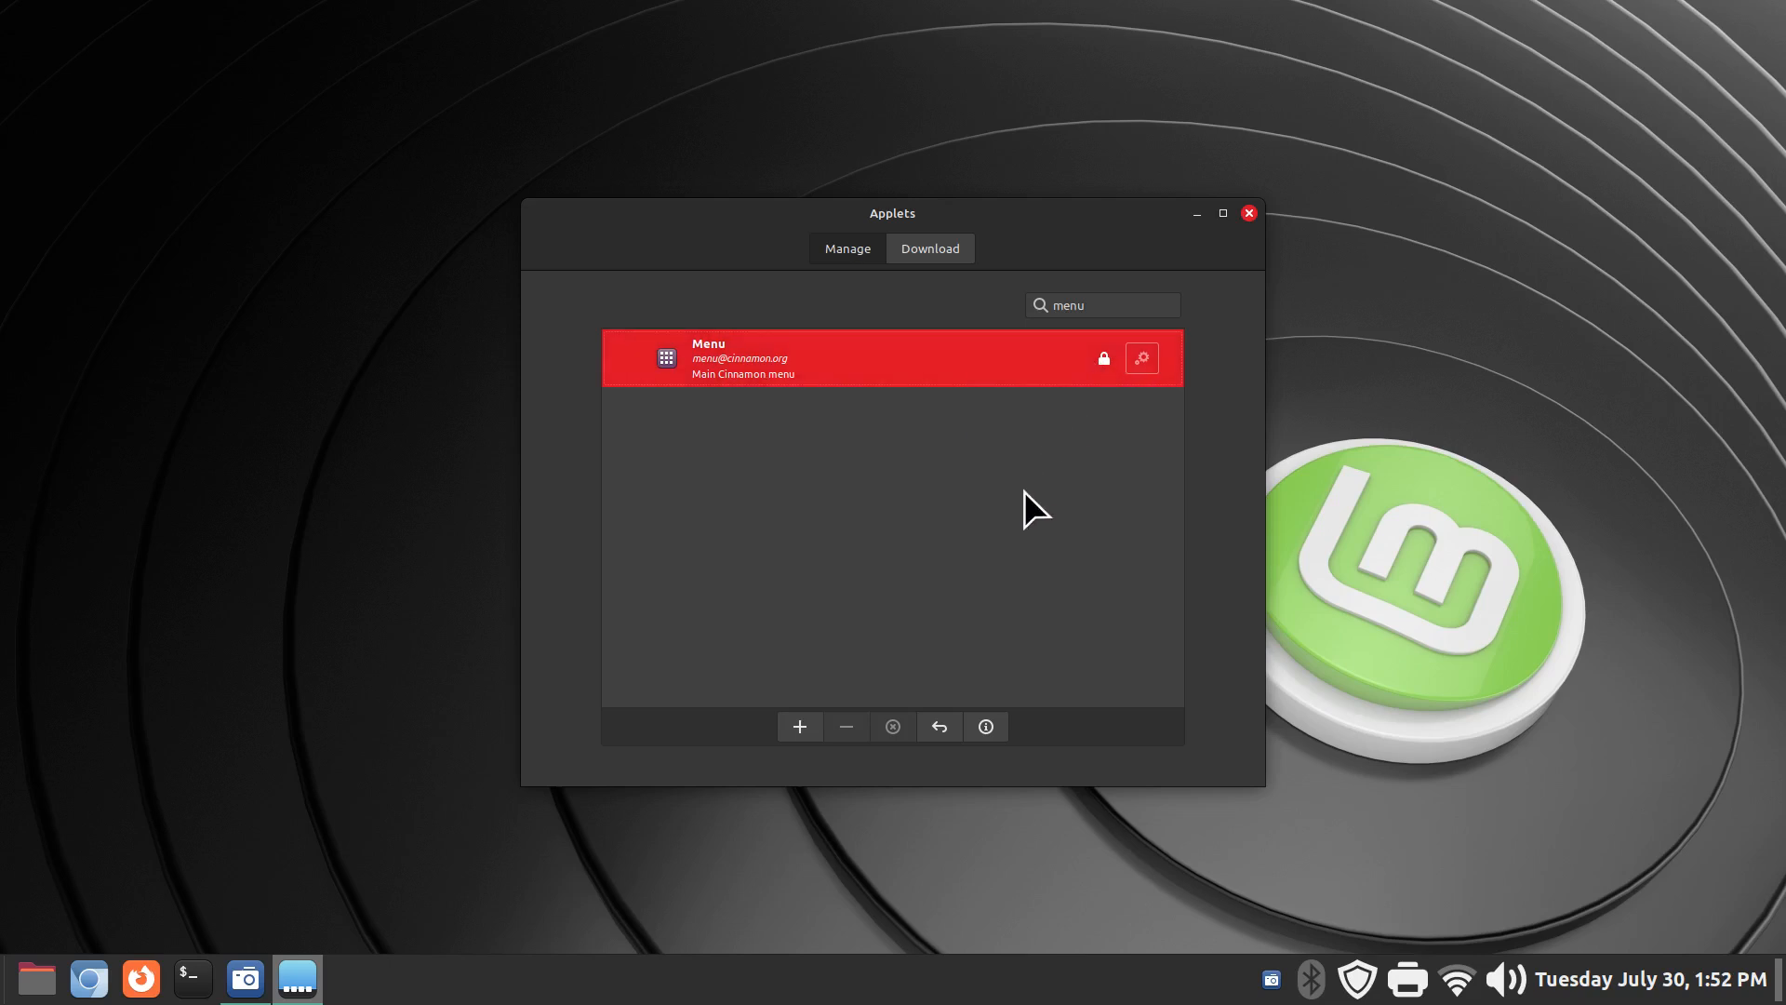
mouse_move(893, 567)
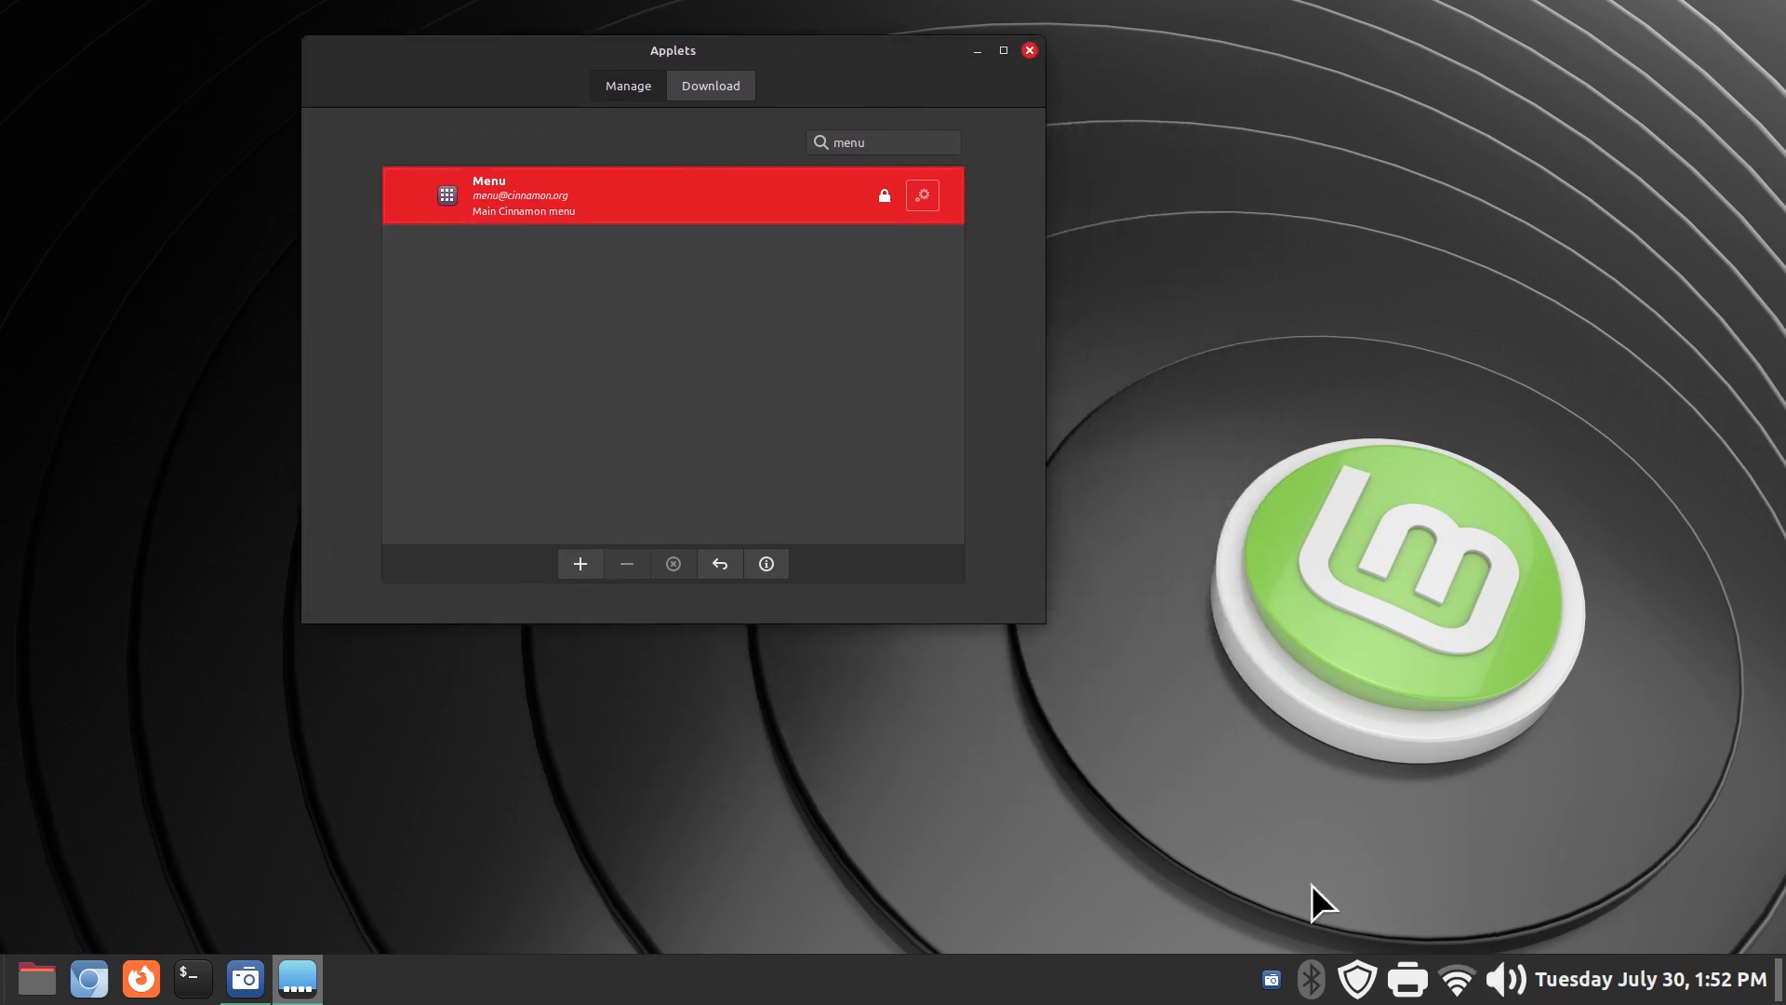
mouse_move(1241, 986)
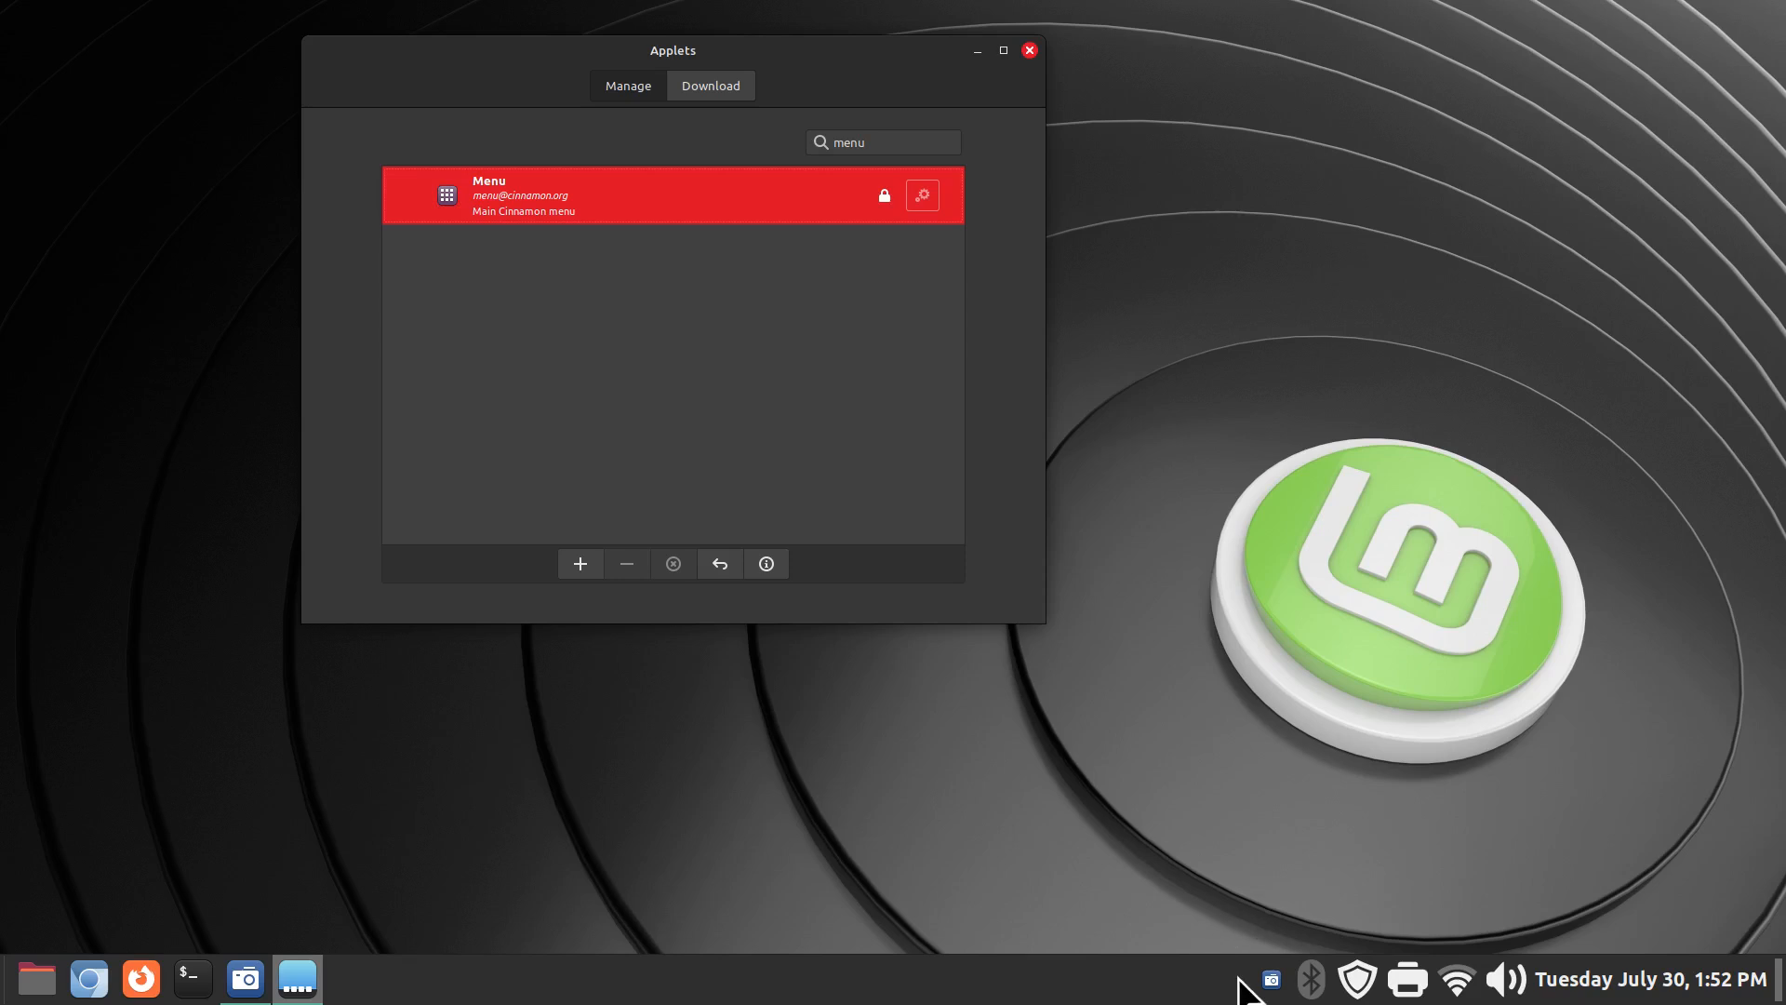
mouse_move(1144, 960)
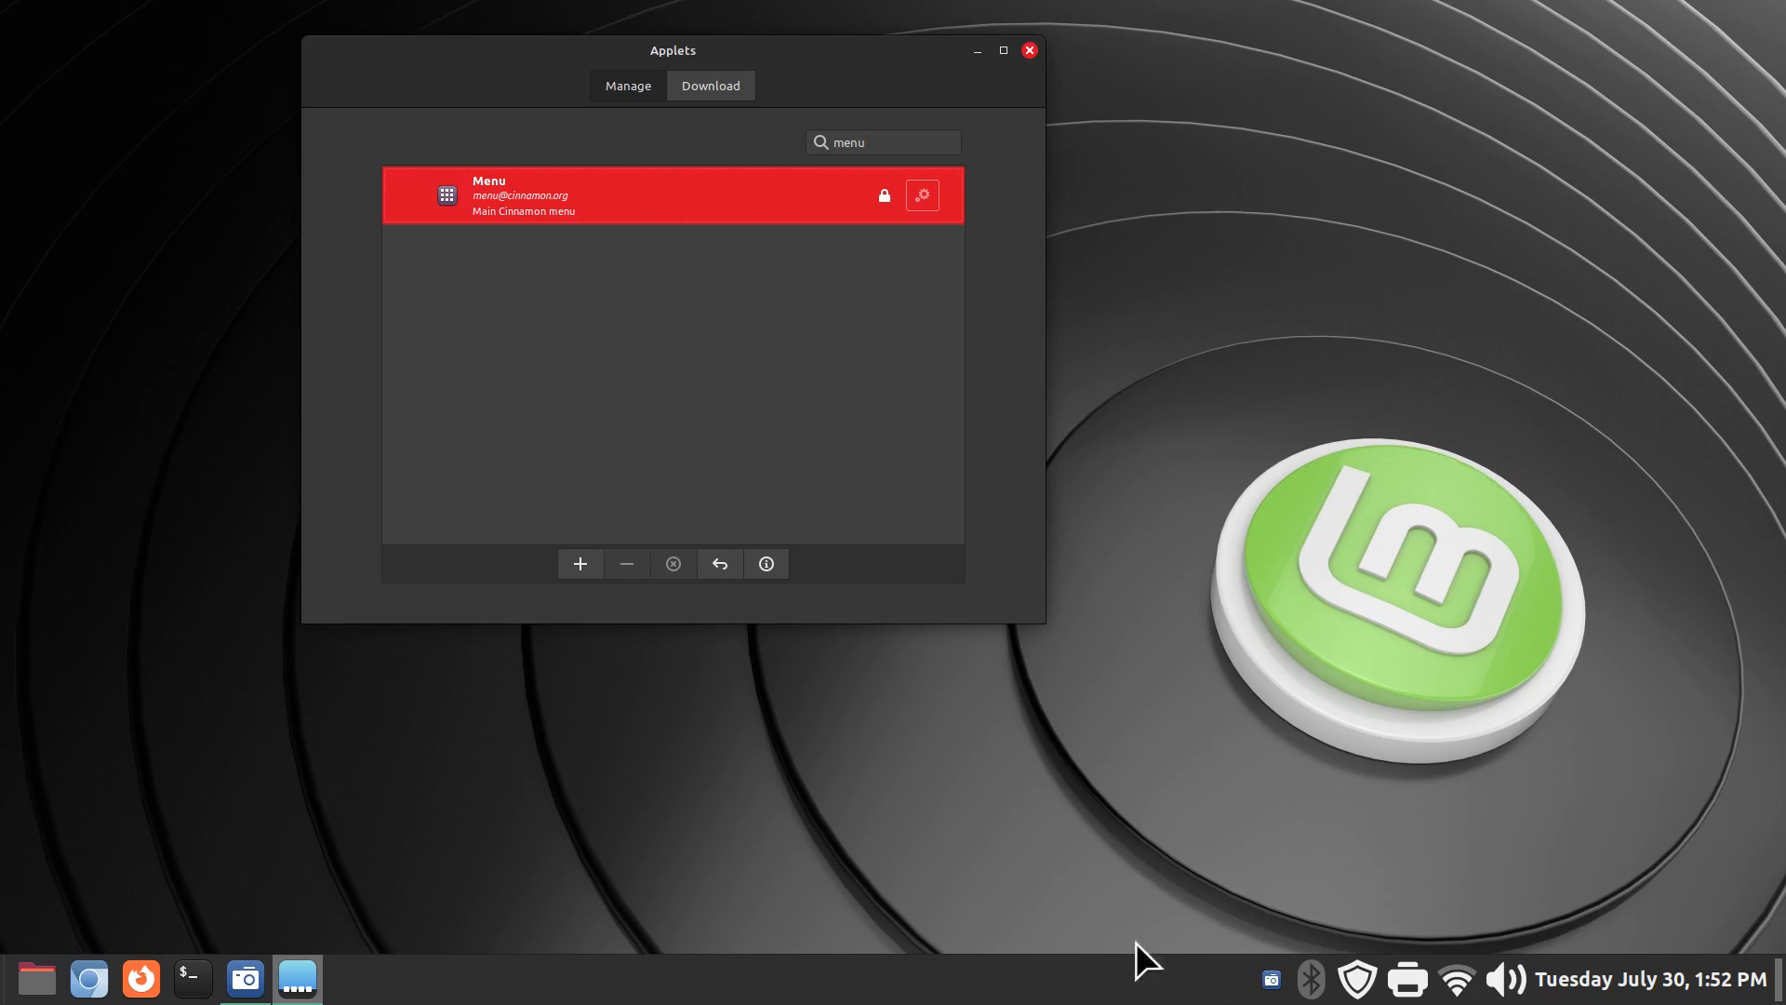
mouse_move(1207, 988)
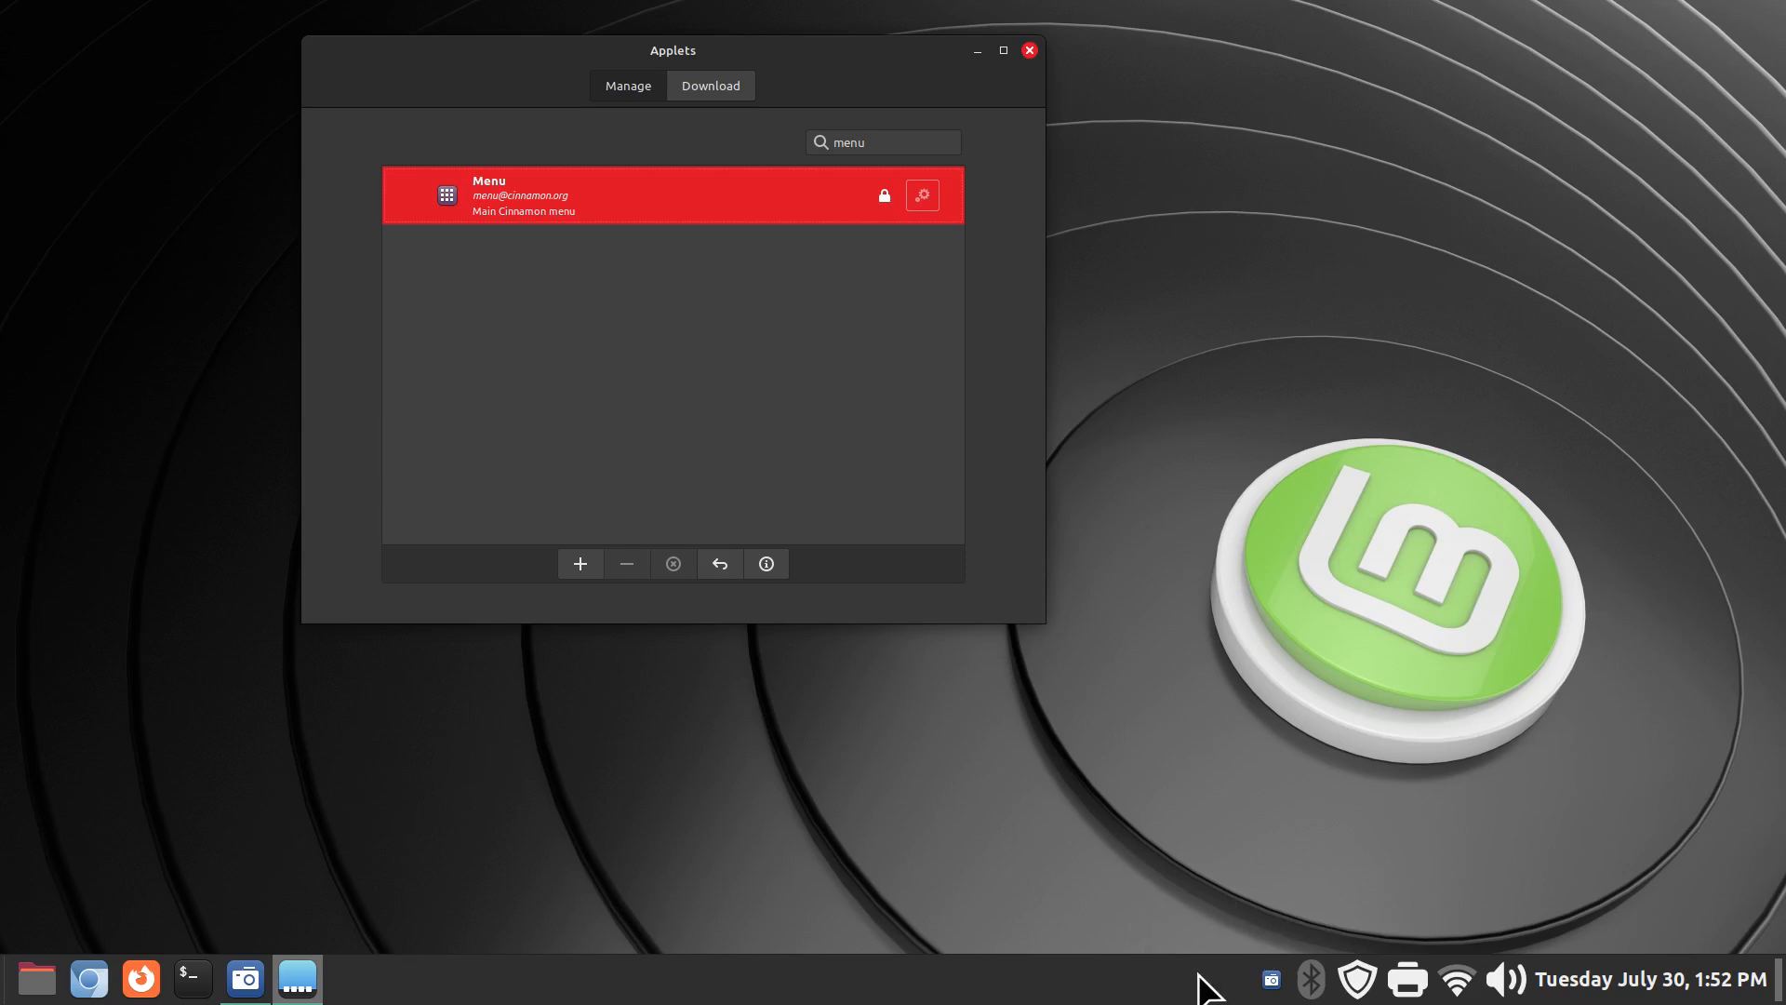
mouse_move(11, 997)
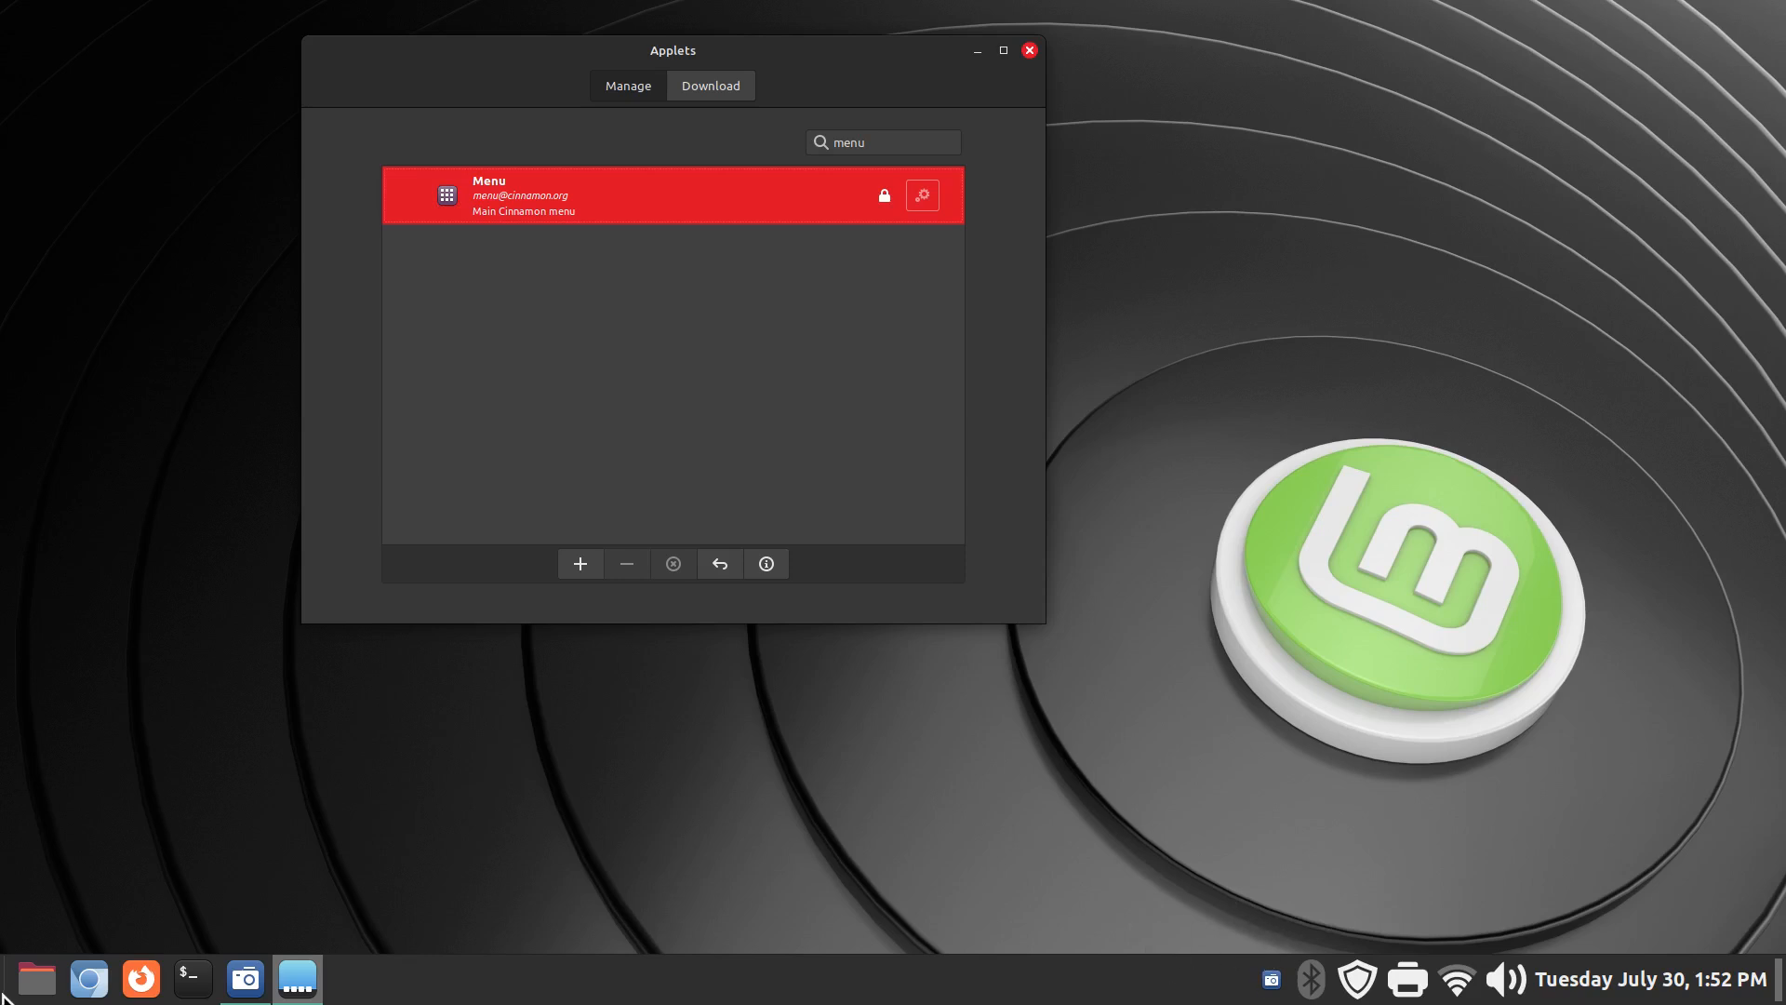
mouse_move(902, 688)
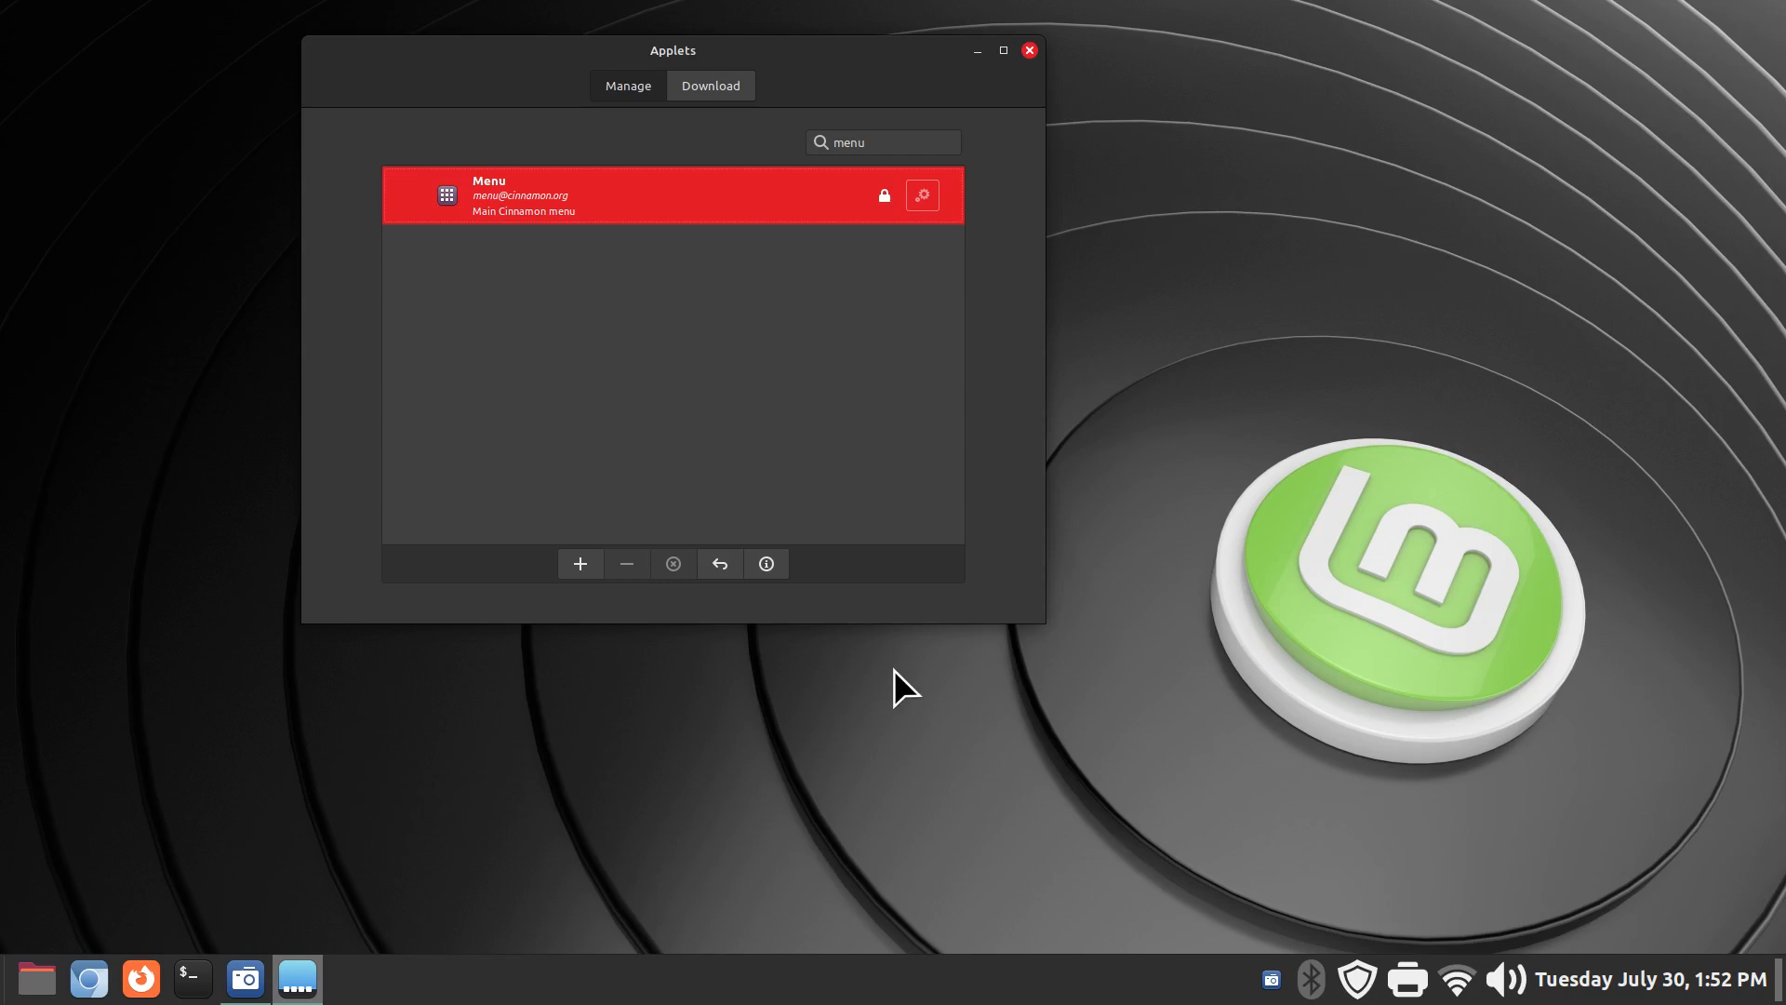
left_click(580, 564)
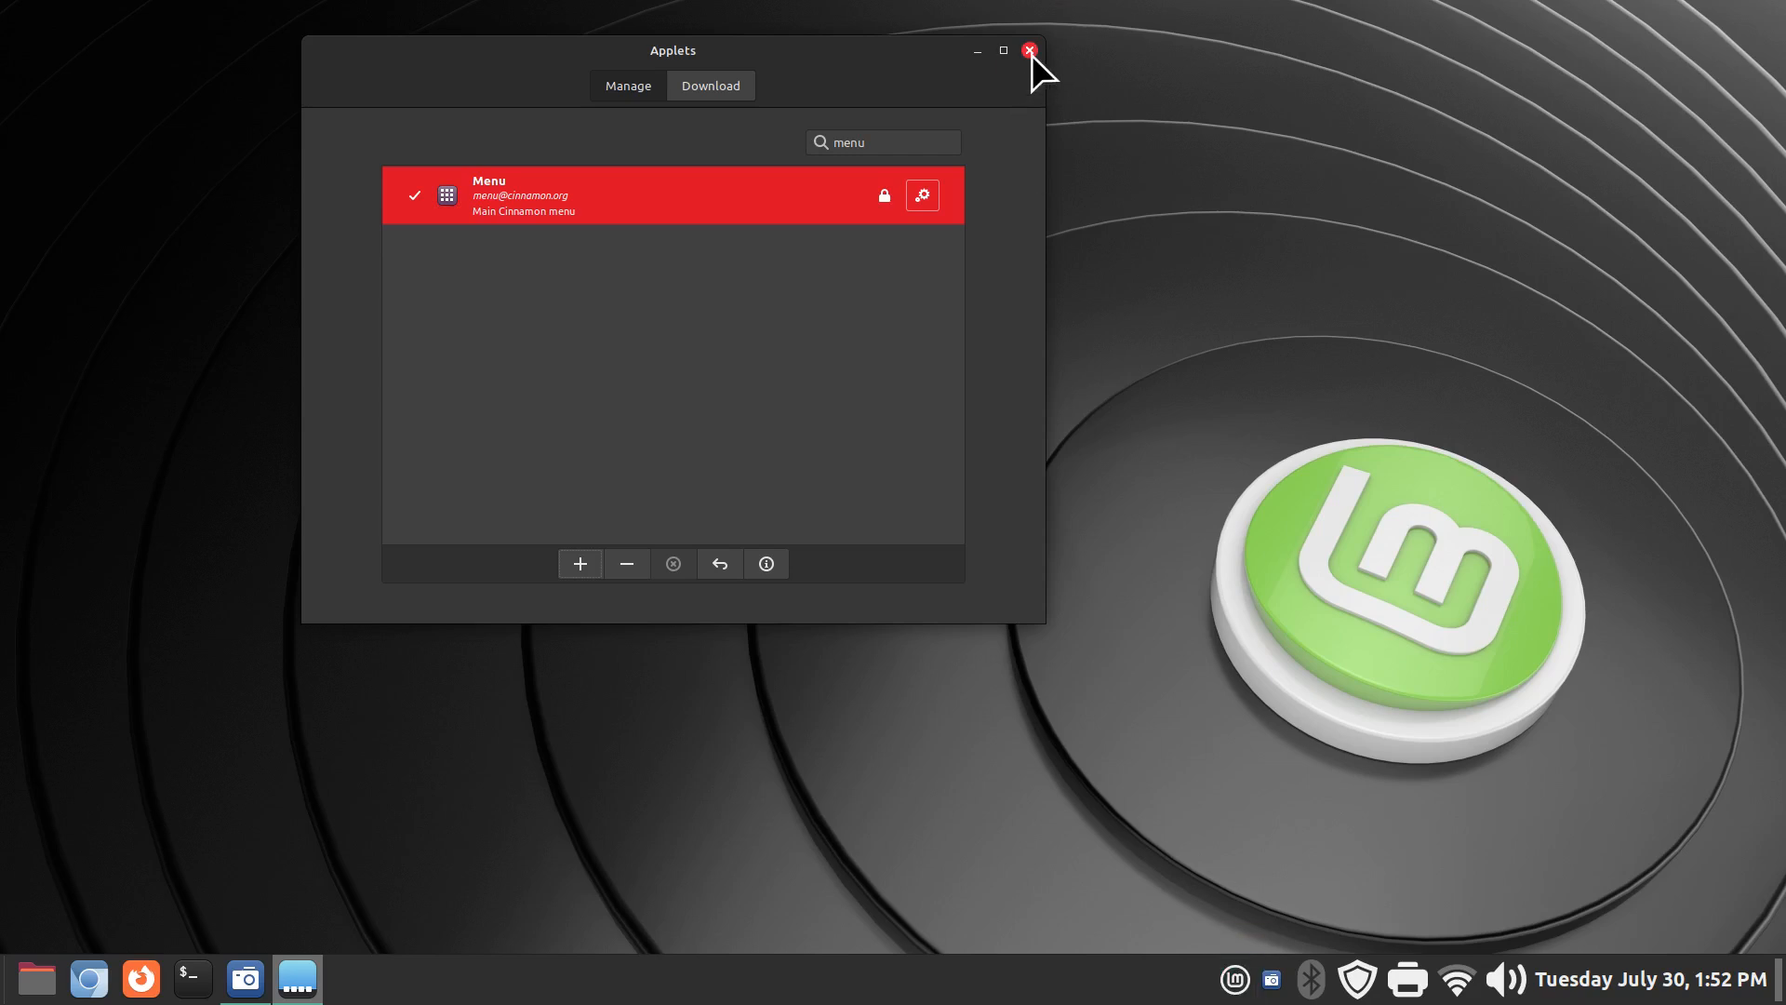
left_click(1027, 52)
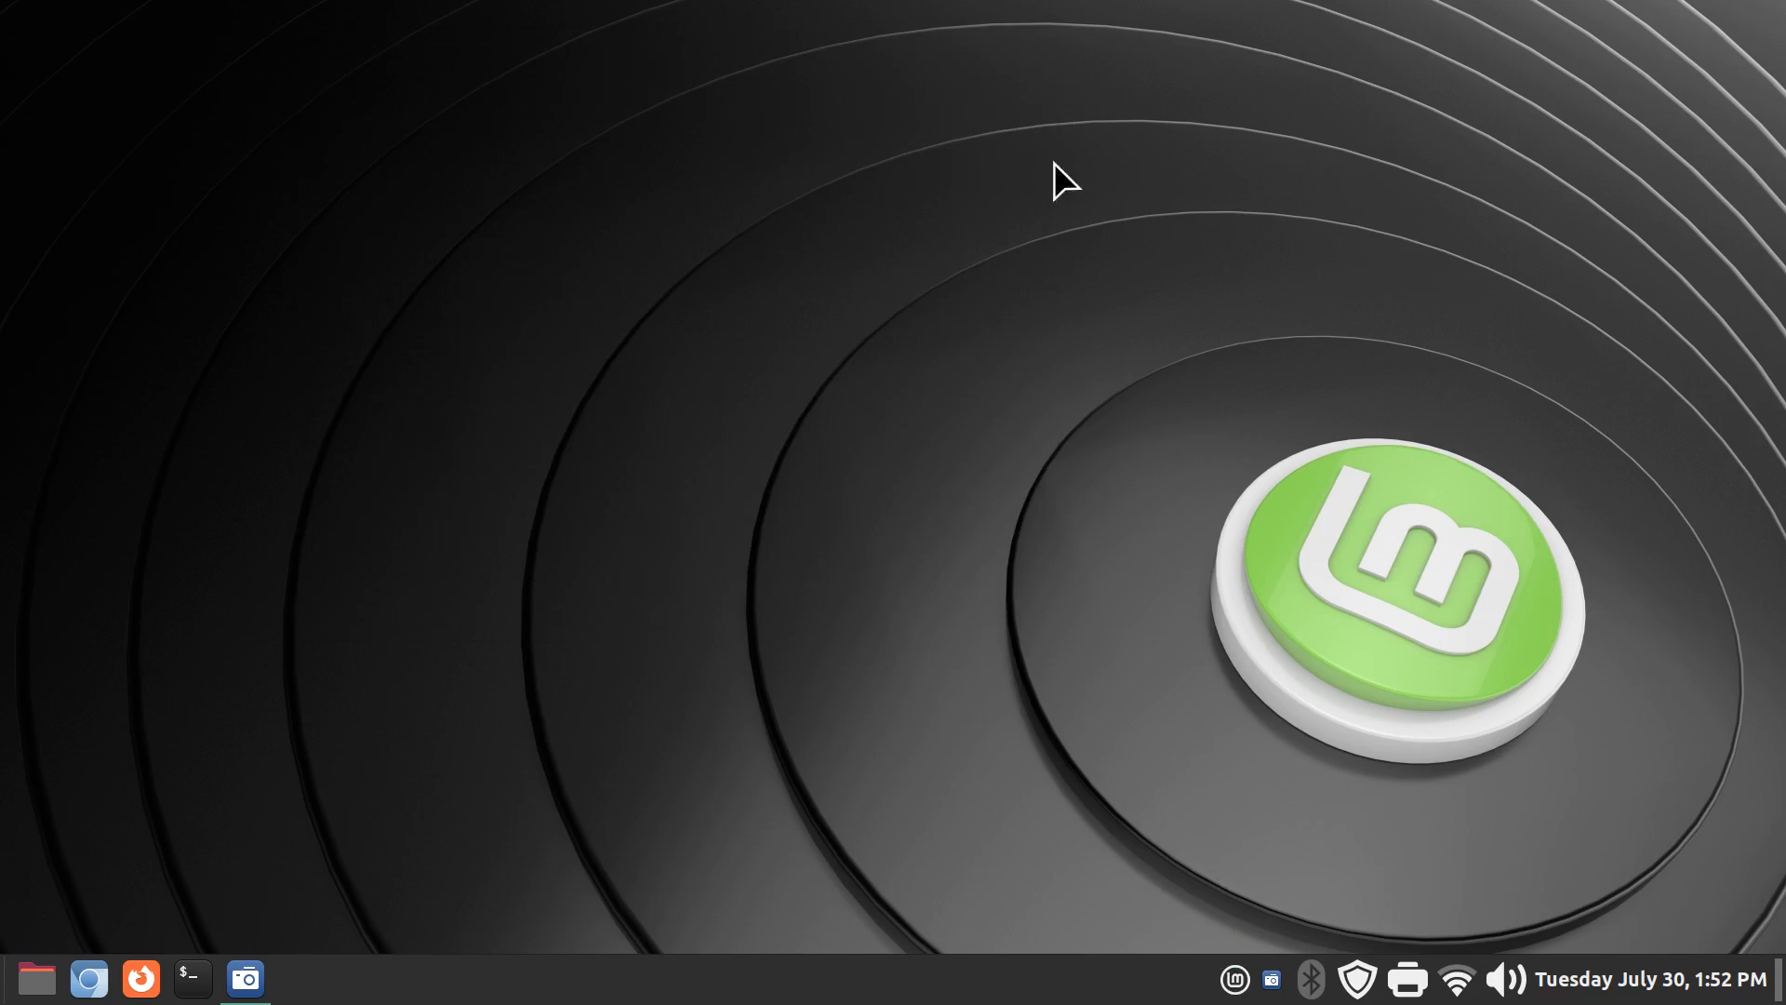
left_click(1232, 978)
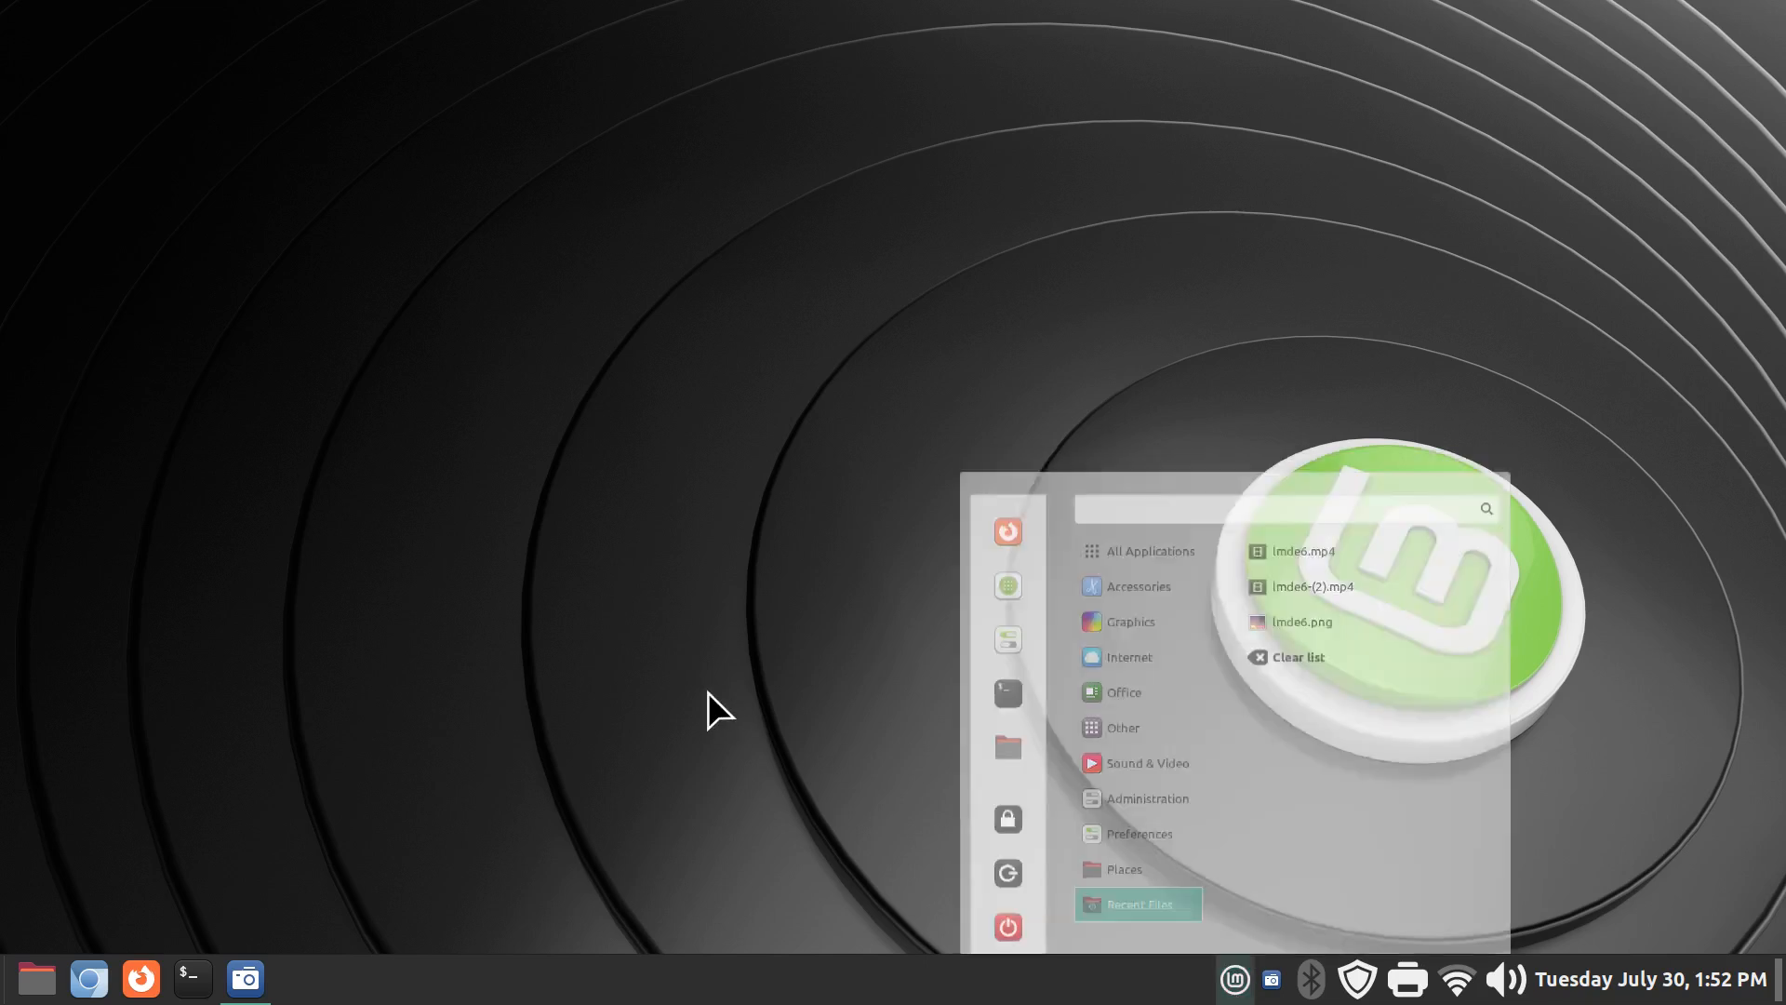
left_click(1234, 978)
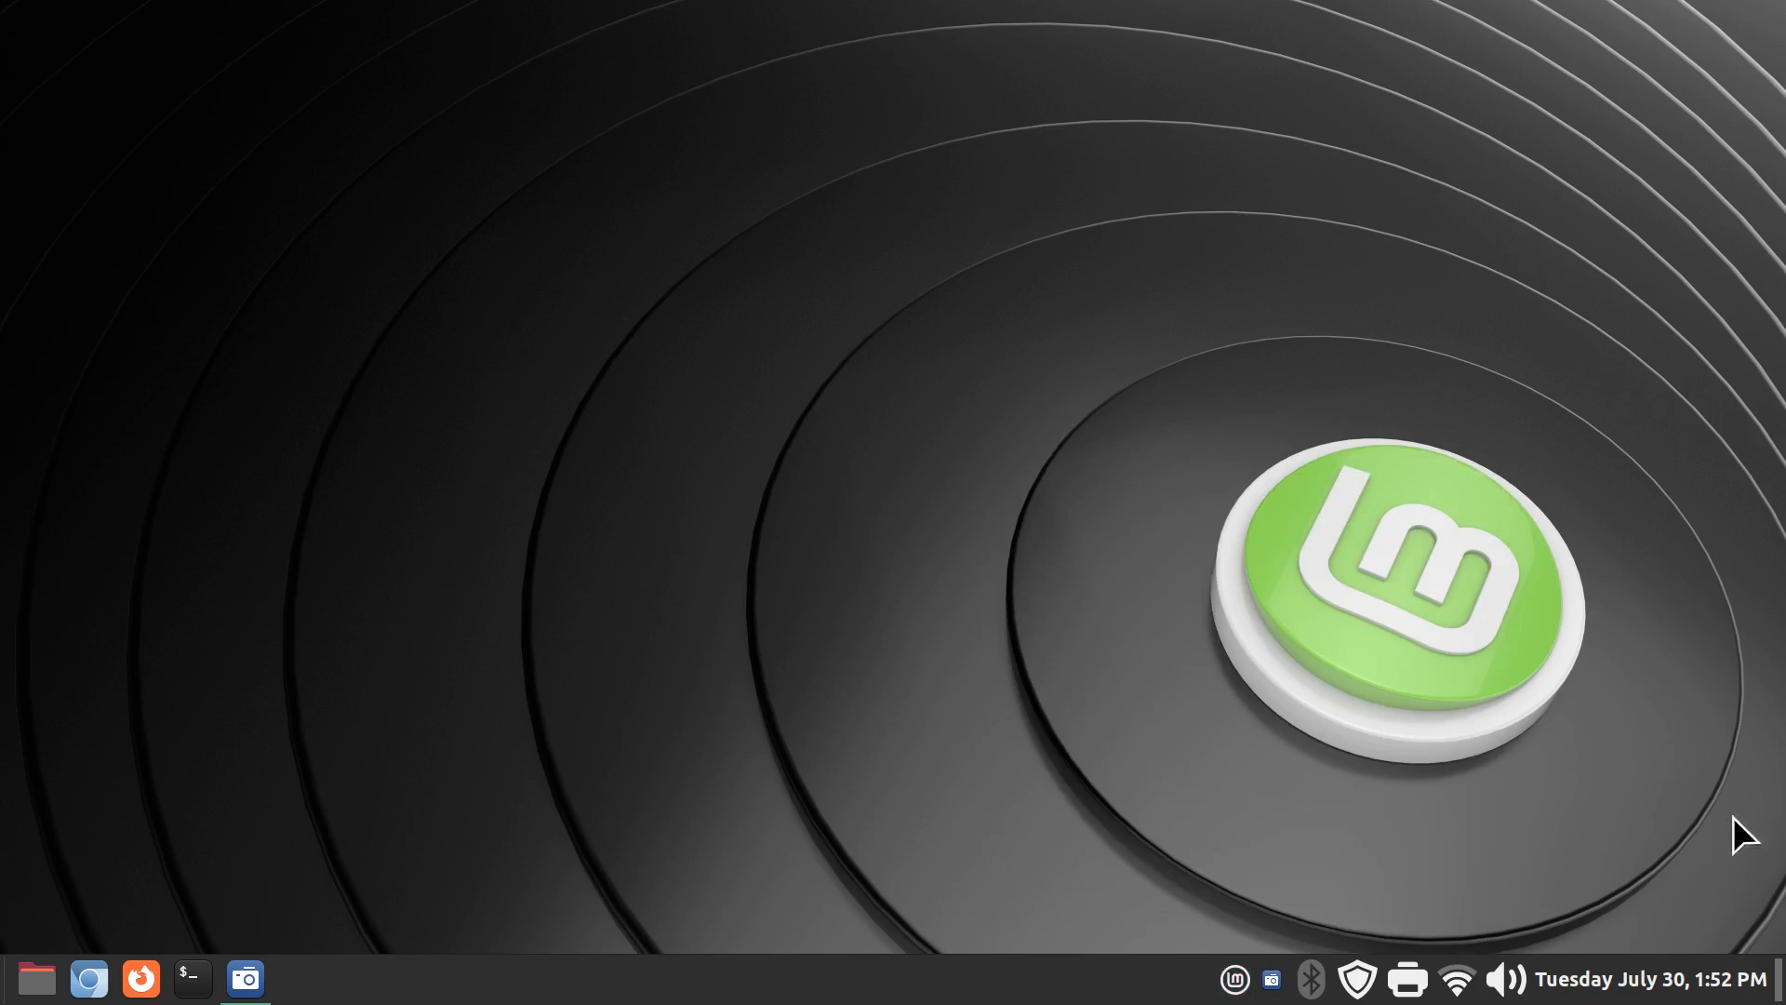
mouse_move(11, 945)
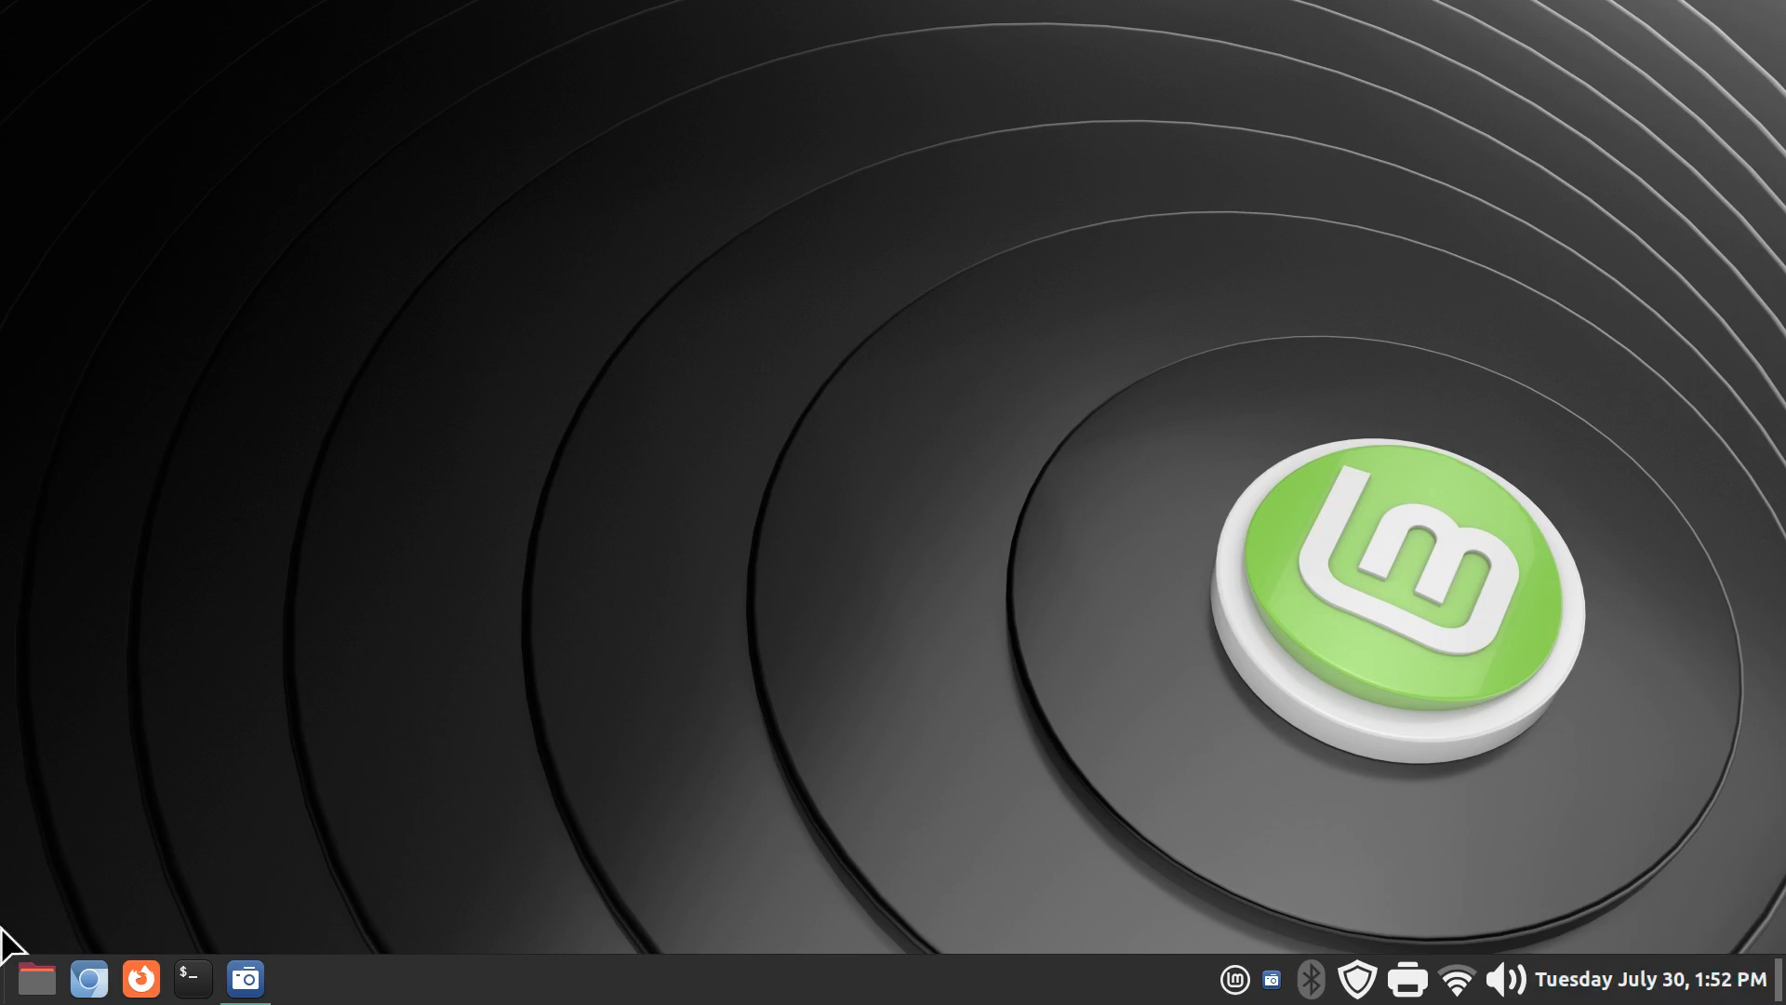
mouse_move(1274, 923)
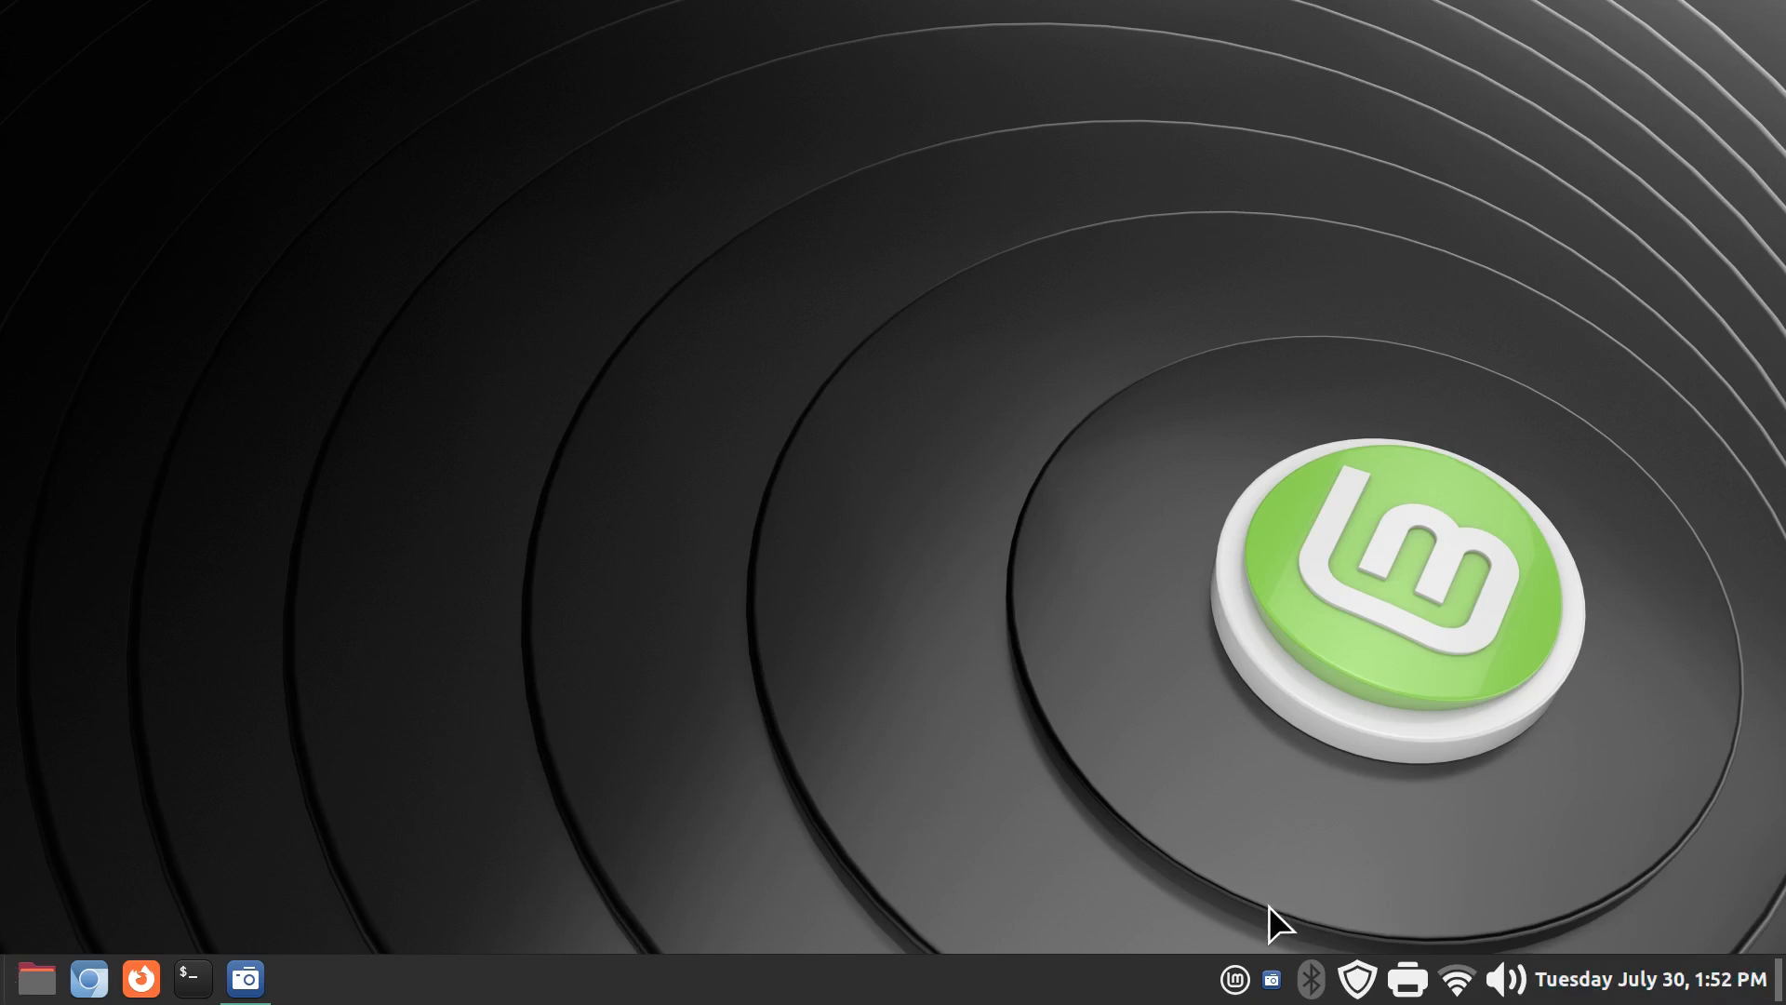
mouse_move(1234, 977)
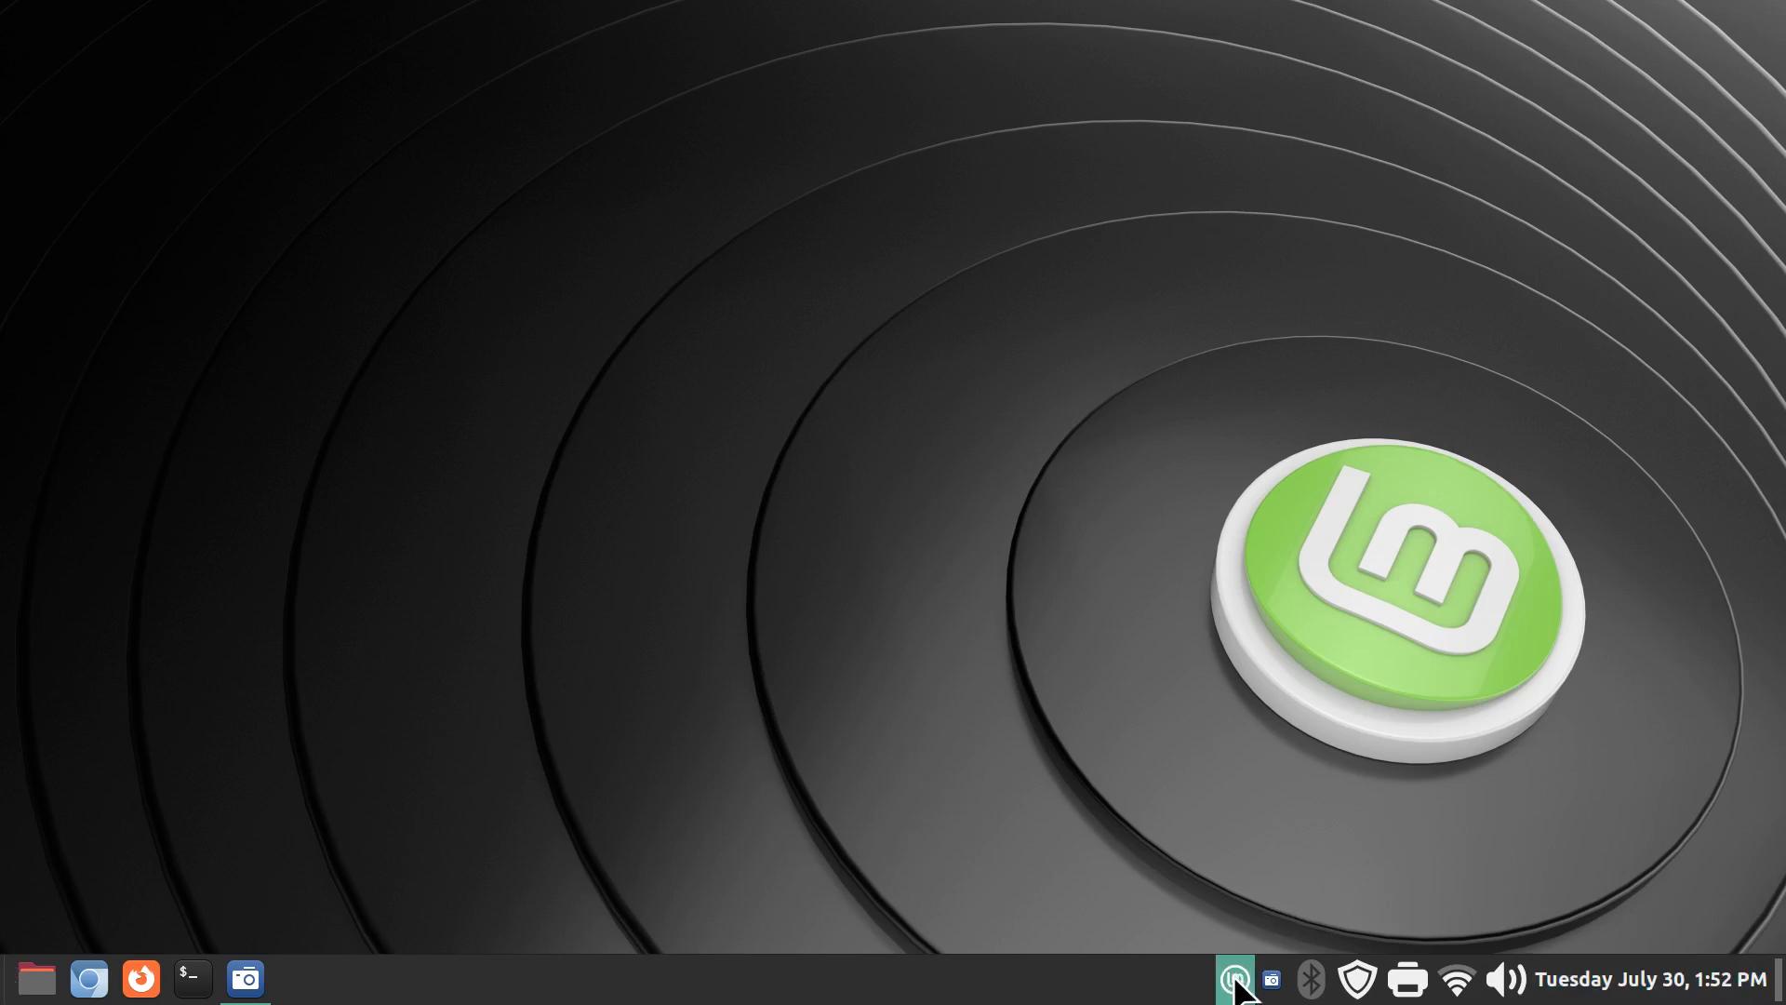
left_click(1231, 977)
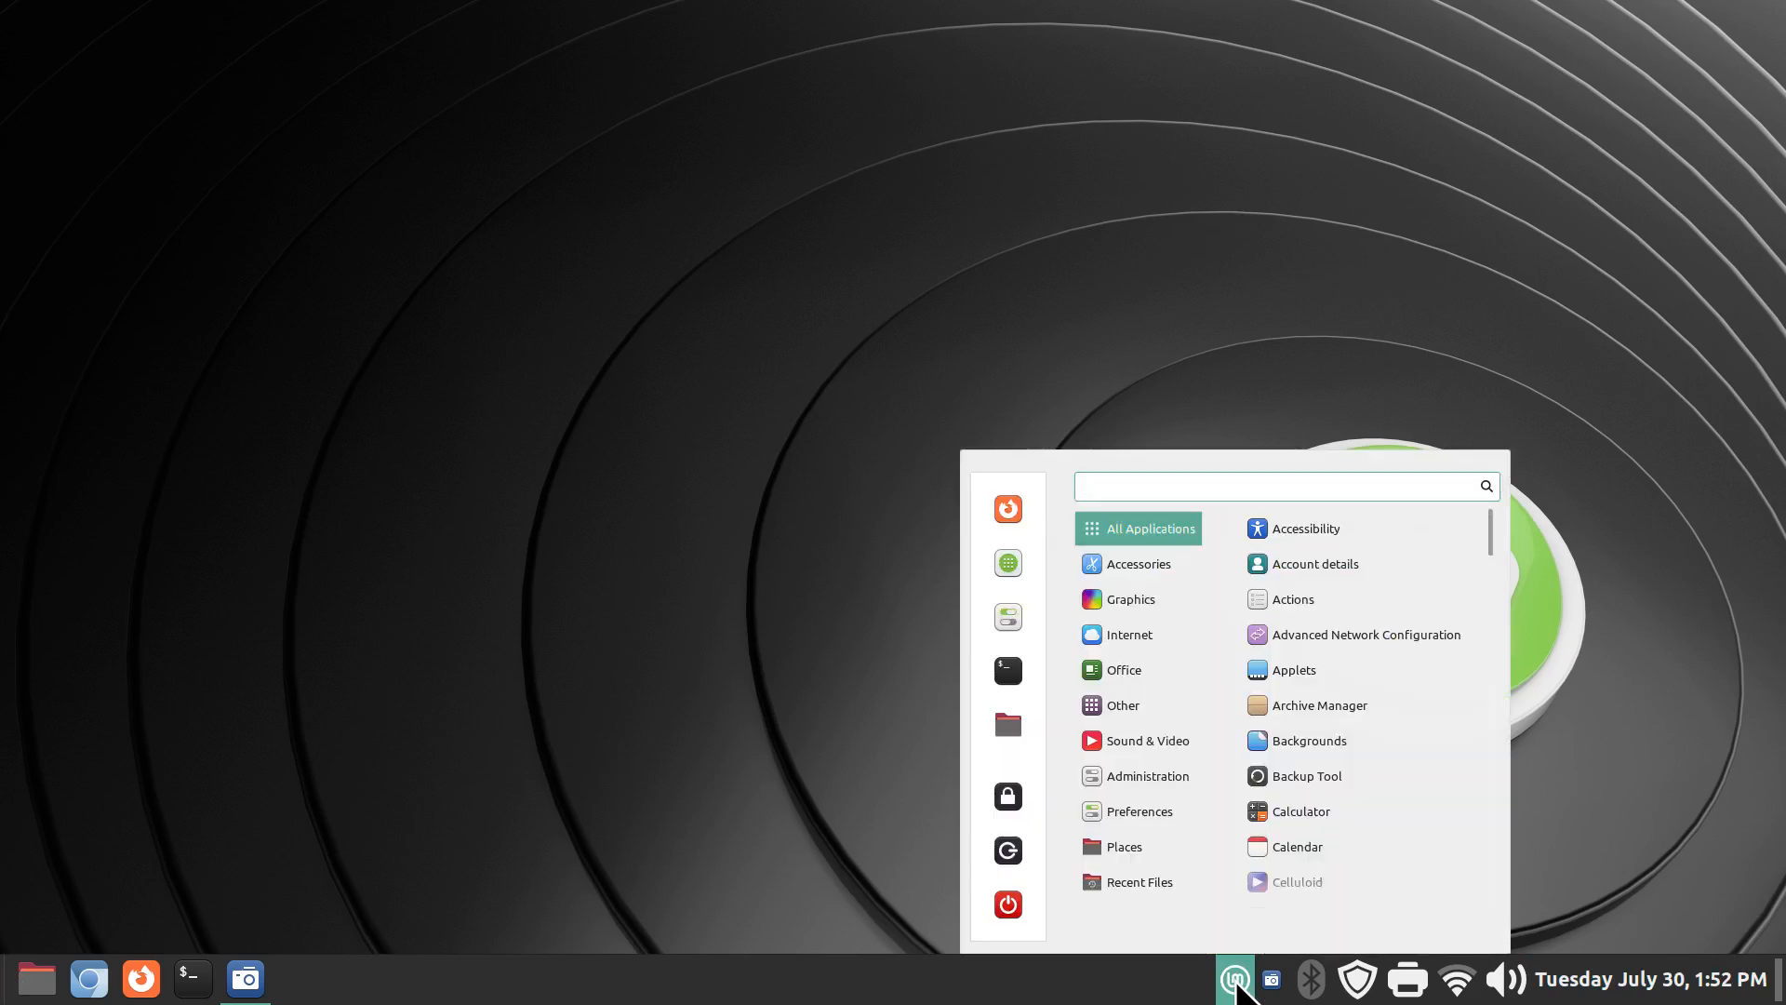
left_click(1233, 977)
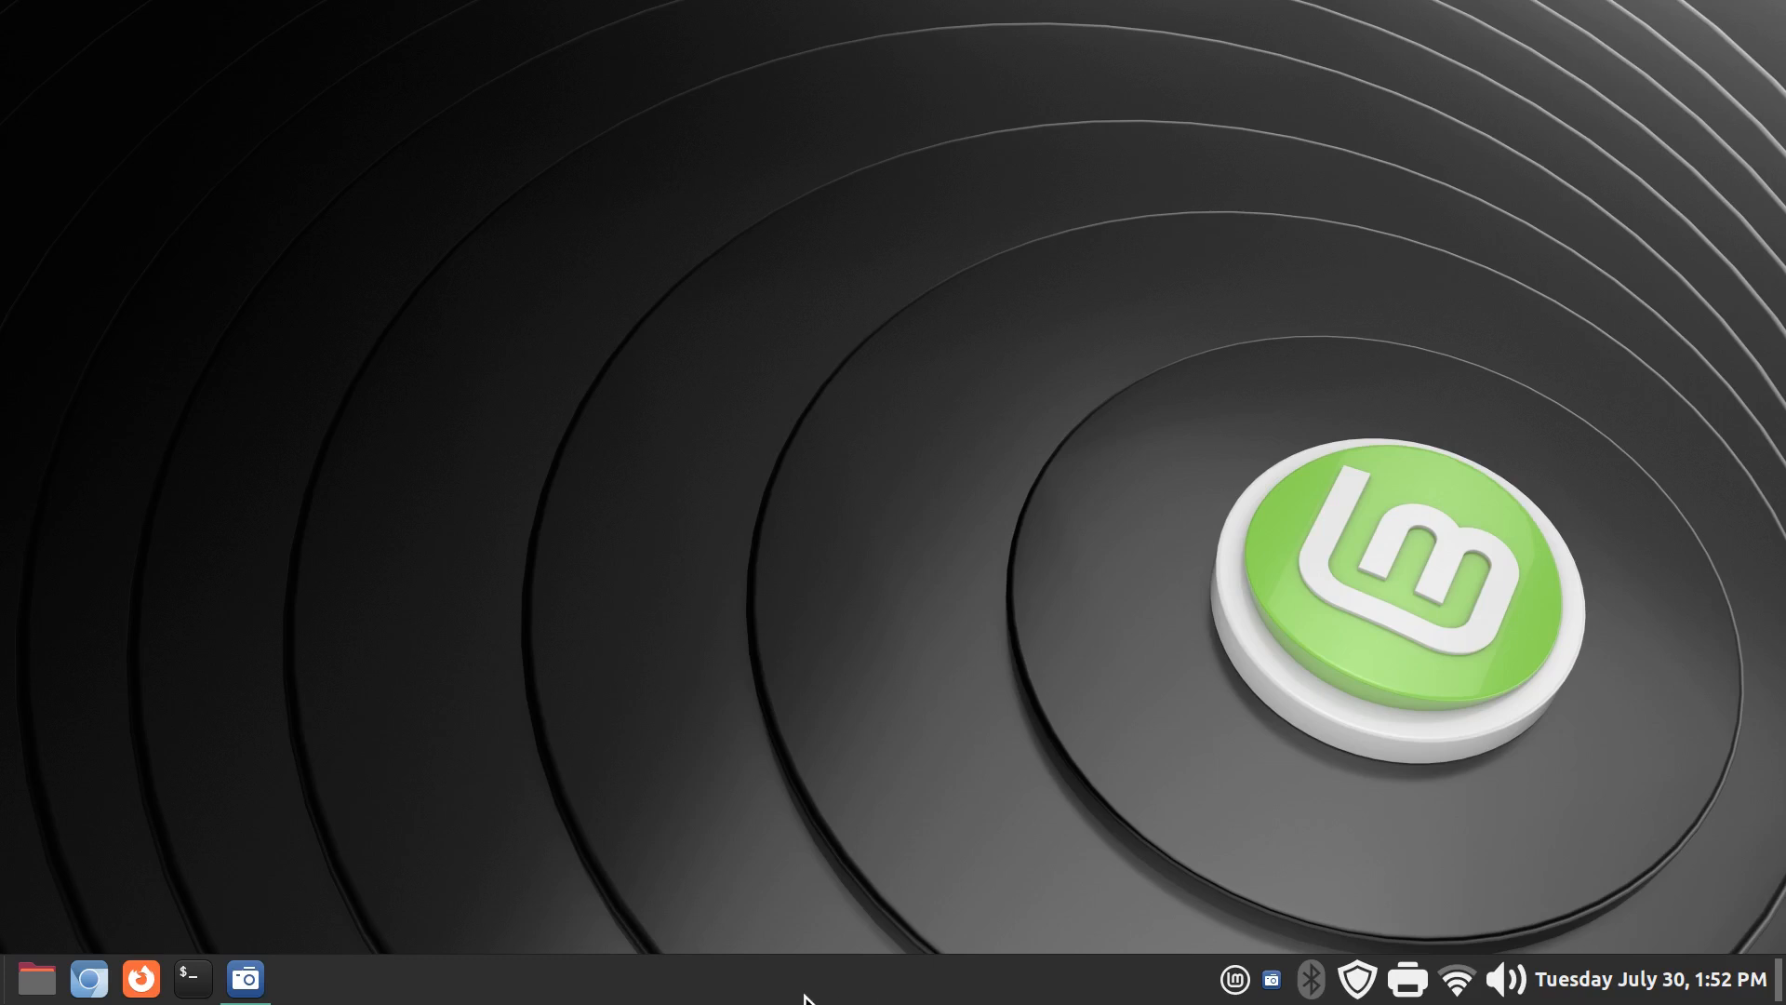
- Open the bottom panel's settings from its context menu
right_click(826, 980)
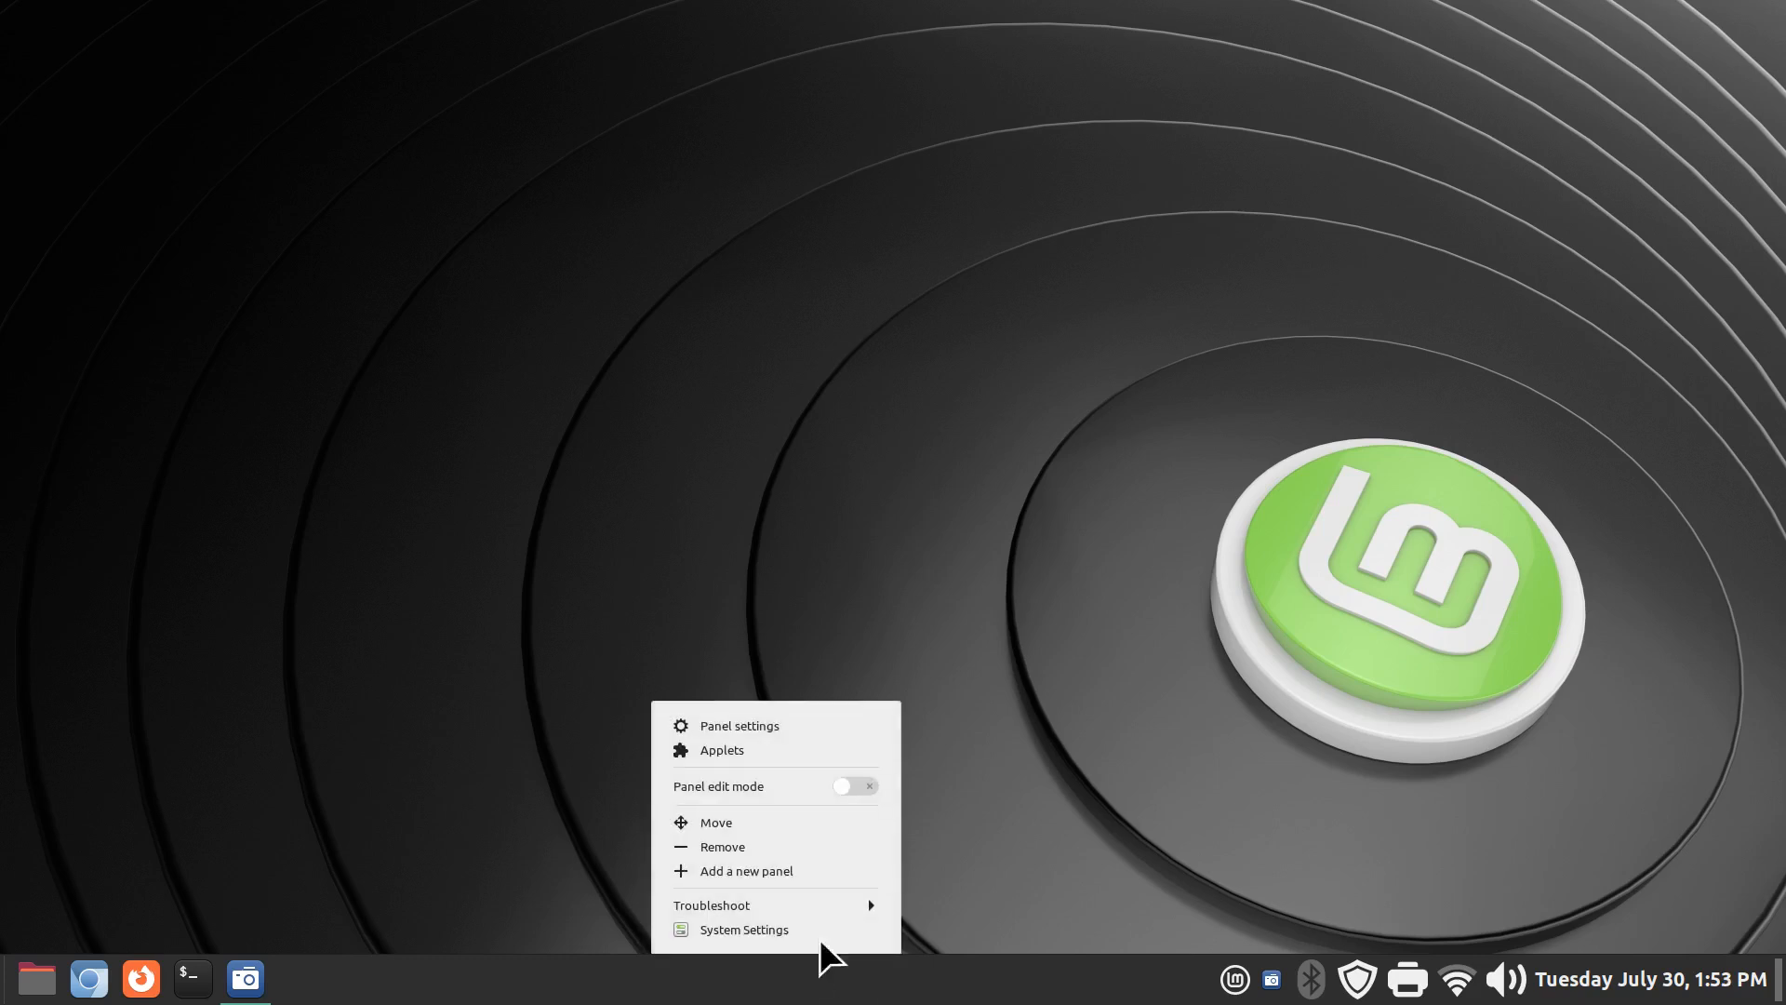
mouse_move(746, 870)
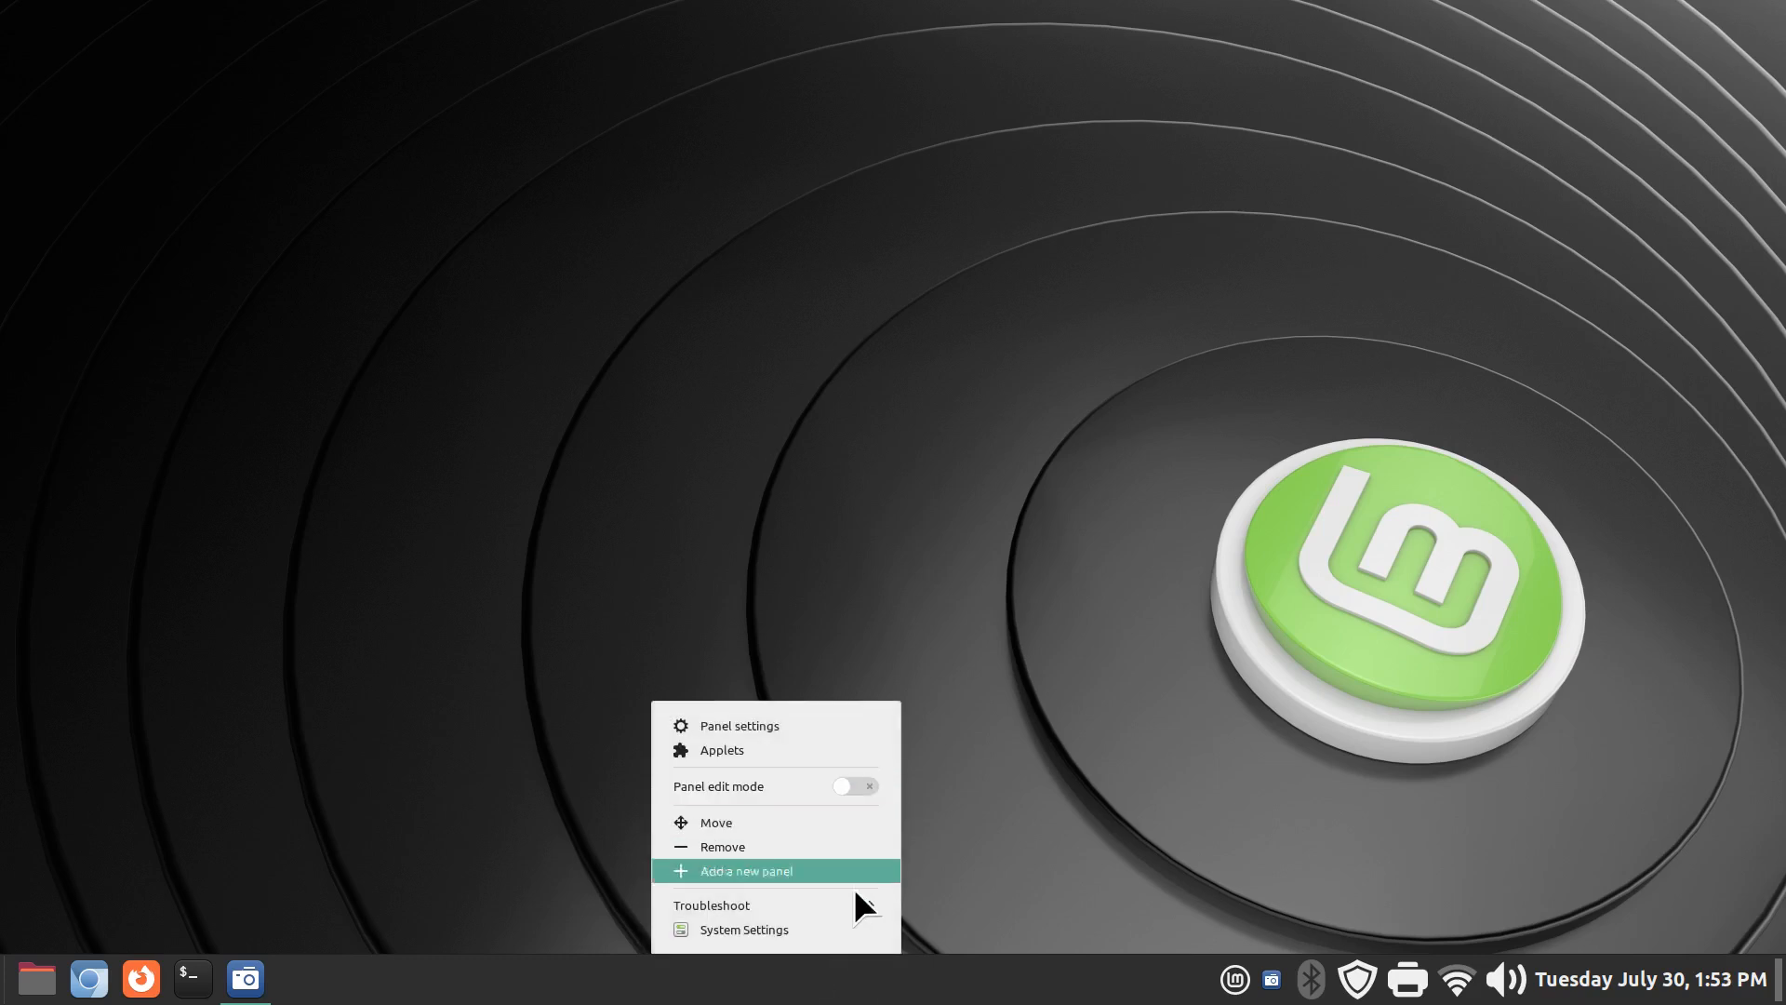
left_click(742, 931)
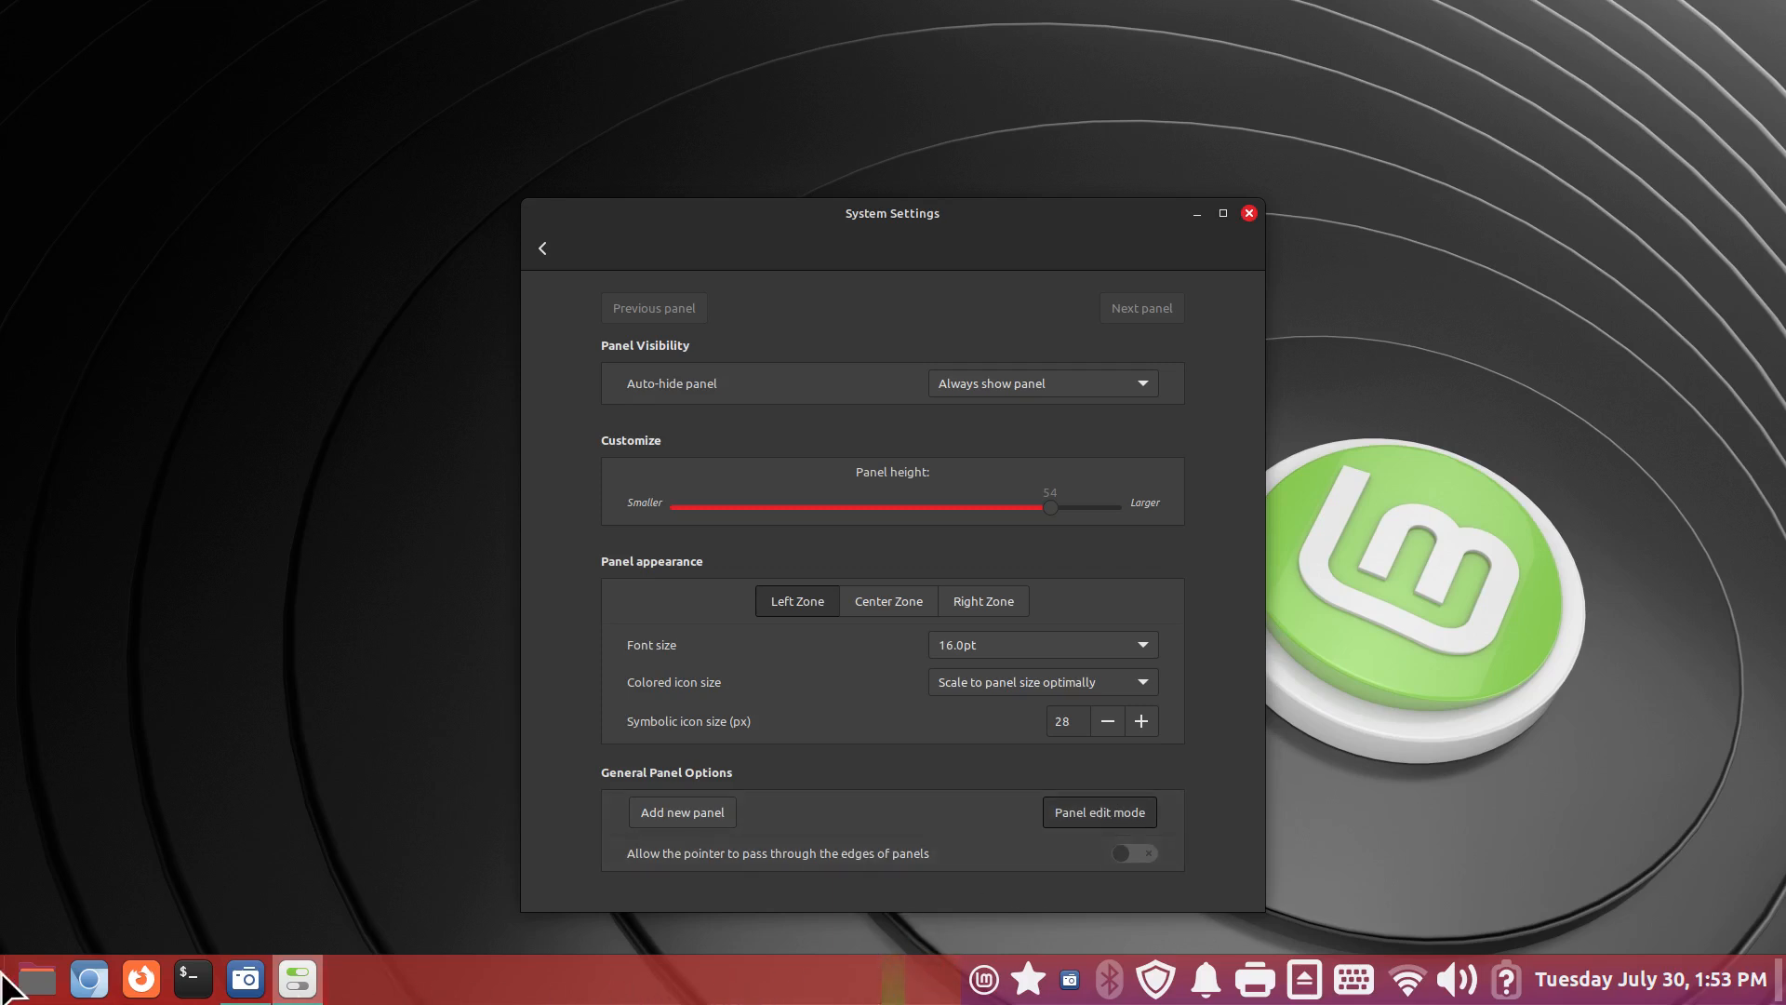
mouse_move(1154, 984)
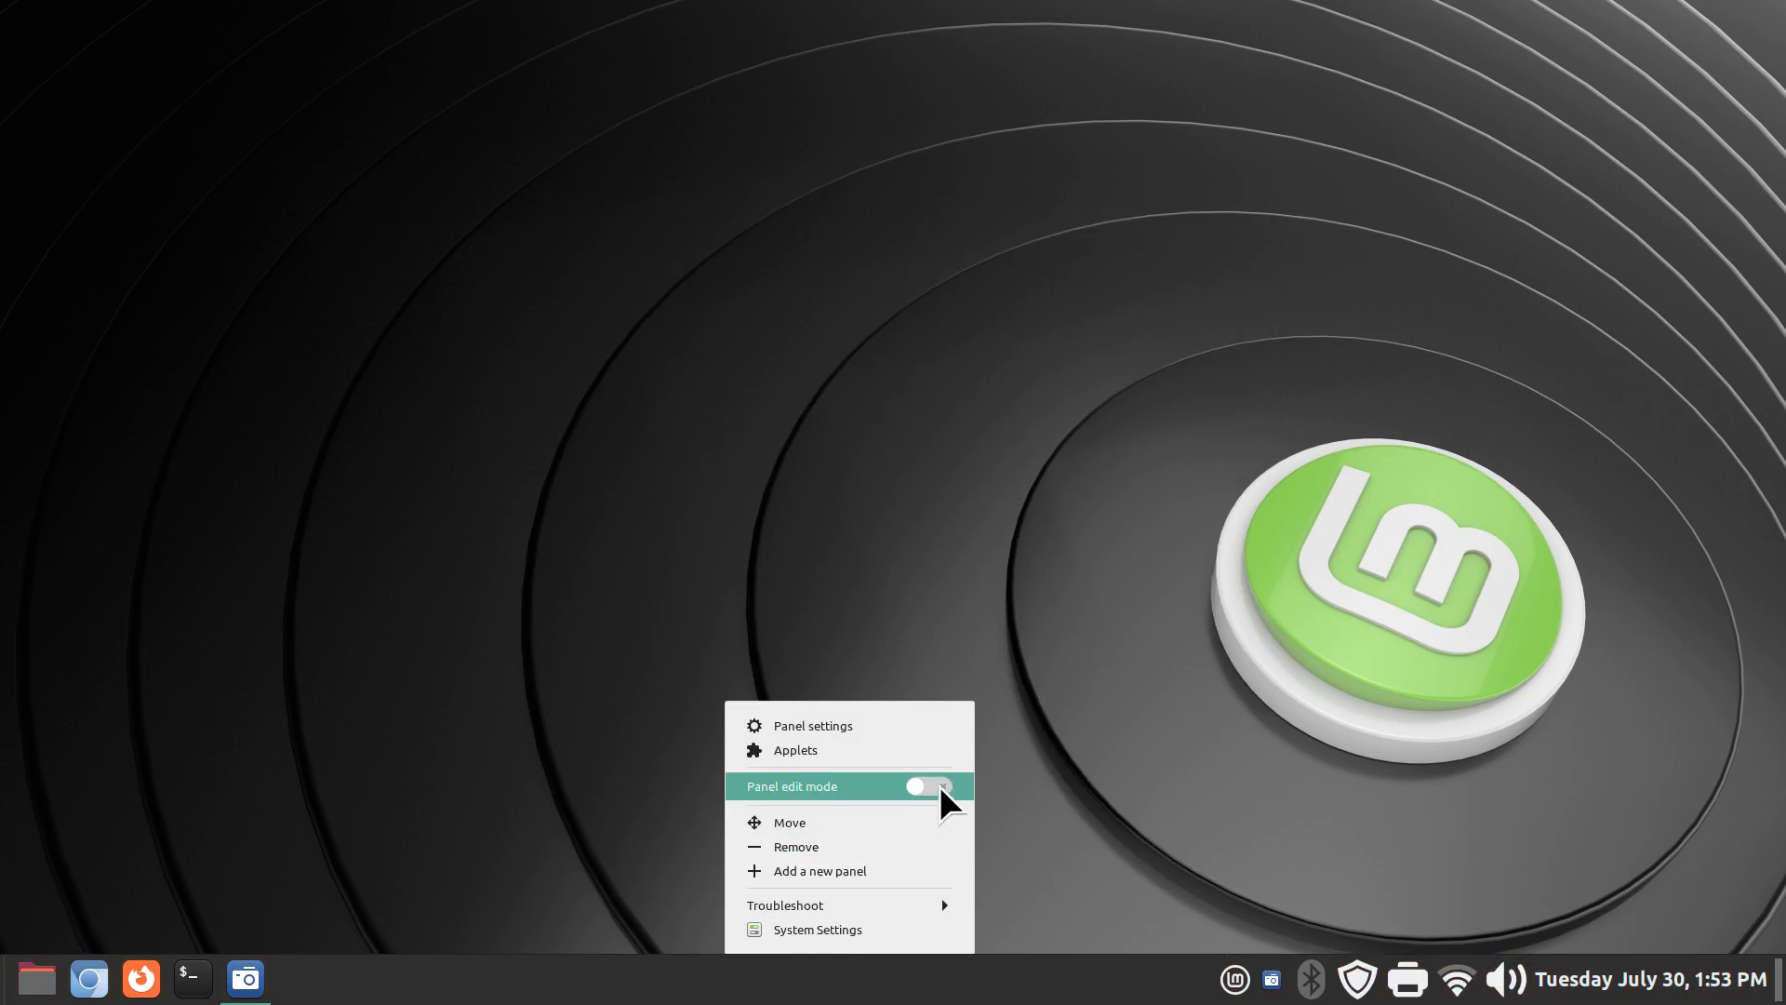
- Enable Panel edit mode and move the Menu applet past the clock to the far right
left_click(927, 786)
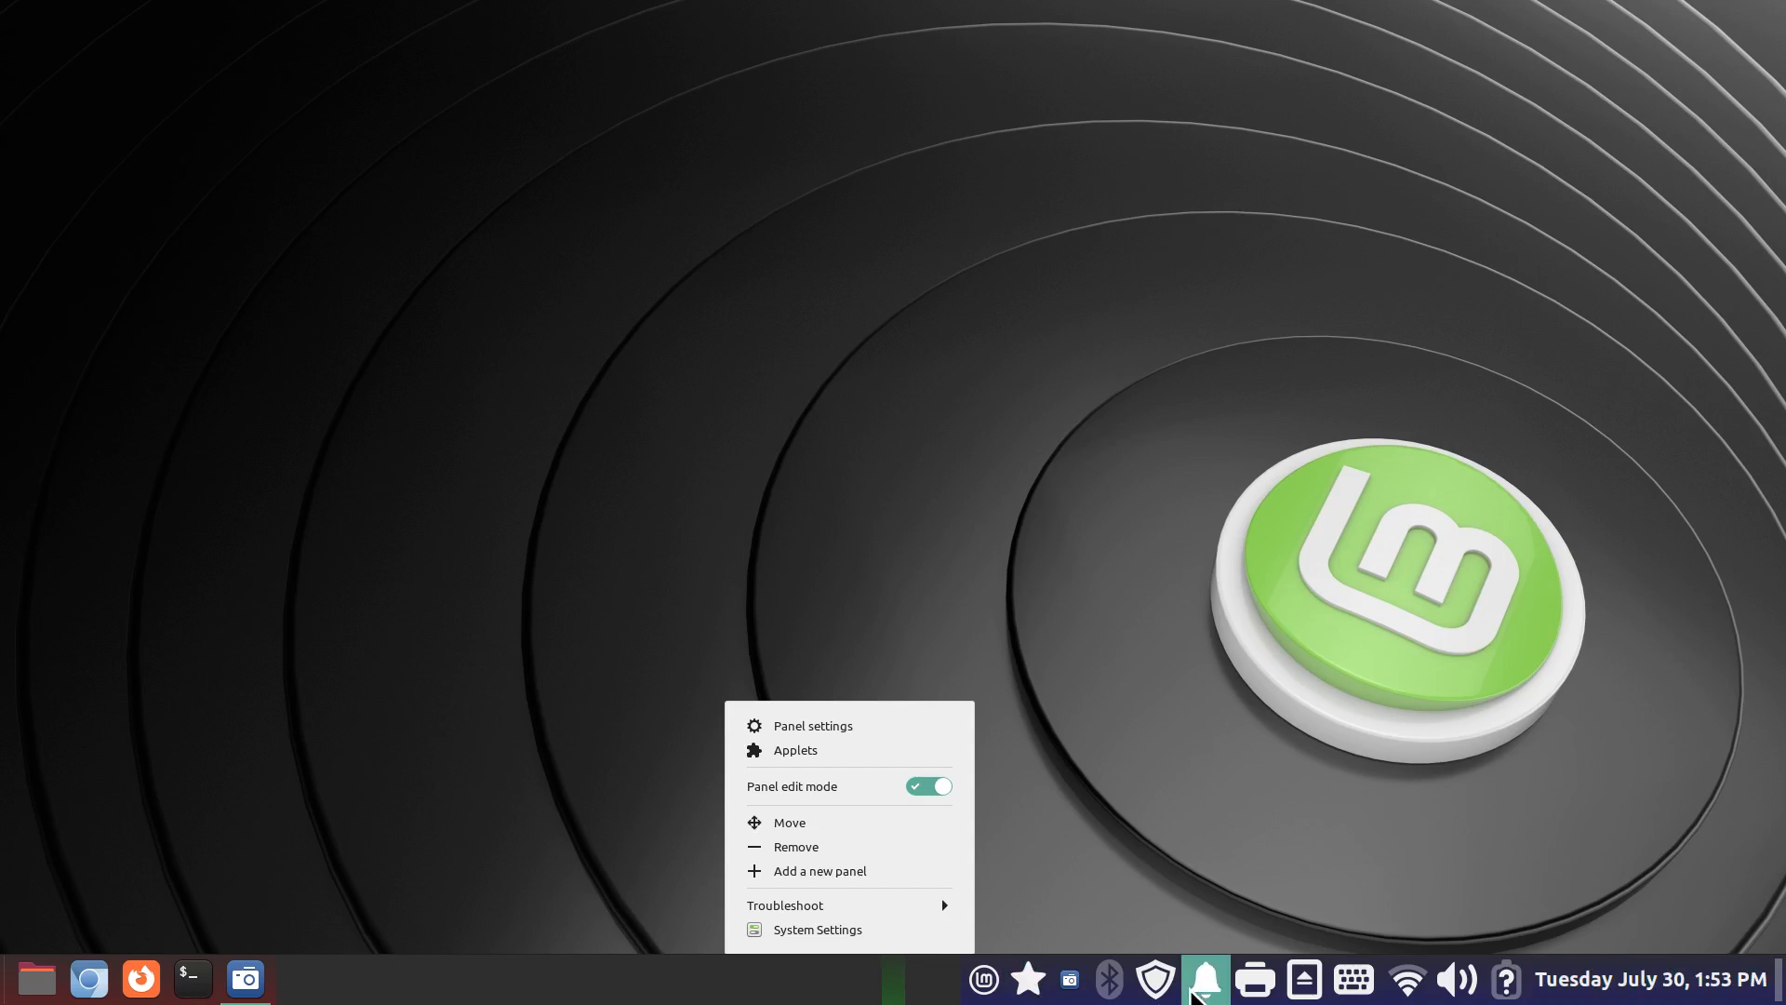
mouse_move(1204, 992)
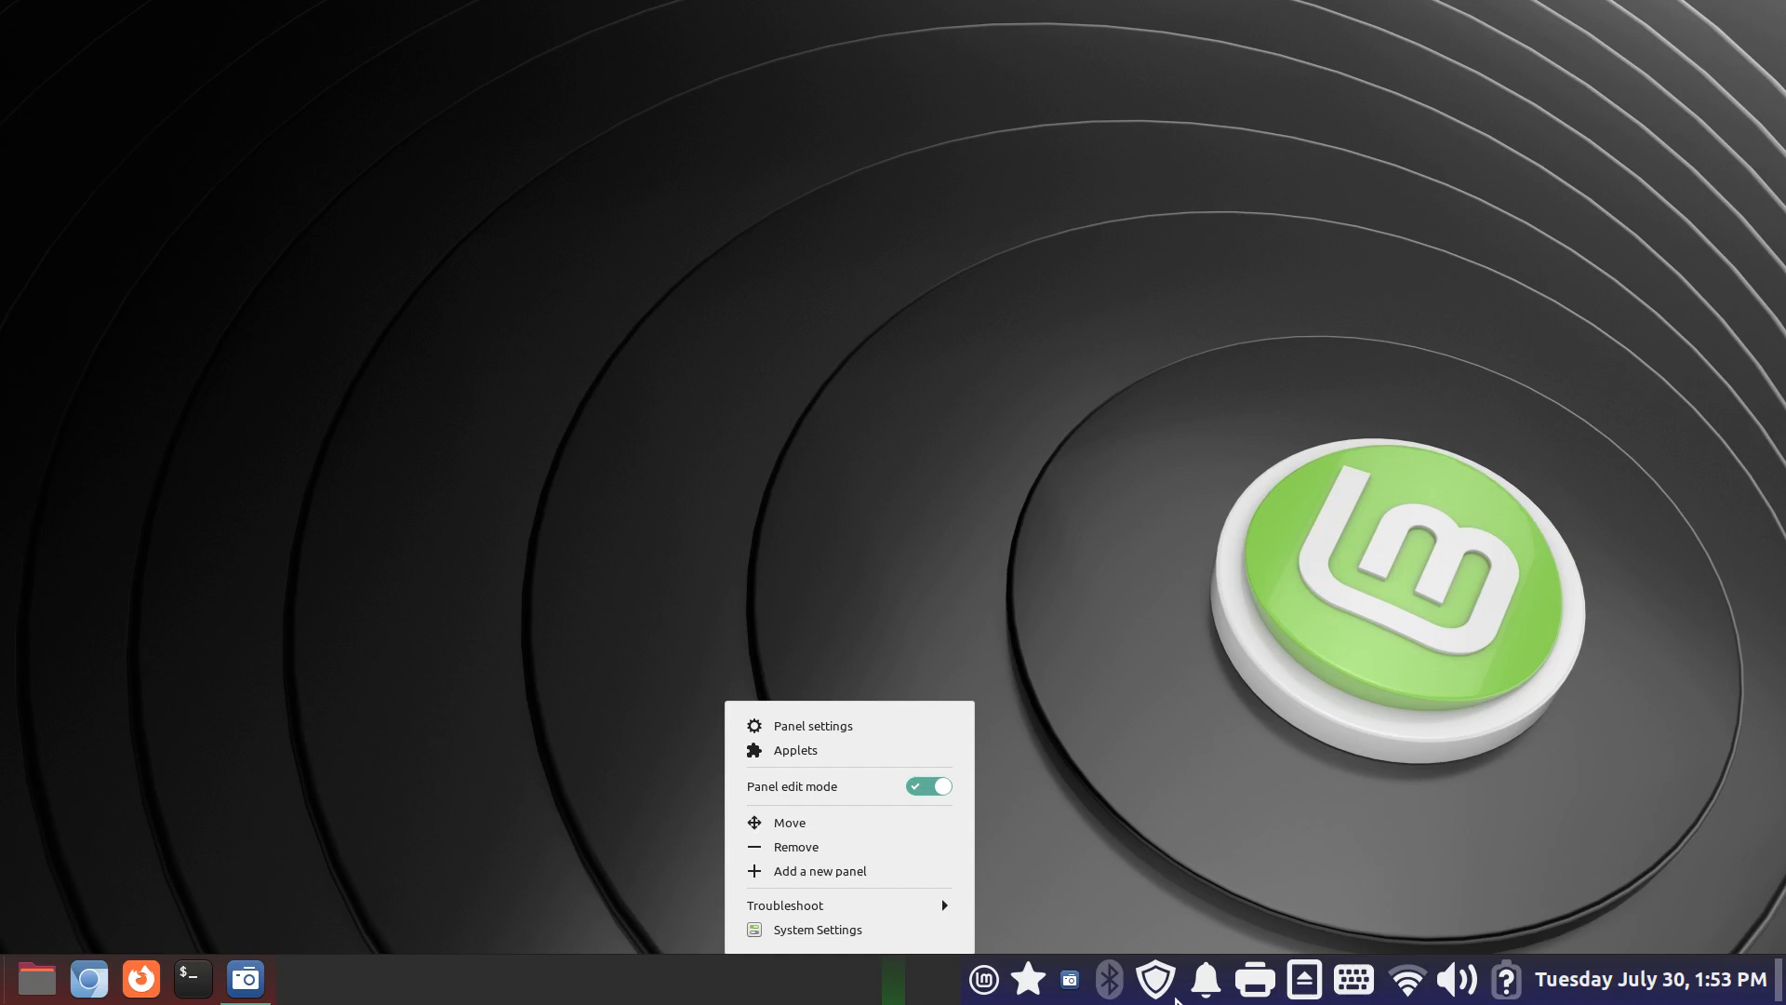
mouse_move(316, 1001)
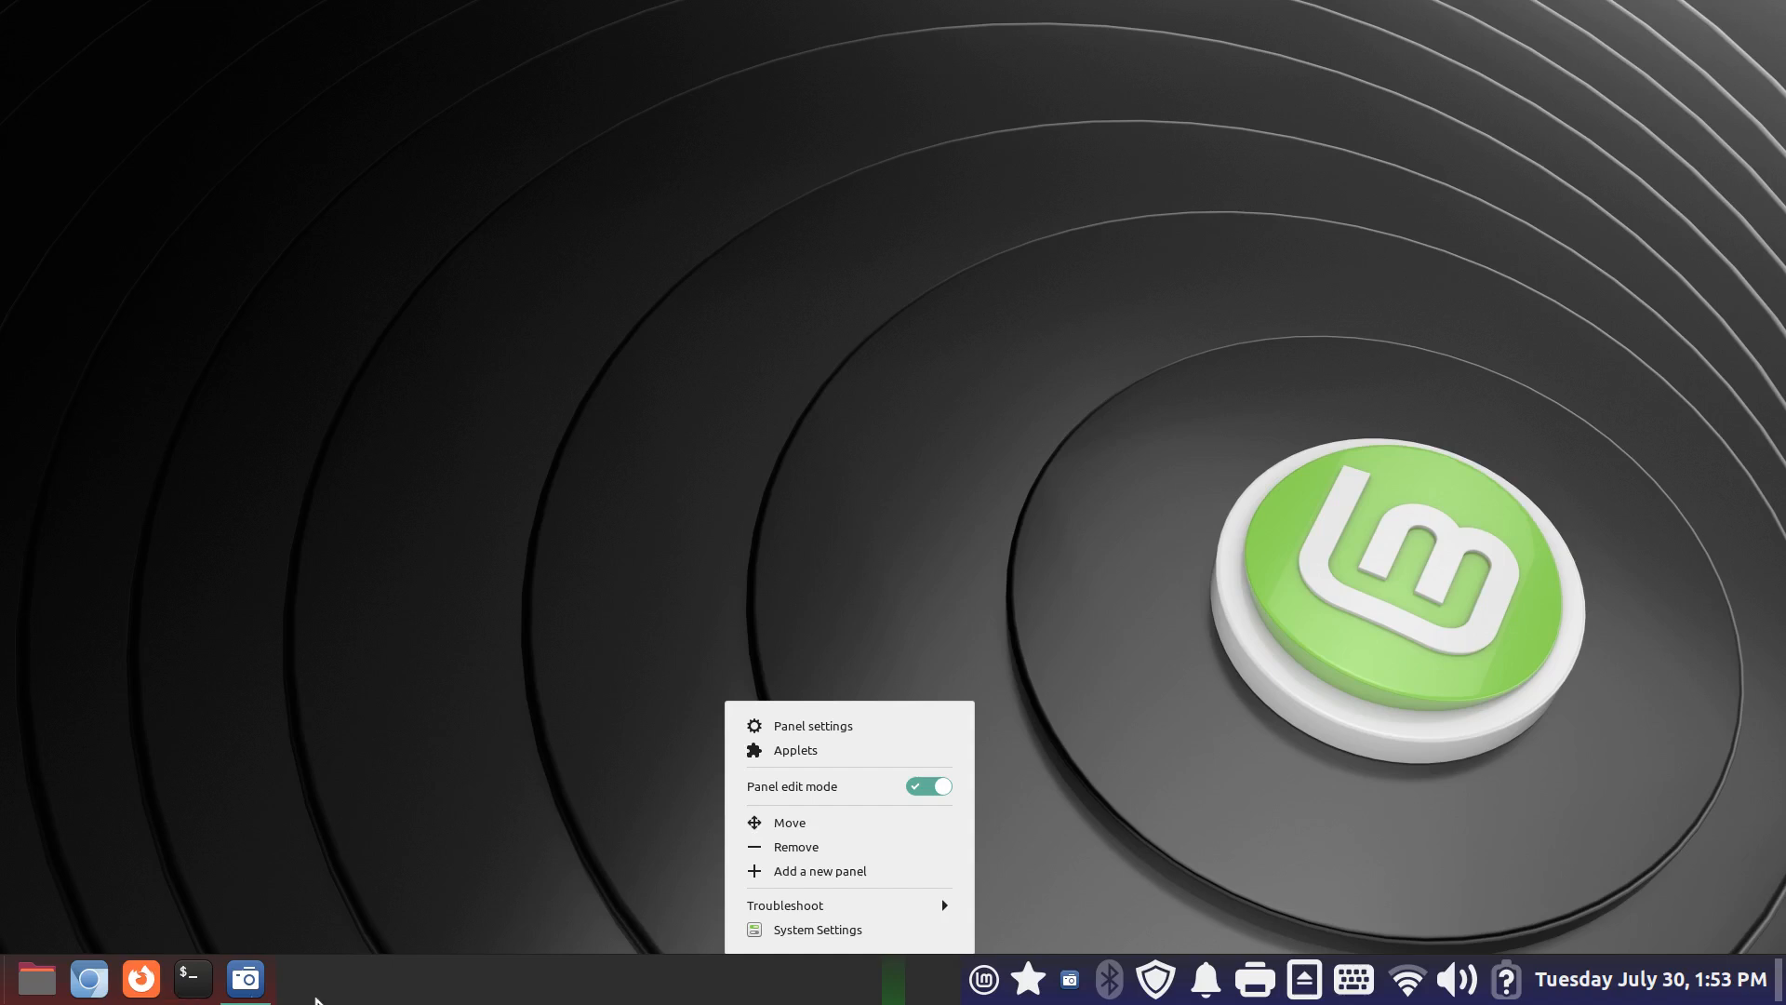
mouse_move(815, 930)
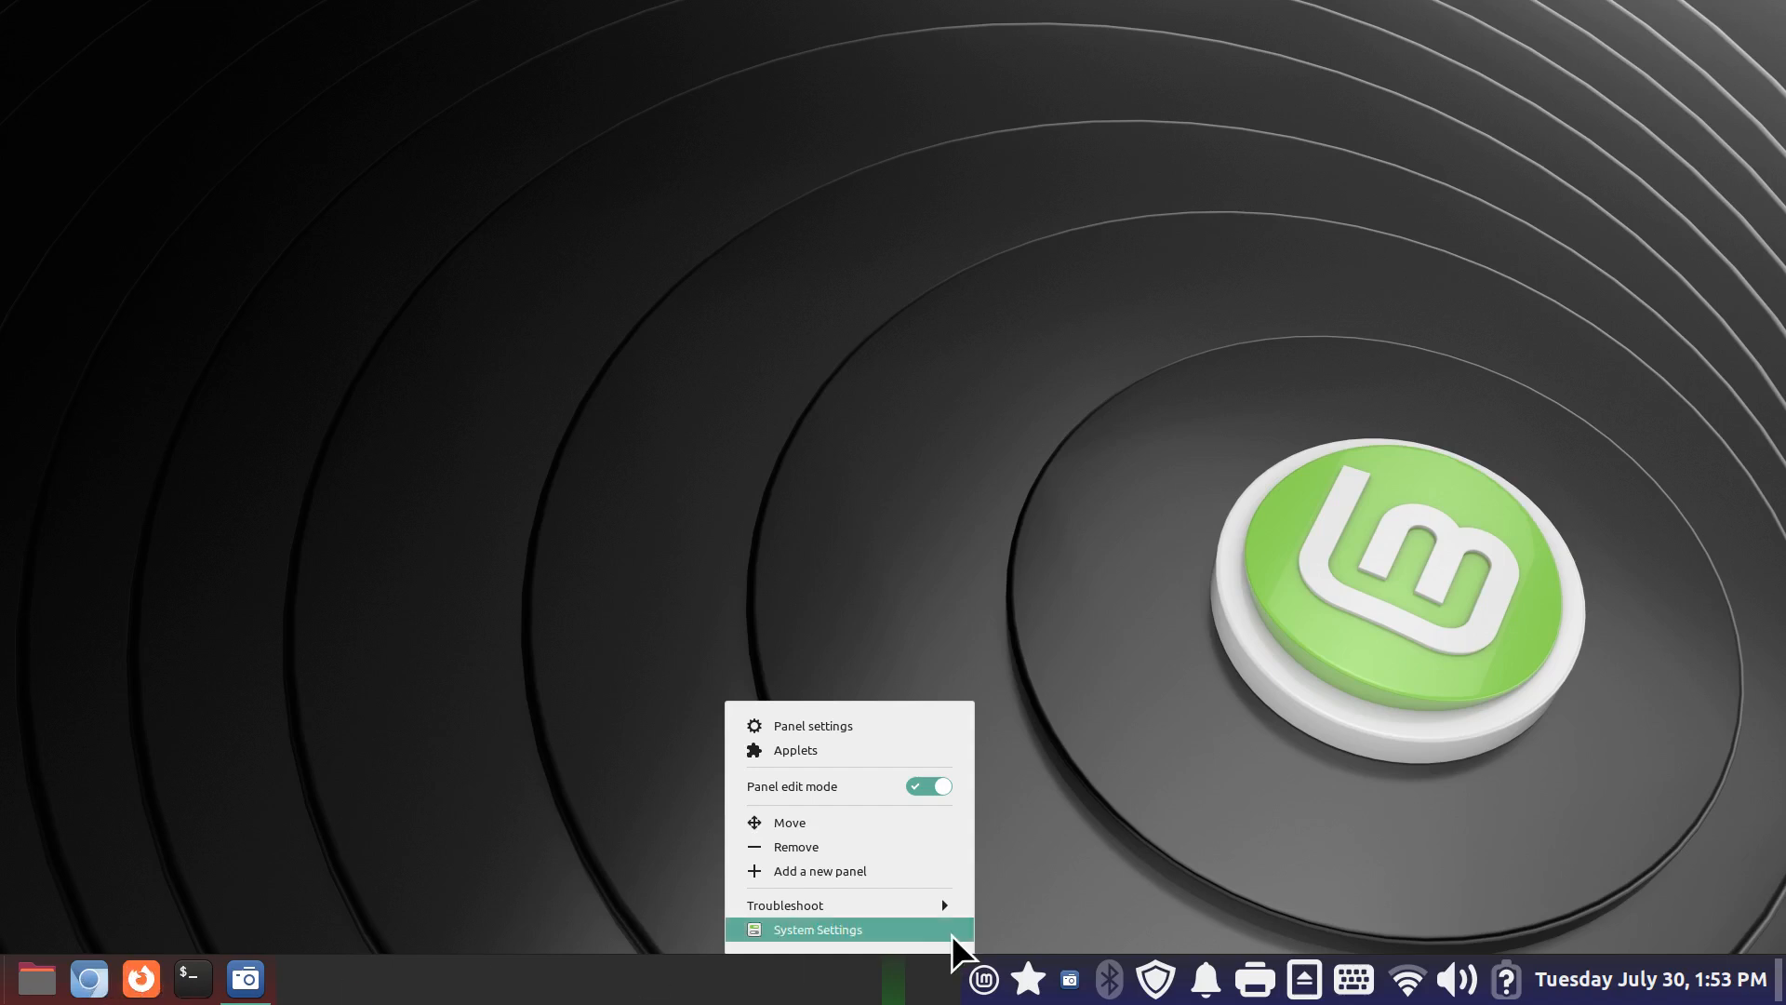
mouse_move(982, 980)
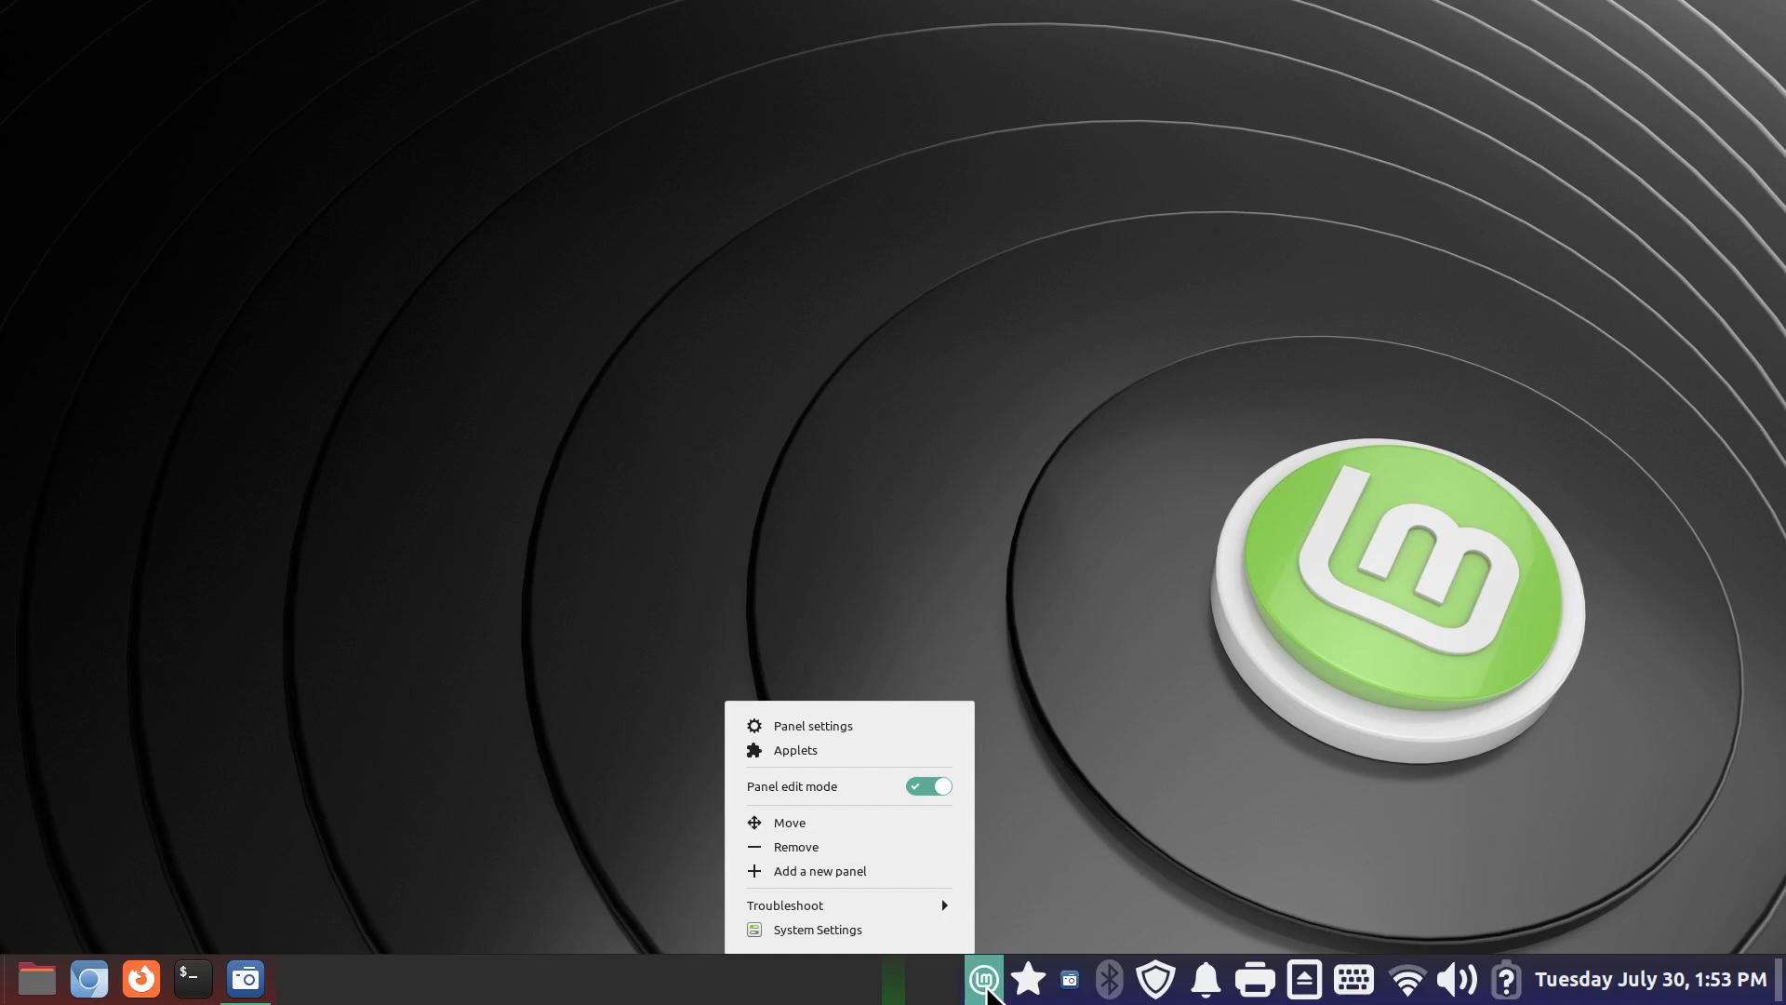
left_click(1007, 783)
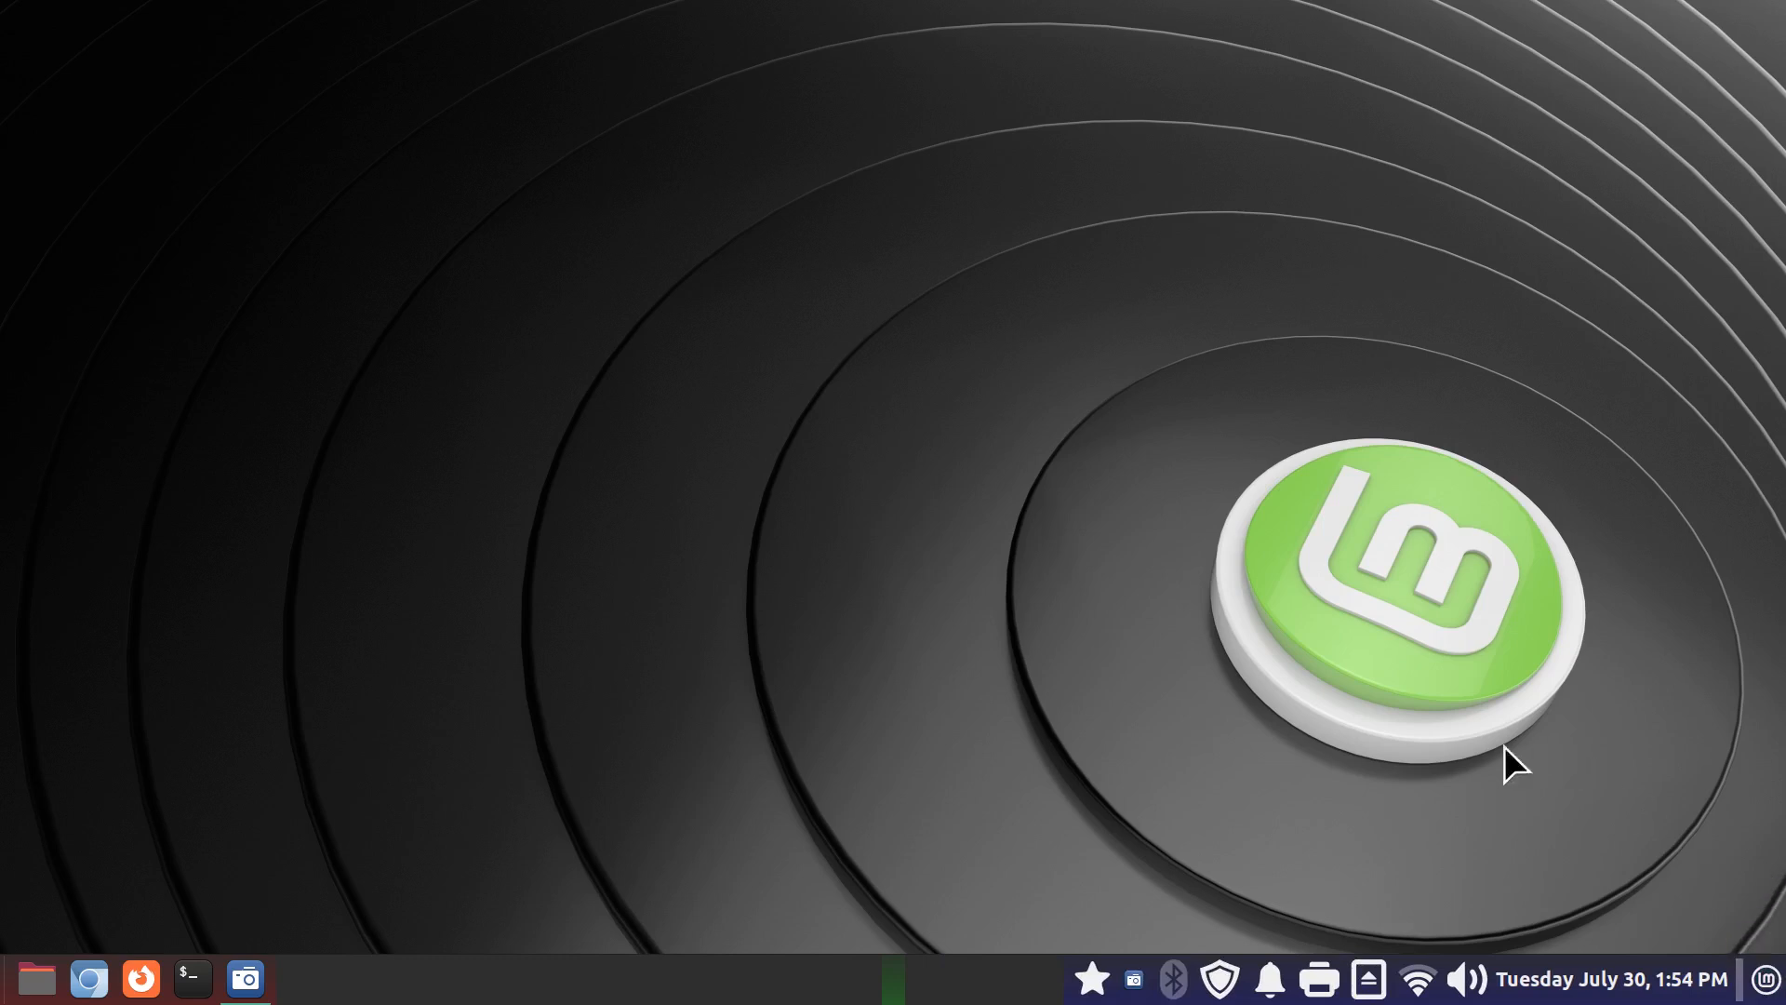
mouse_move(1106, 785)
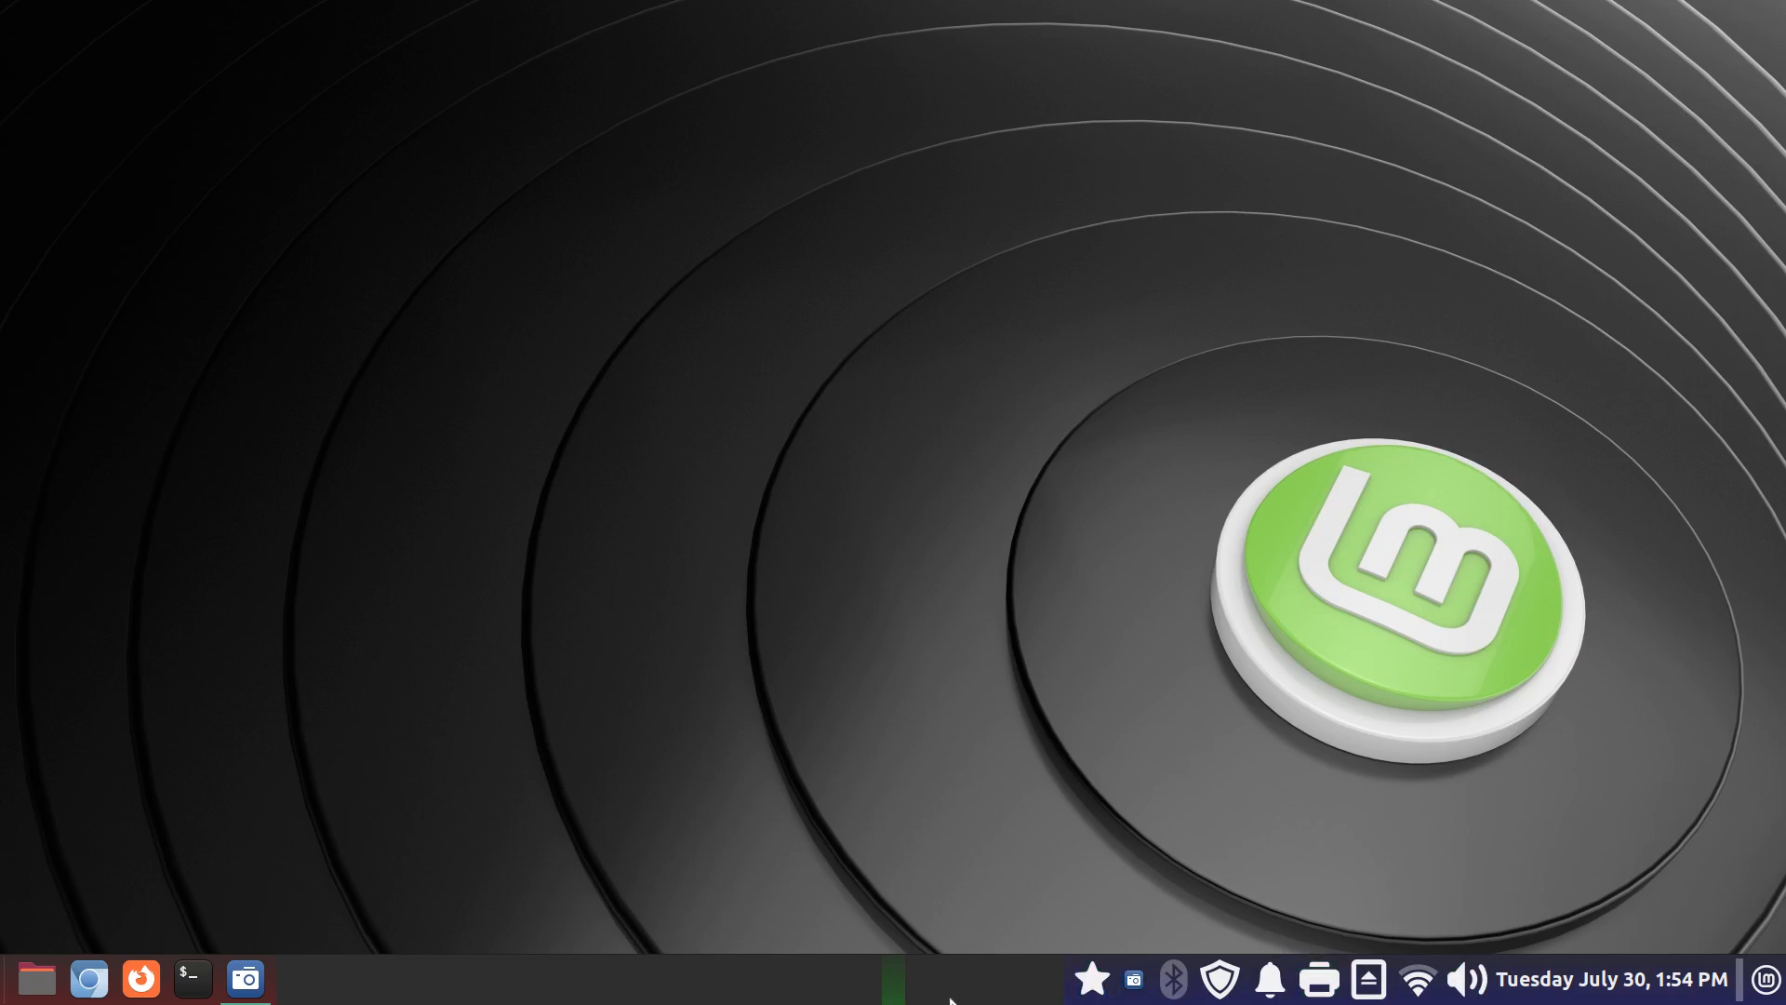
- Switch Panel edit mode off from the panel's context menu
right_click(951, 997)
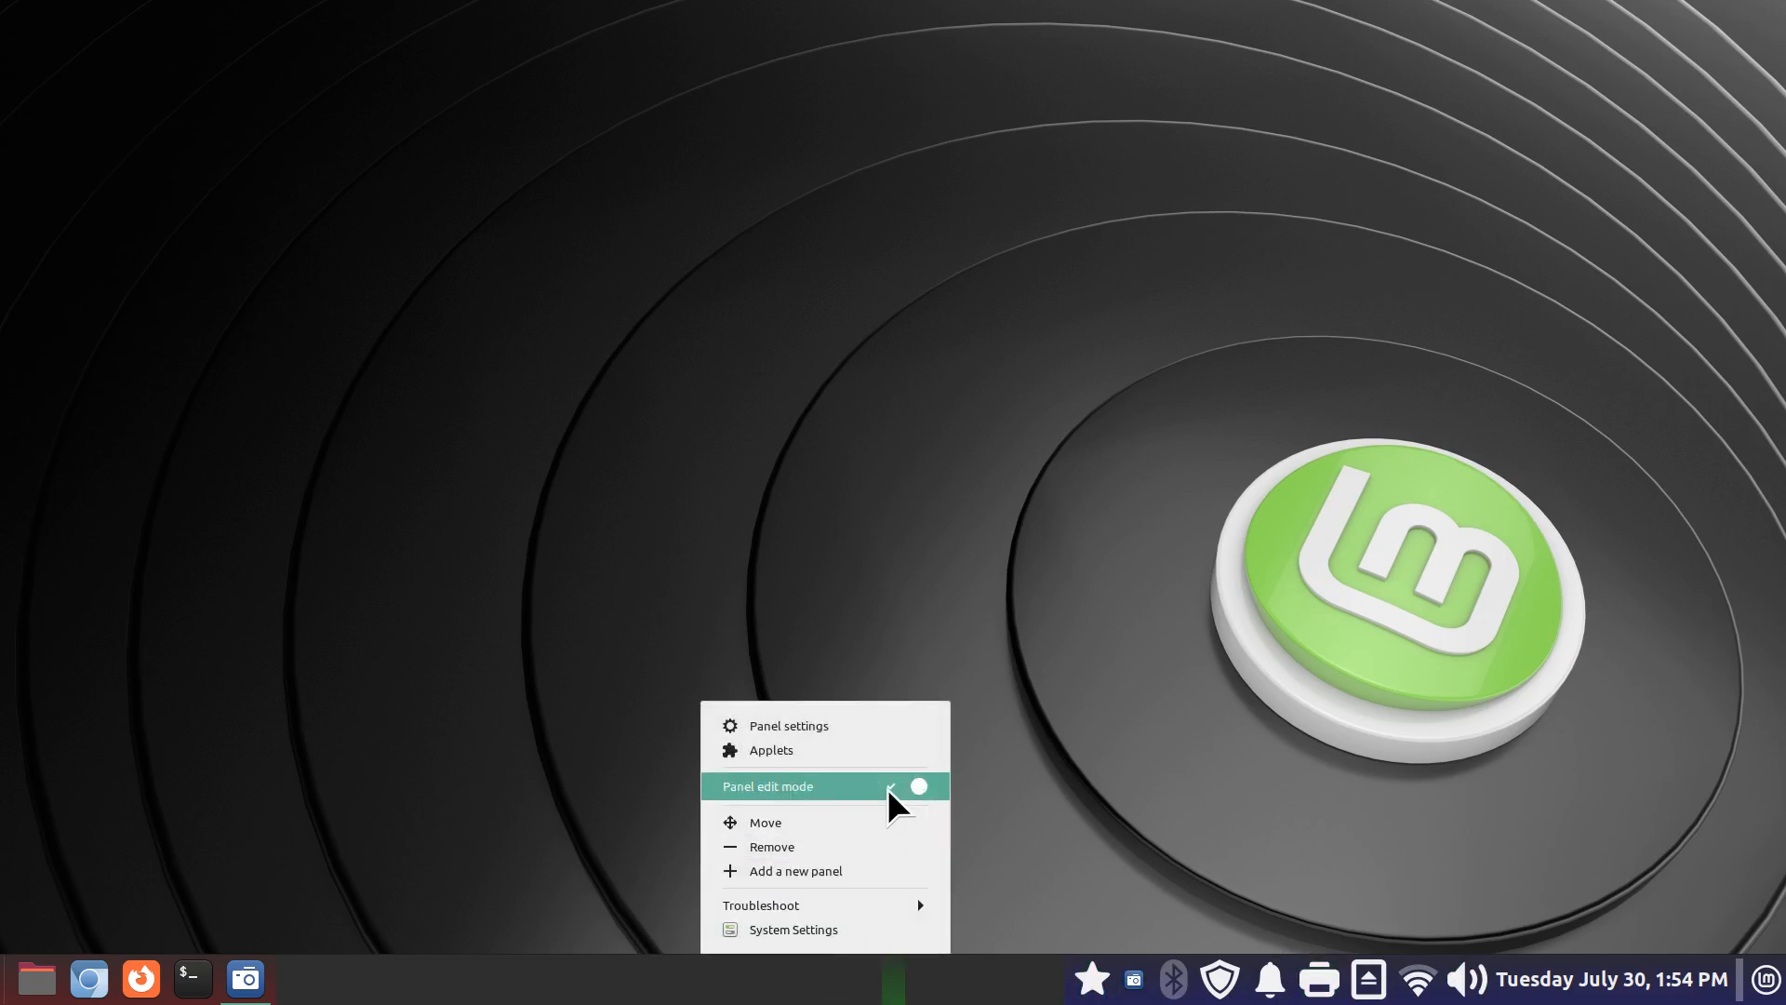
left_click(906, 785)
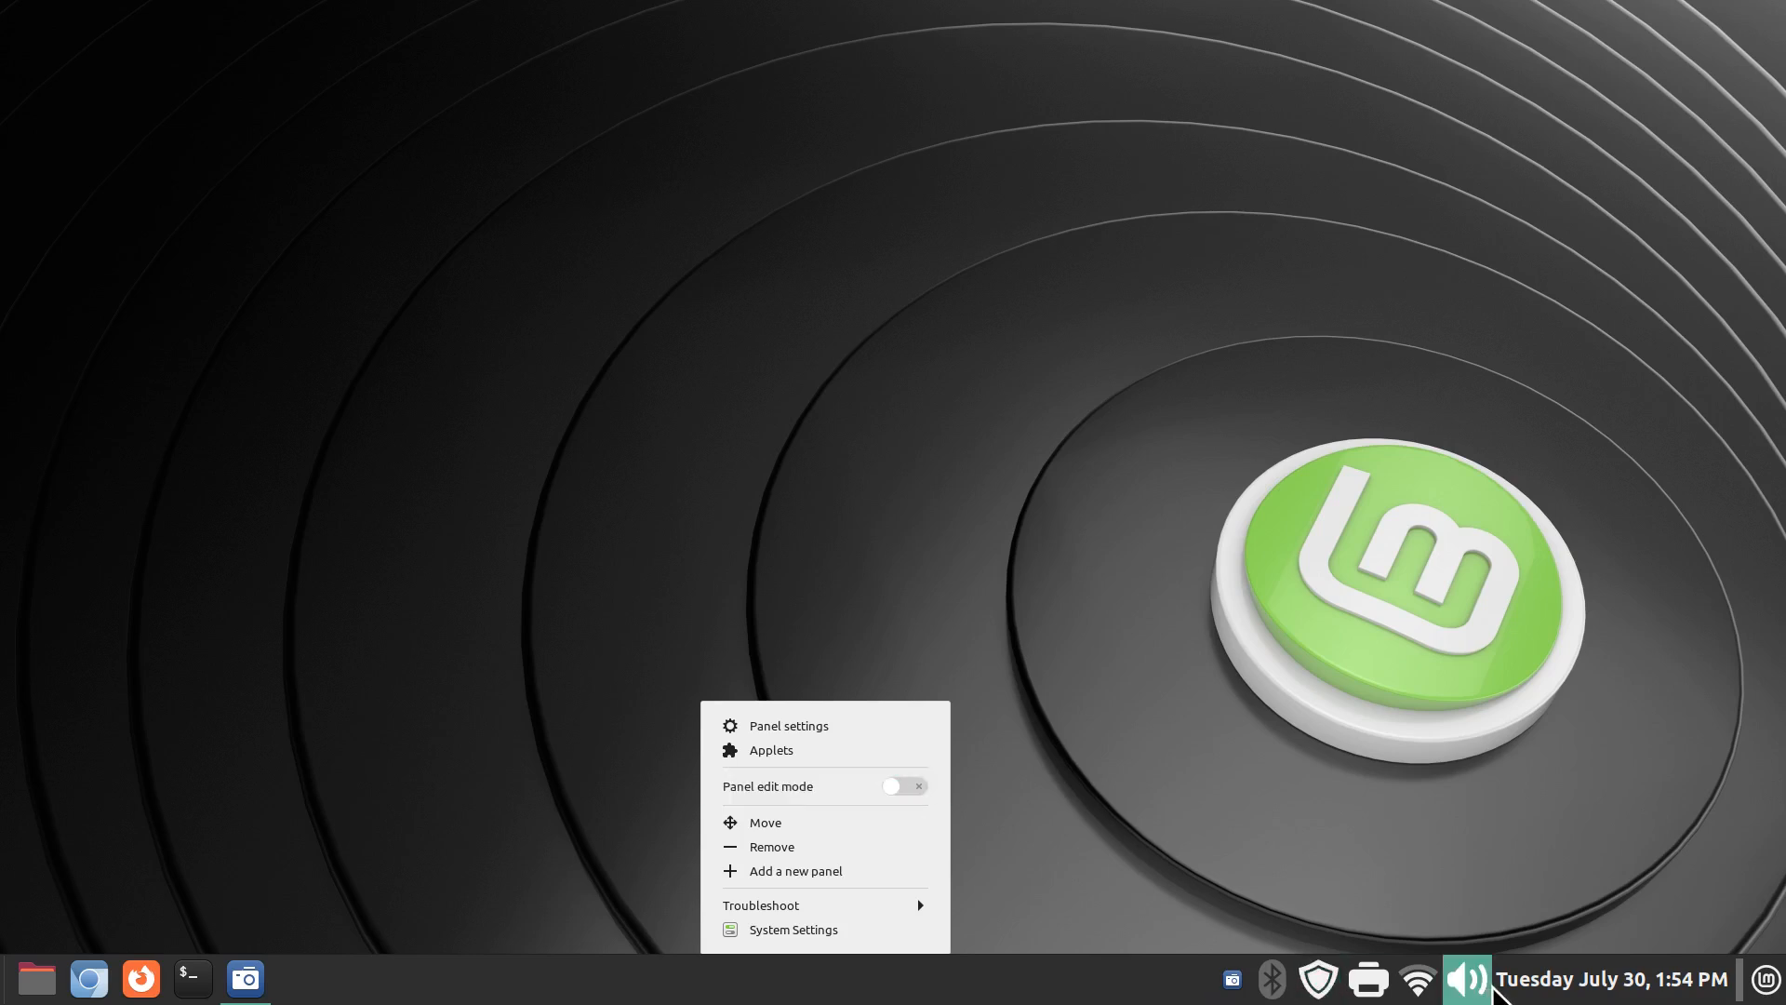
mouse_move(1228, 871)
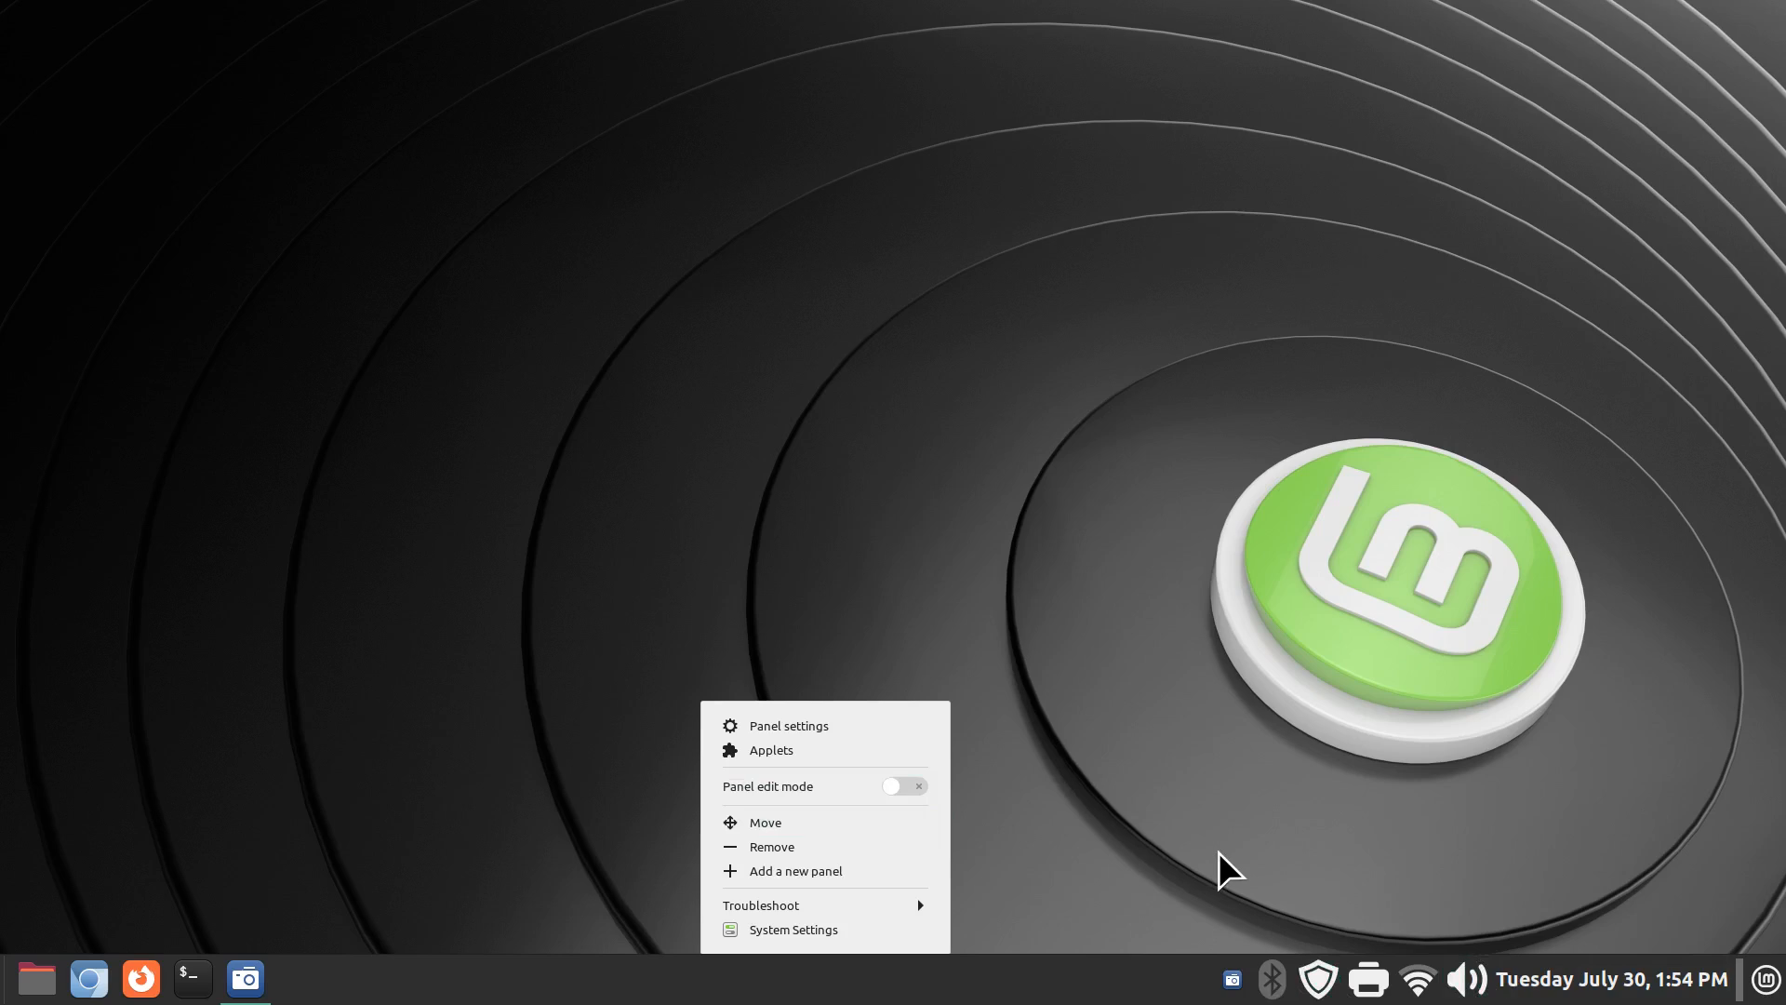
mouse_move(1121, 774)
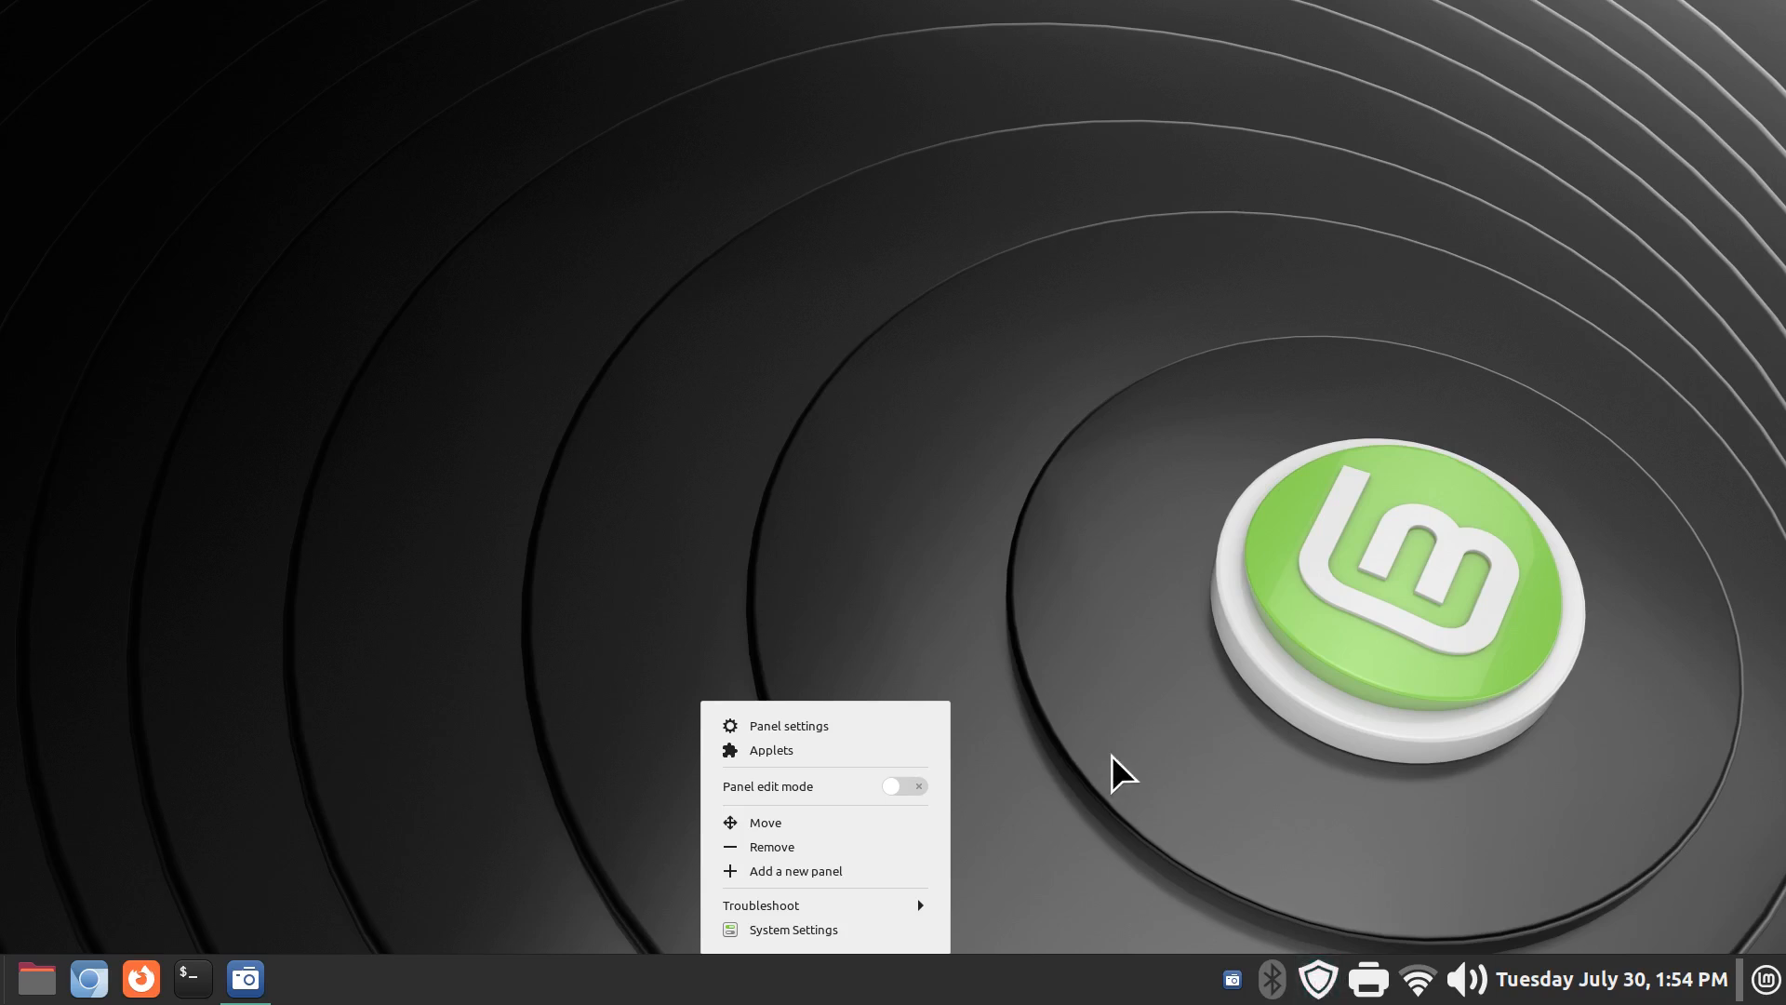
left_click(1122, 774)
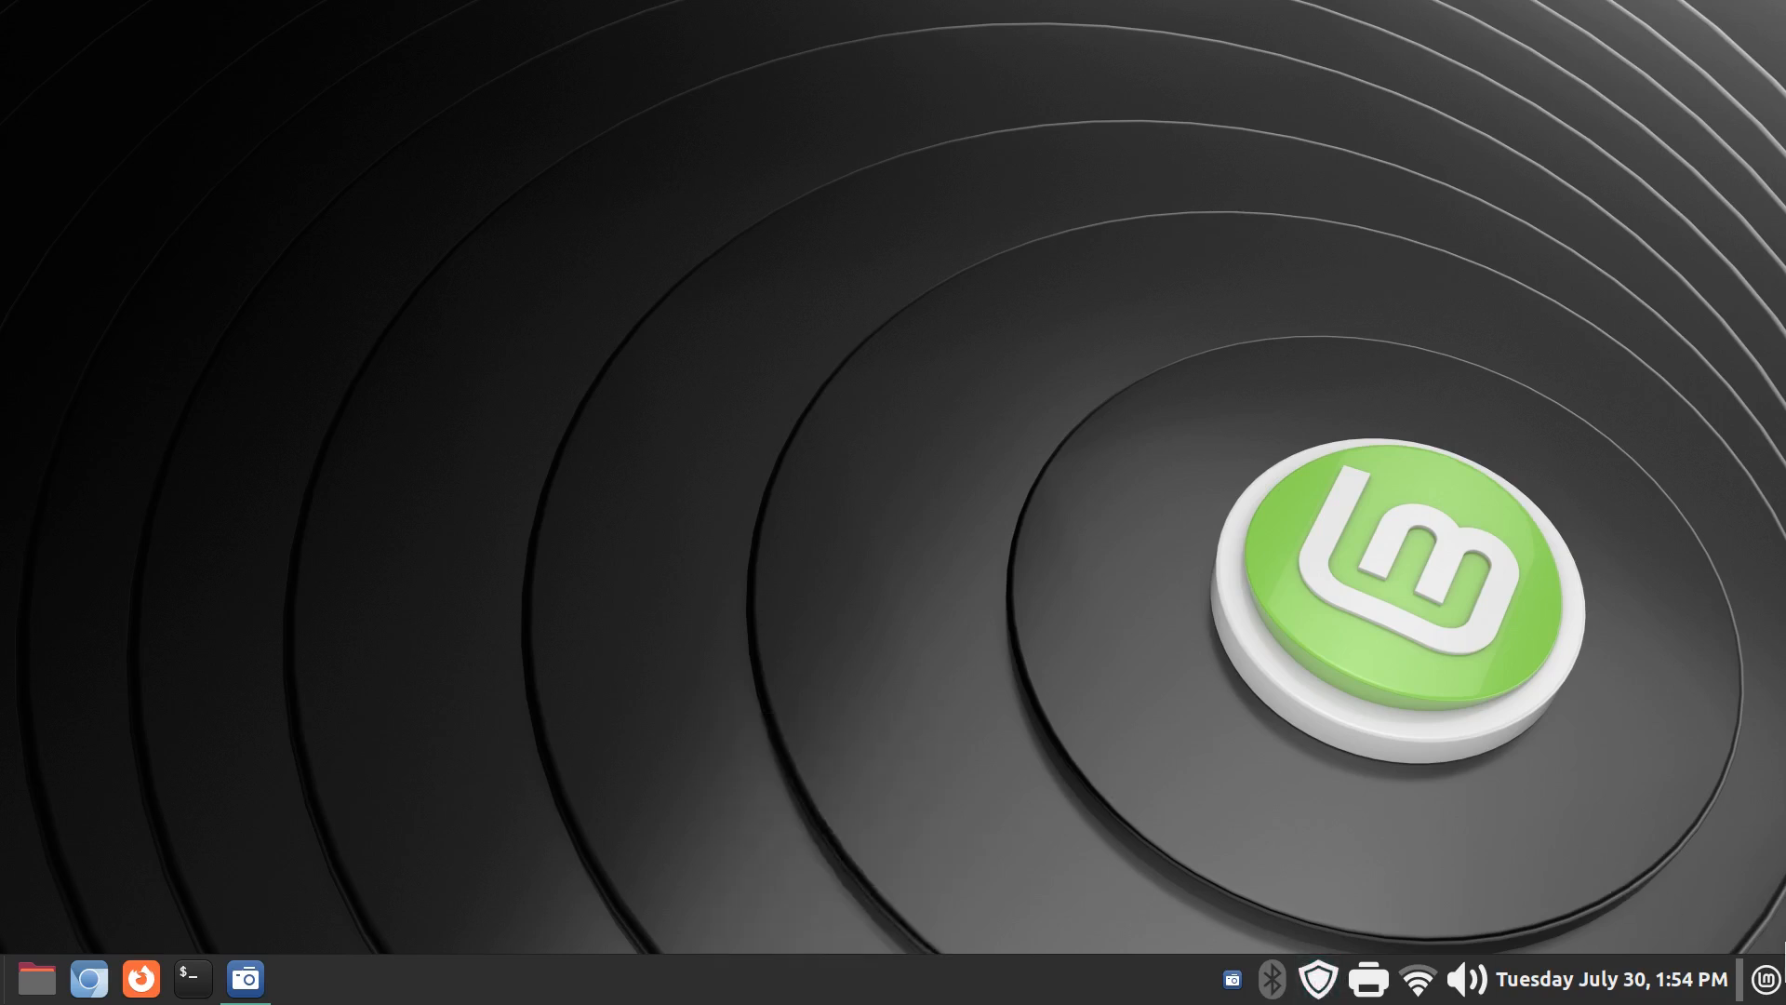
- Test the relocated Menu applet by opening and closing the application menu
left_click(1764, 979)
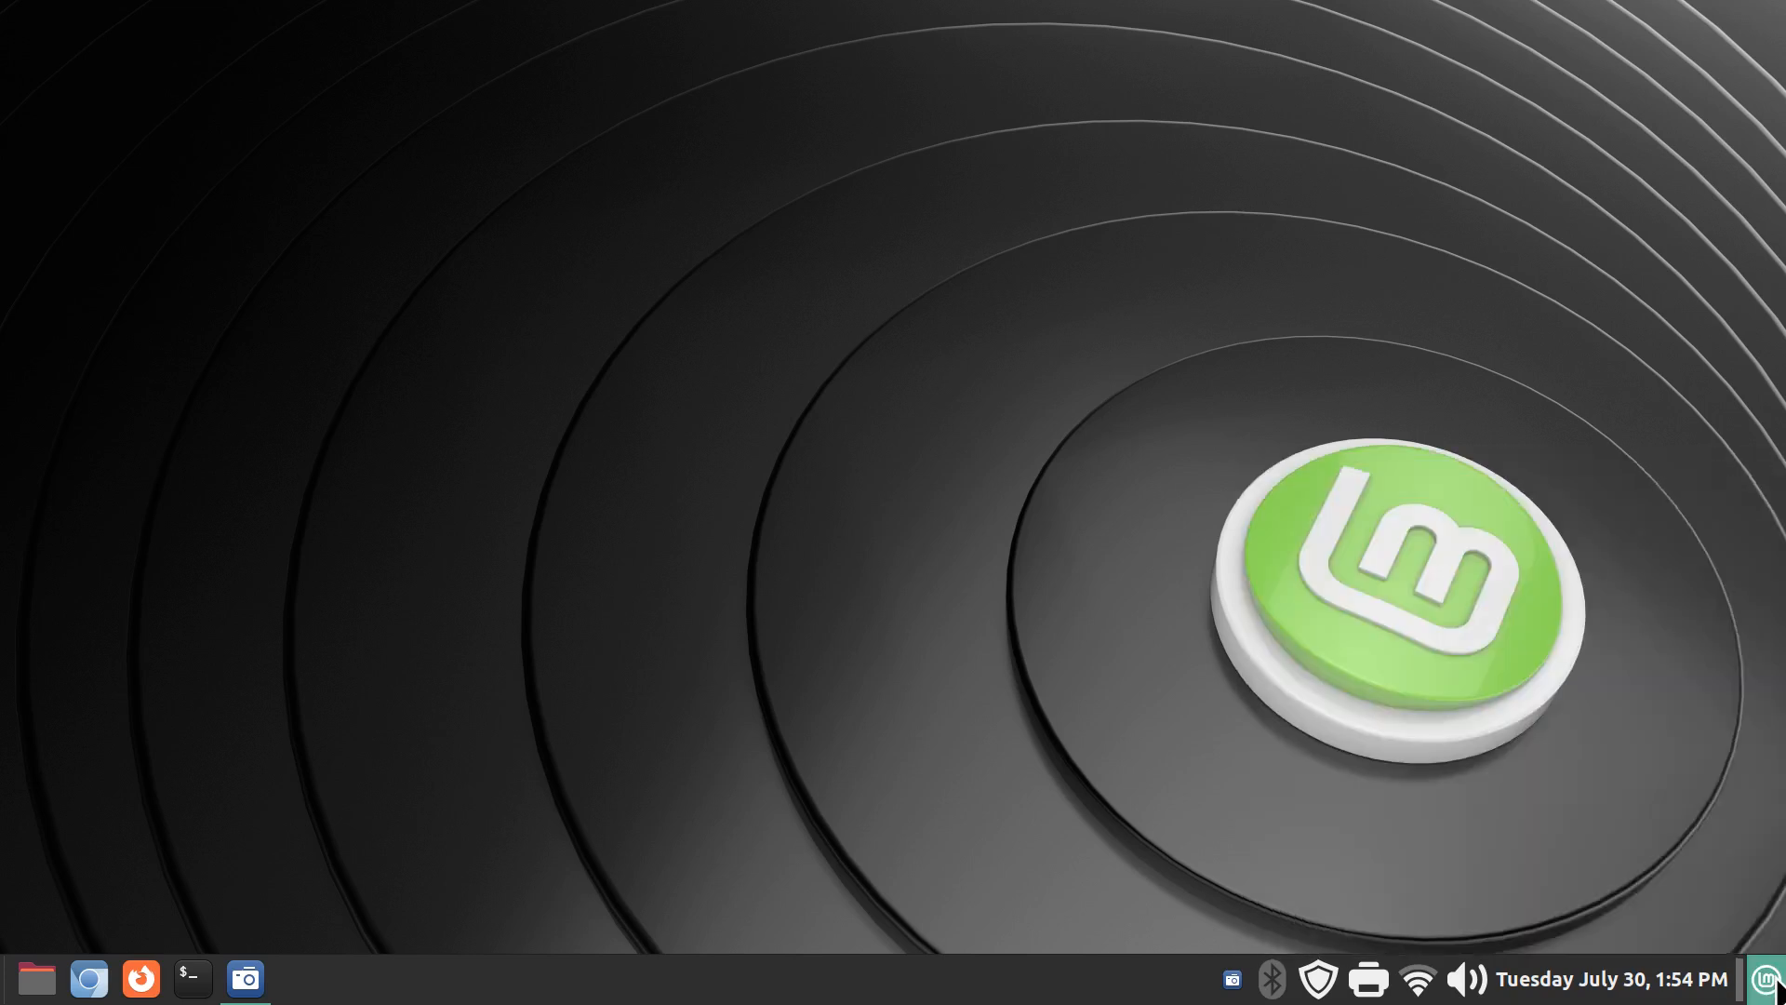
left_click(1769, 978)
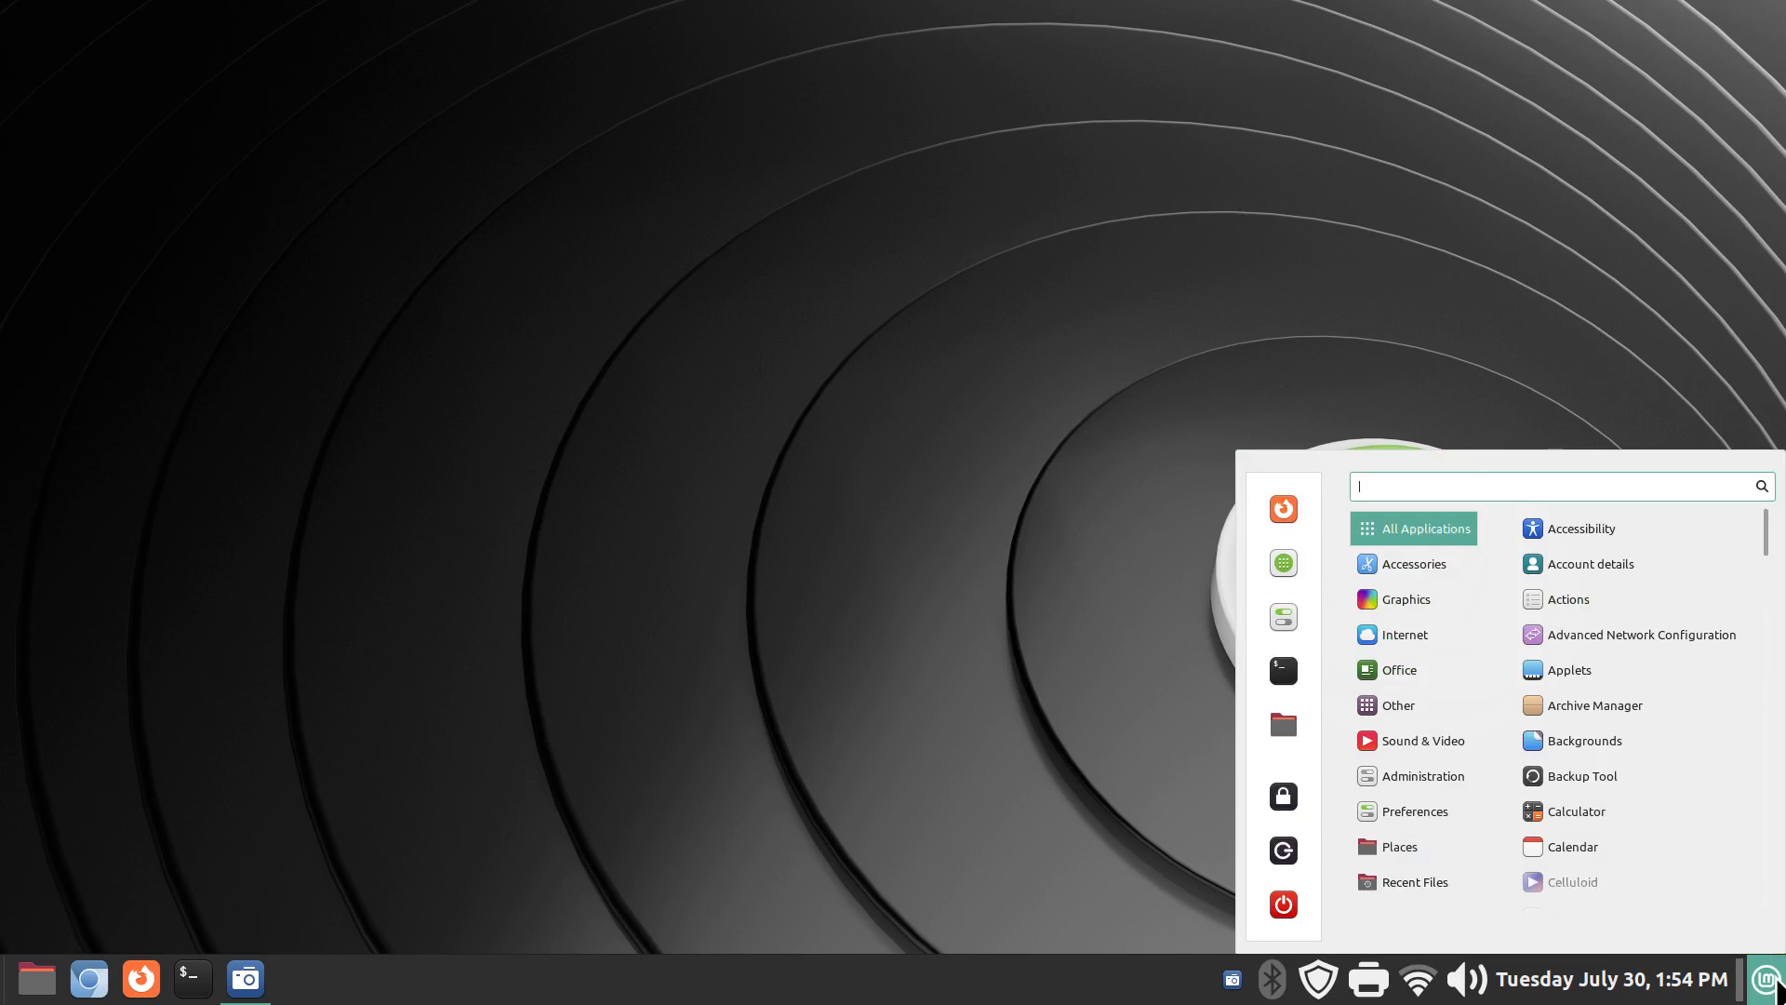
left_click(1397, 703)
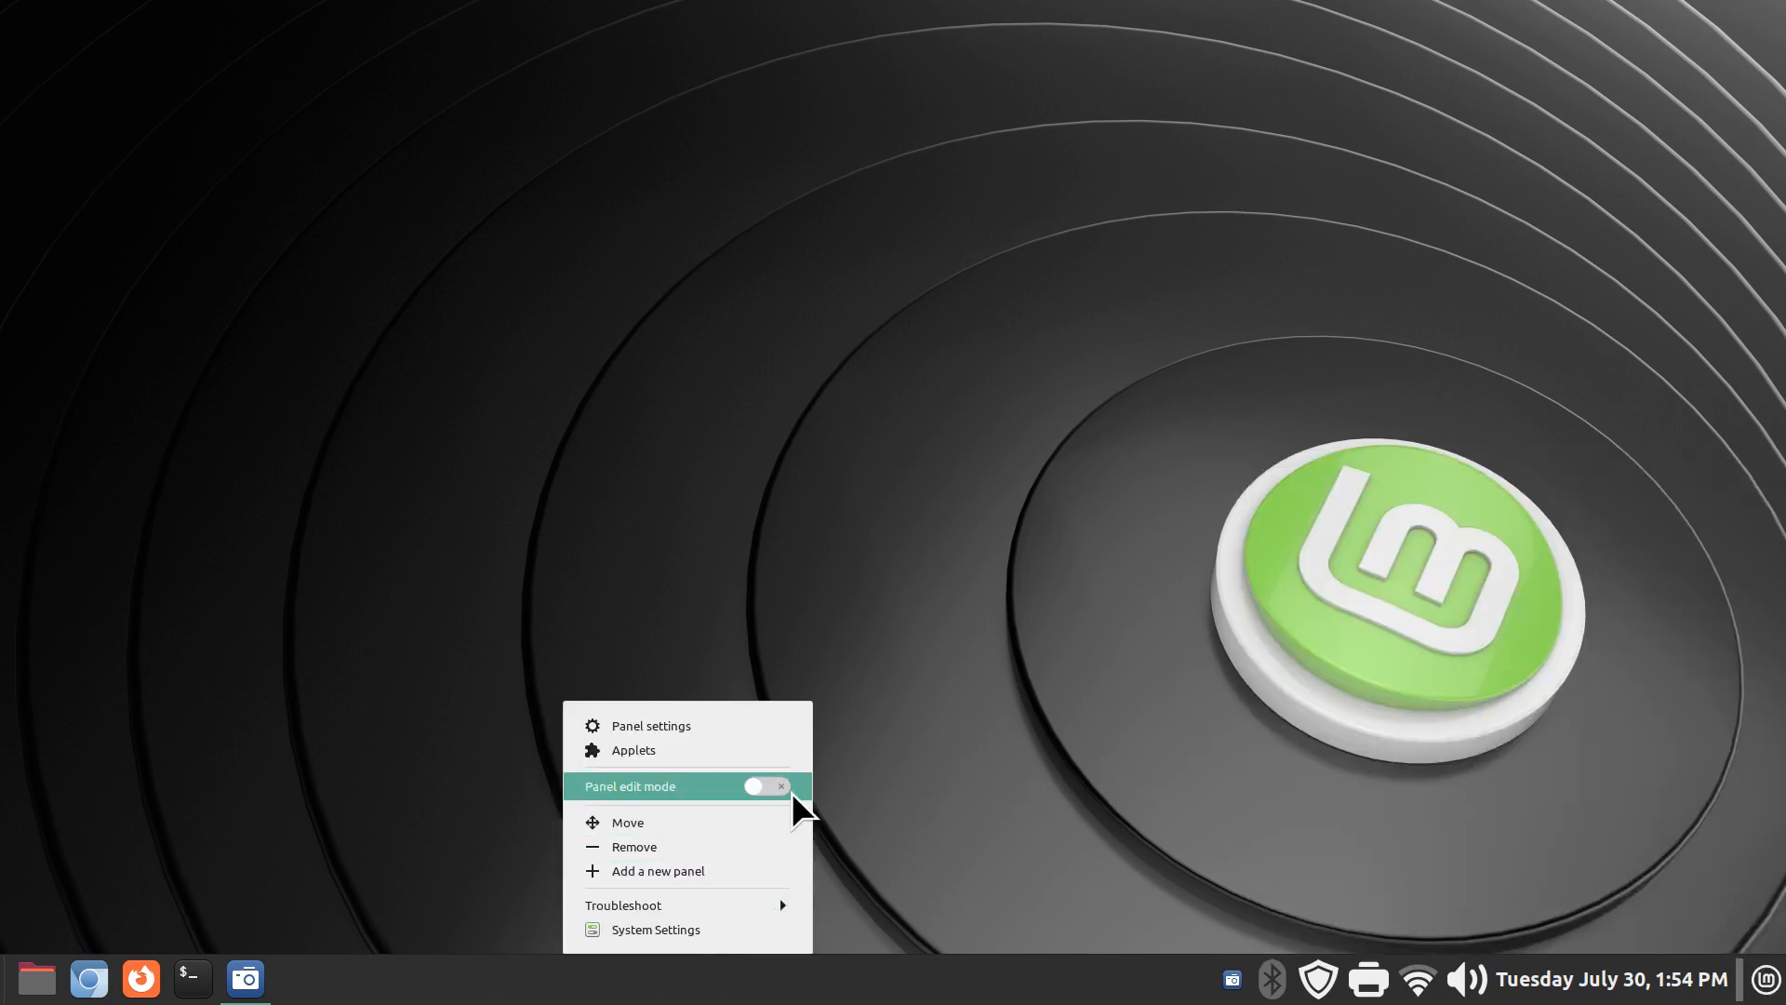
- With panel edit mode on, place the Menu applet between the shield and printer icons and show its options
left_click(764, 785)
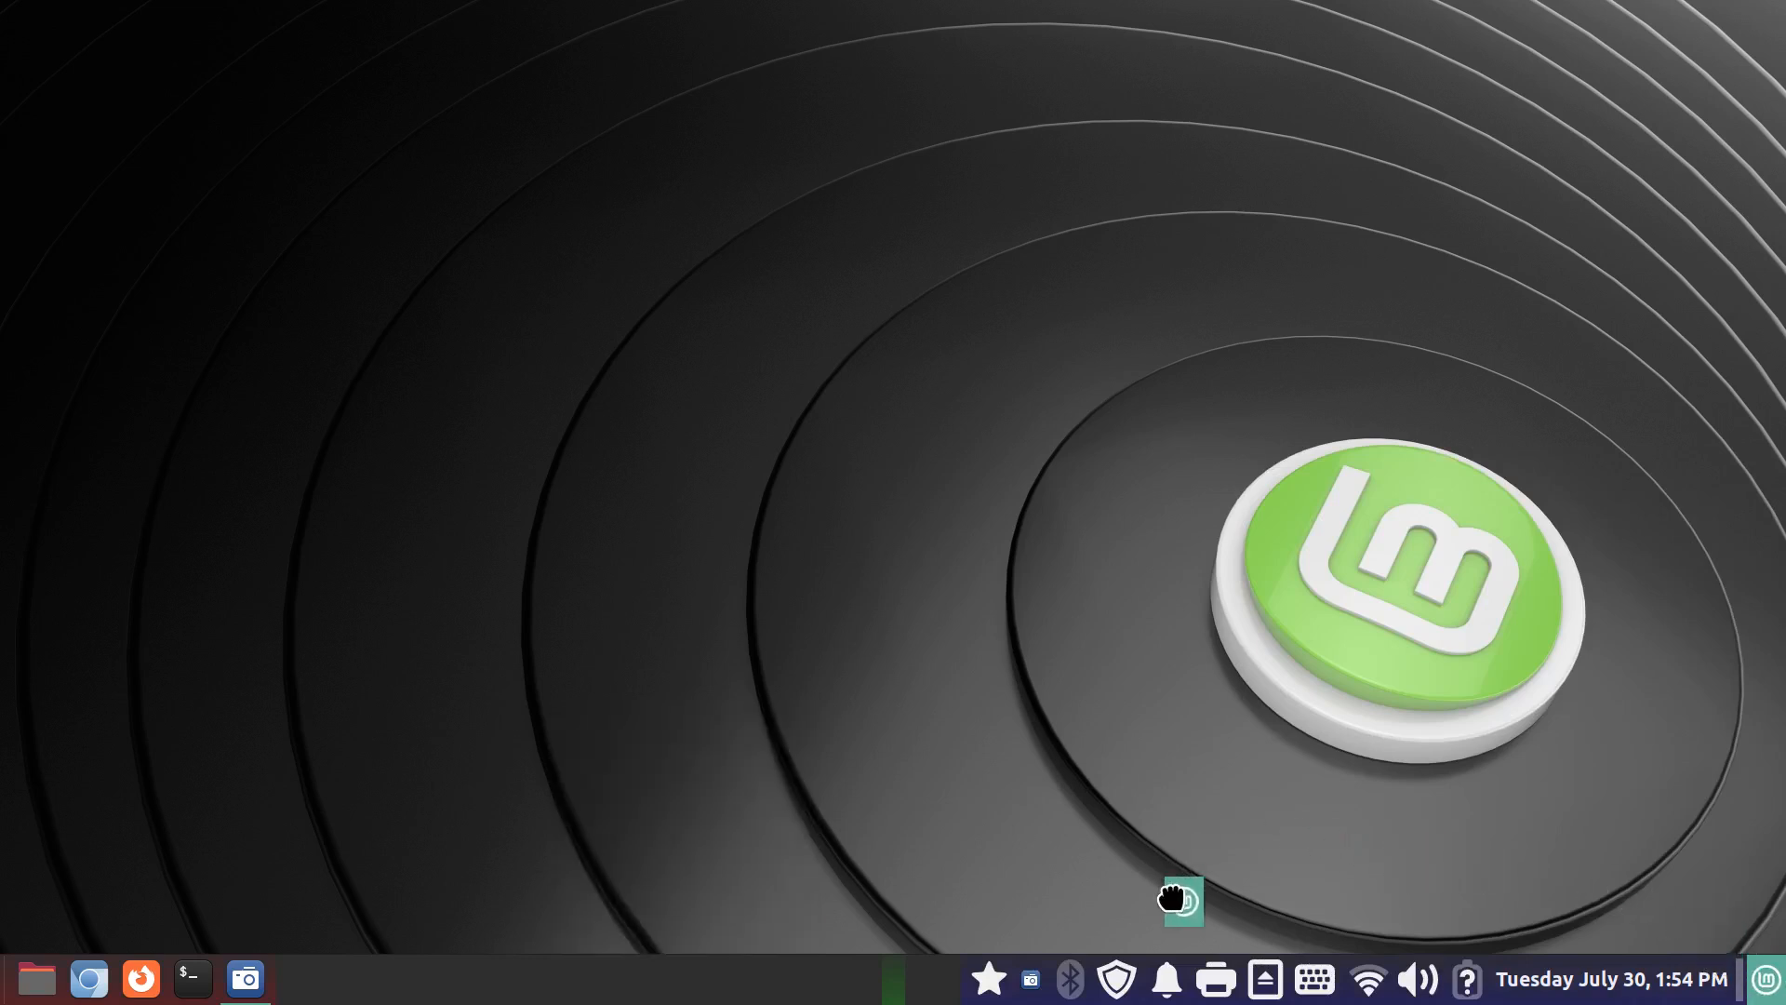
mouse_move(1174, 977)
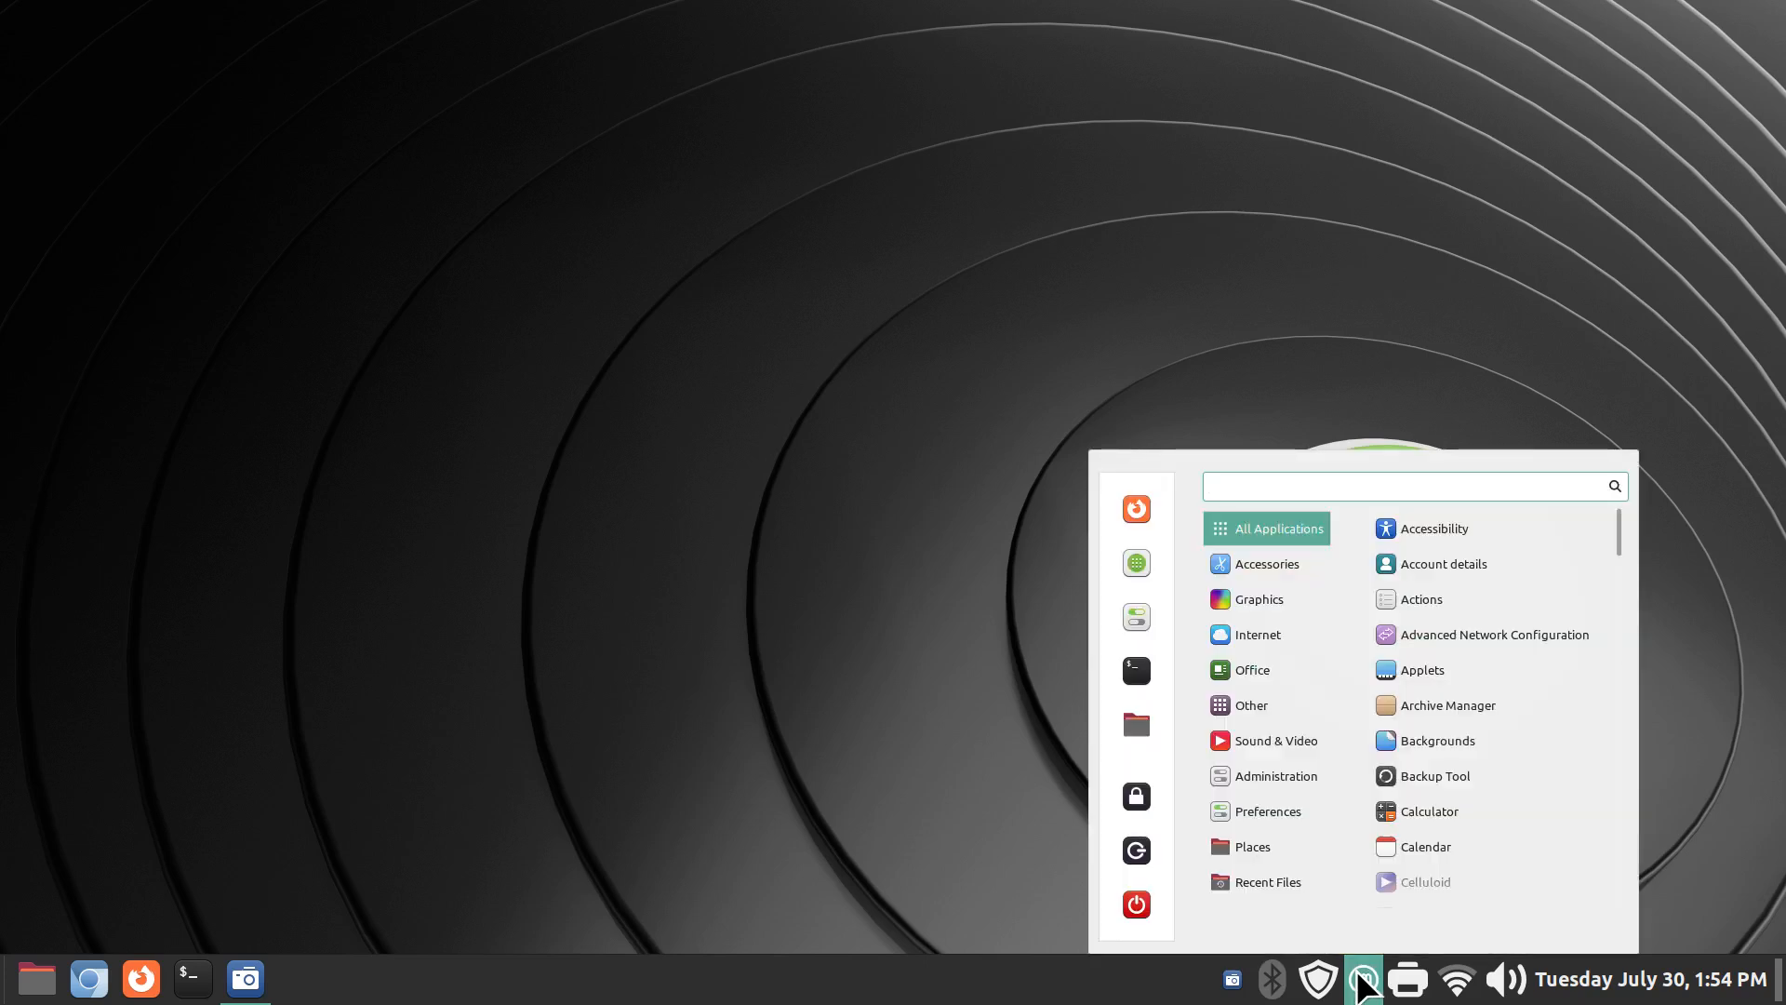
left_click(1412, 486)
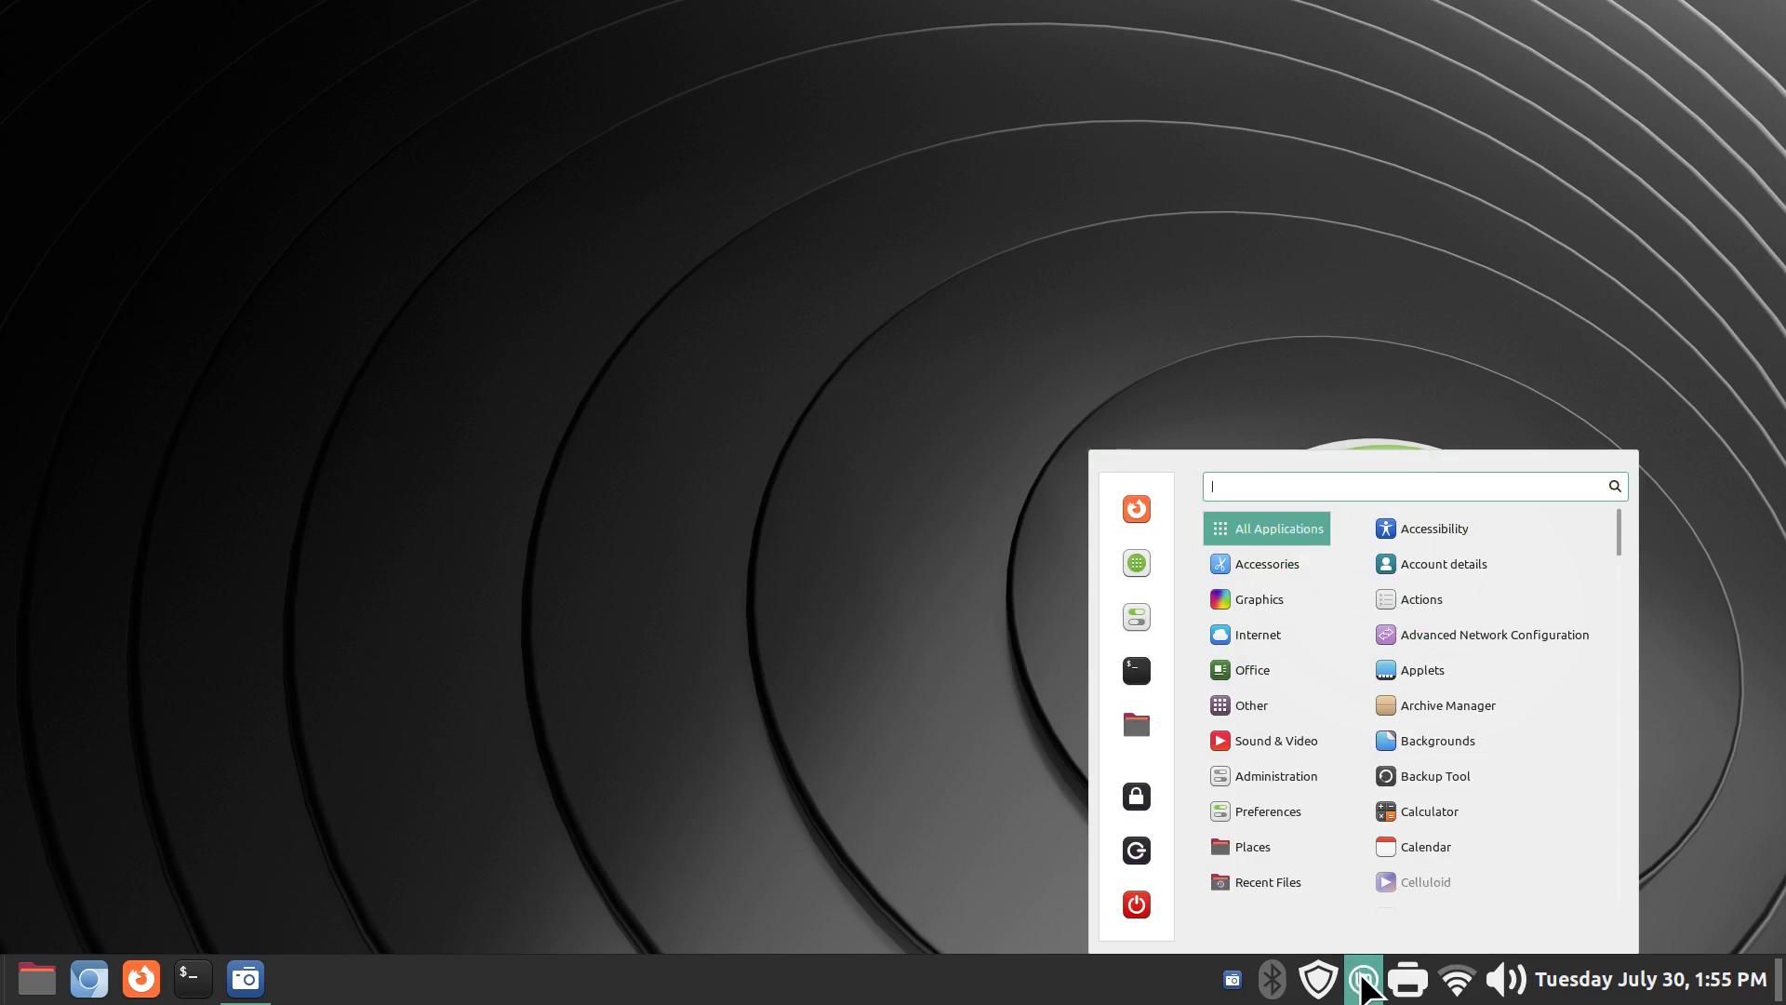
right_click(1361, 977)
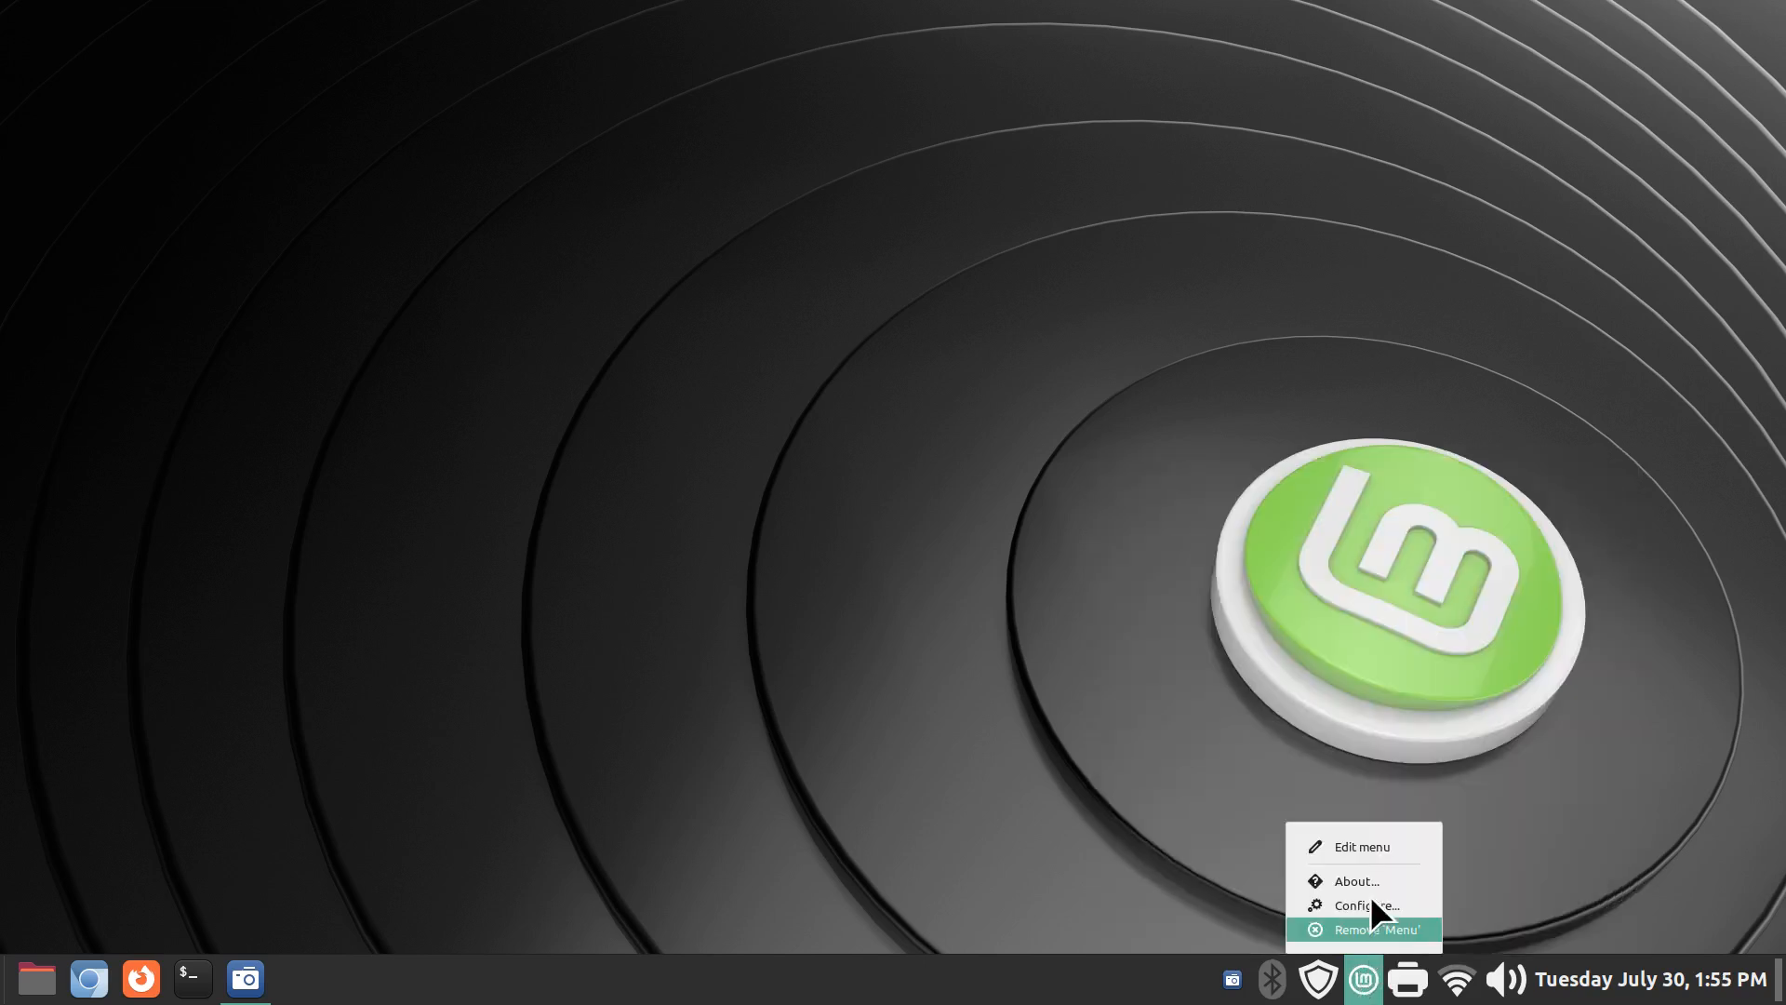
- In the Menu applet settings, pick the linuxmint-logo-ring-symbolic icon and start editing the label
left_click(1355, 880)
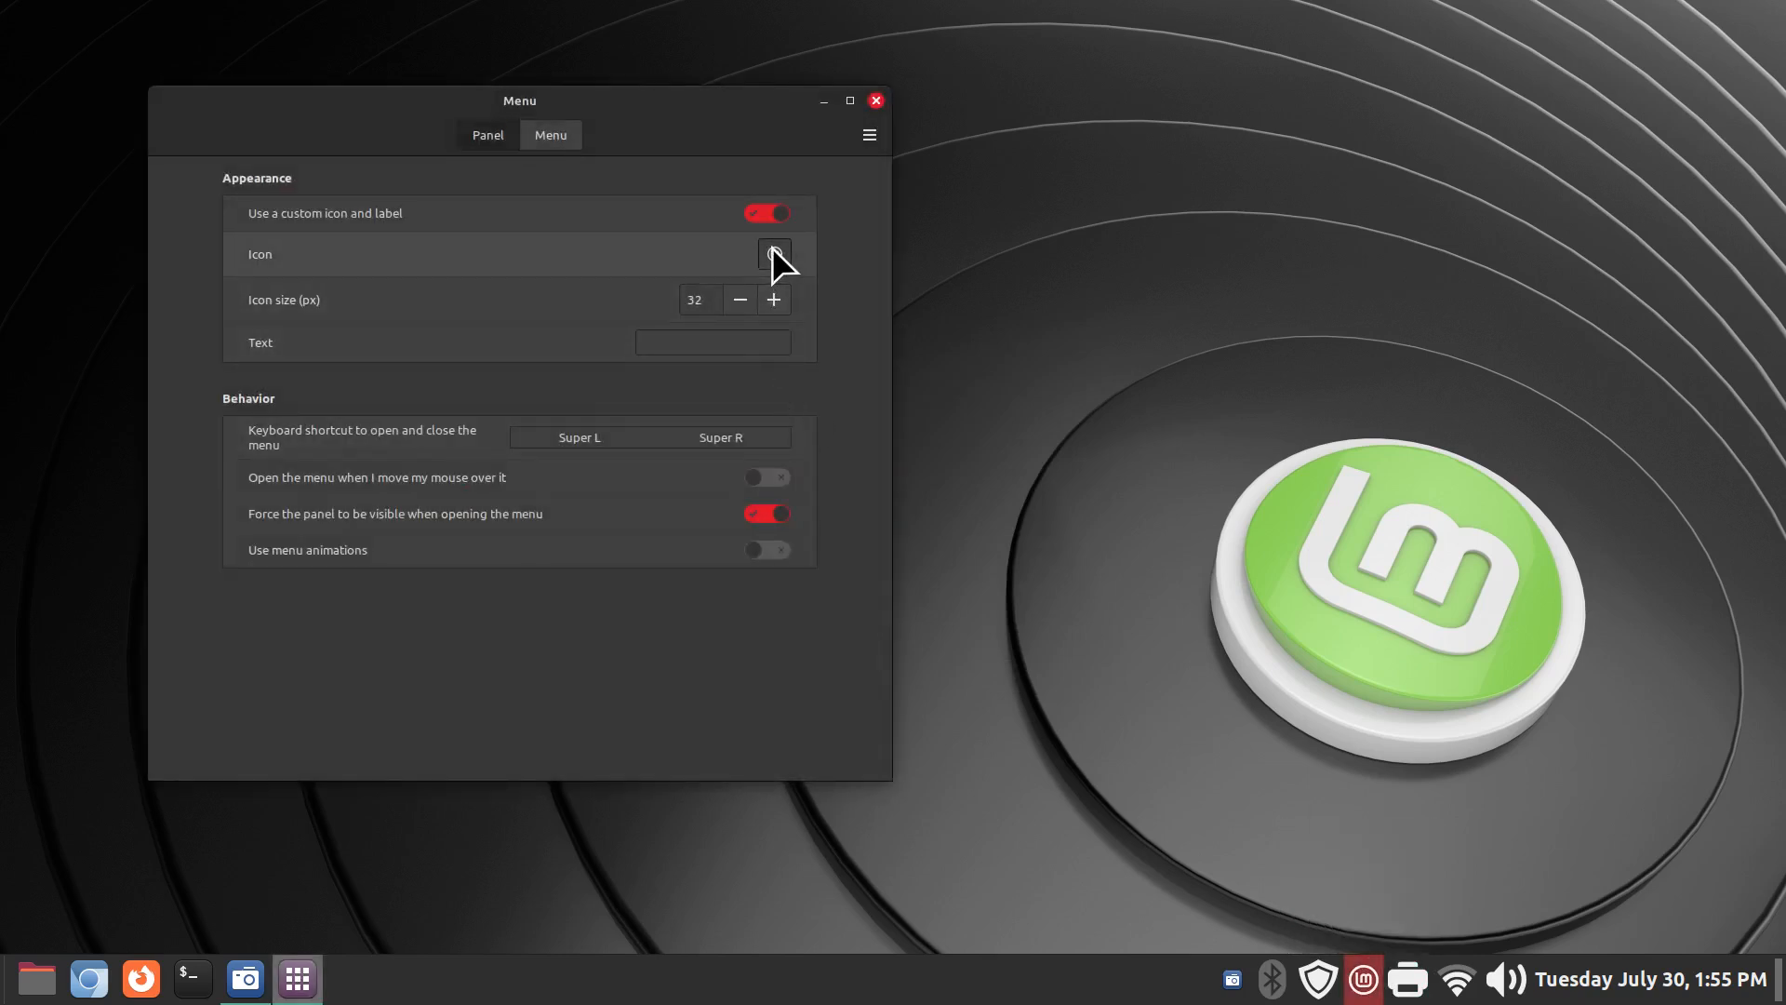
left_click(774, 253)
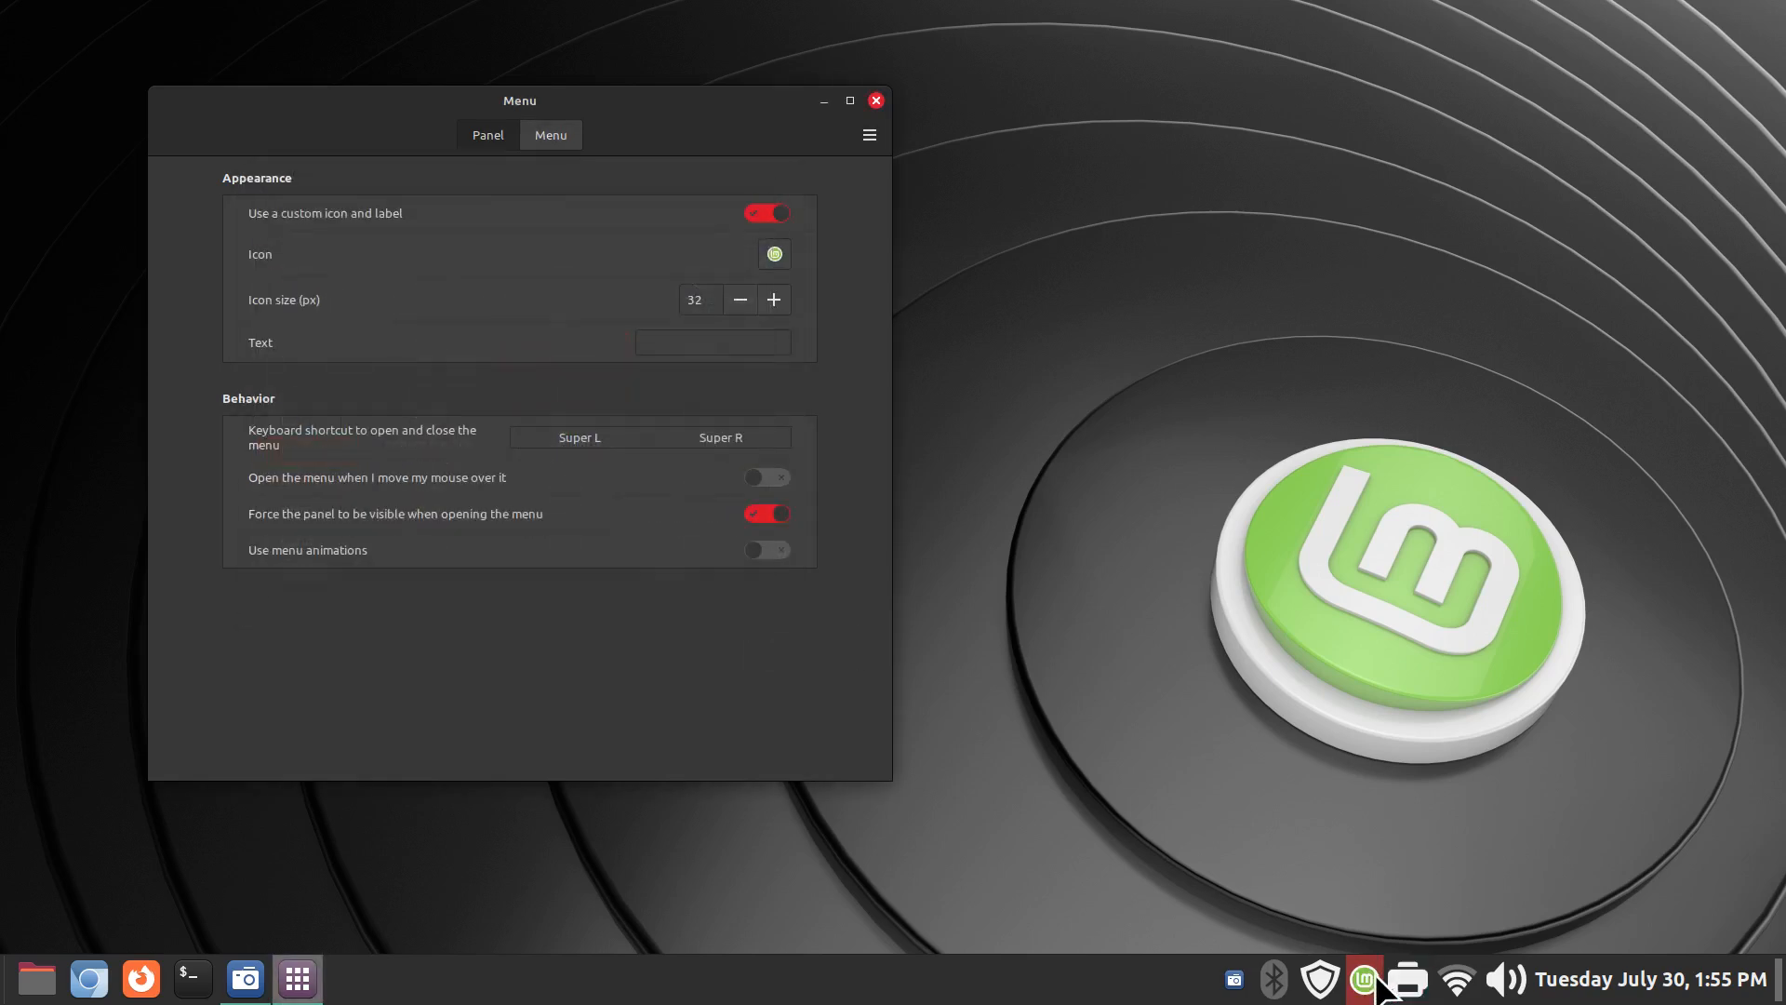
left_click(774, 255)
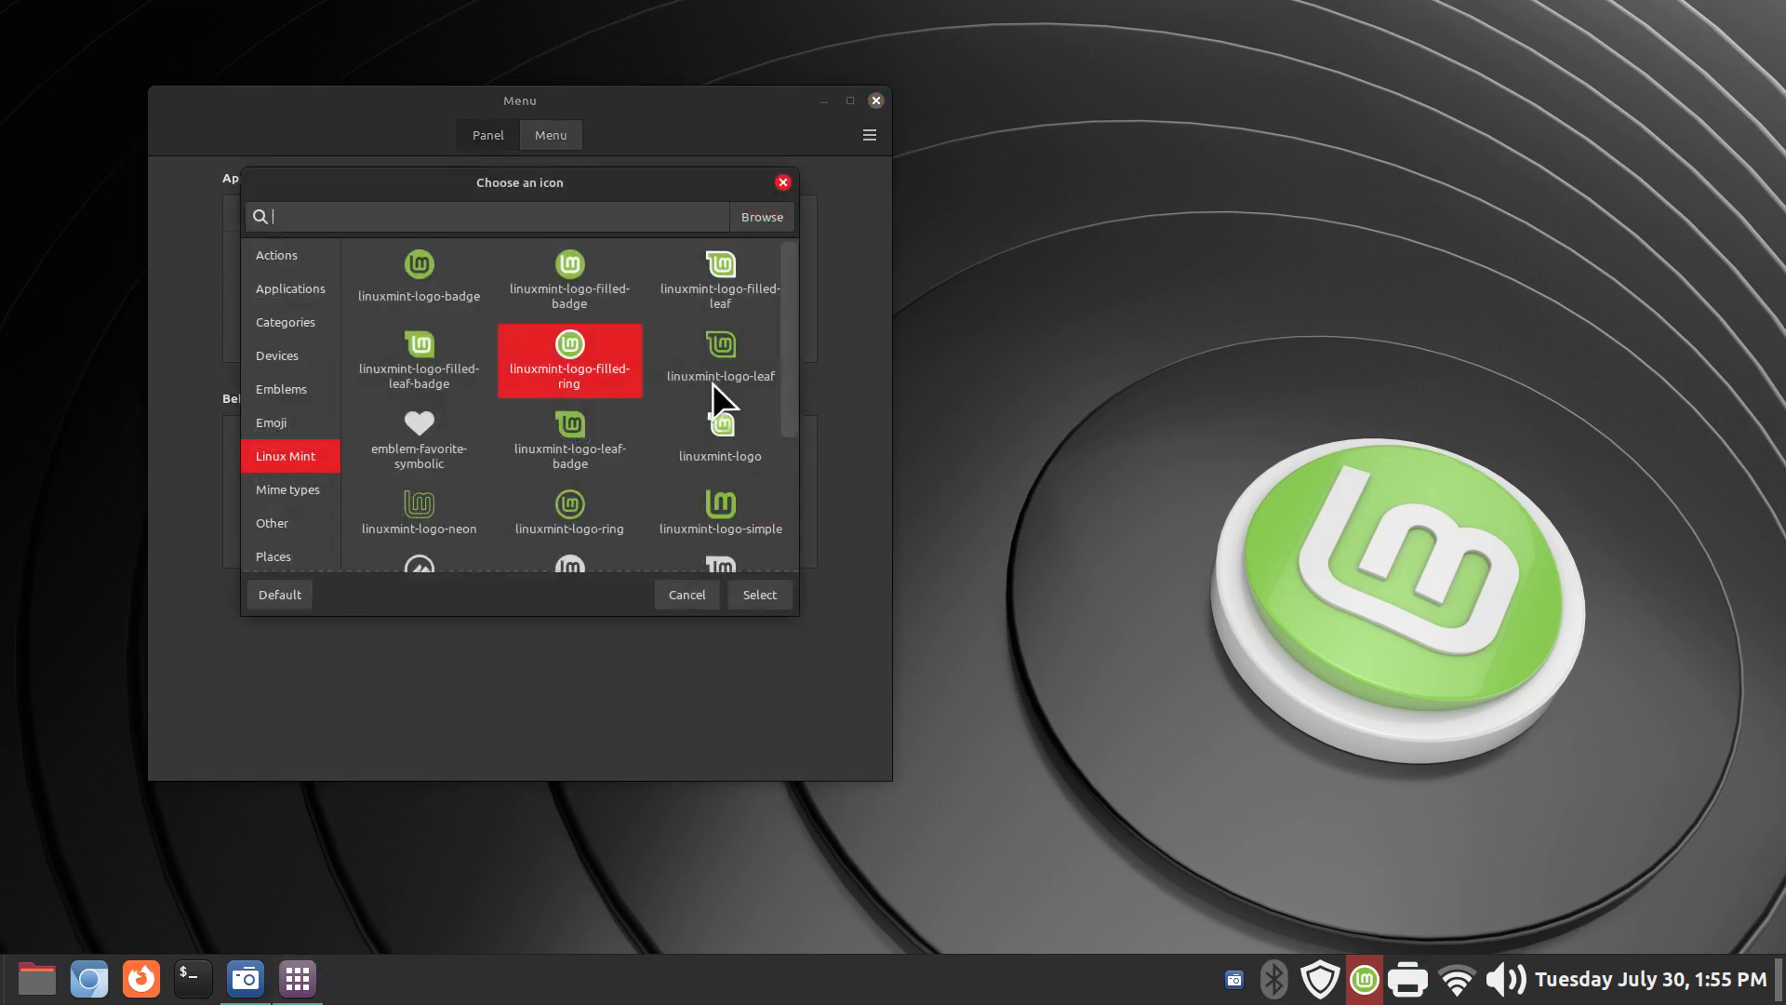
scroll("down", 3)
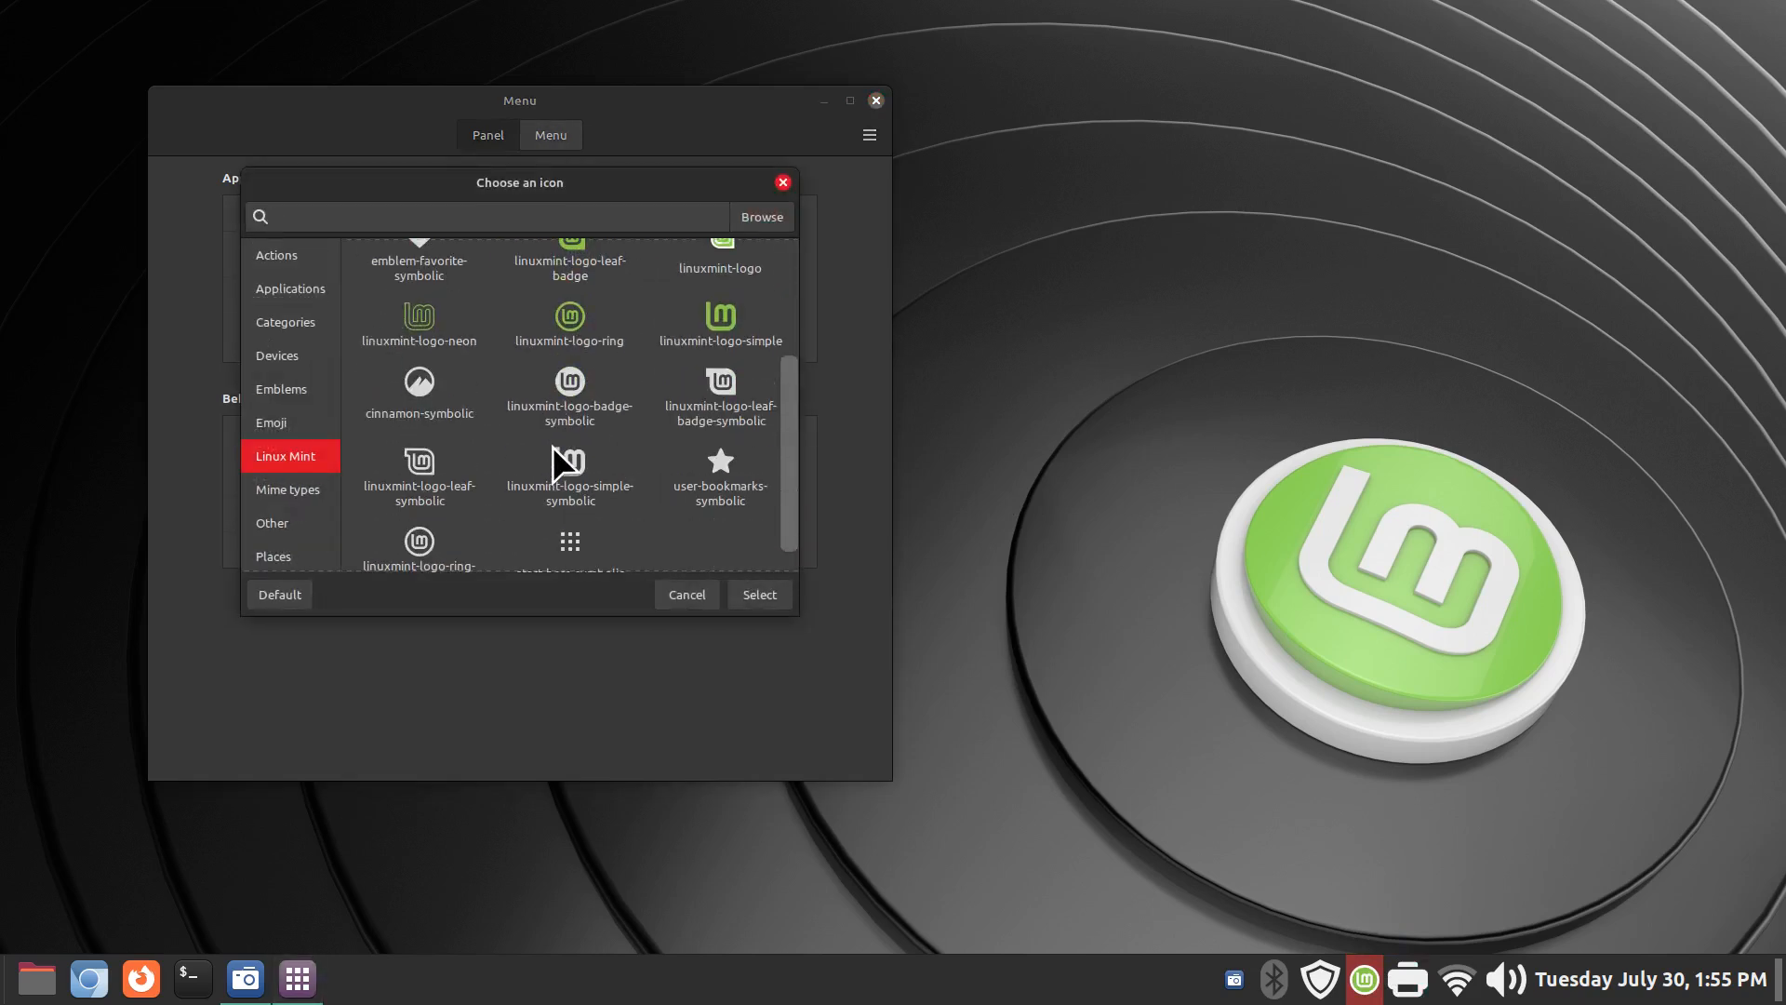
left_click(418, 536)
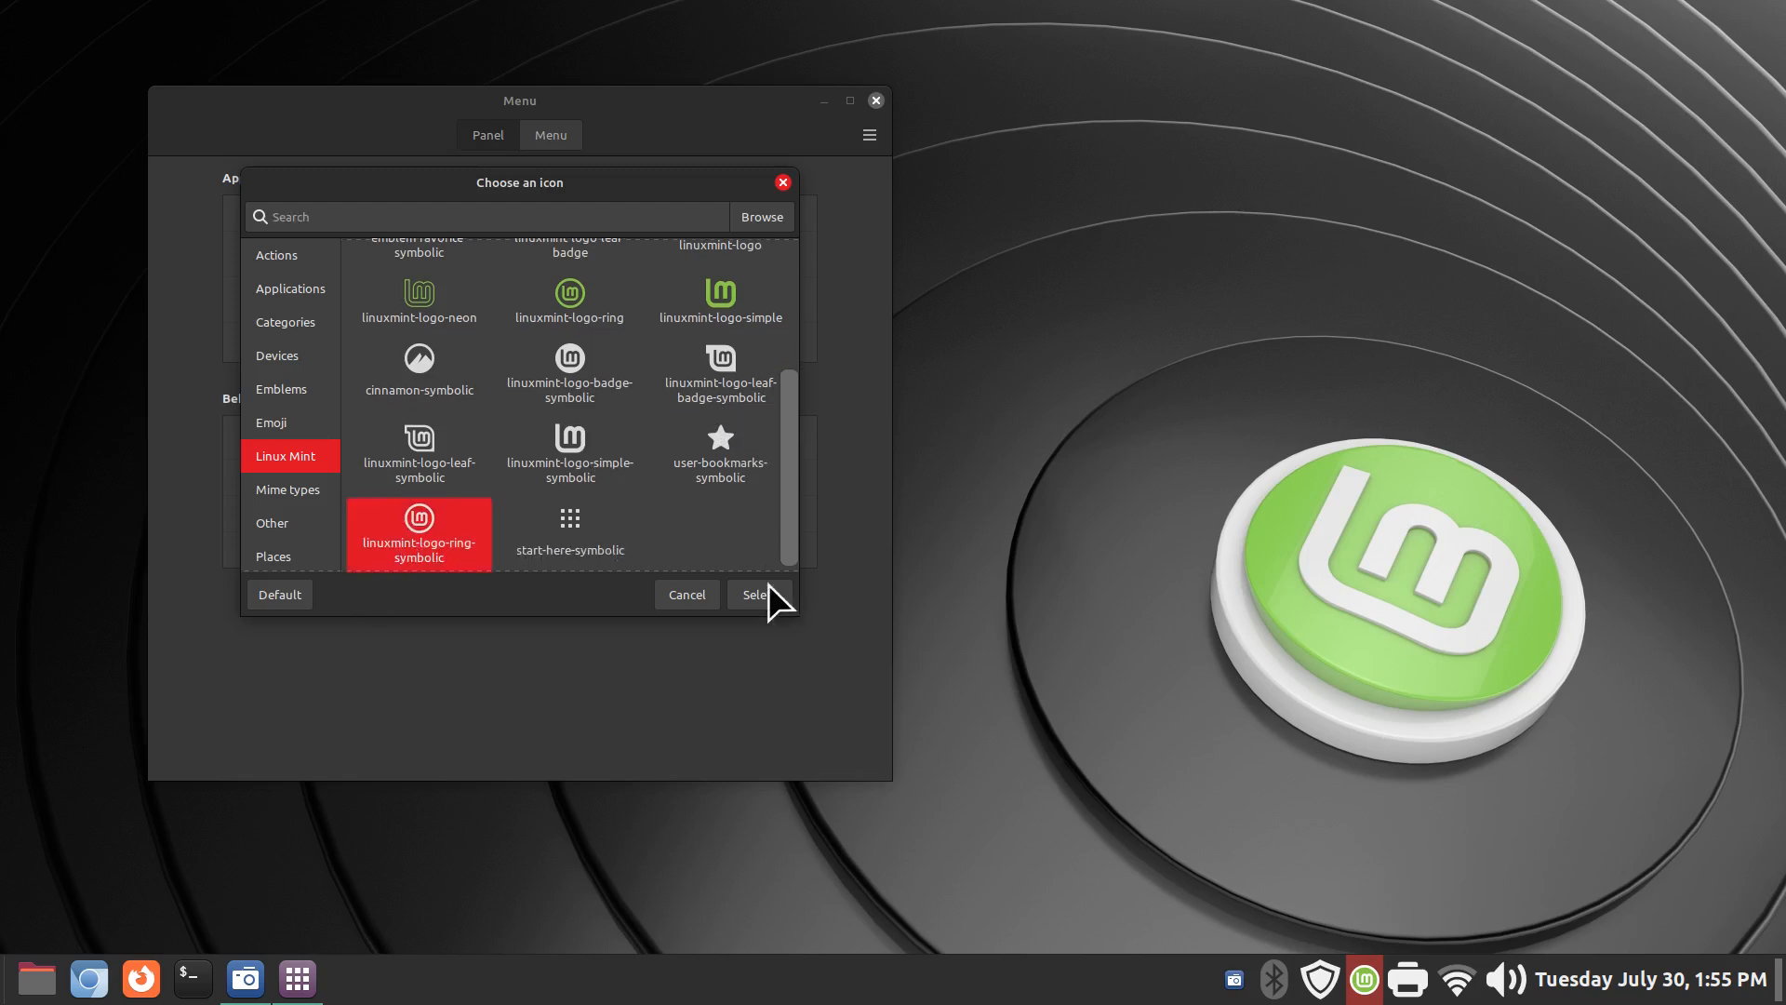
left_click(757, 594)
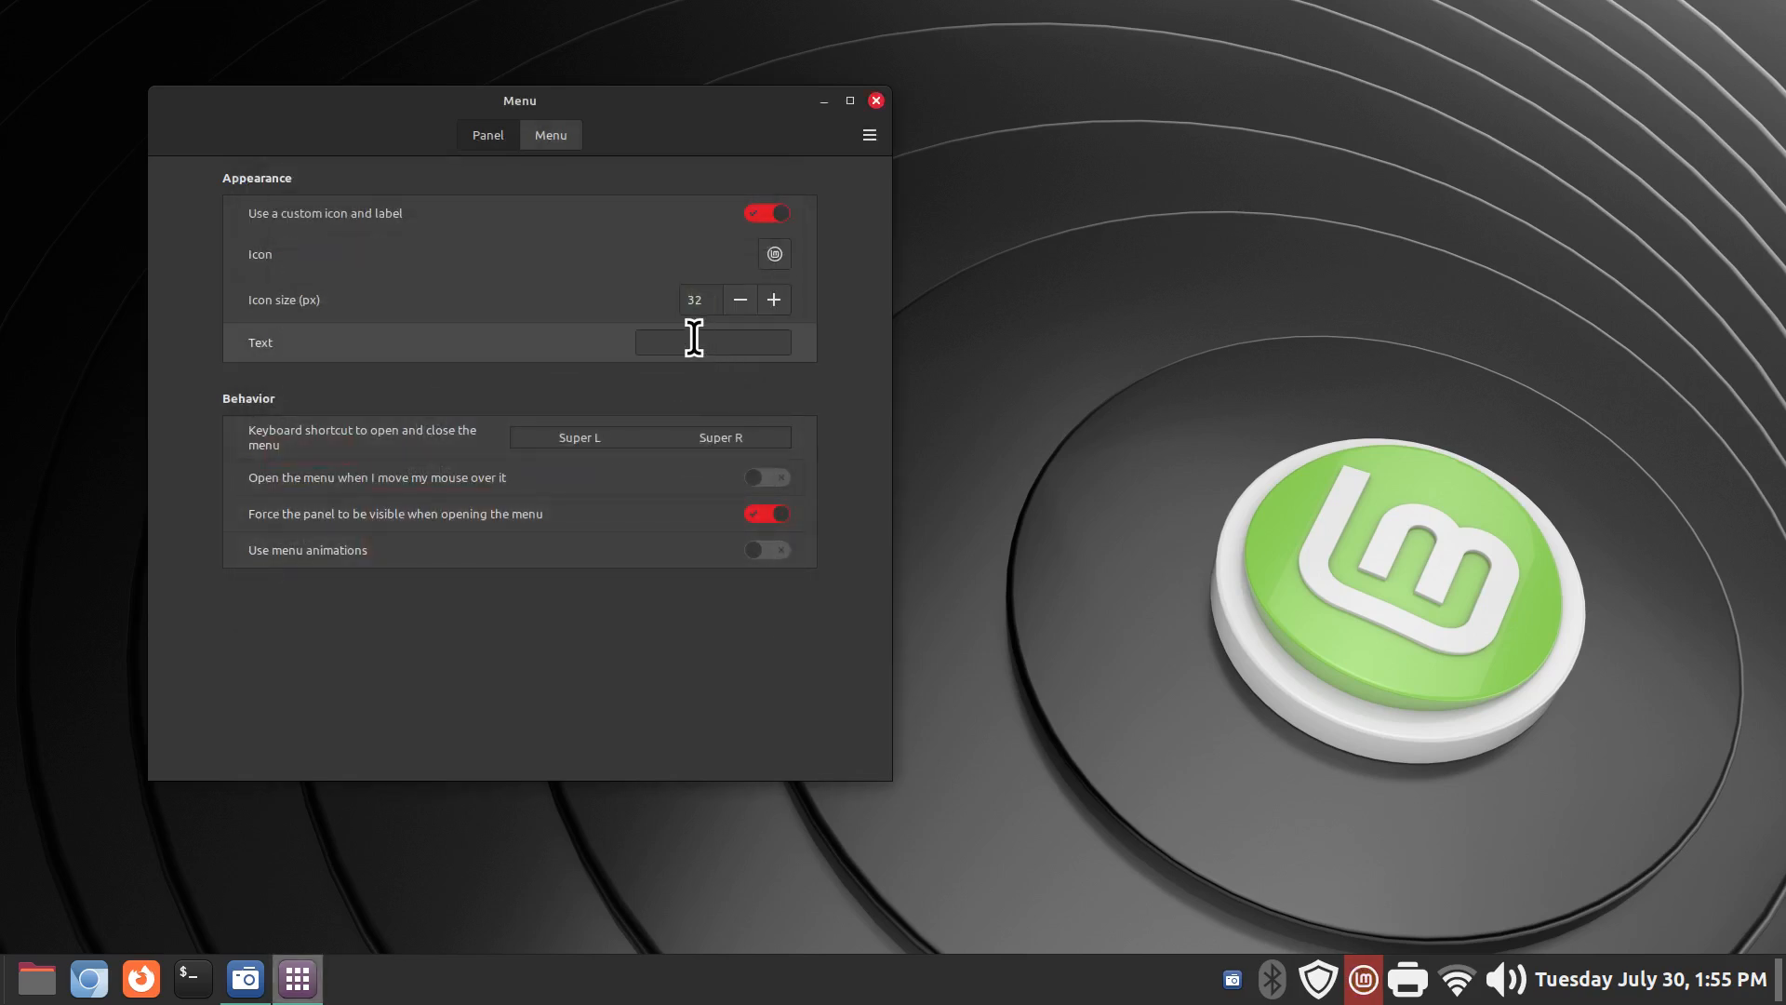
- Label the menu applet 'LMDE 6' and raise its panel icon size to 43 px
type("LMDE 6")
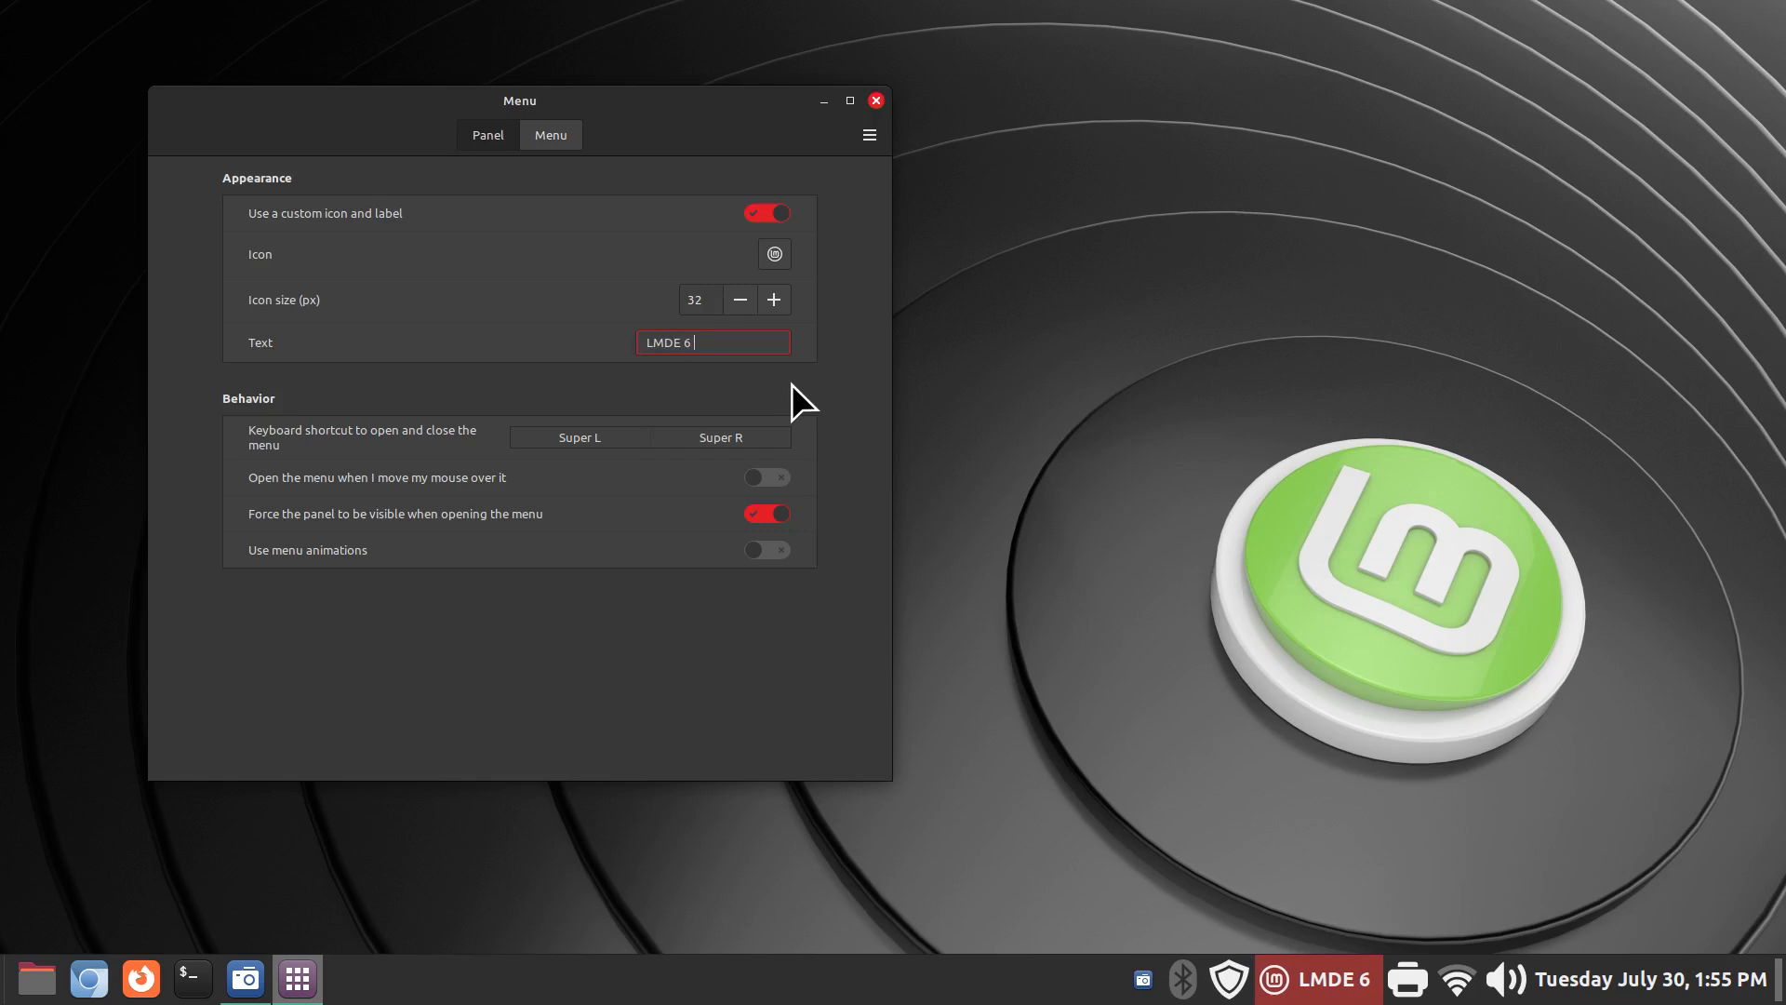
mouse_move(1288, 997)
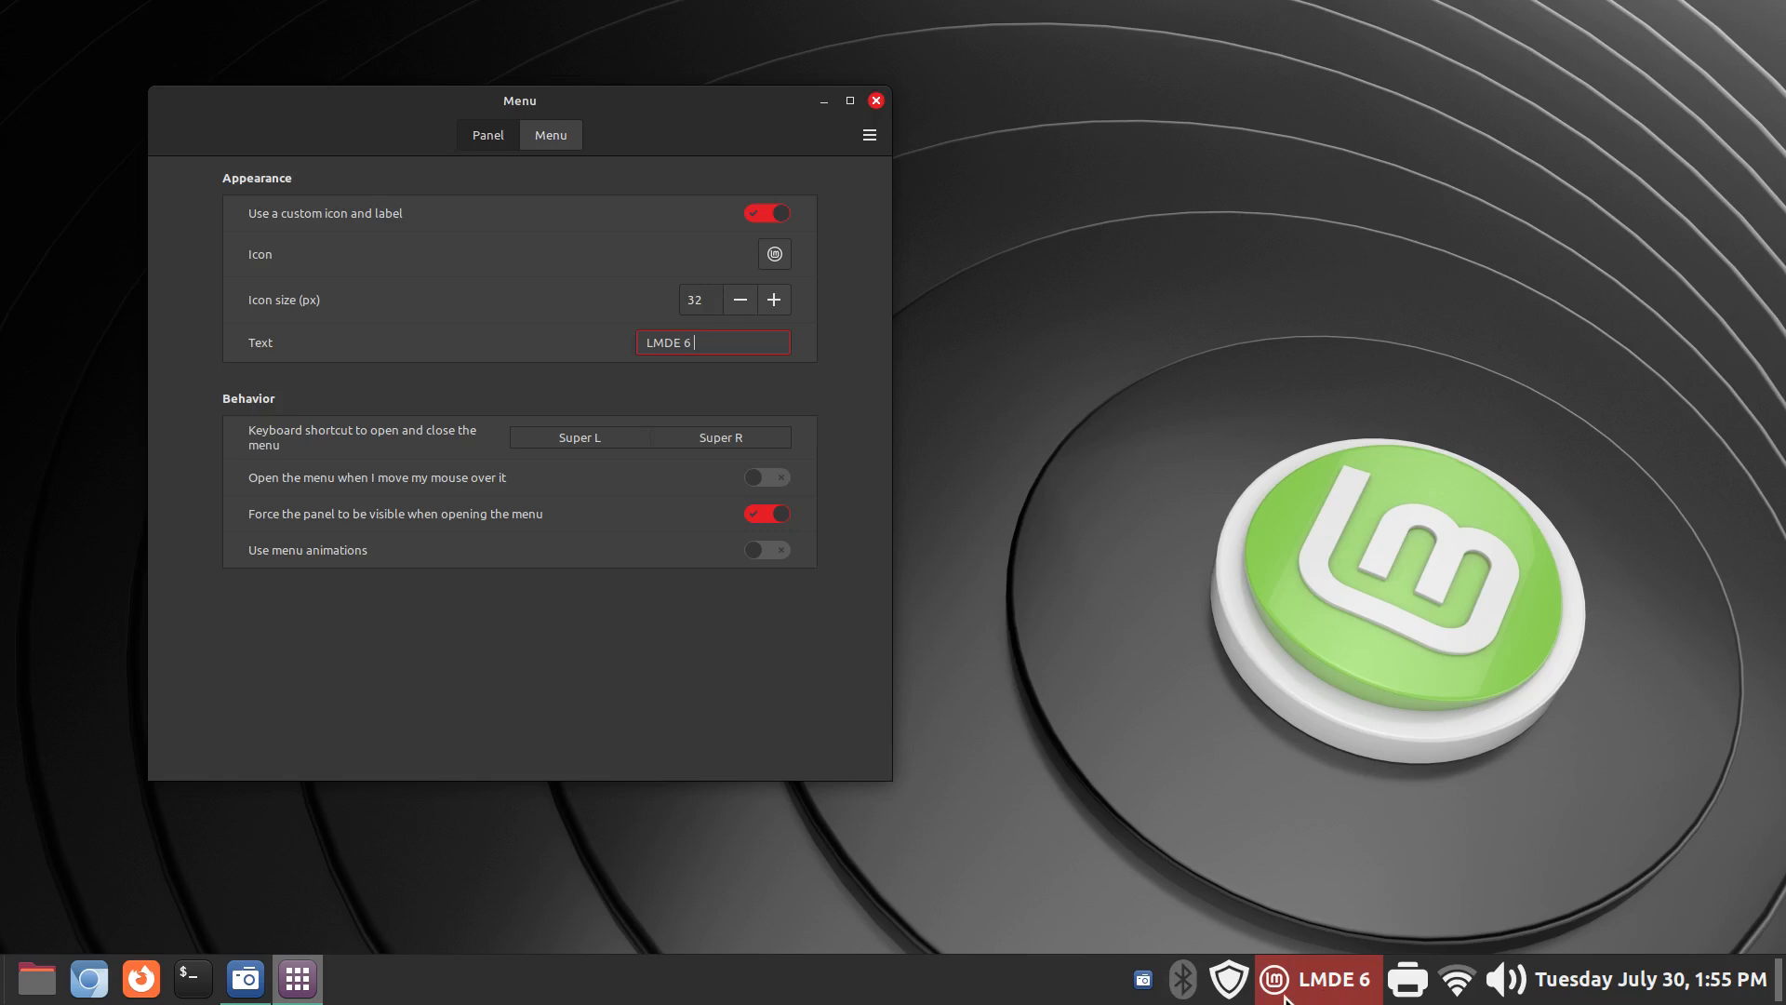
mouse_move(1025, 992)
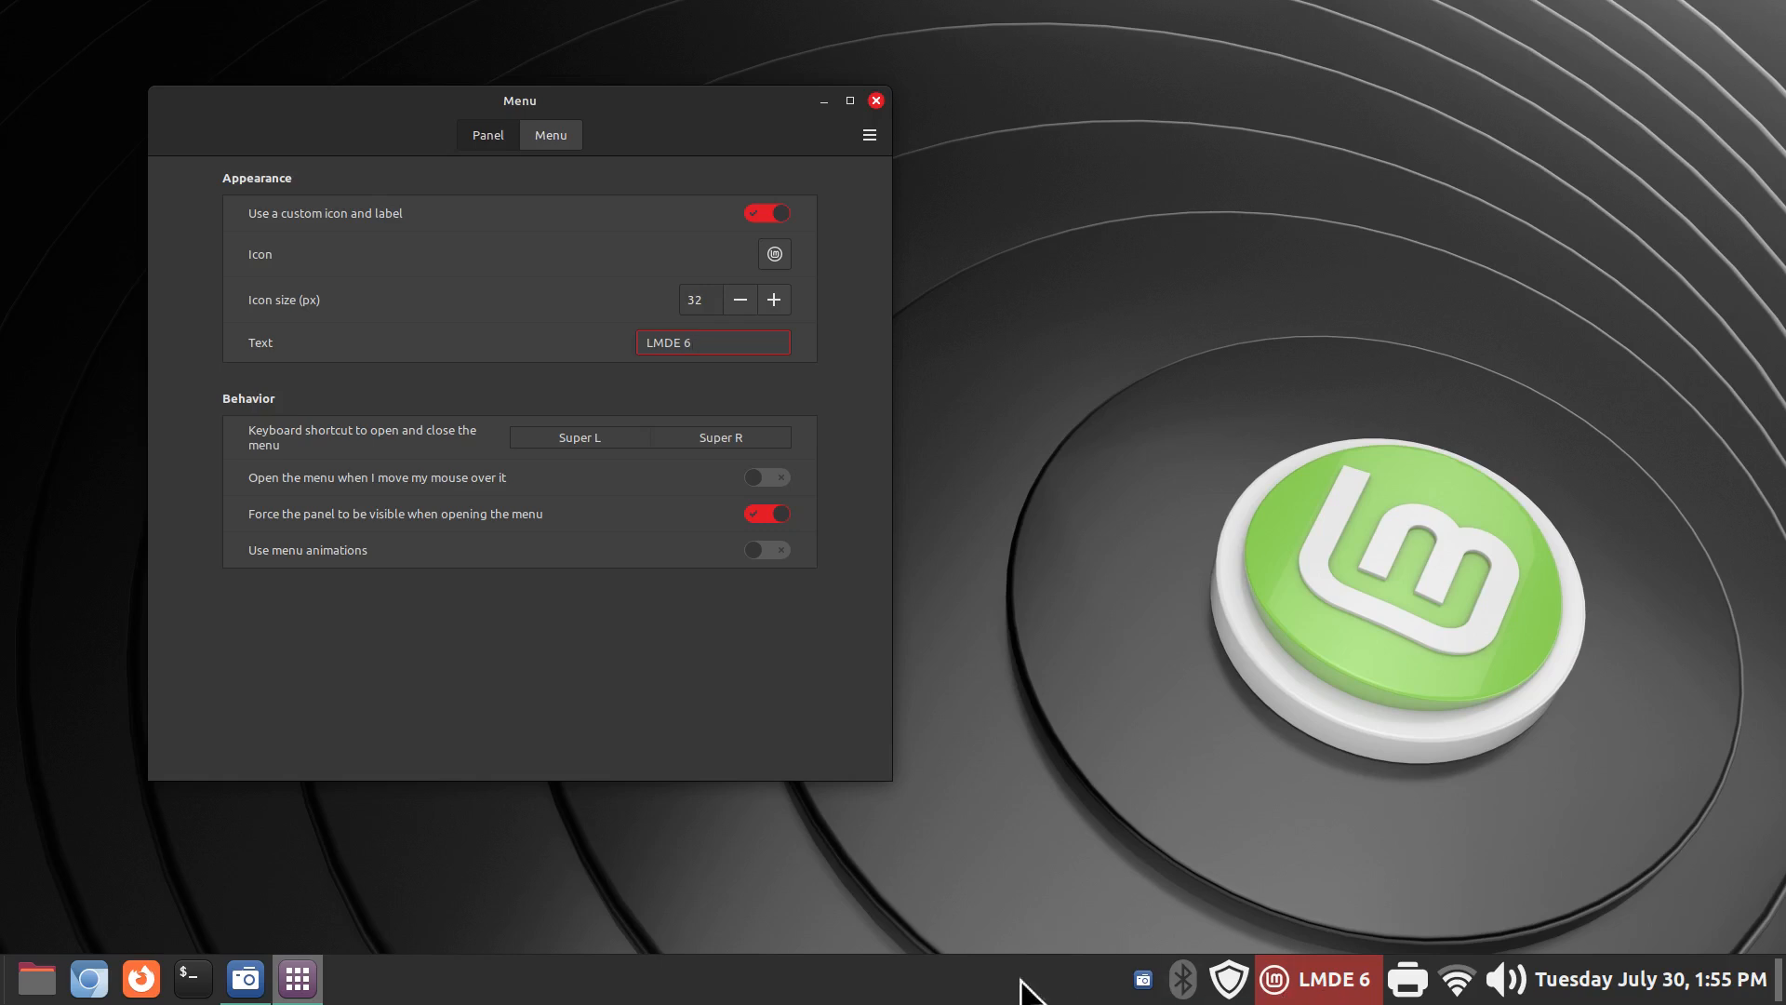
left_click(713, 342)
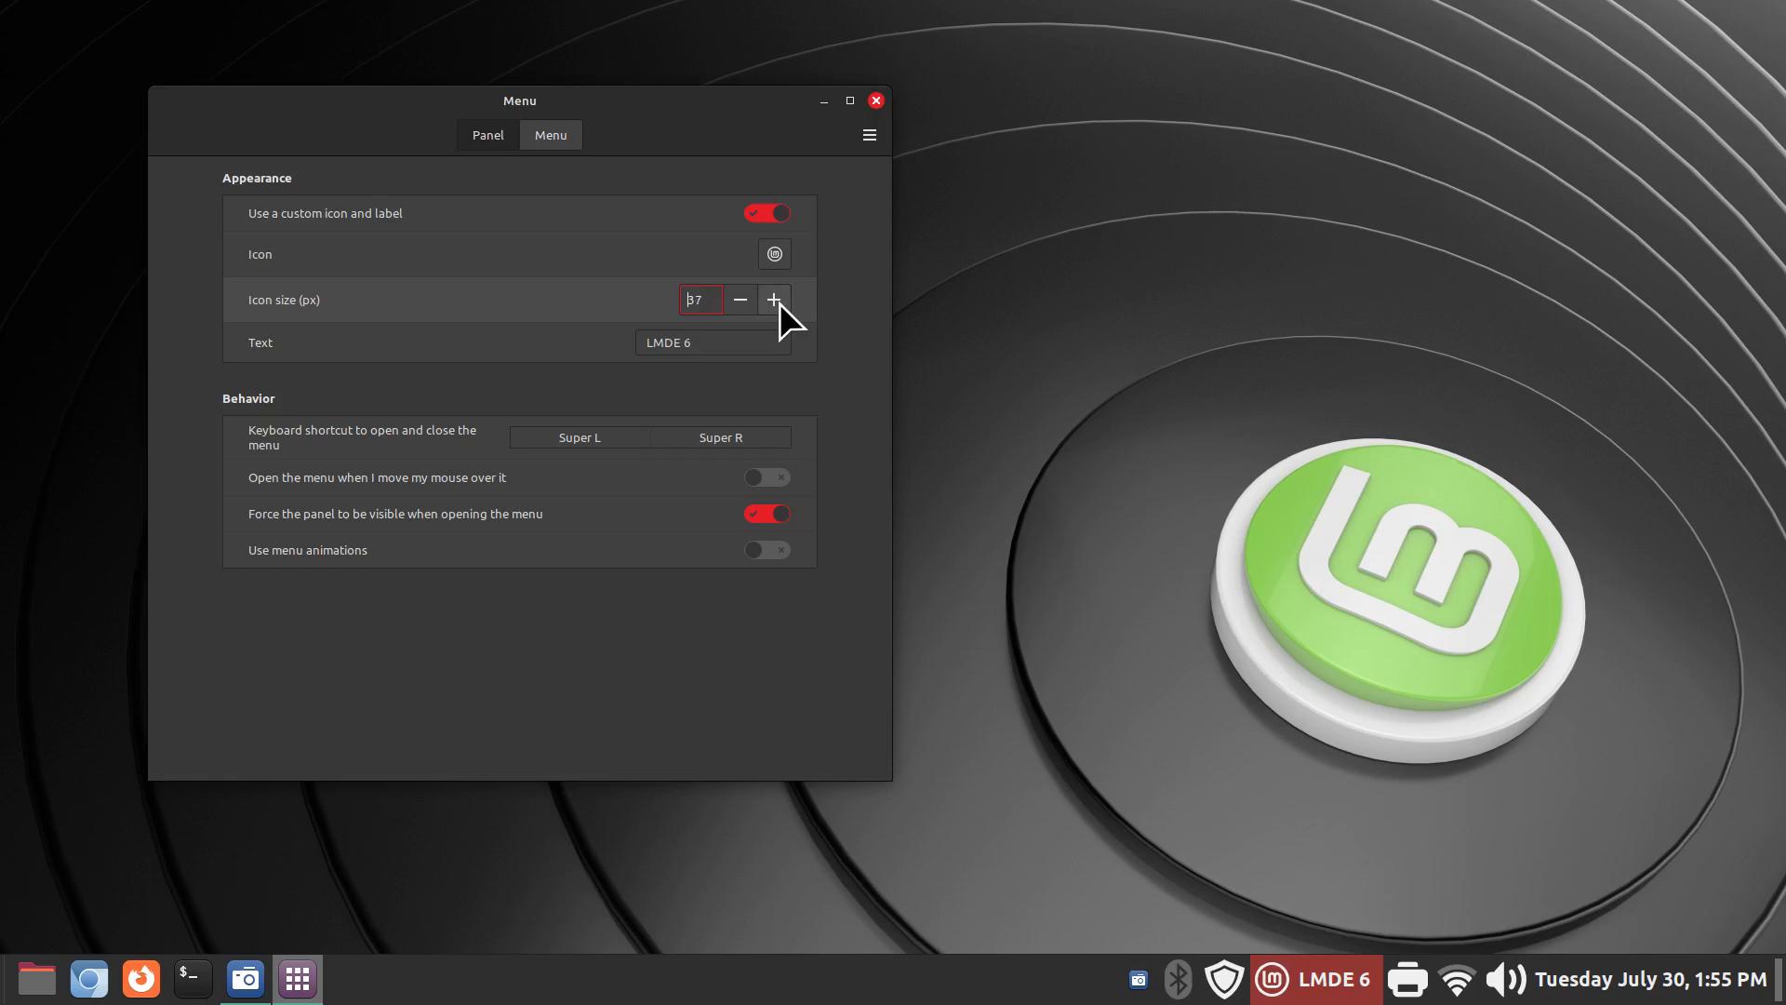
left_click(774, 300)
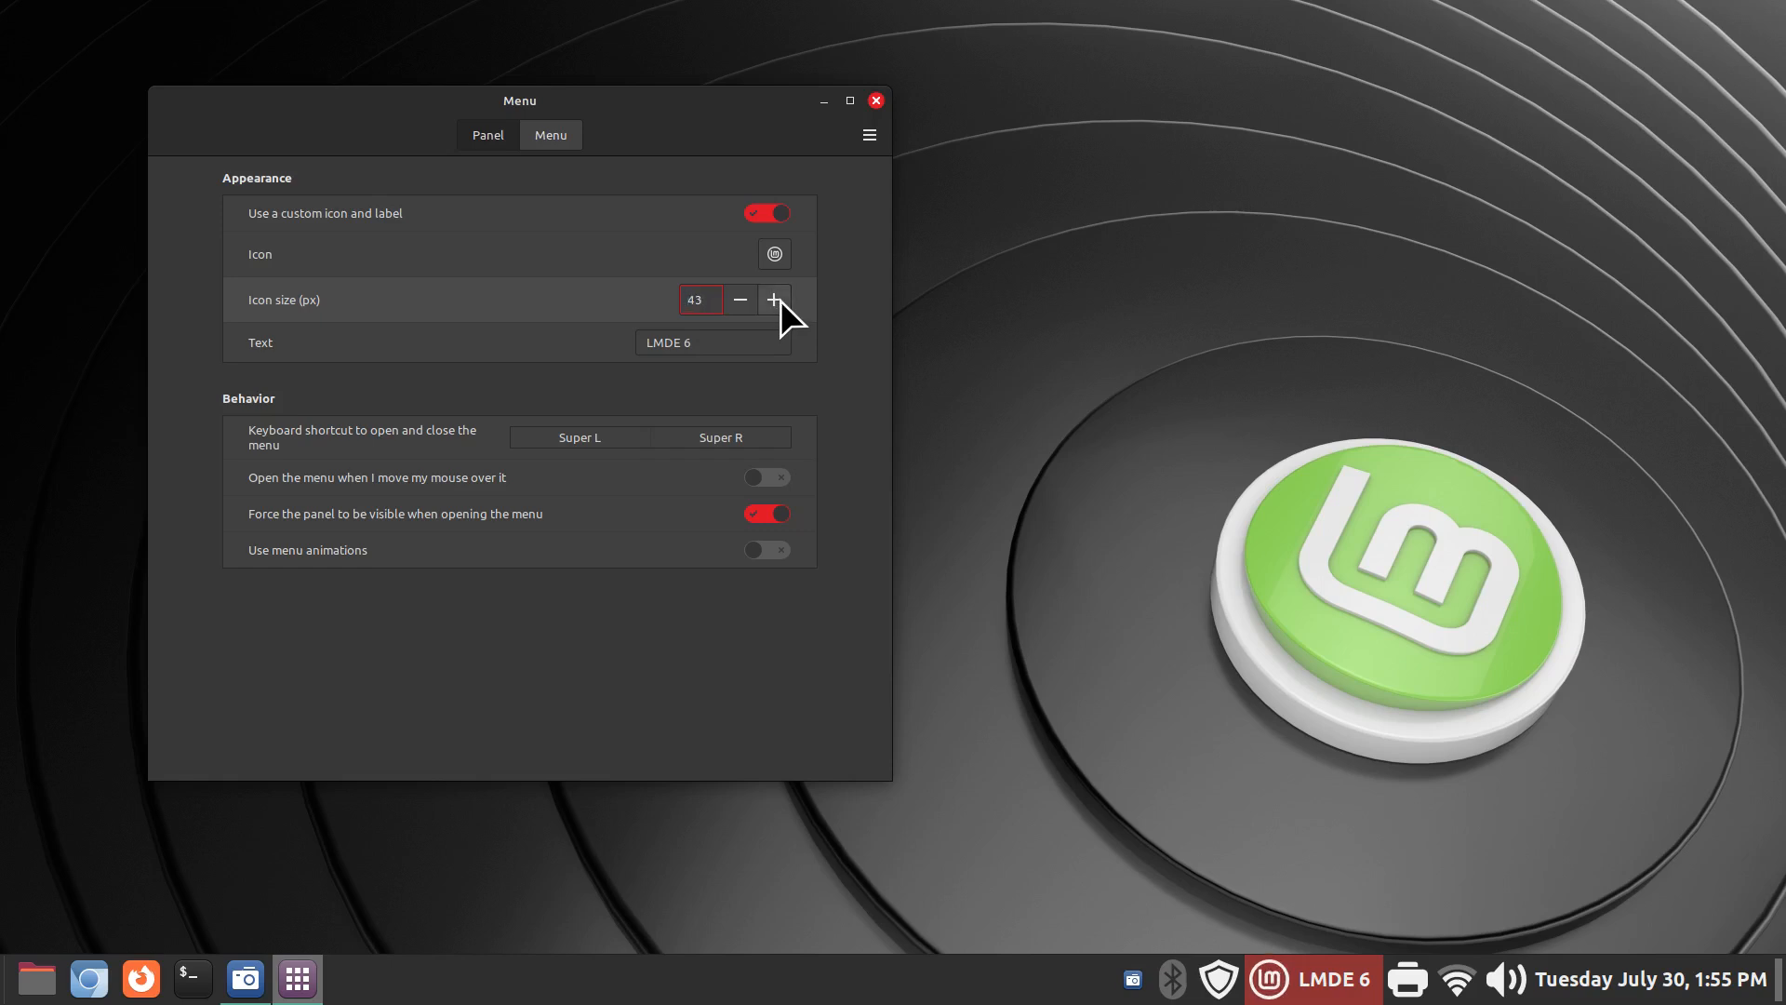
left_click(700, 299)
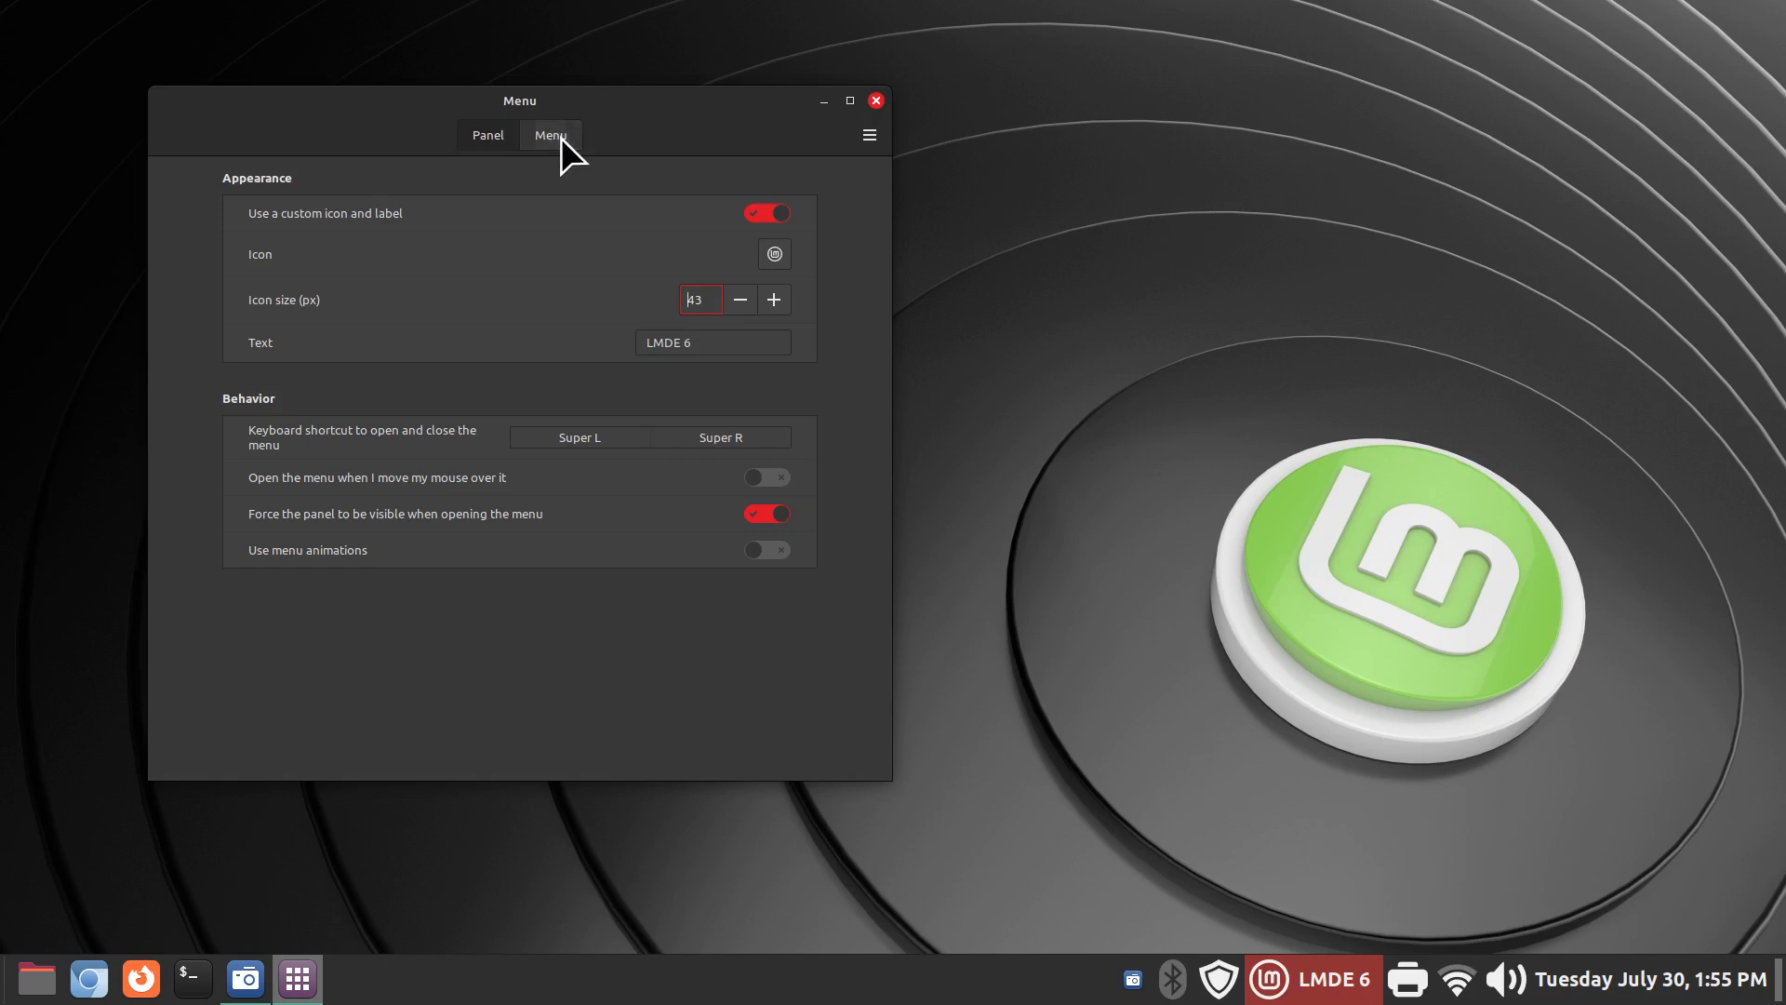
- Set category and application icons to 42 px, favorites to 52 px, and preview the menu
left_click(486, 134)
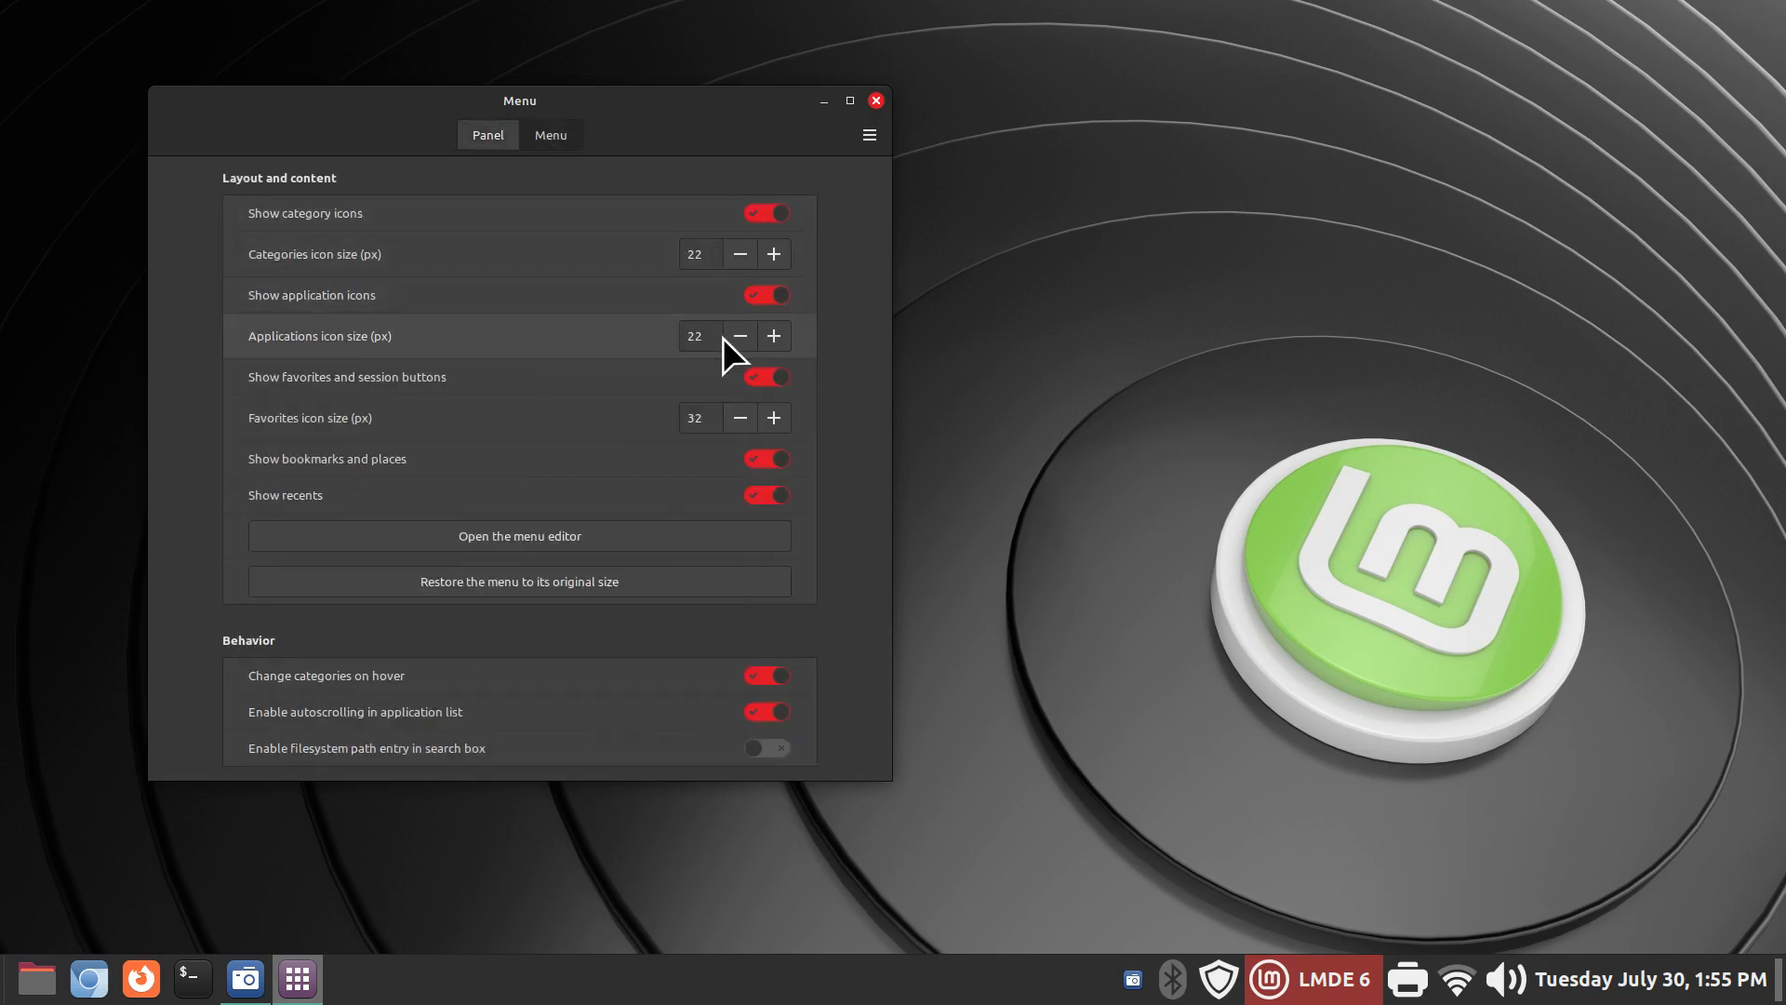
mouse_move(692, 264)
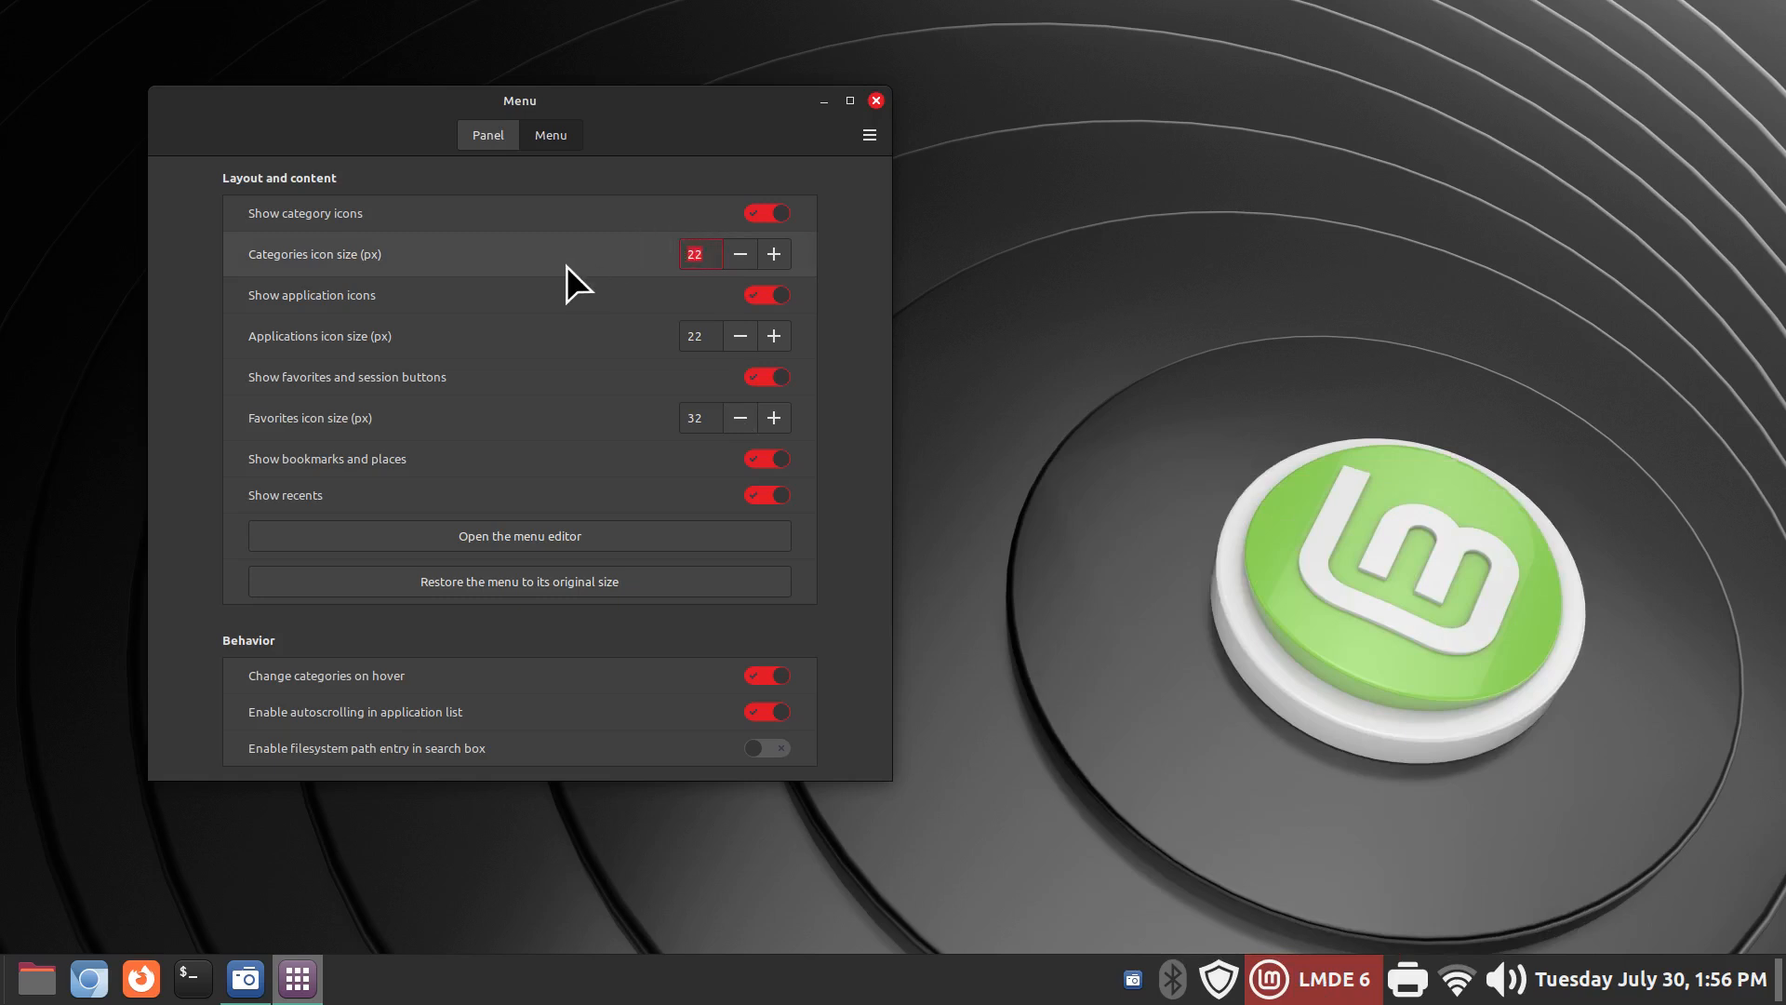
type("42")
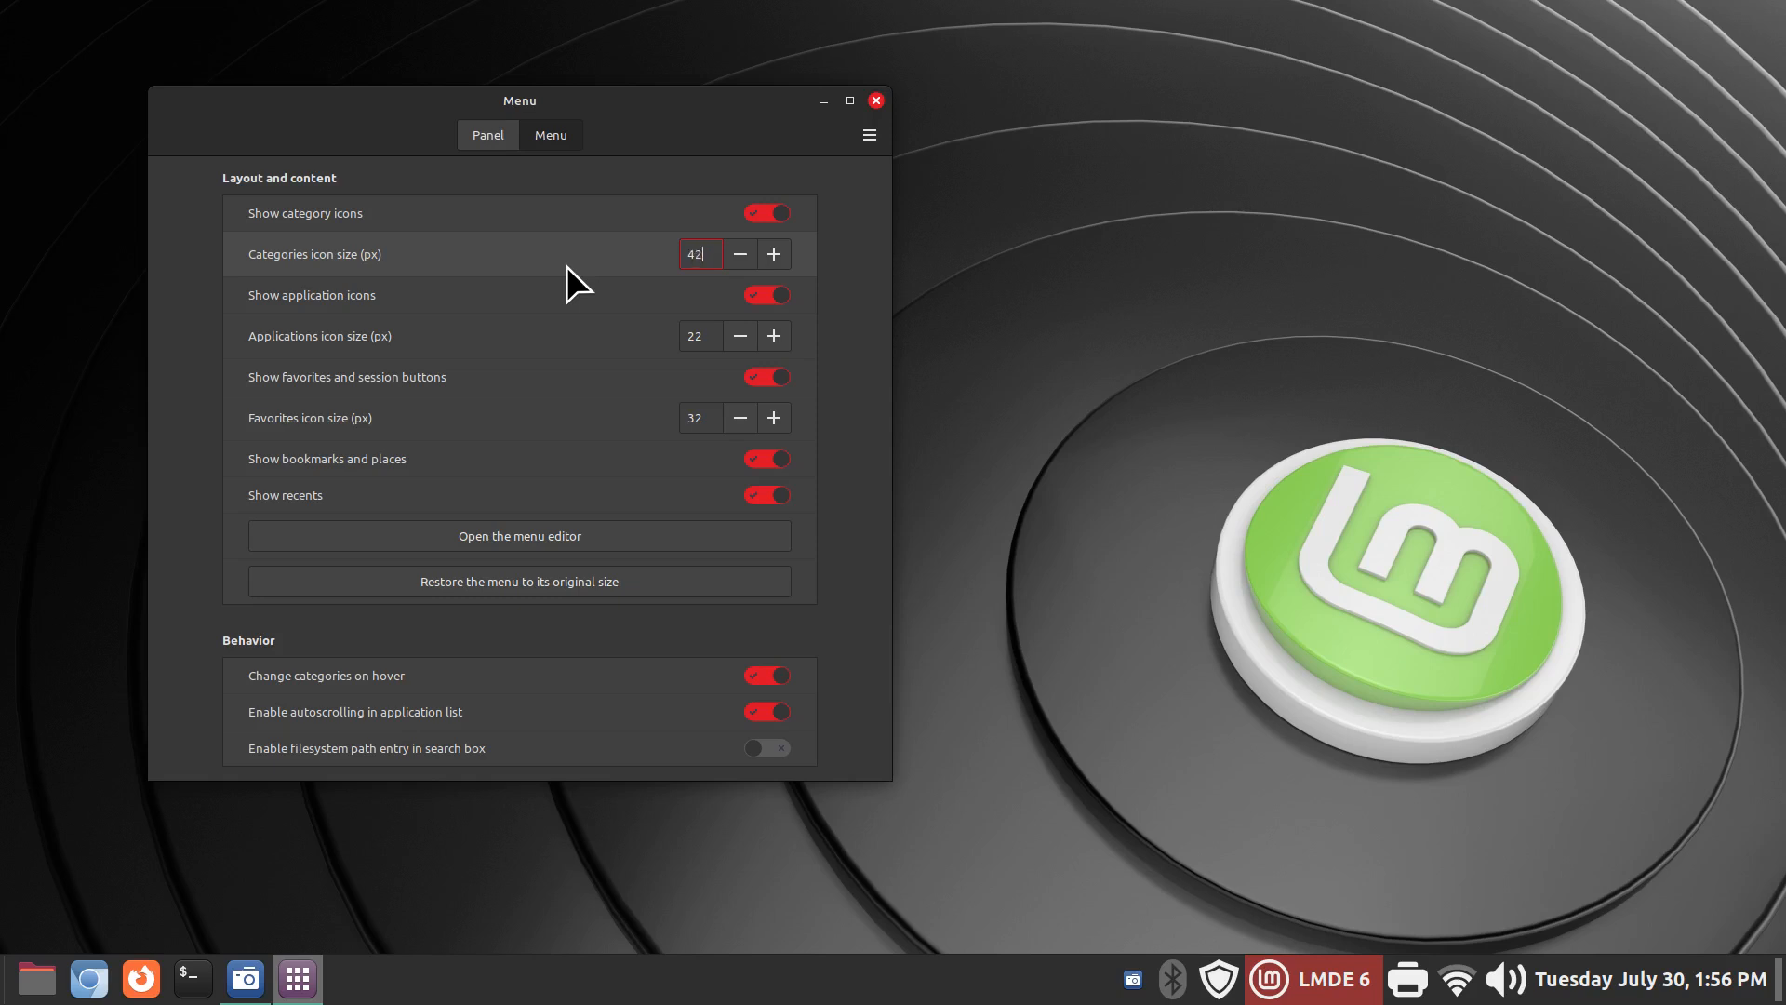
mouse_move(672, 354)
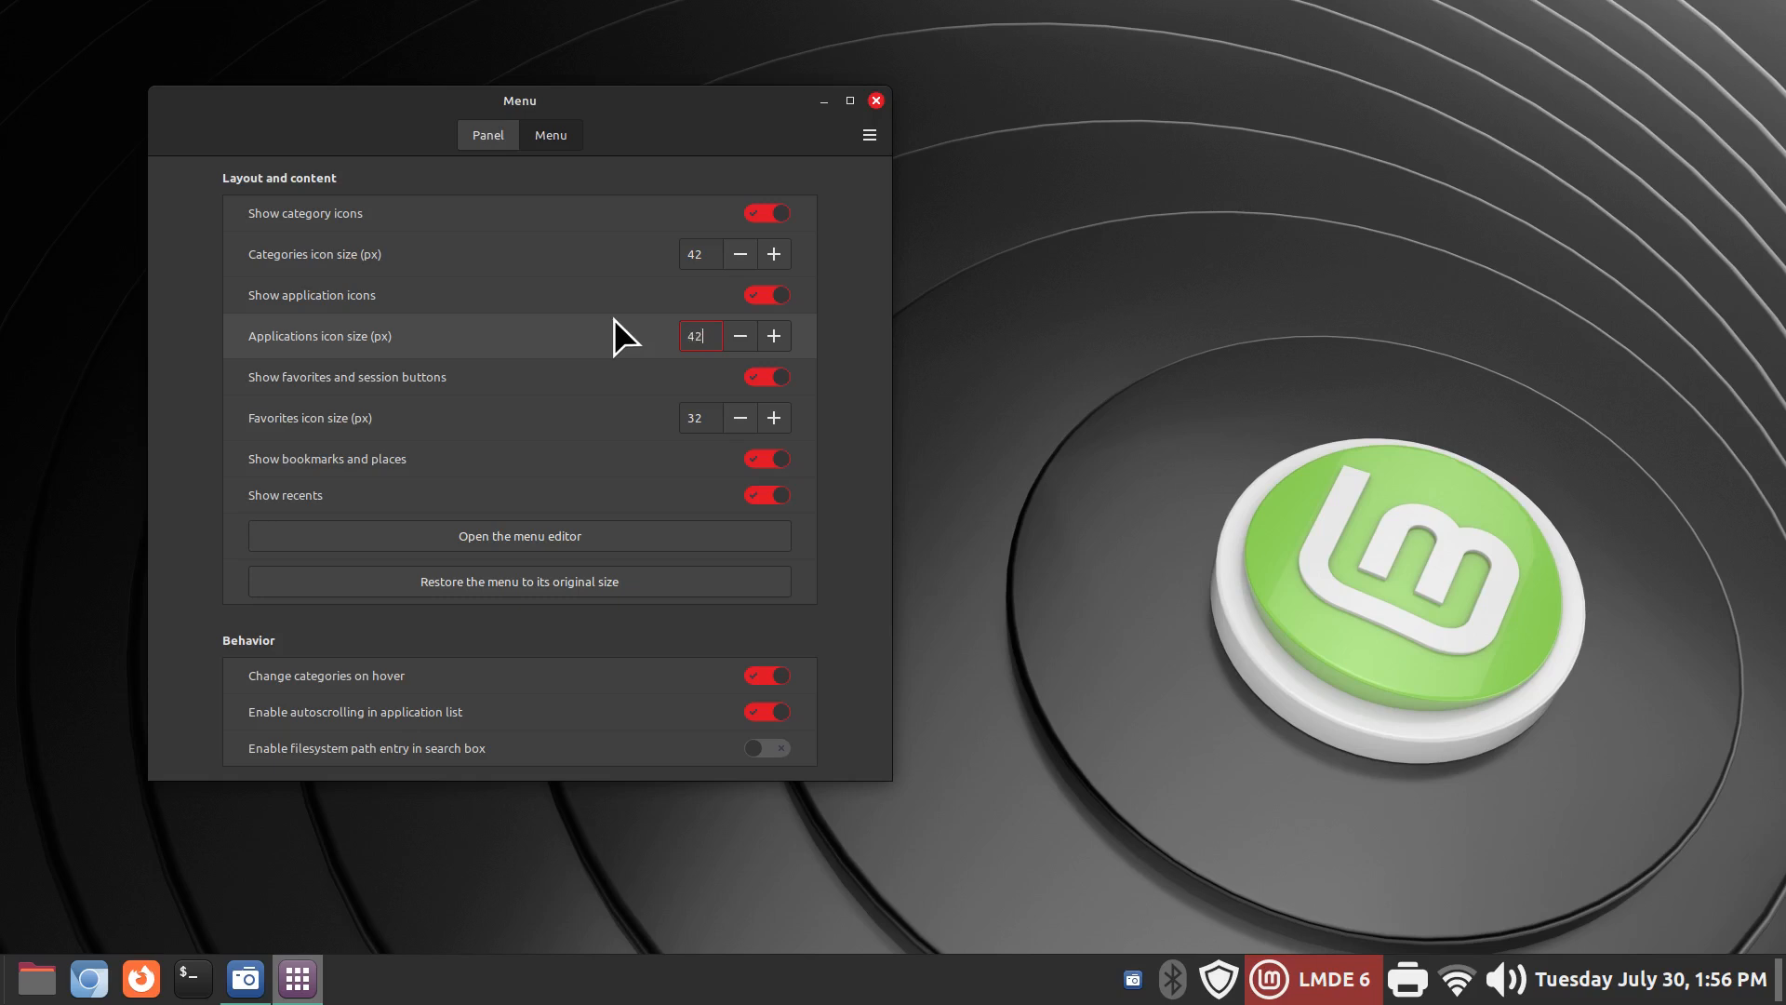
left_click(698, 417)
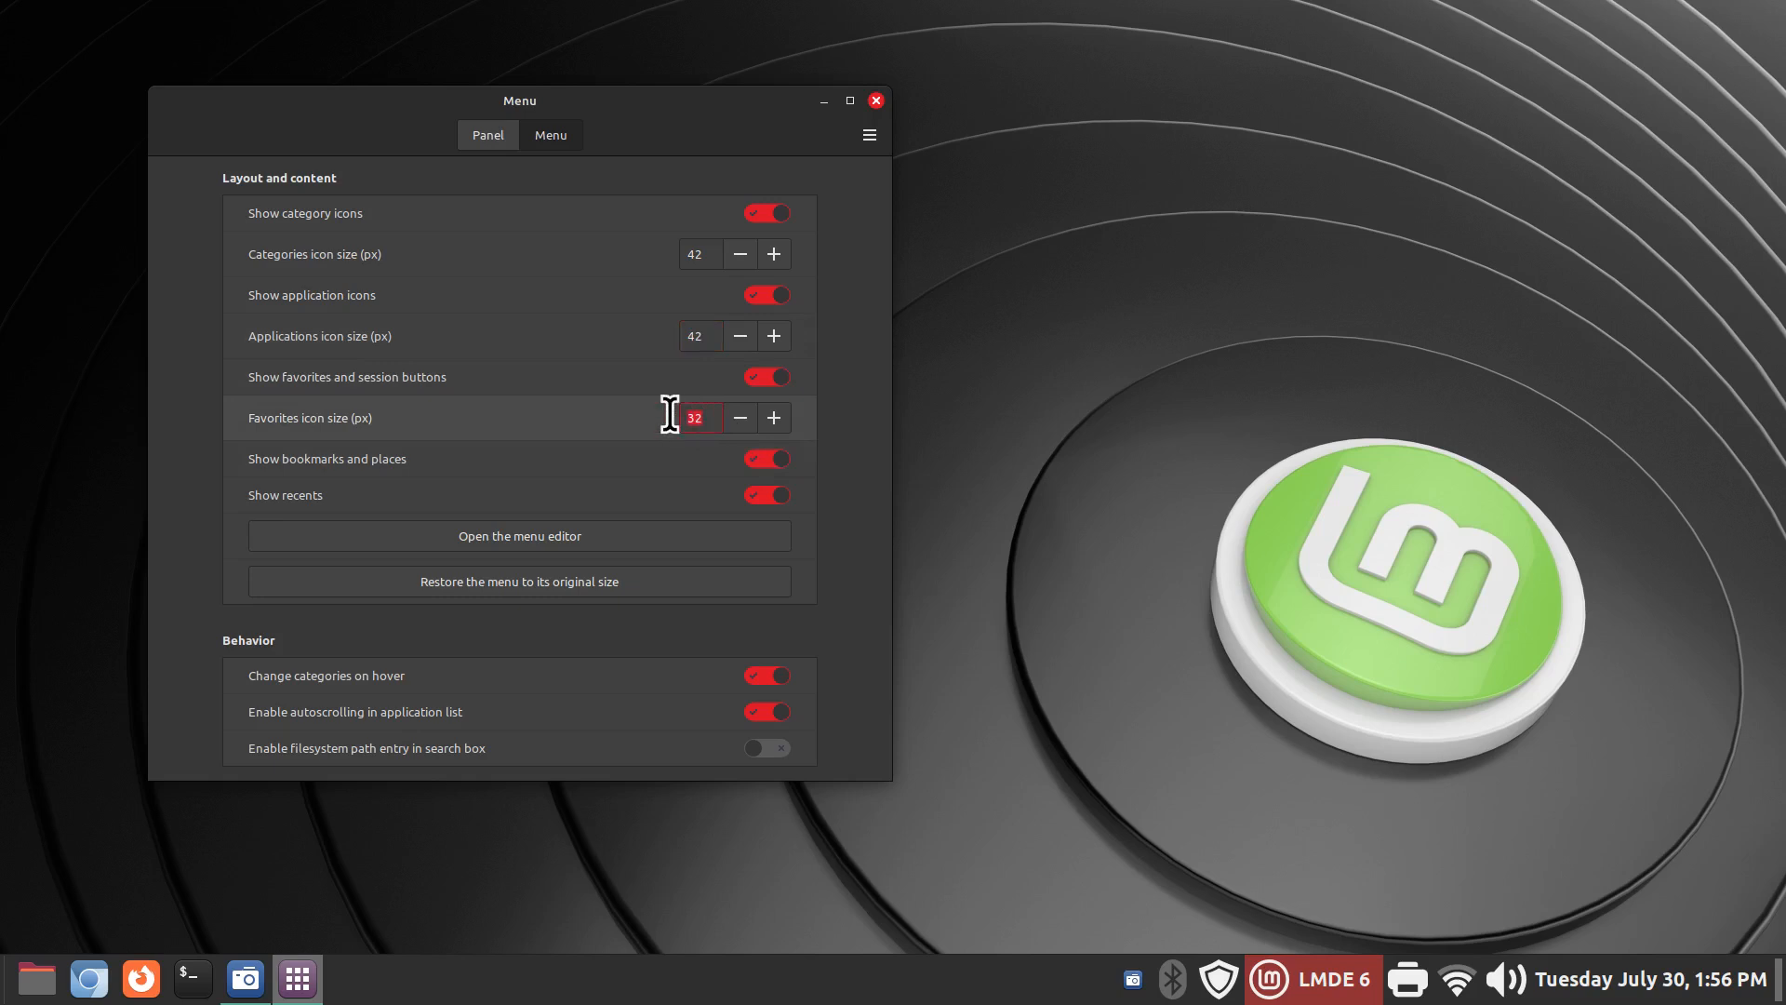
type("52")
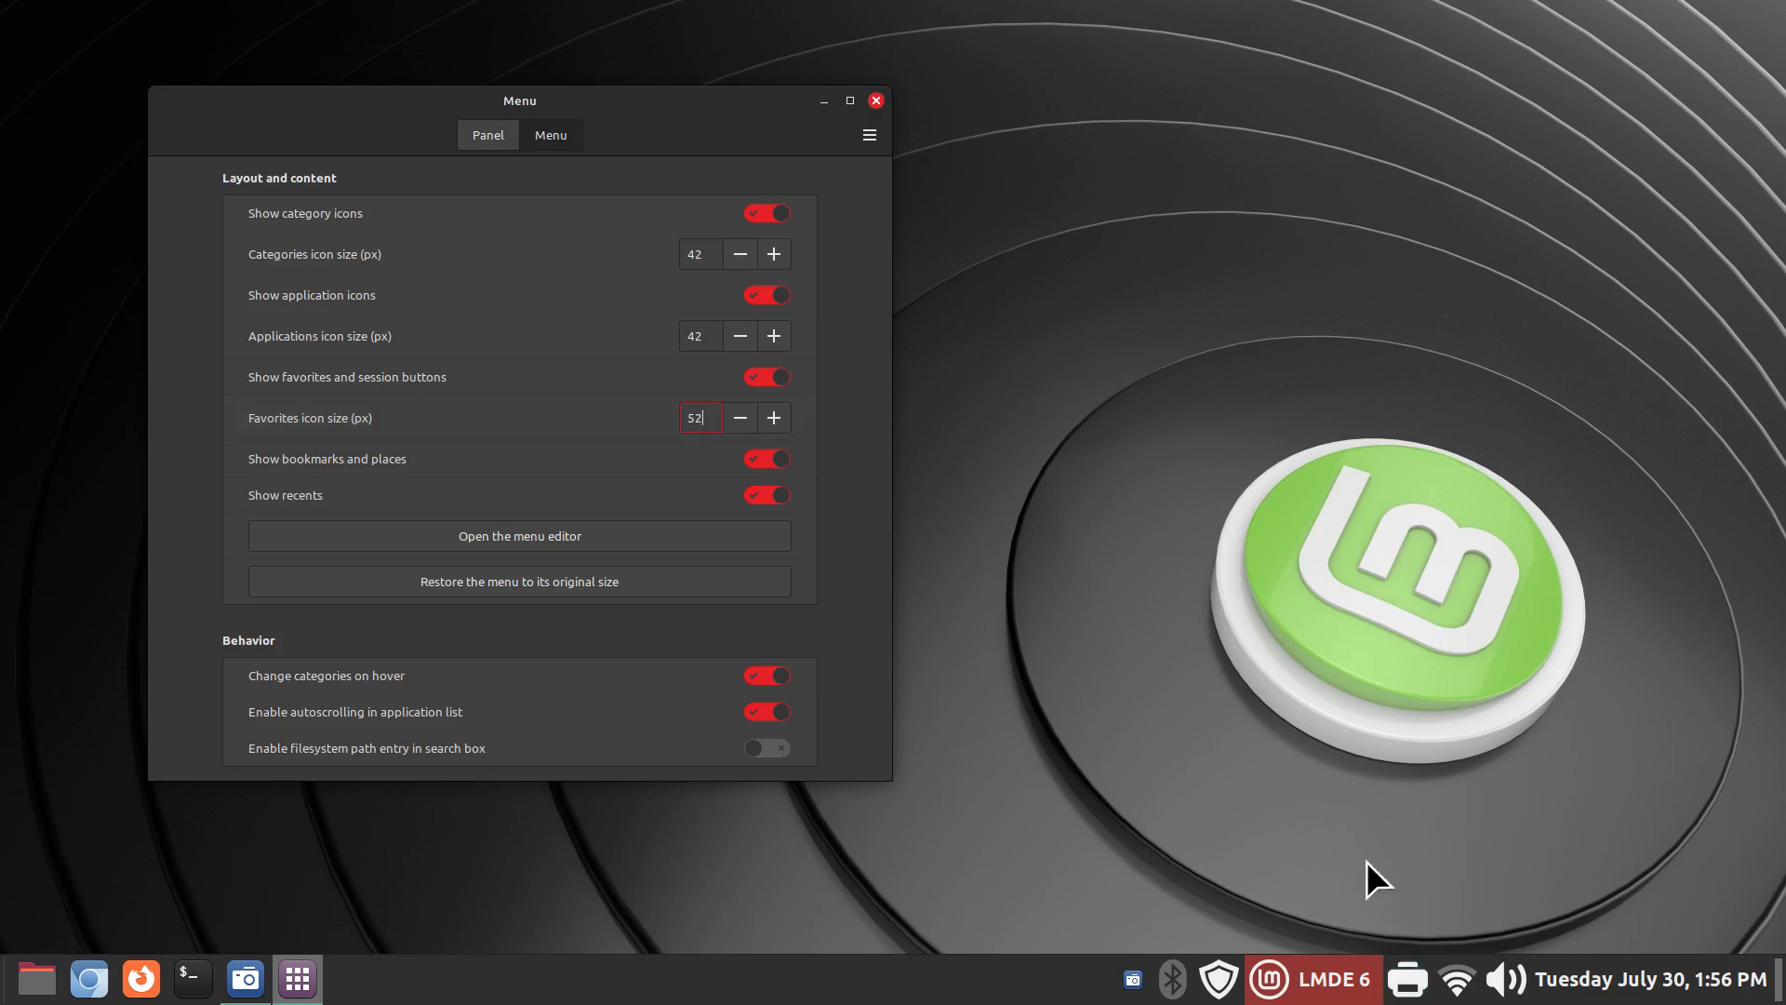
left_click(1314, 980)
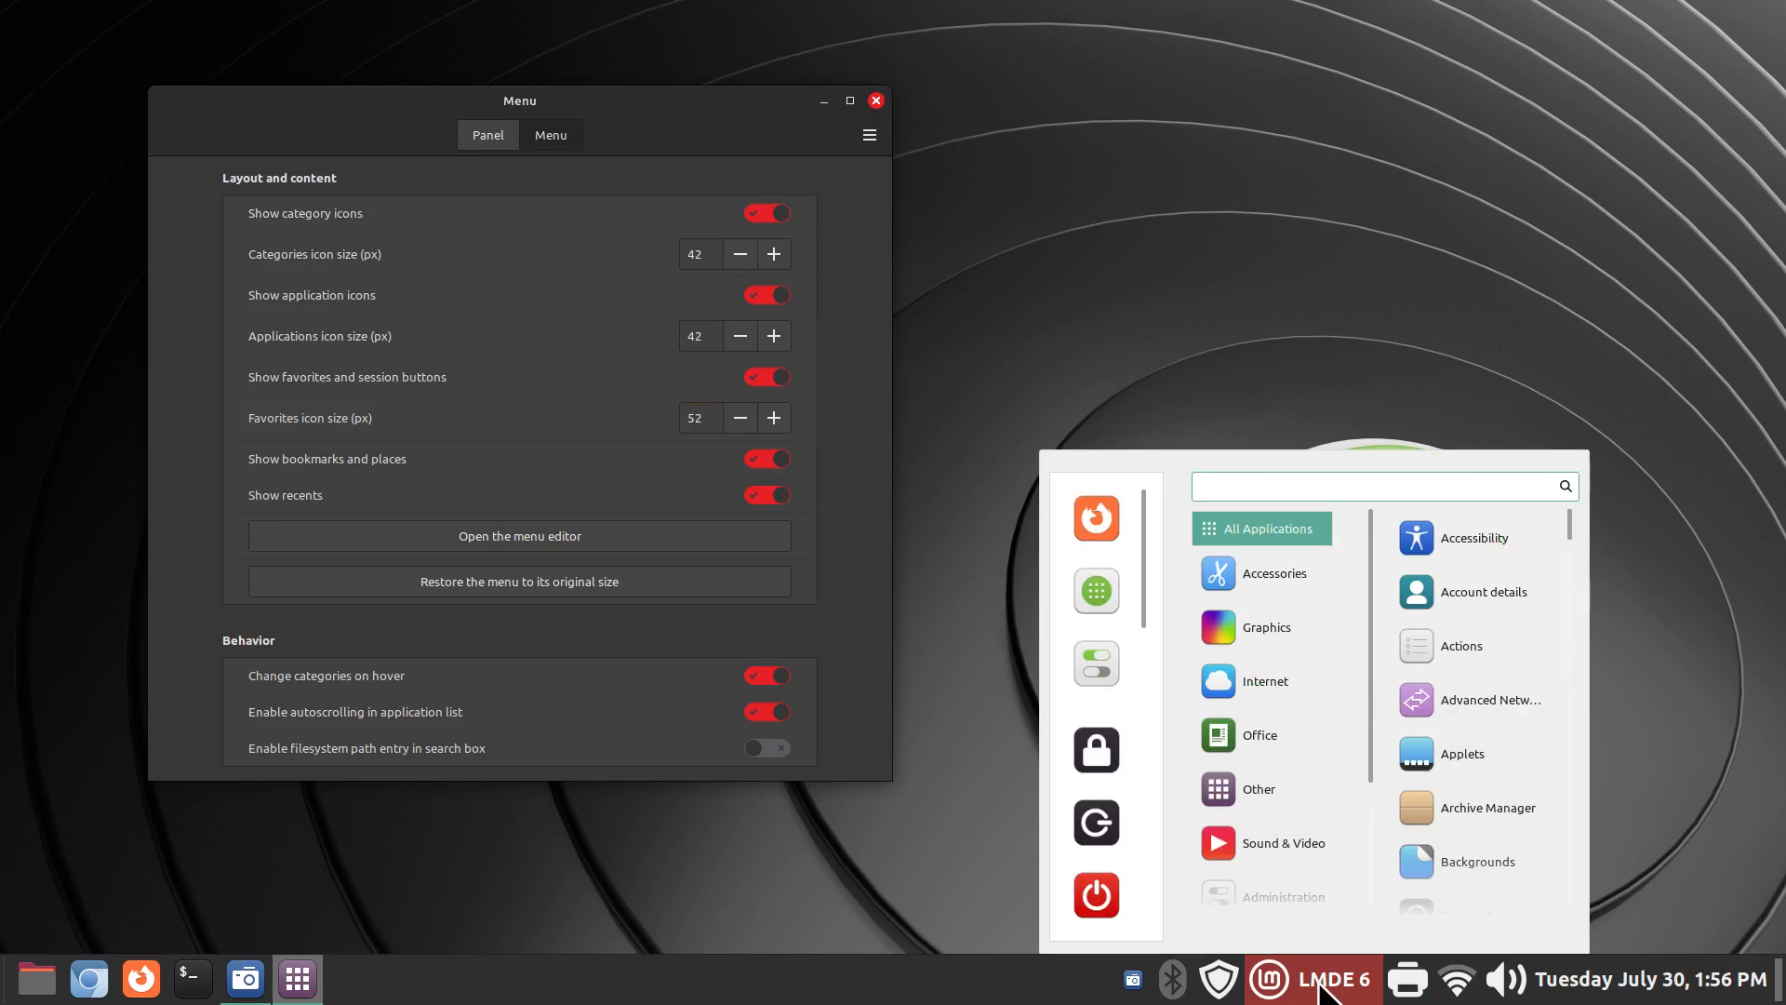
- Close the preview and settings window, then reopen the LMDE 6 menu to confirm the bigger icons
left_click(1368, 486)
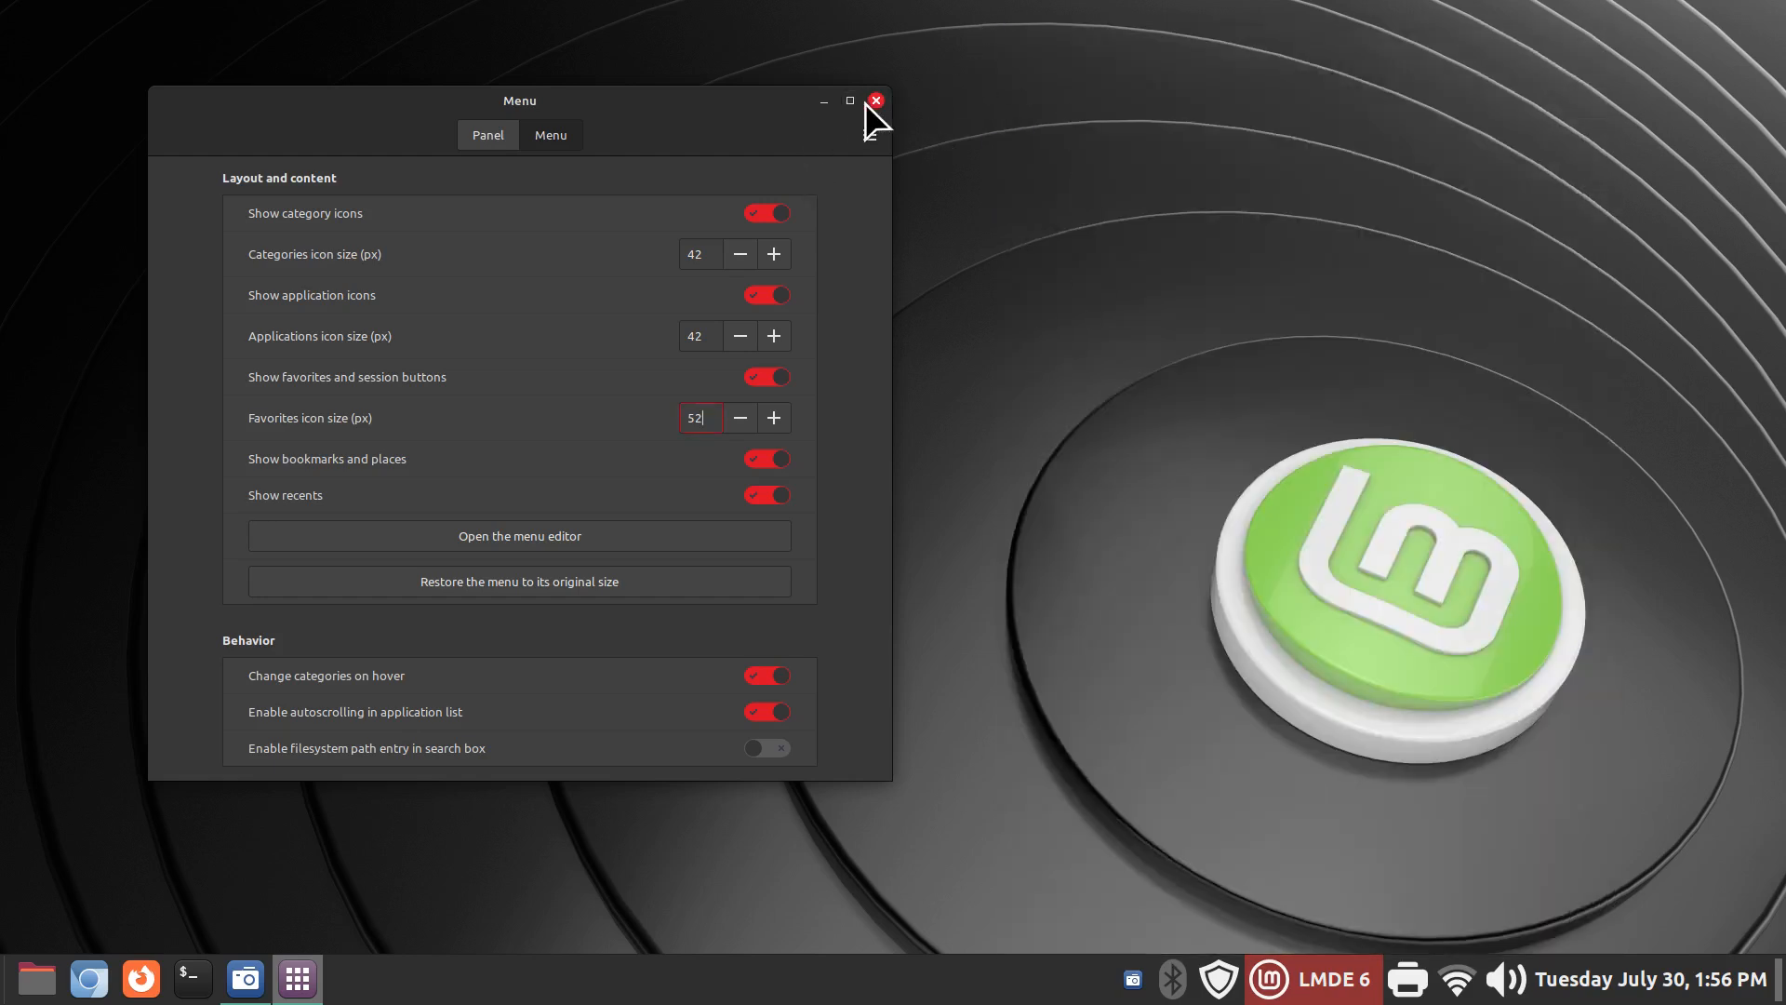
left_click(874, 100)
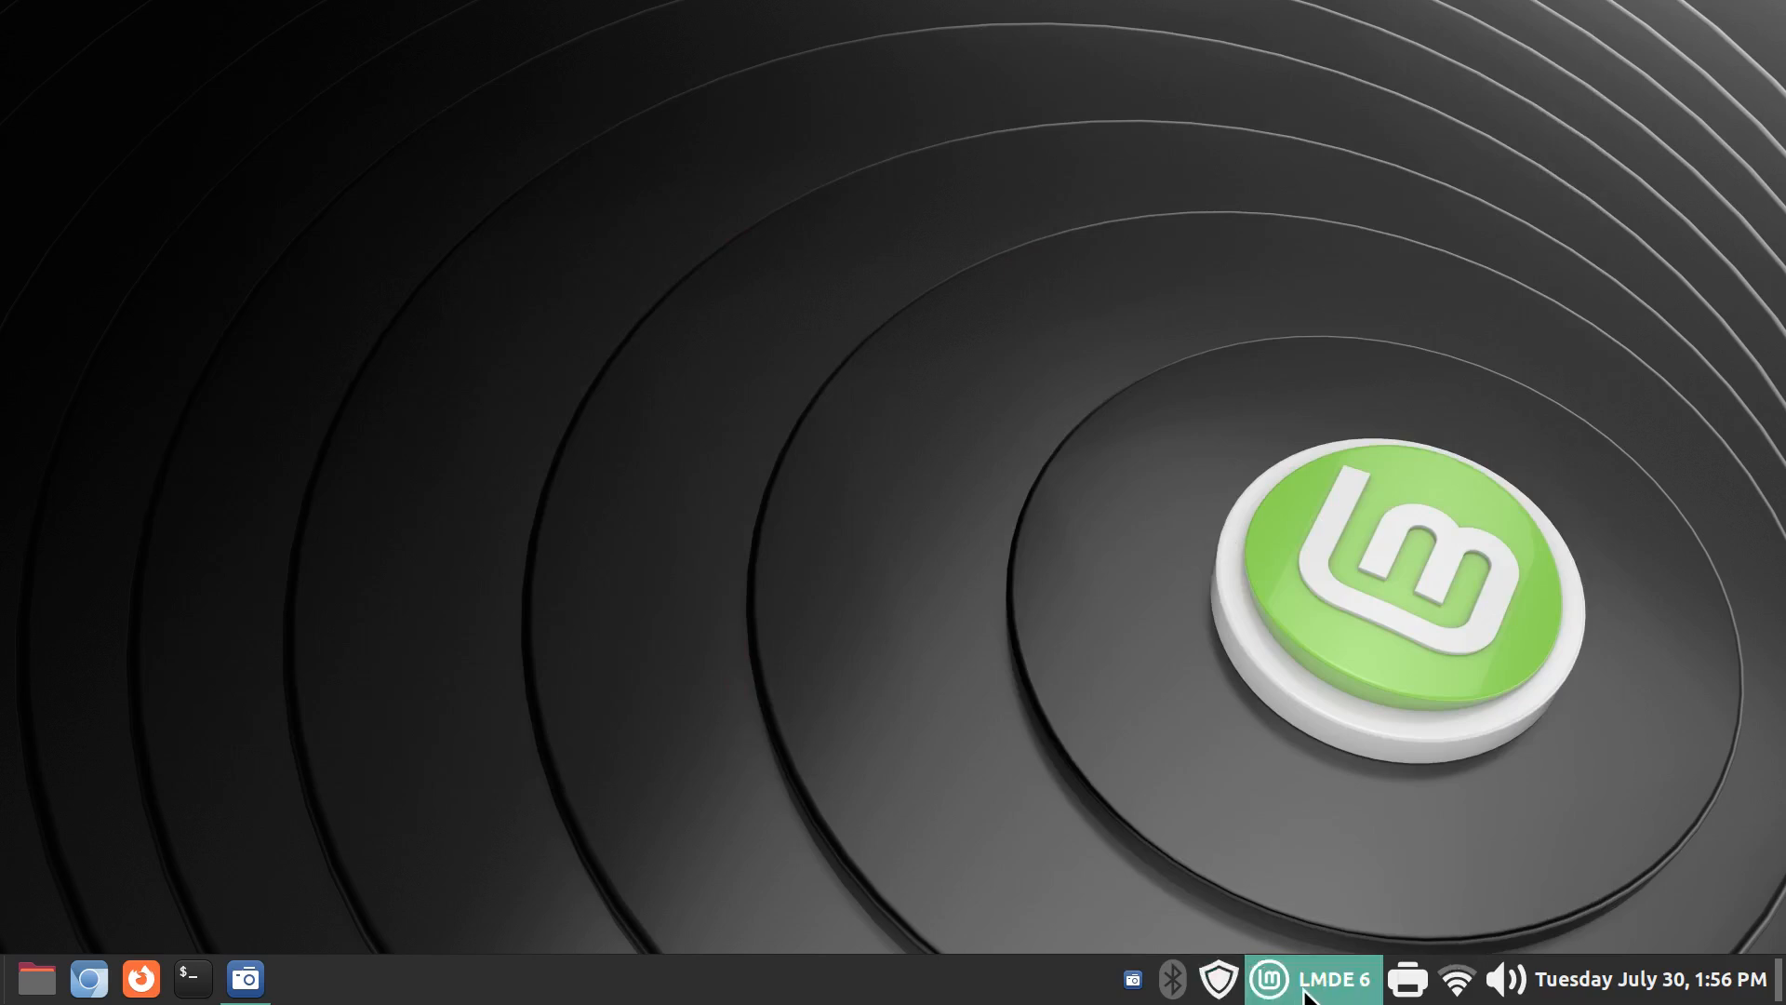
left_click(1267, 979)
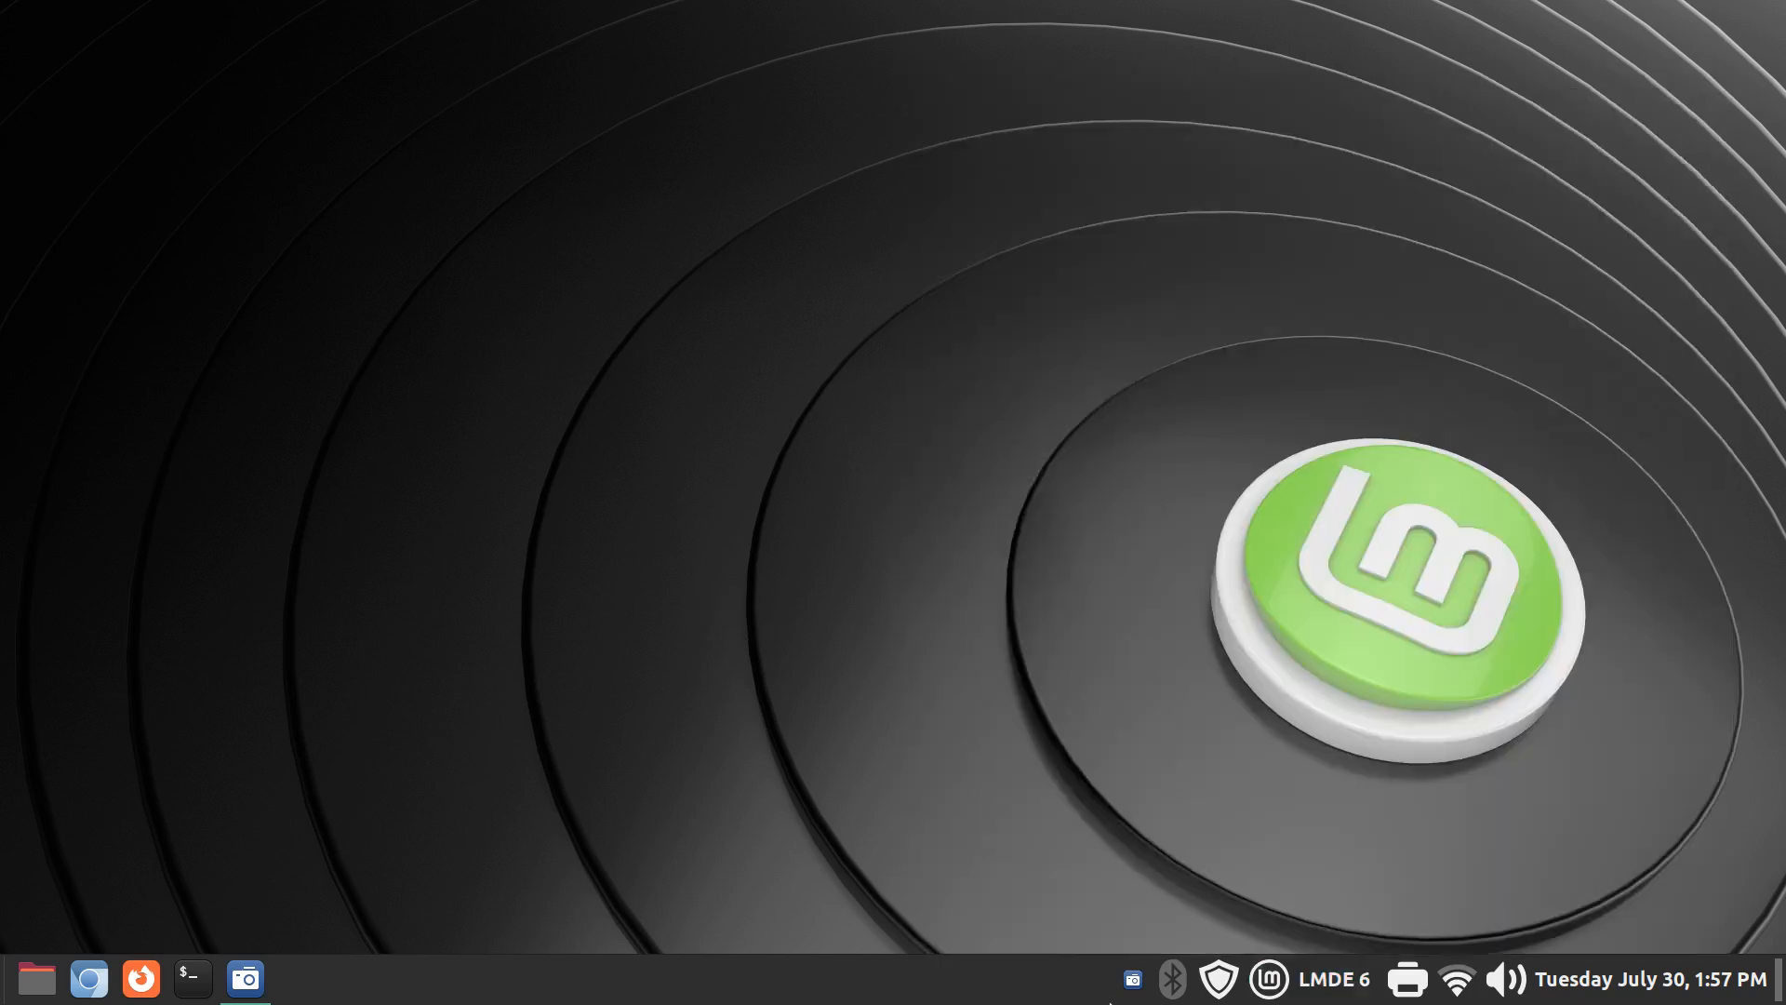
left_click(1267, 979)
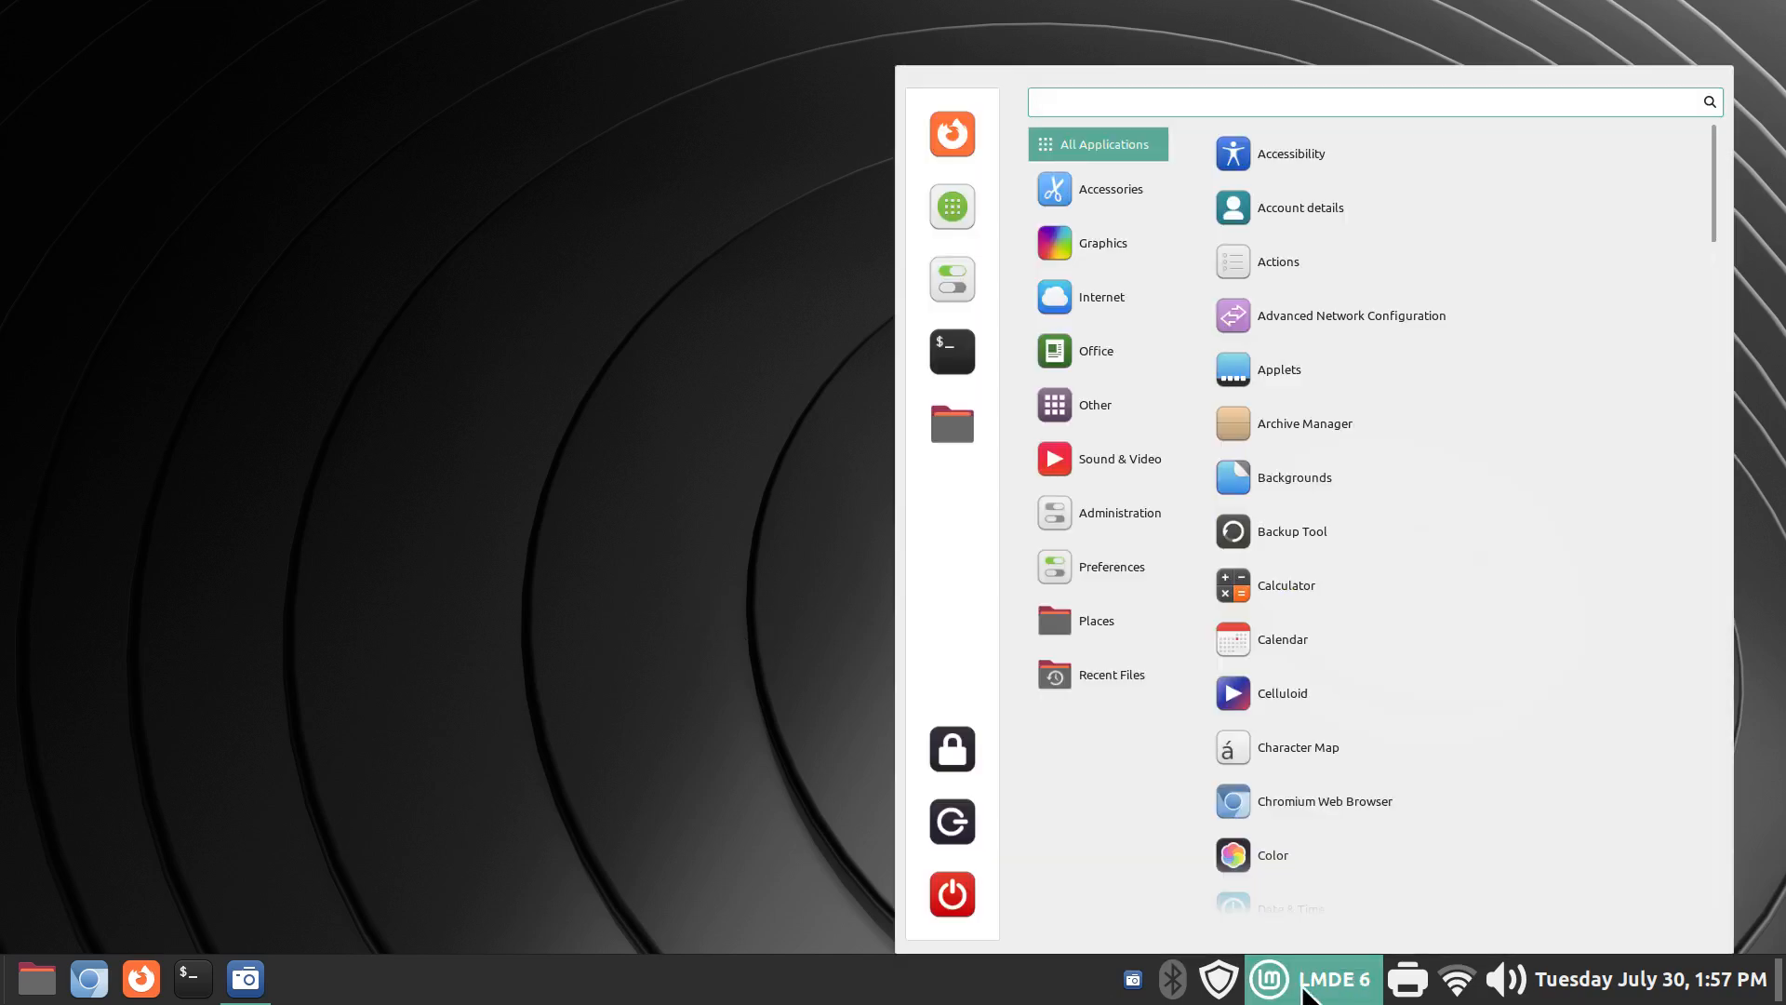
left_click(1311, 978)
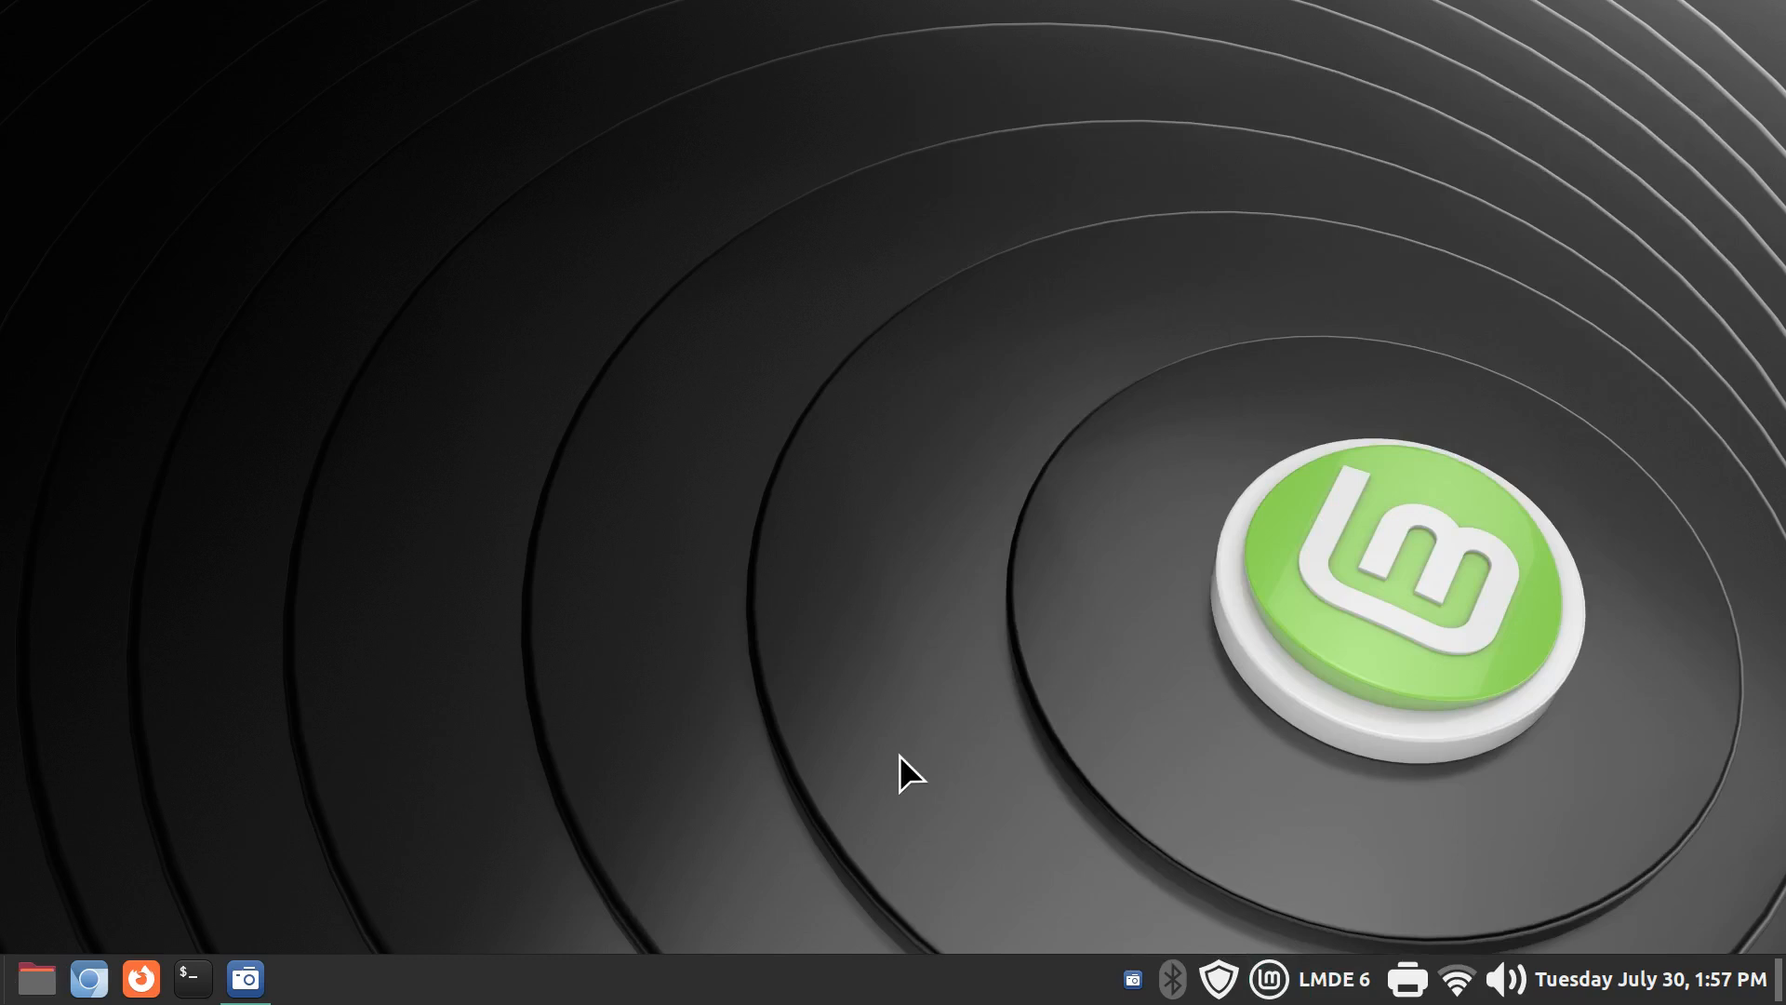
mouse_move(666, 830)
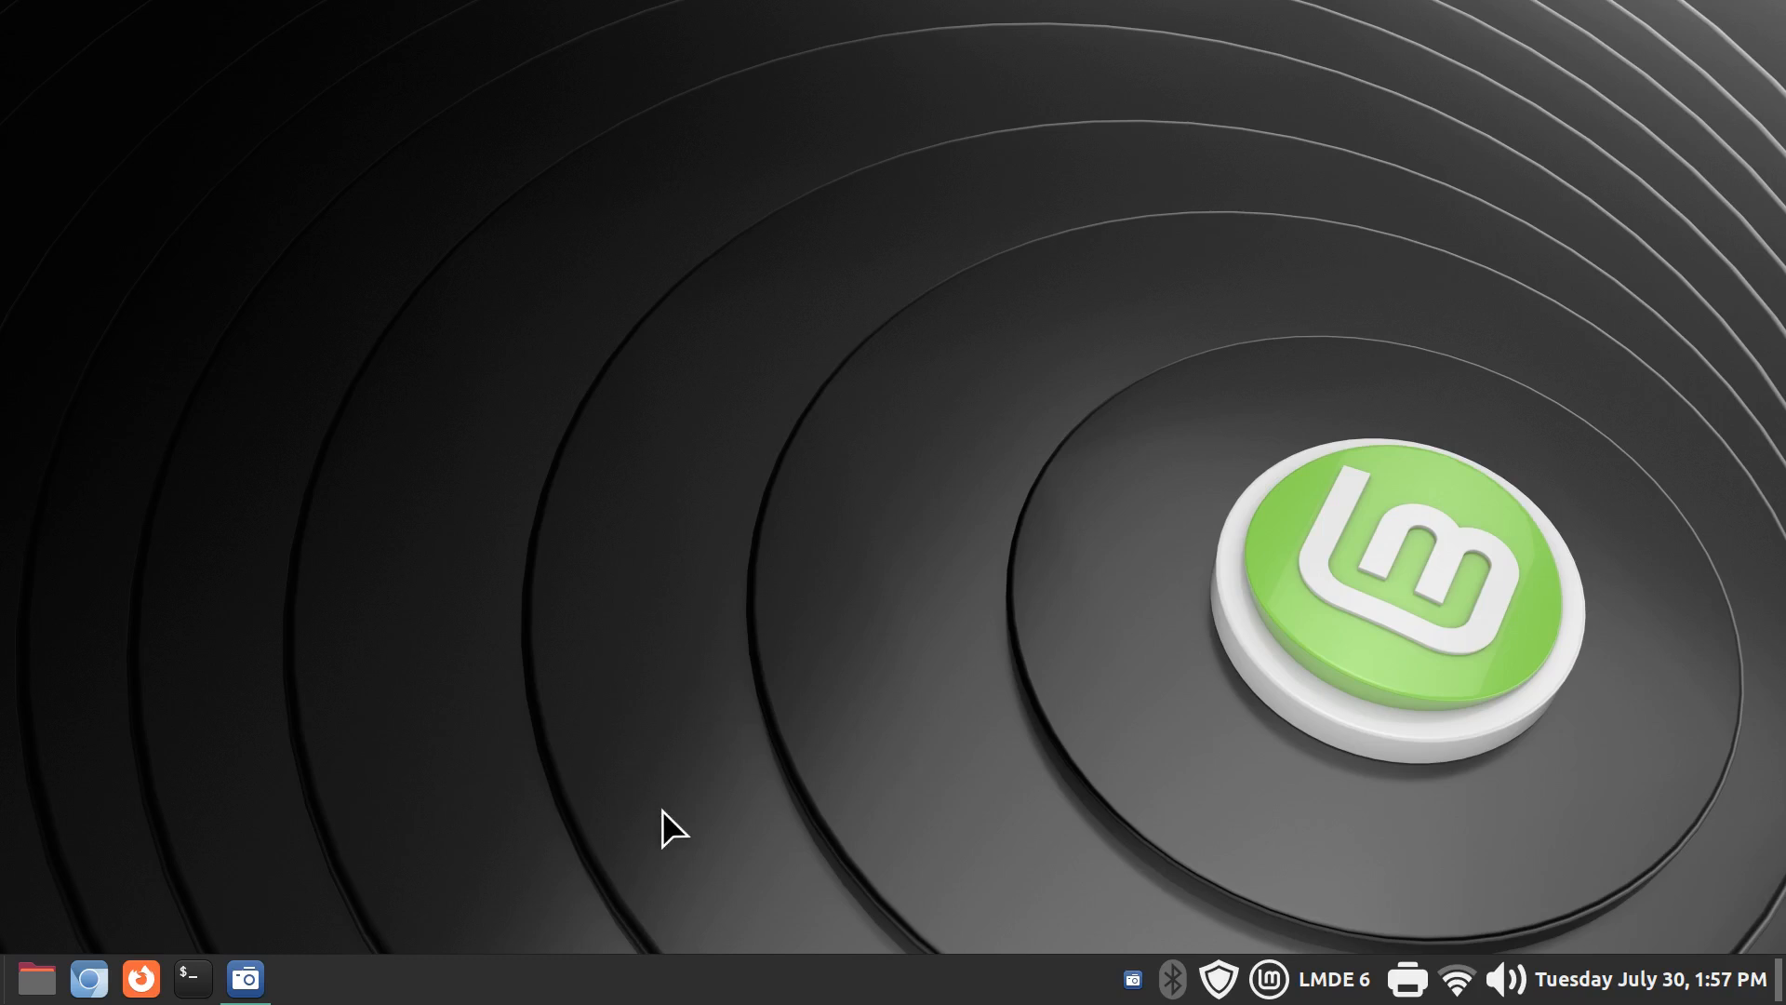
mouse_move(738, 993)
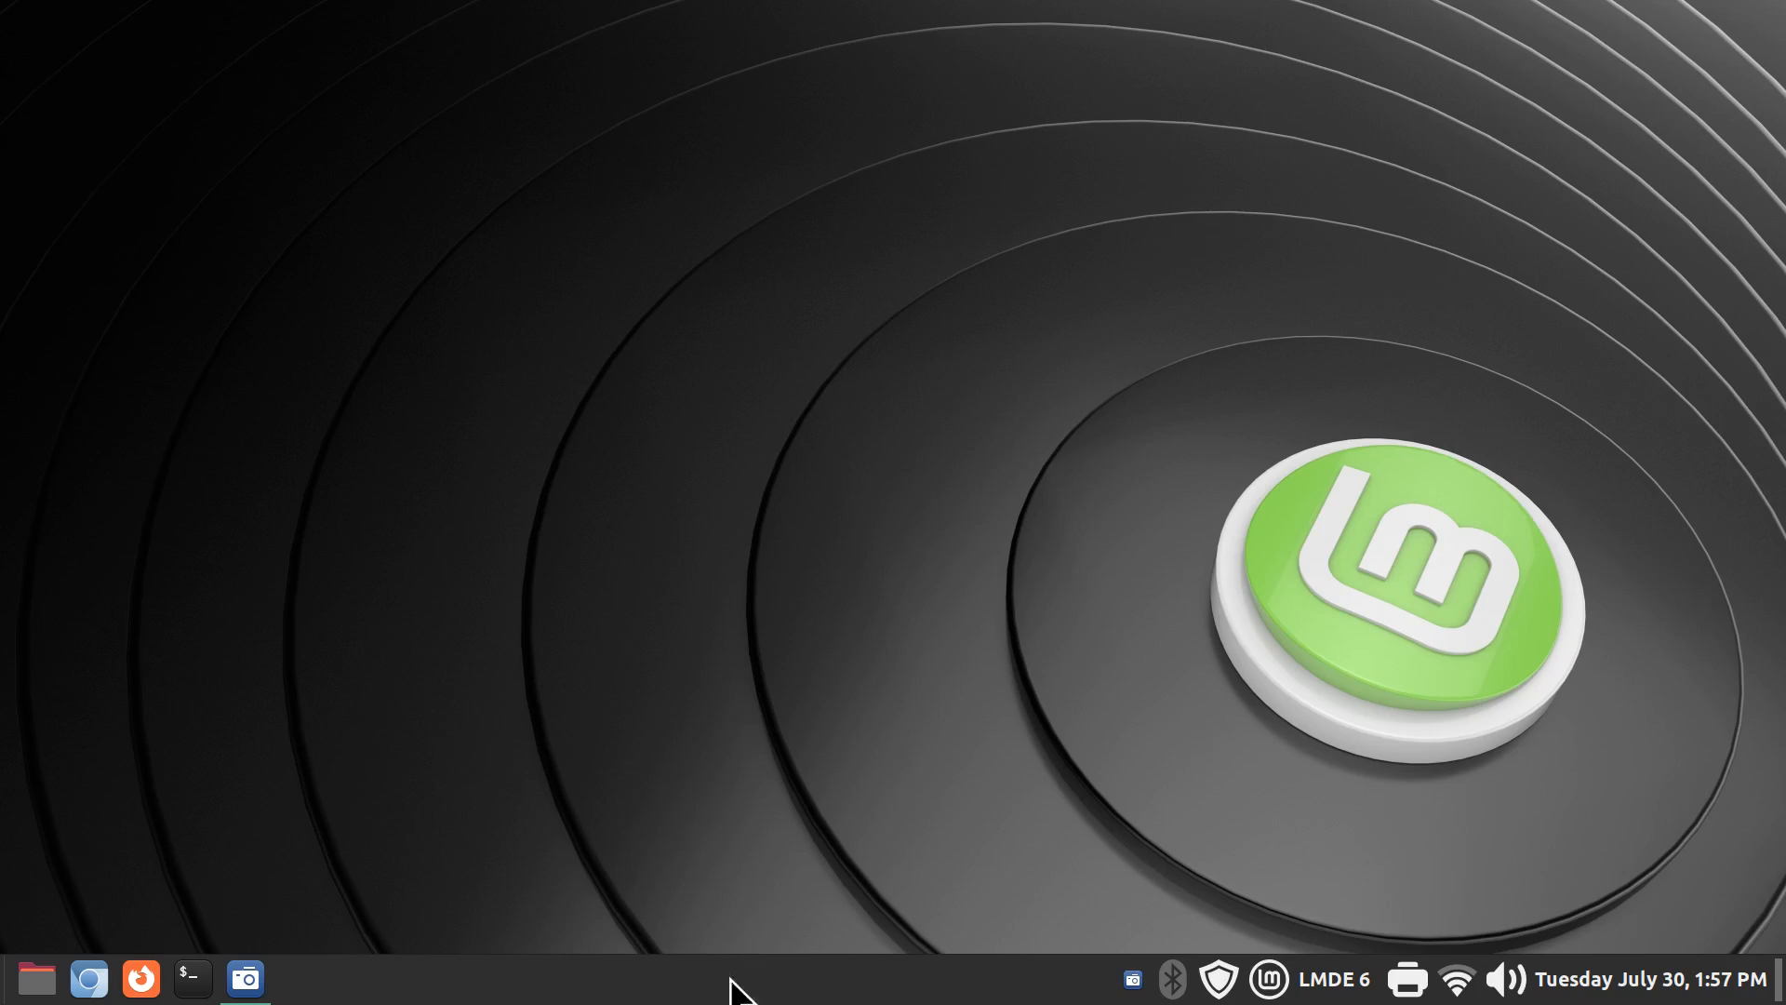
- Enter panel edit mode and drag the LMDE 6 applet into the left zone beside the launchers
right_click(738, 986)
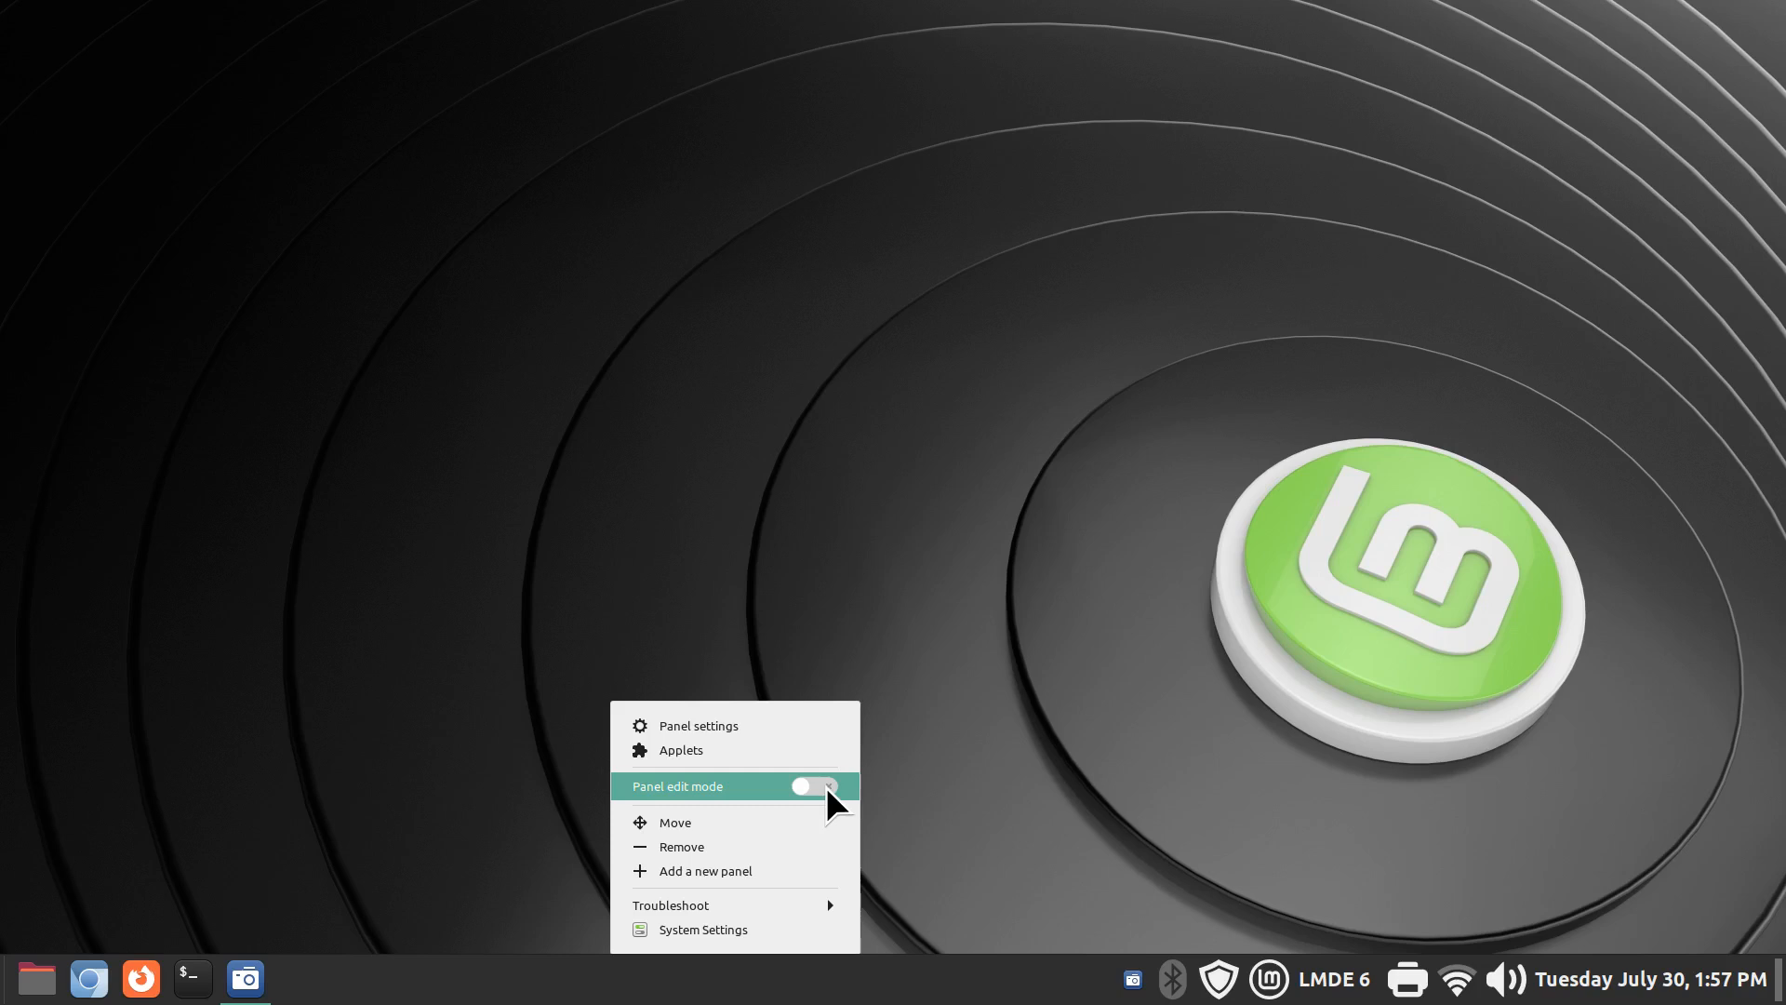
left_click(813, 785)
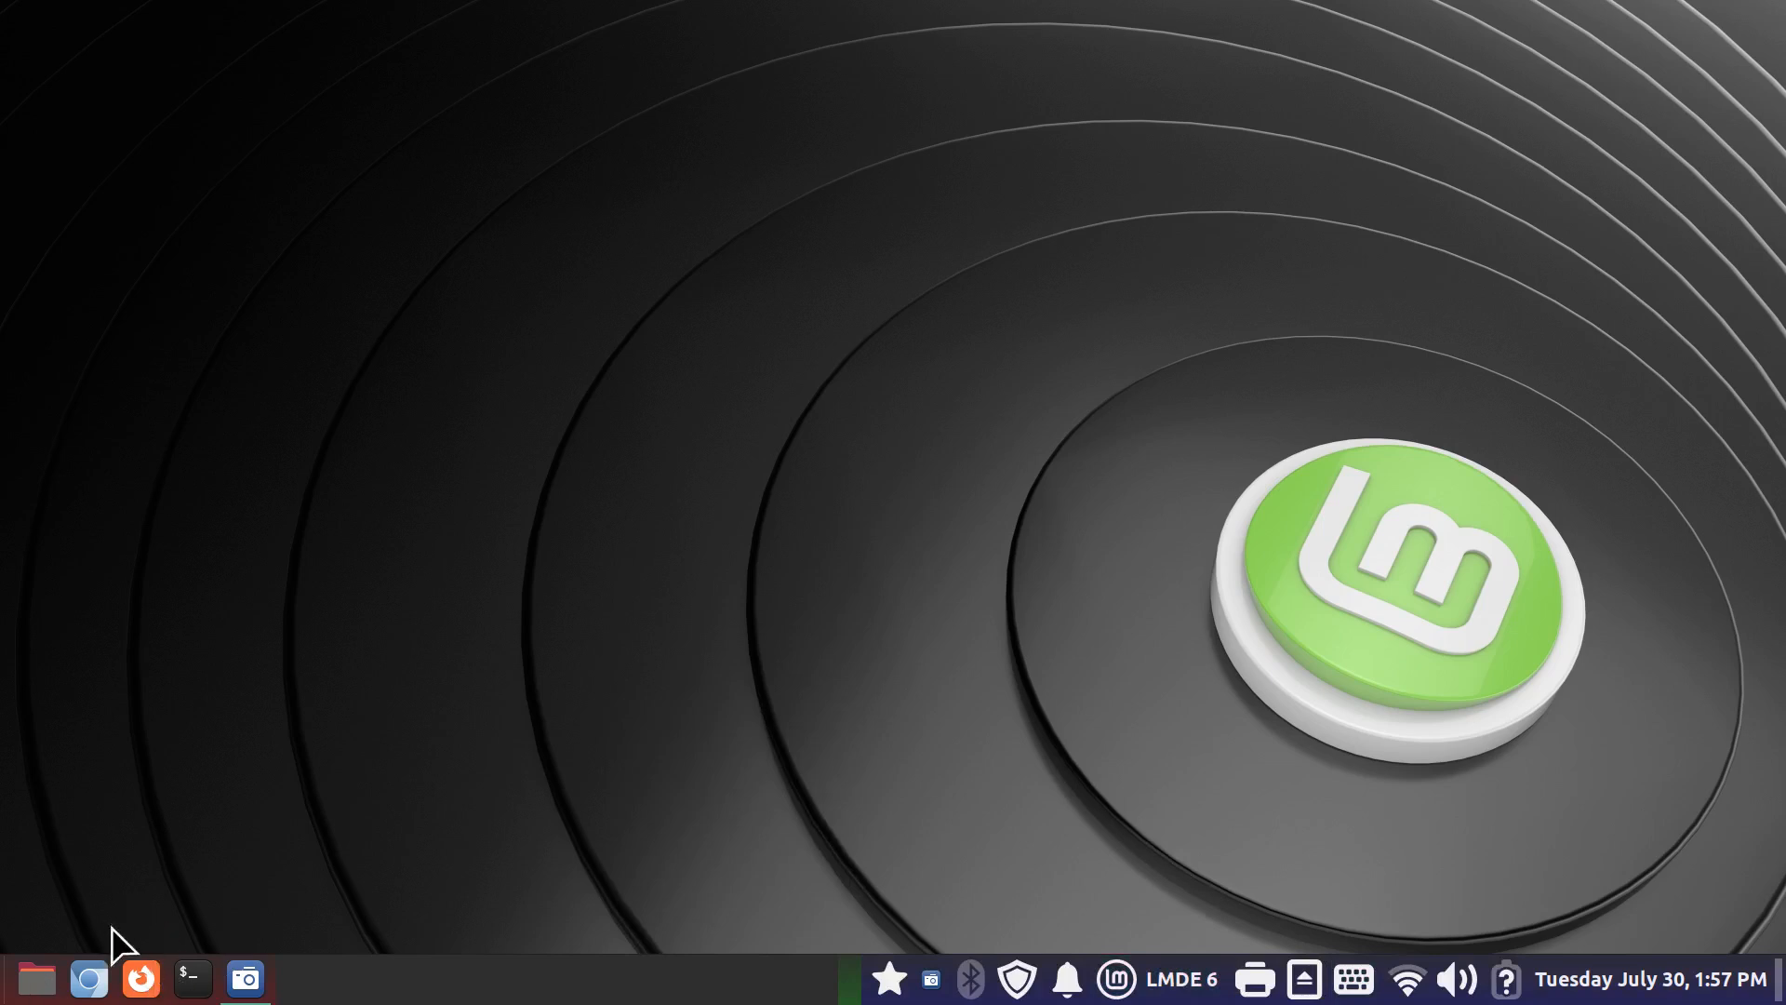
mouse_move(848, 986)
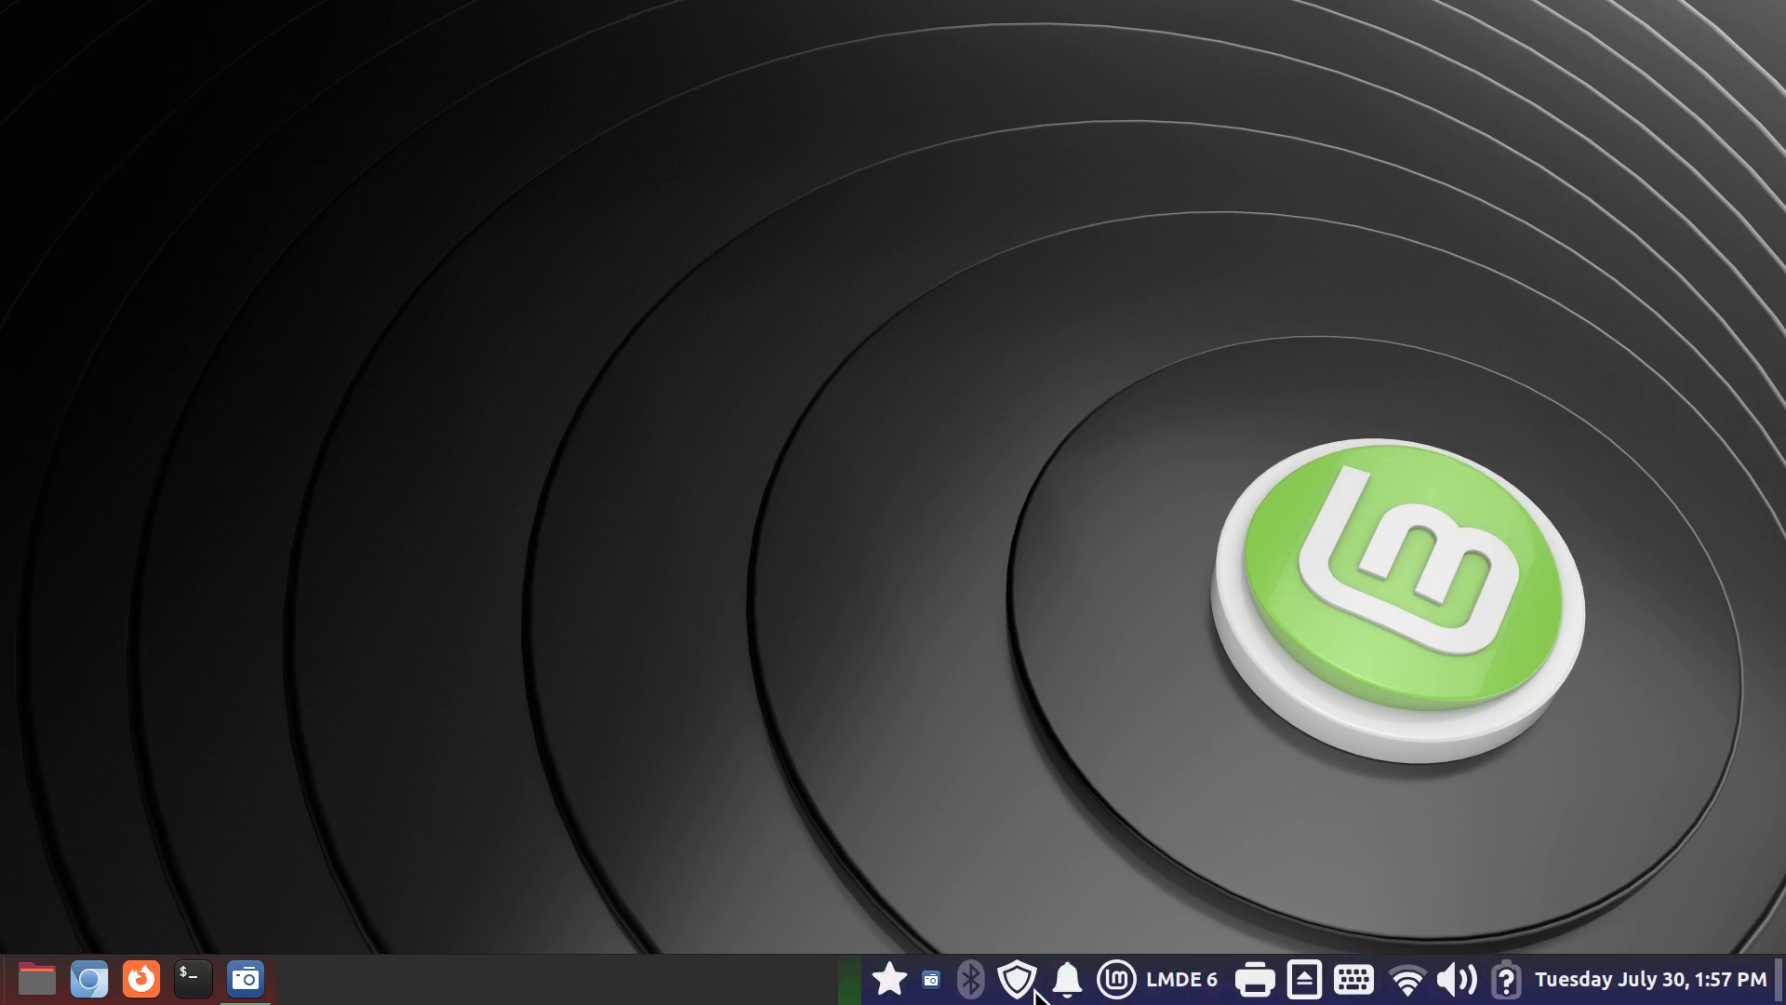
mouse_move(1036, 988)
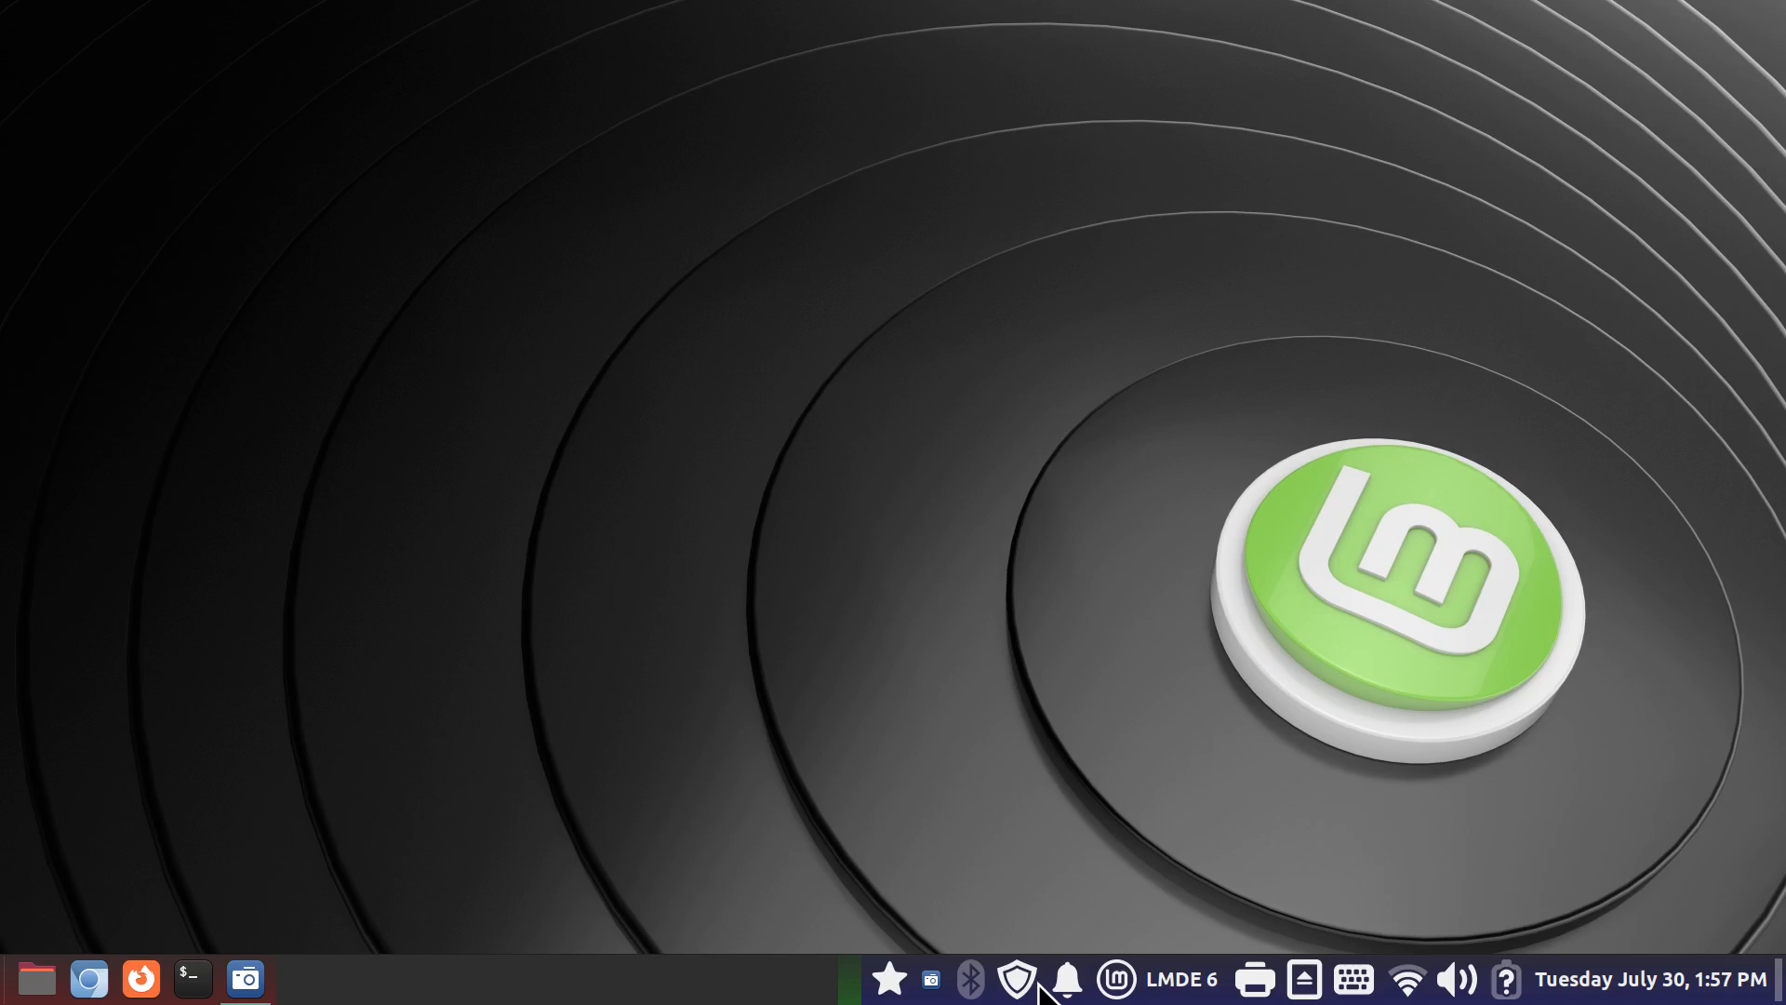
mouse_move(1121, 981)
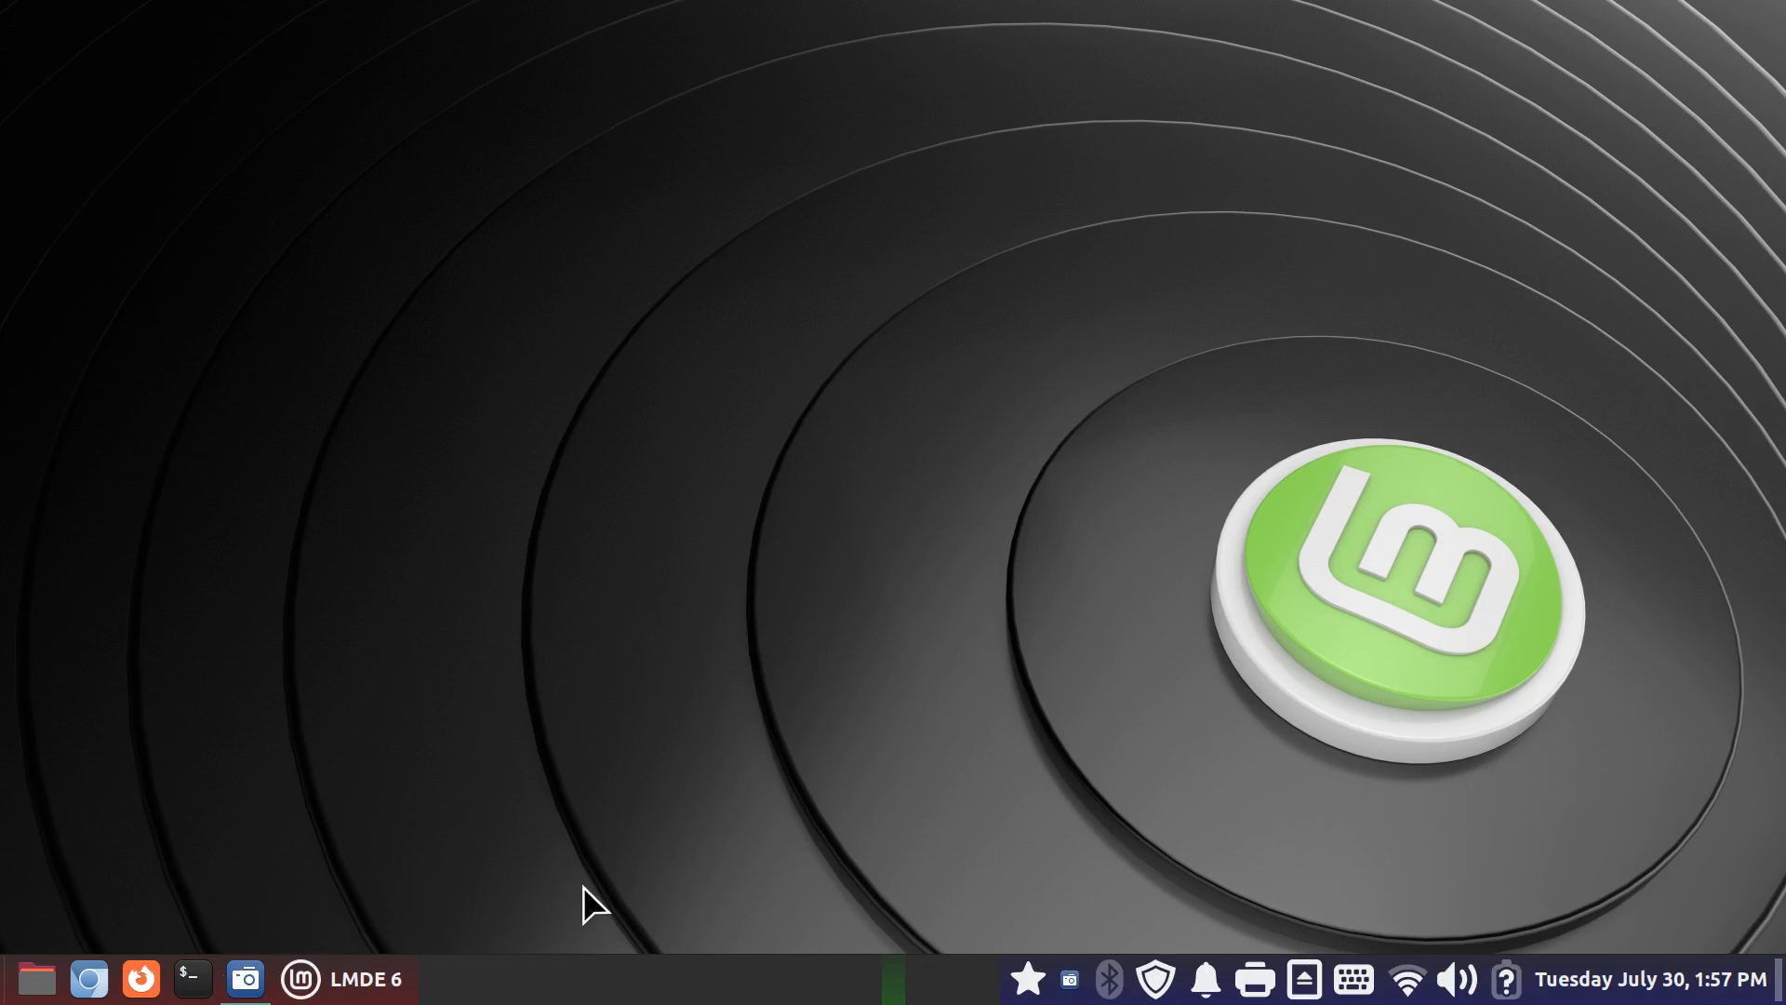
right_click(882, 977)
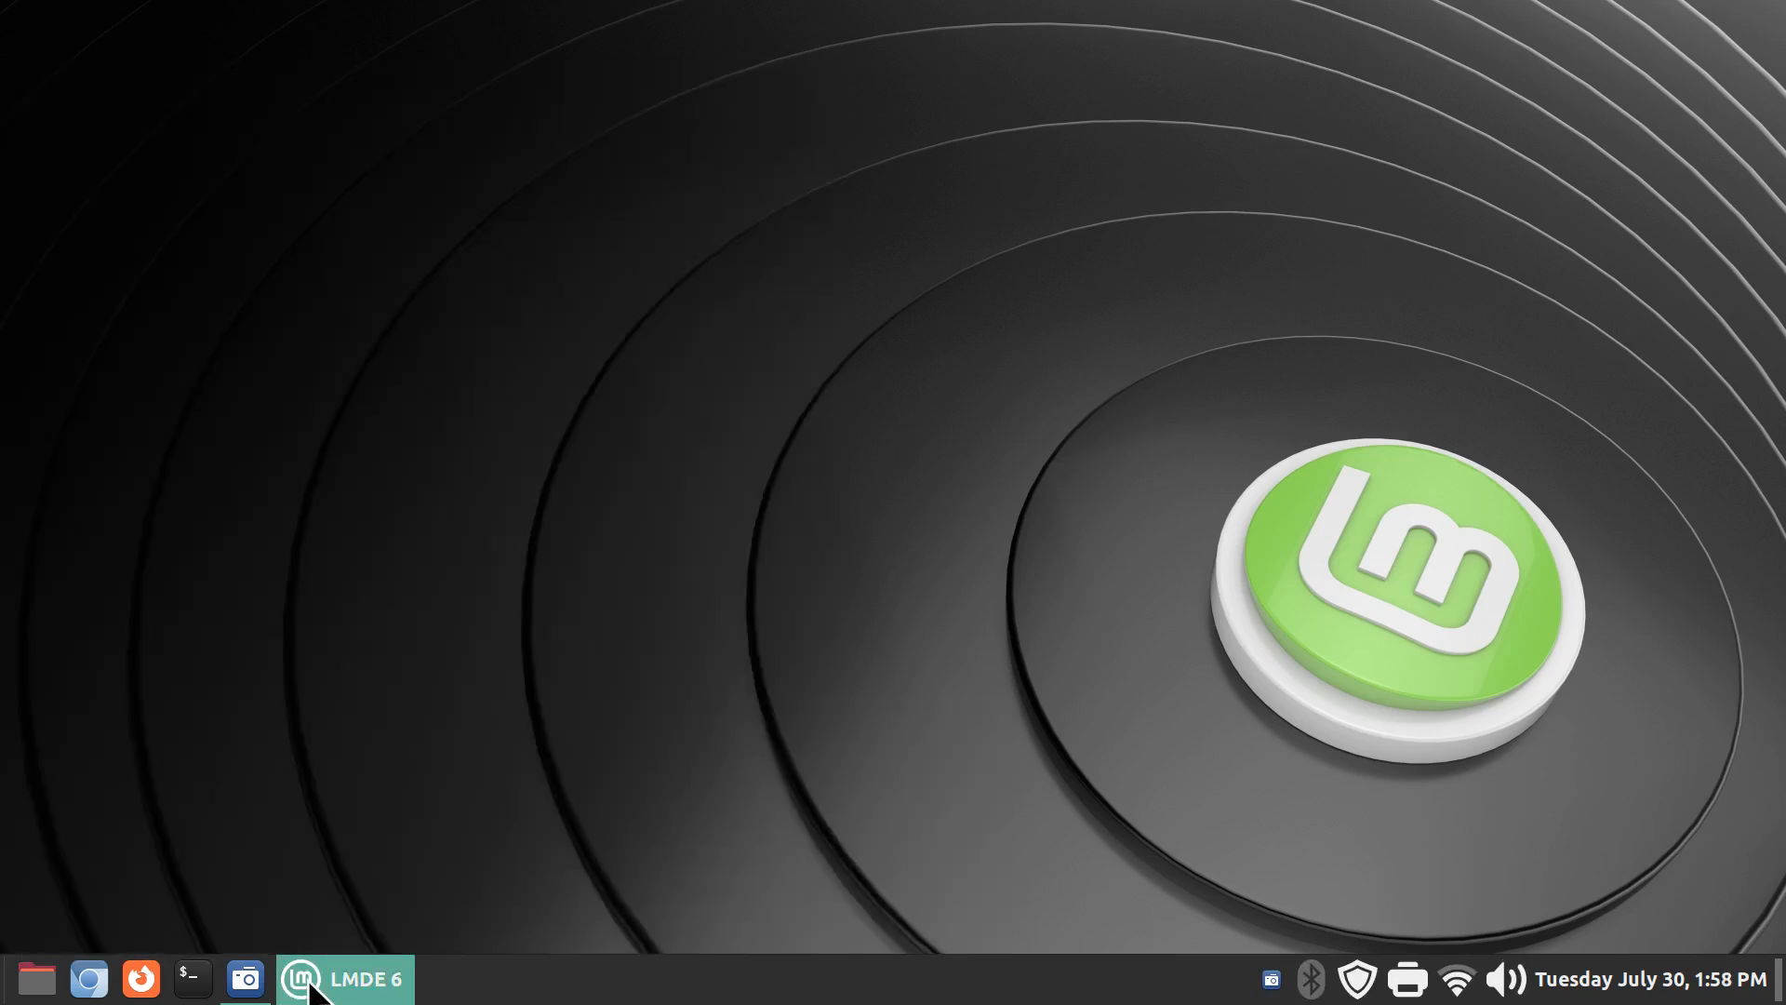
mouse_move(1047, 980)
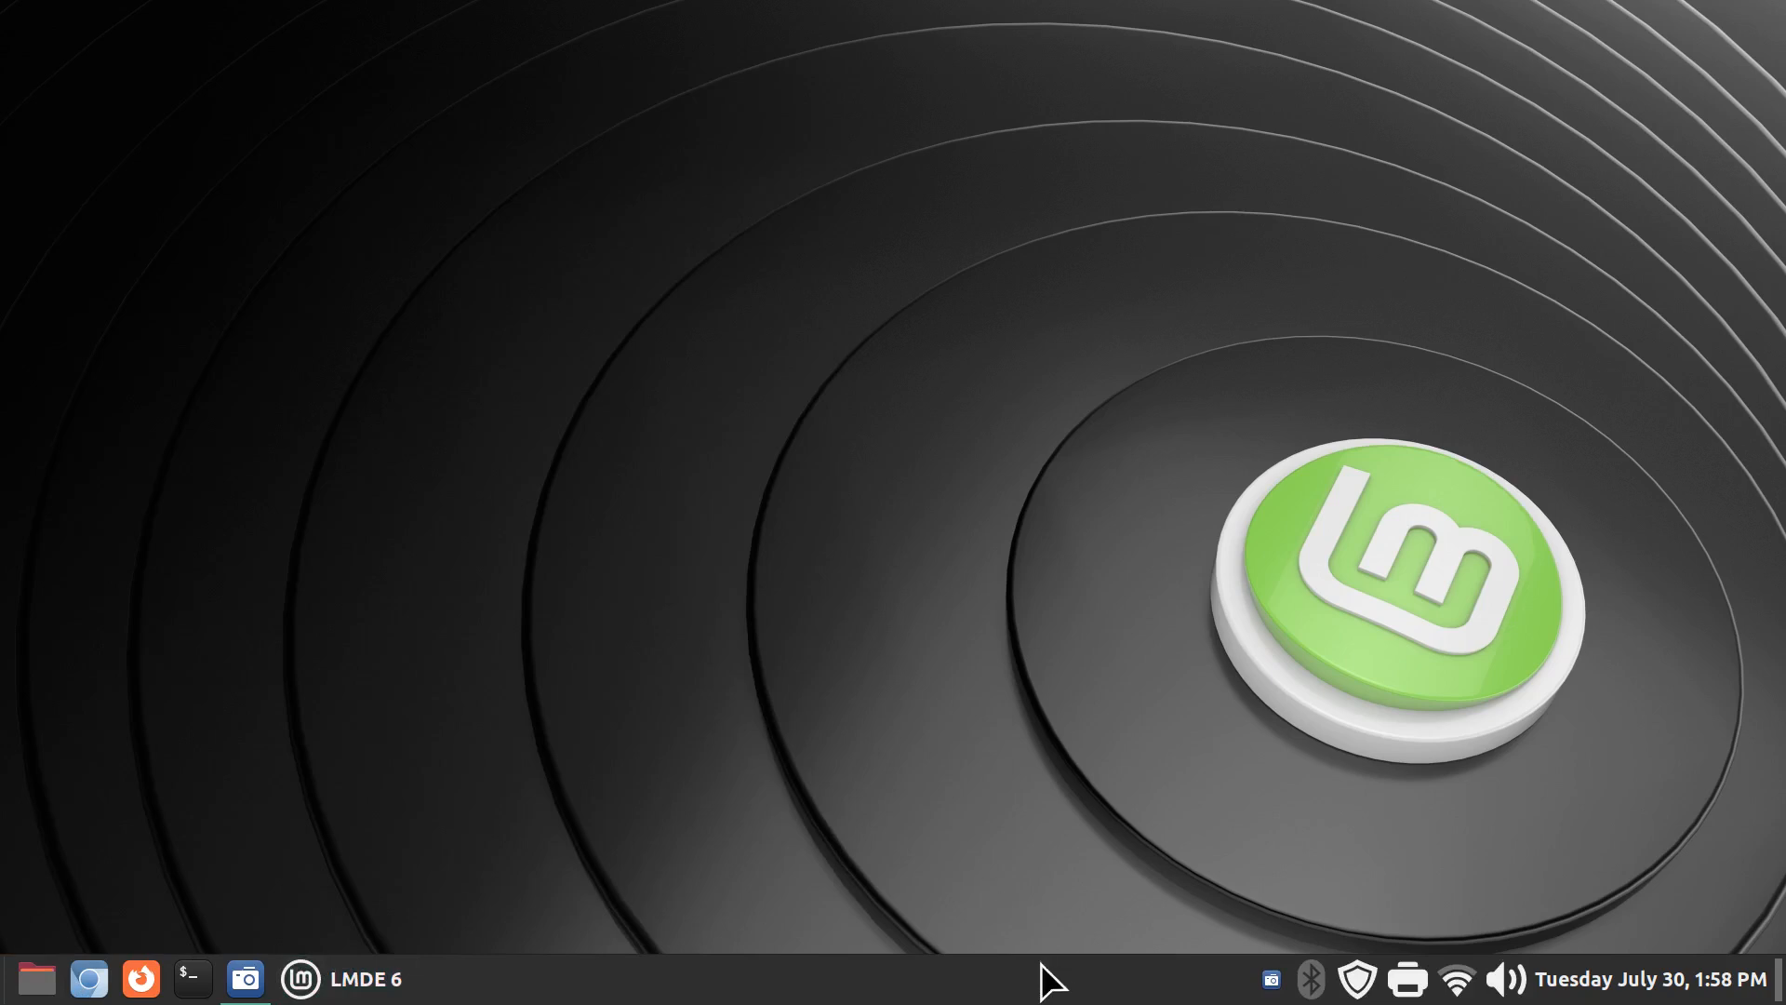
- Toggle panel edit mode and switch it off so the relocated LMDE 6 applet stays in place
right_click(1046, 977)
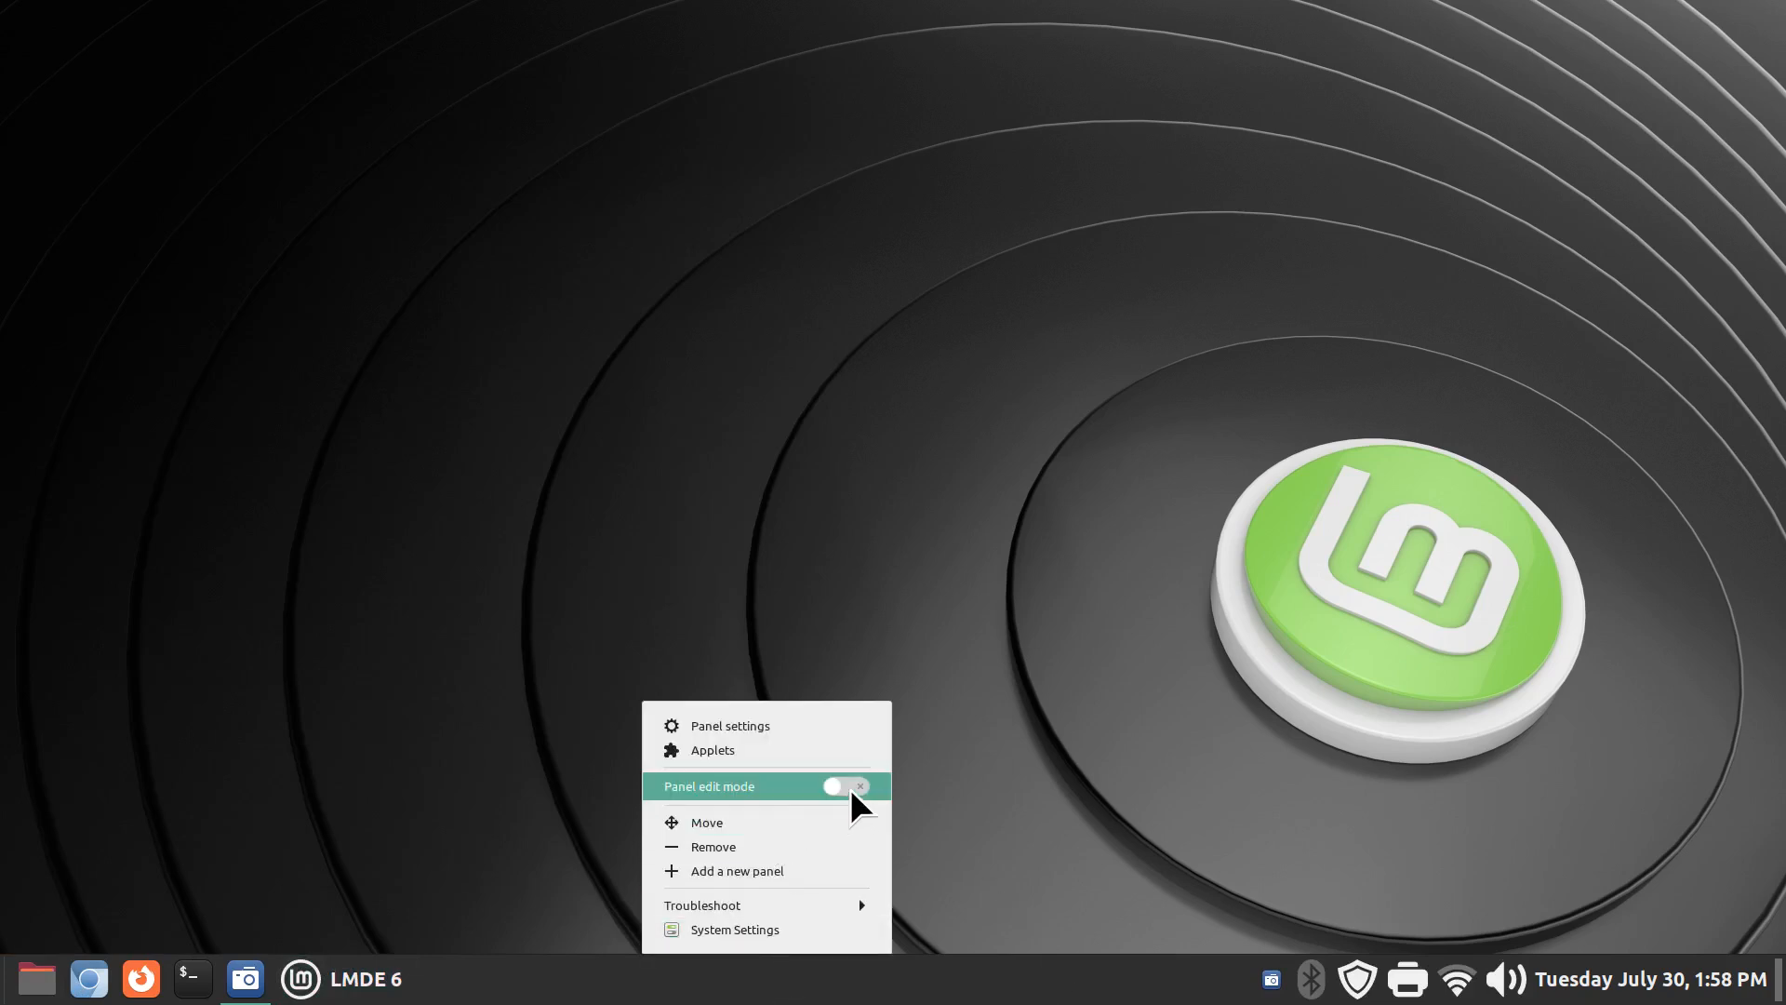
left_click(845, 785)
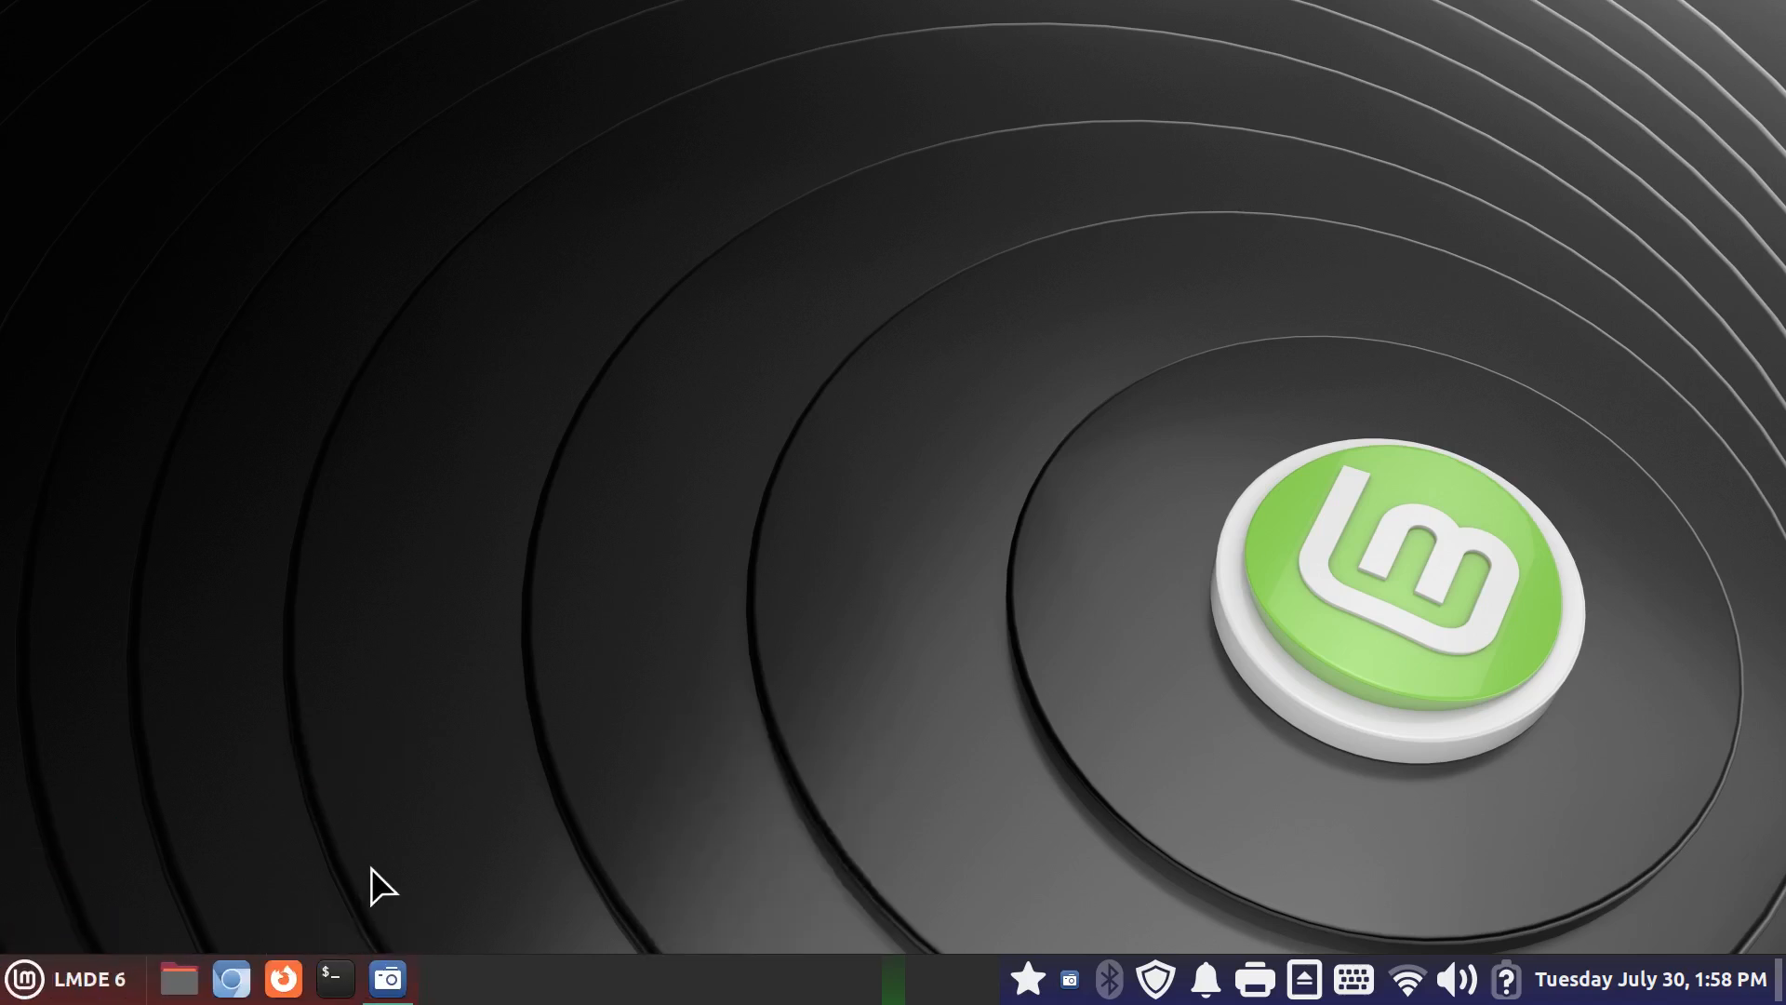
mouse_move(177, 981)
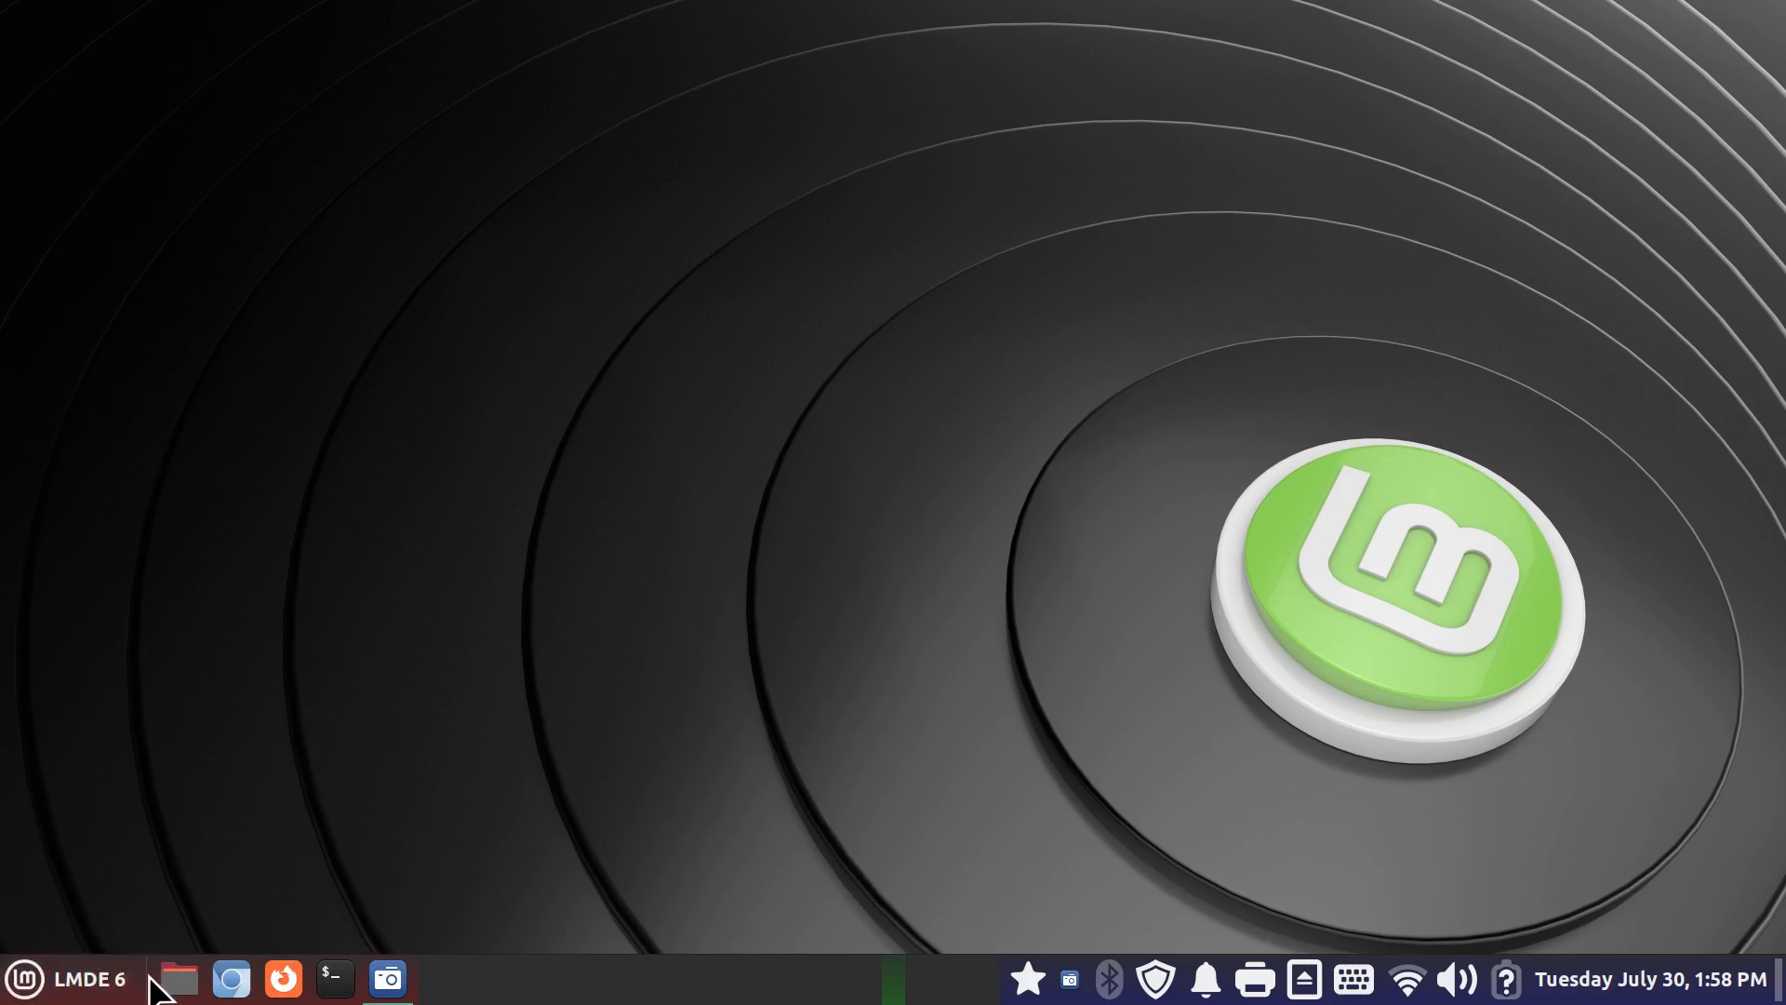
mouse_move(826, 994)
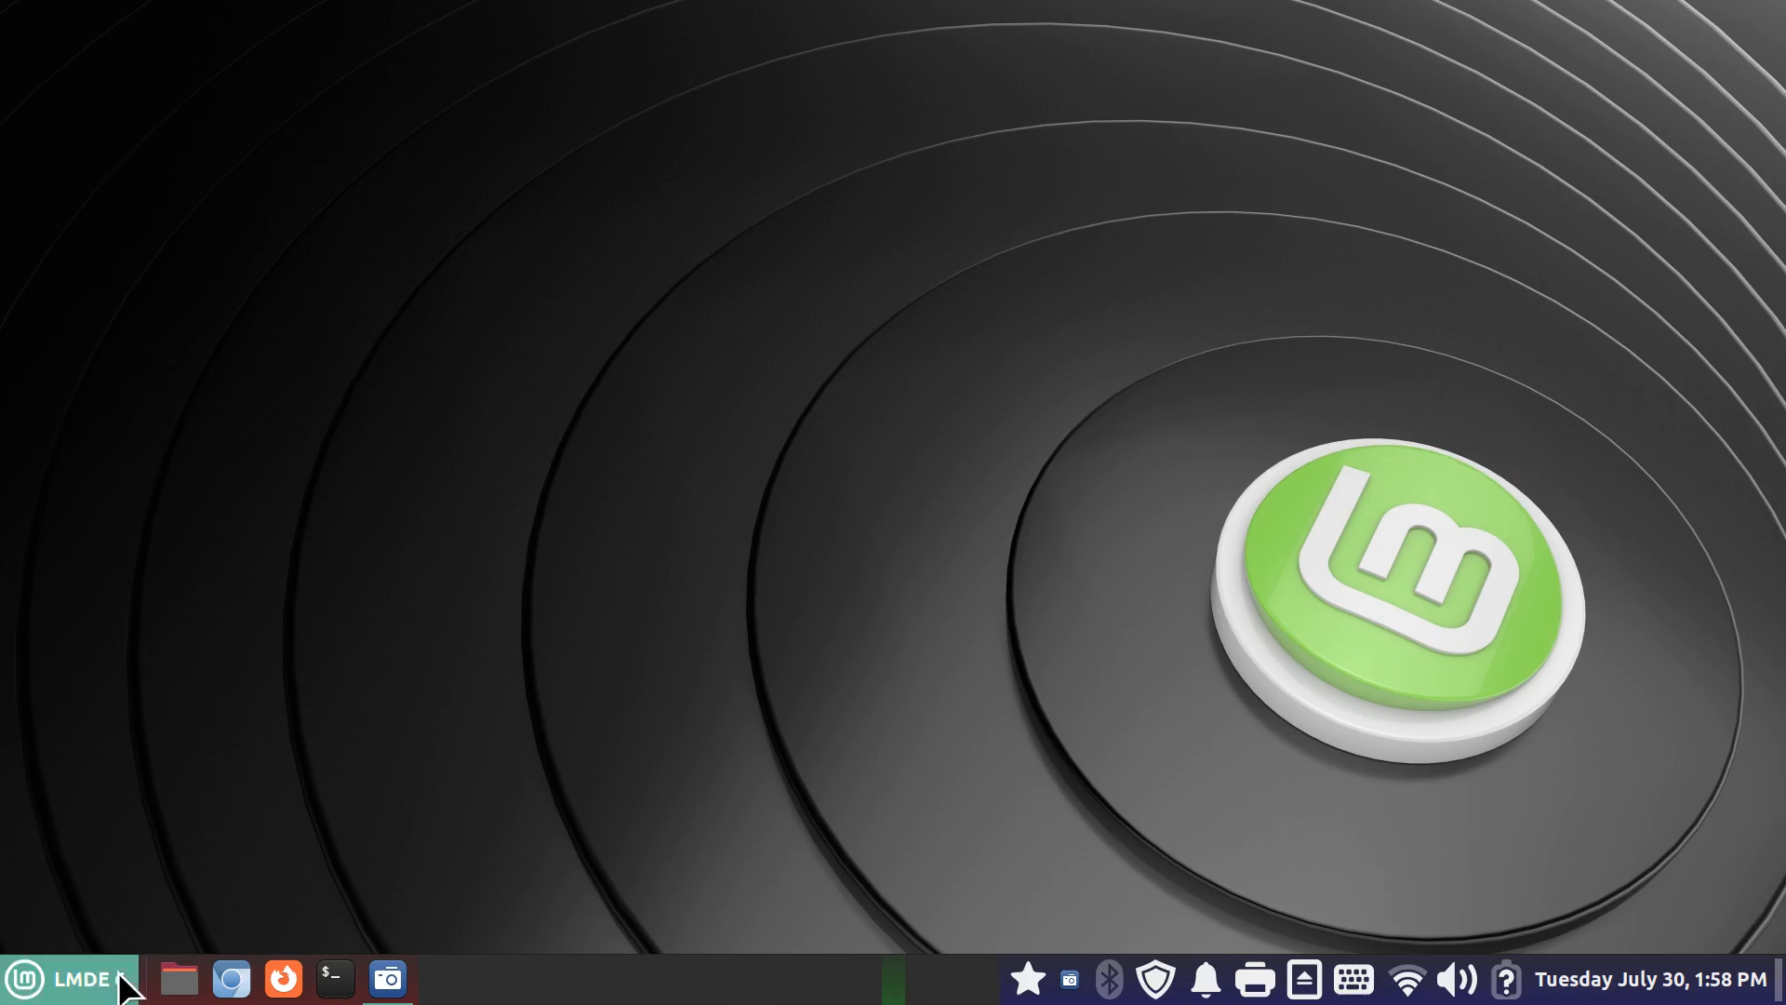
mouse_move(21, 977)
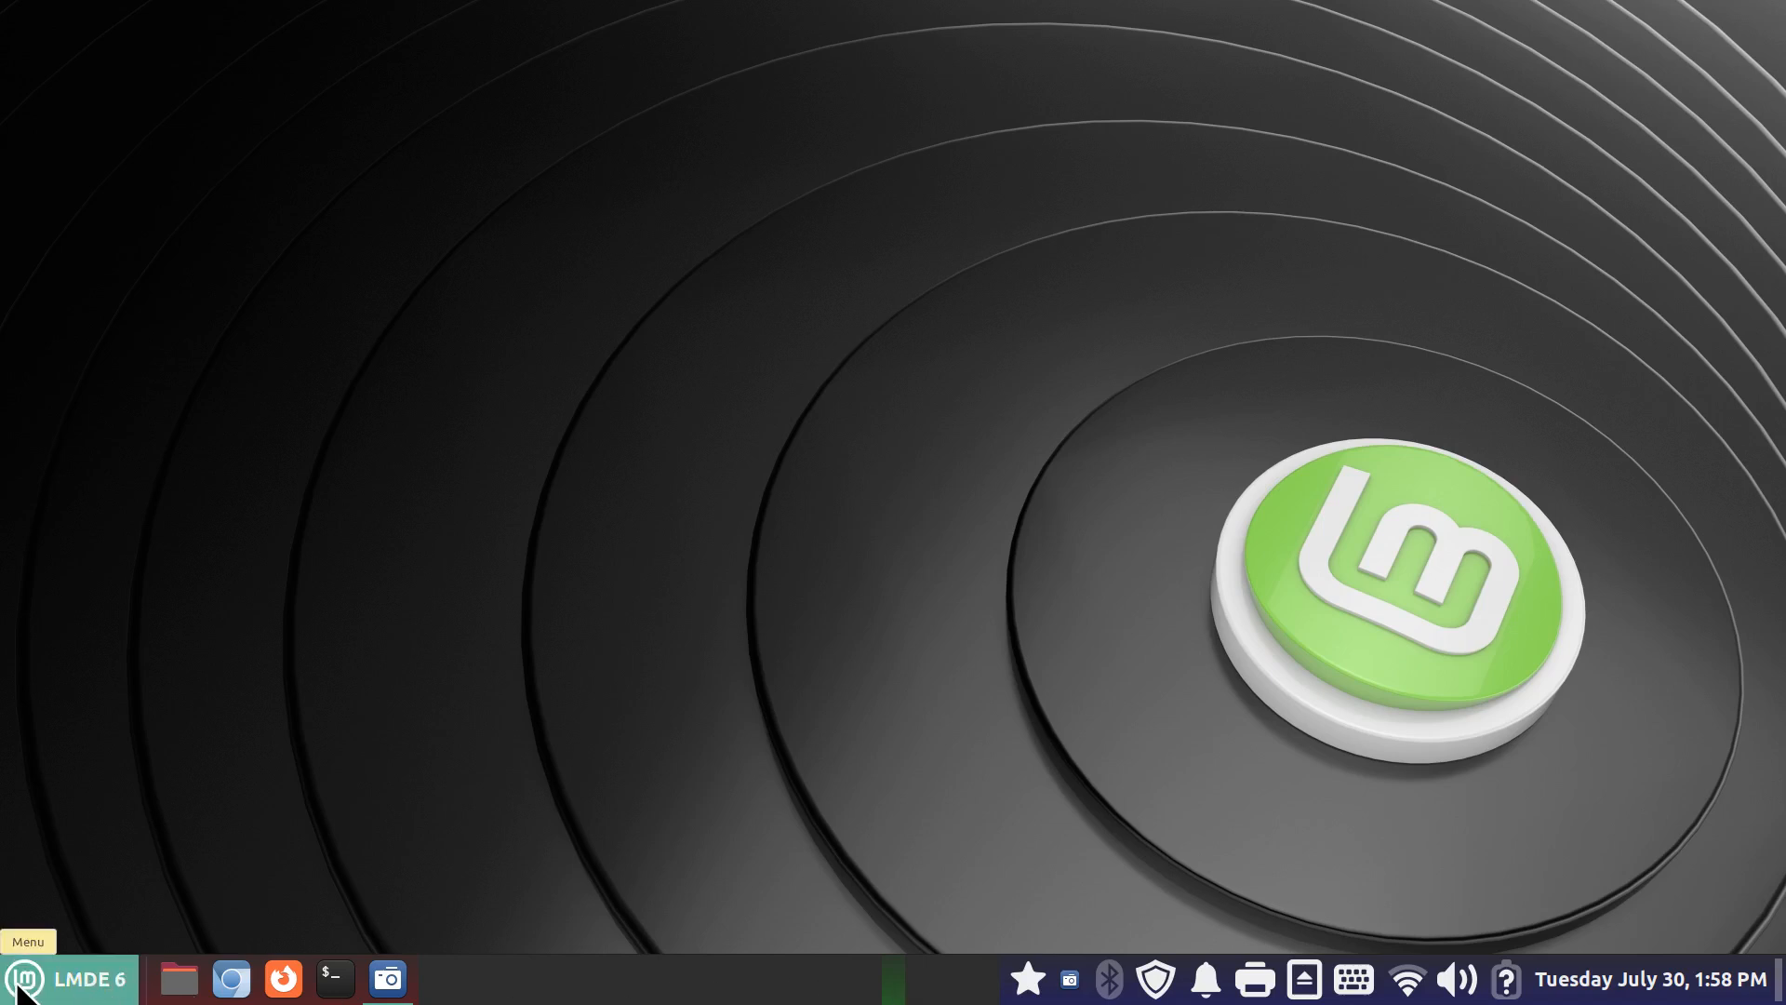
mouse_move(289, 445)
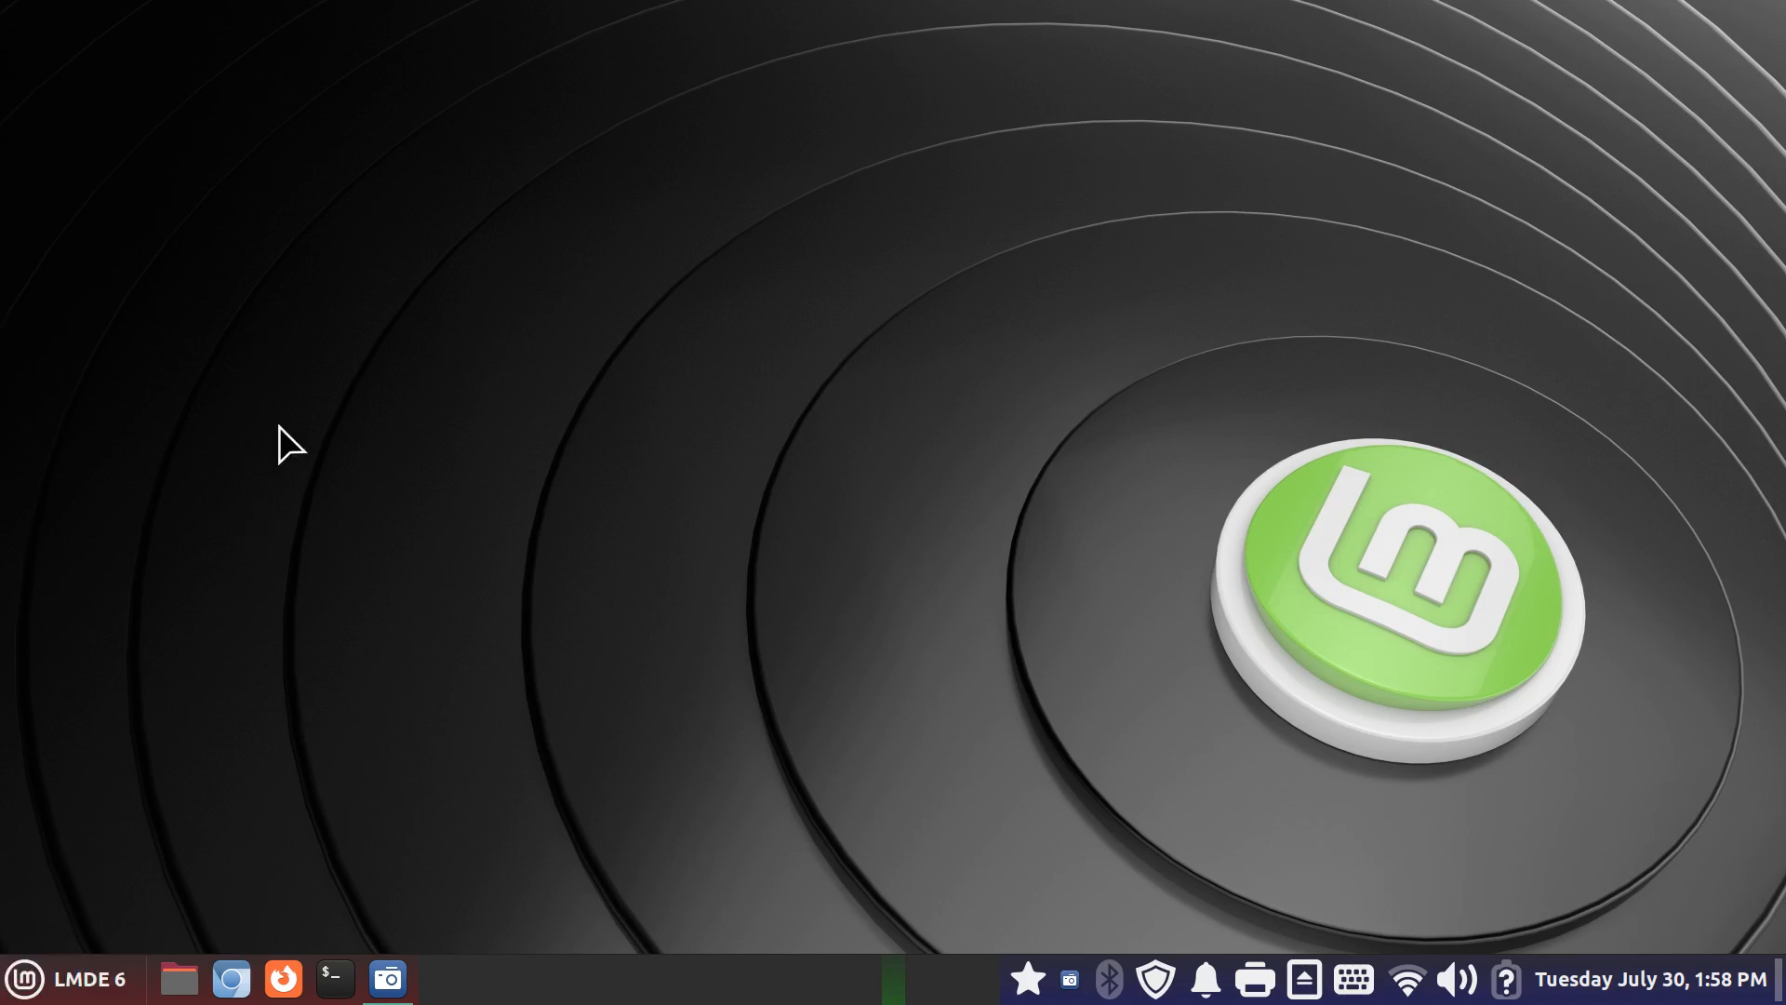
right_click(837, 978)
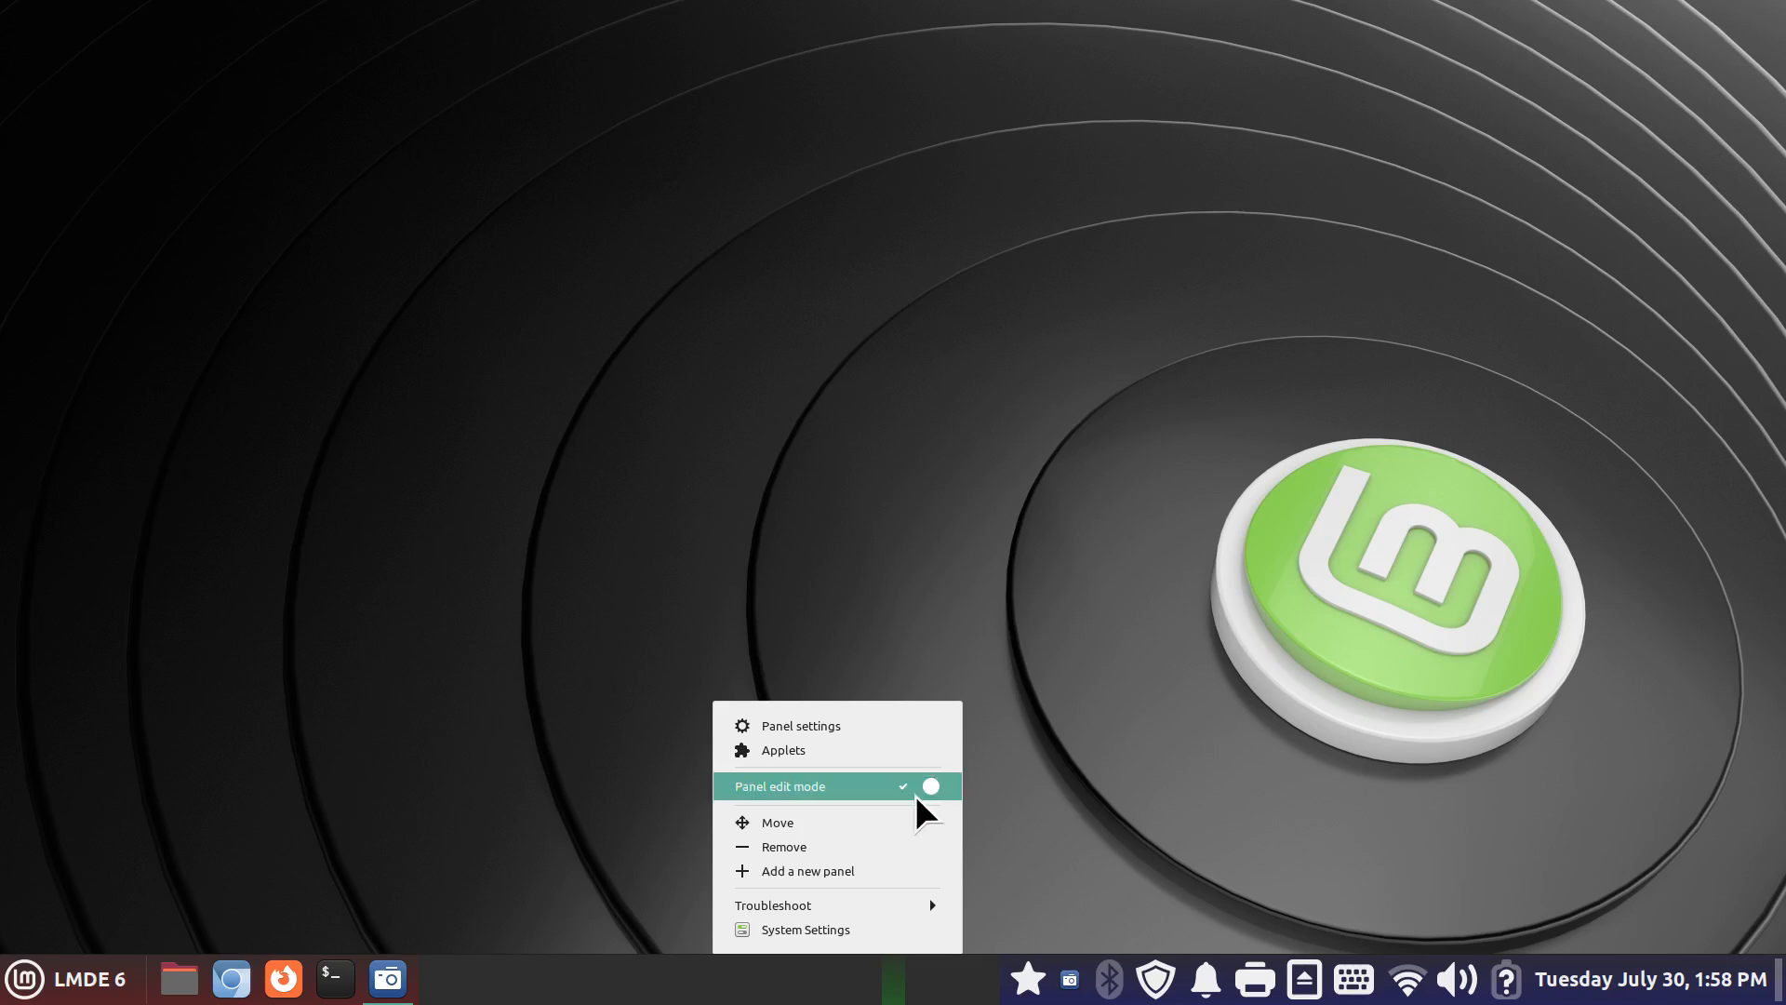
mouse_move(906, 812)
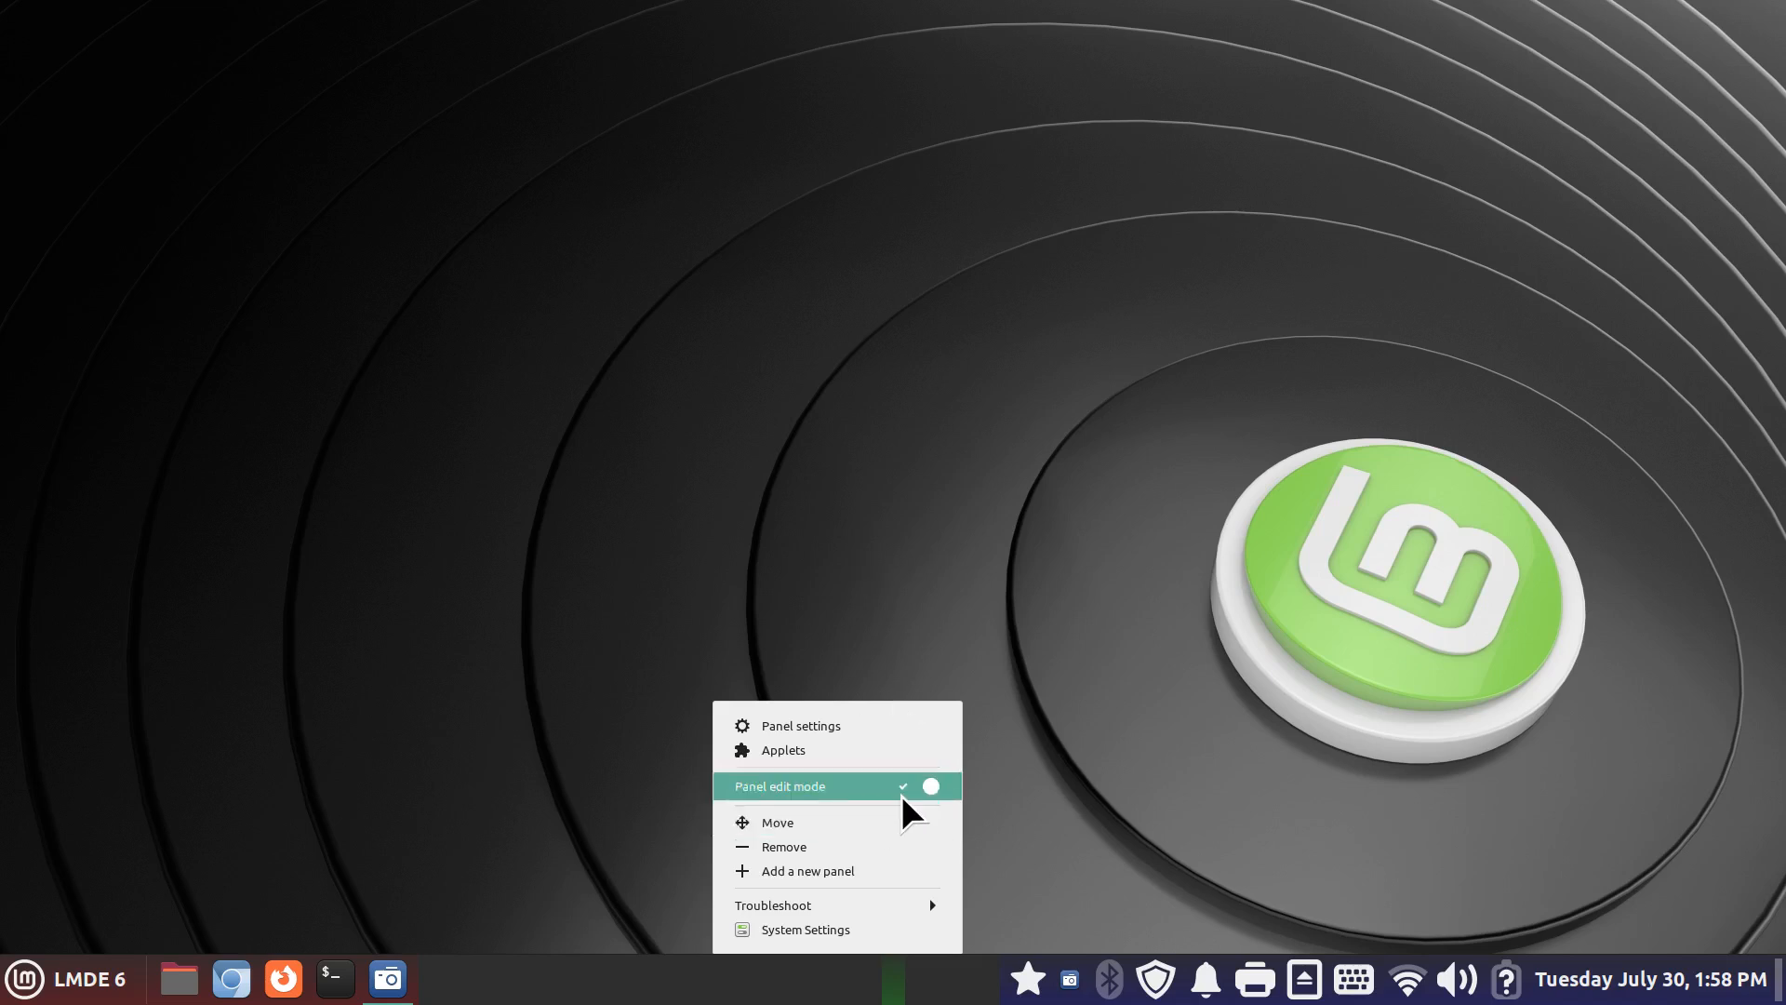
left_click(930, 785)
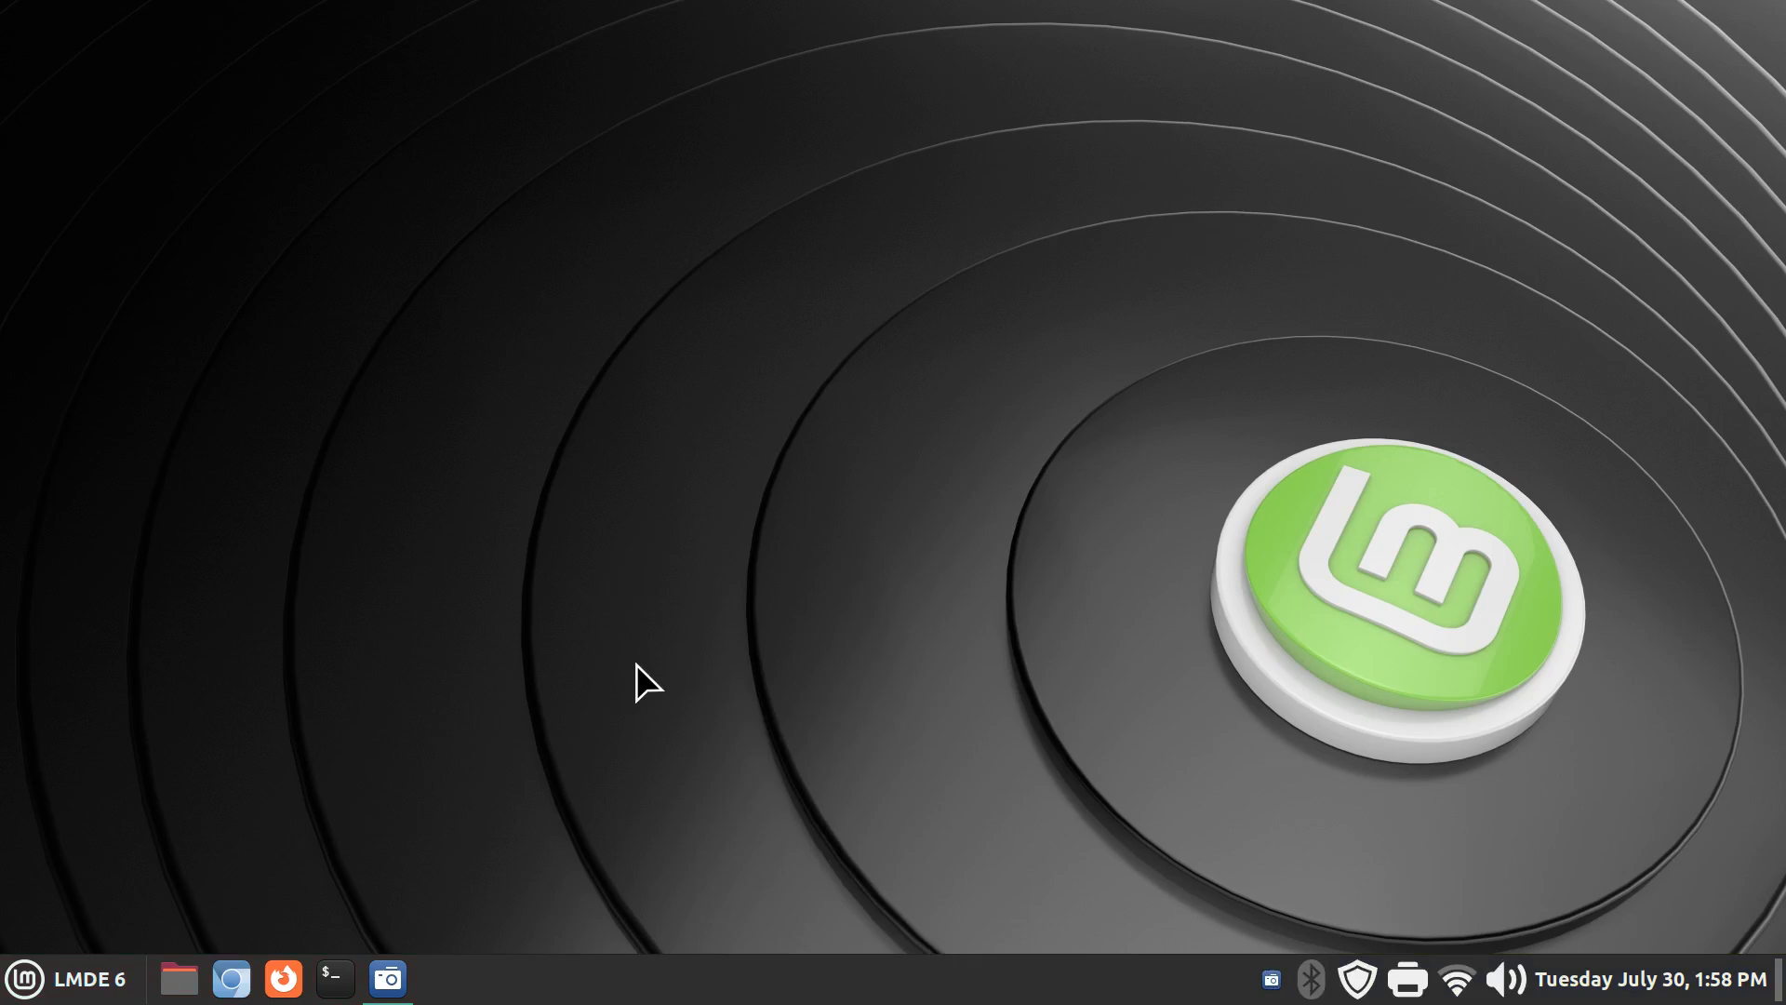
mouse_move(330, 876)
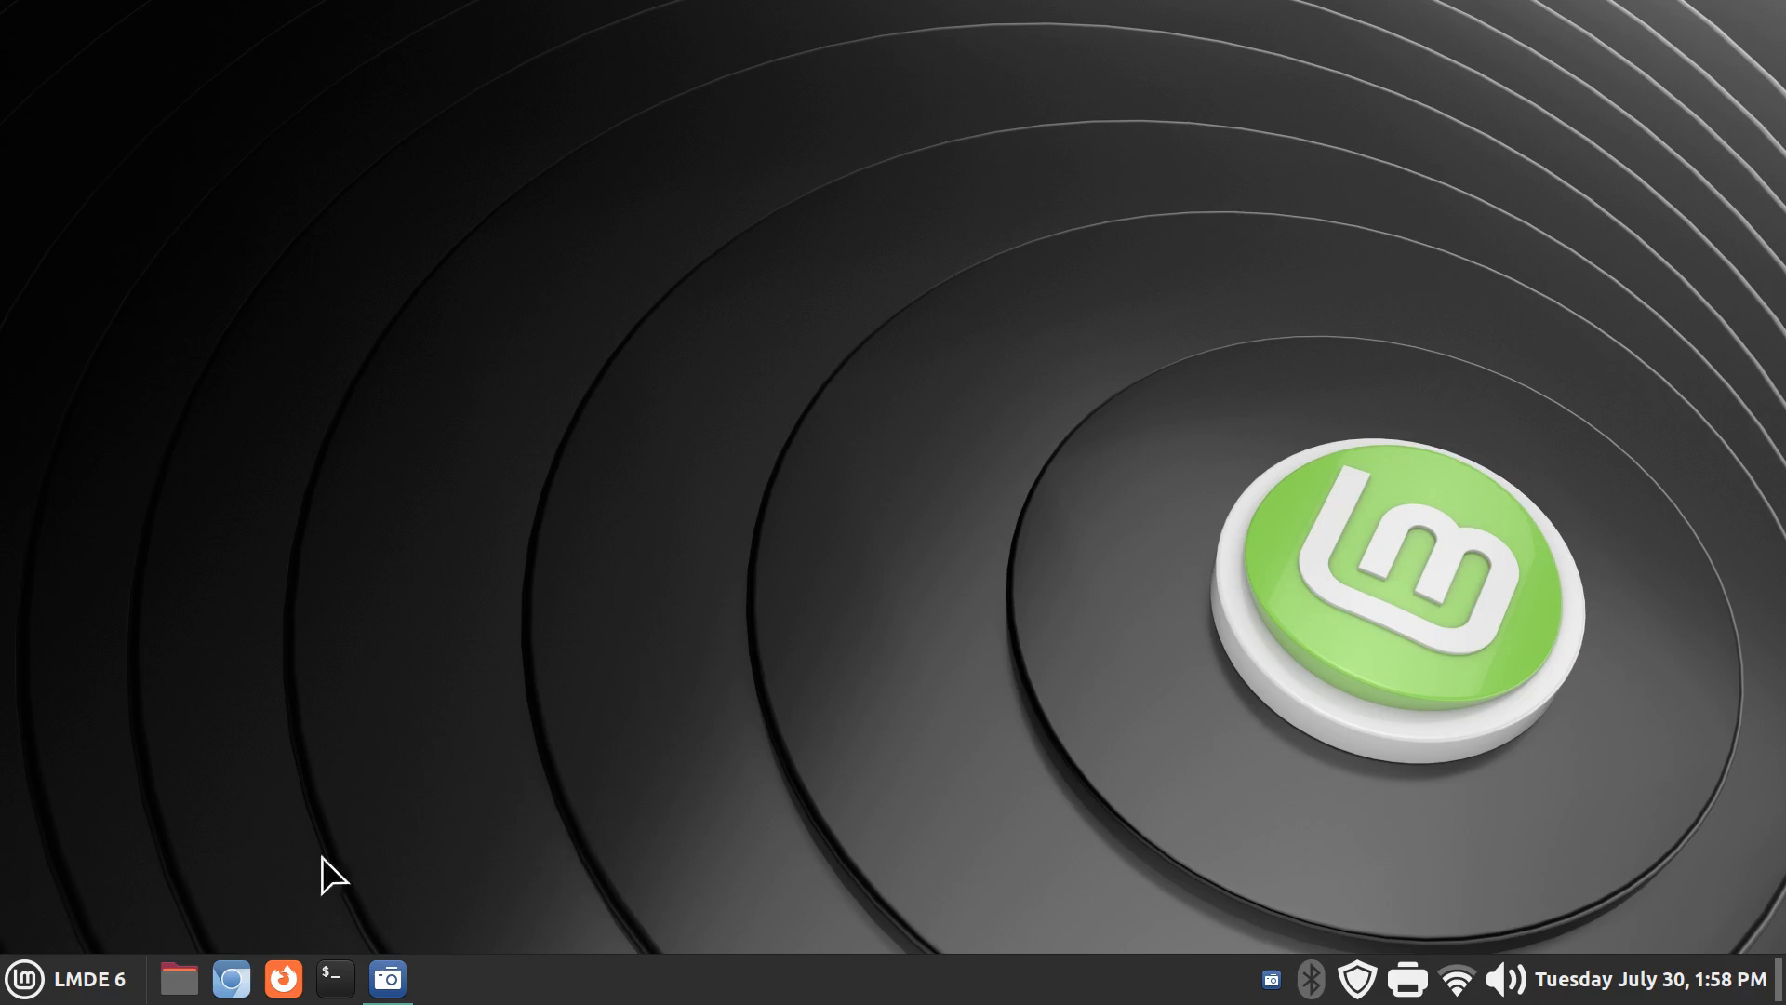
- Open the LMDE 6 menu from the left corner, drag its top-right corner to resize it, then close it
left_click(22, 977)
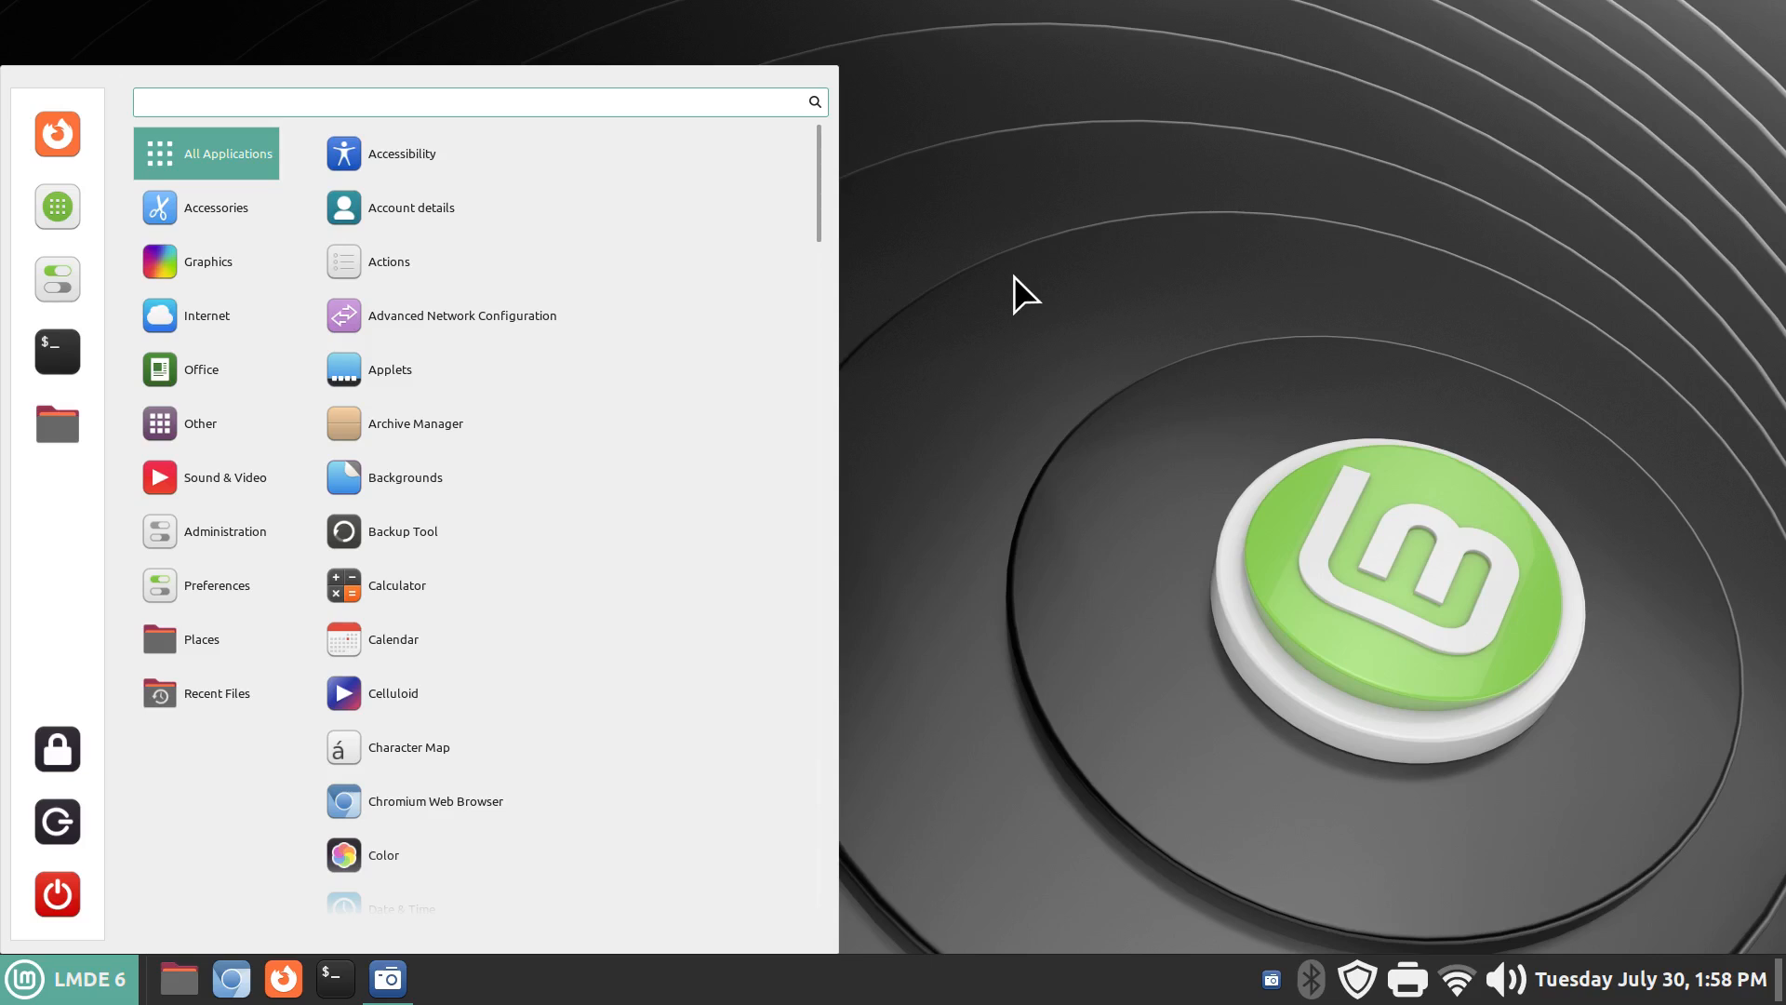
left_click(456, 101)
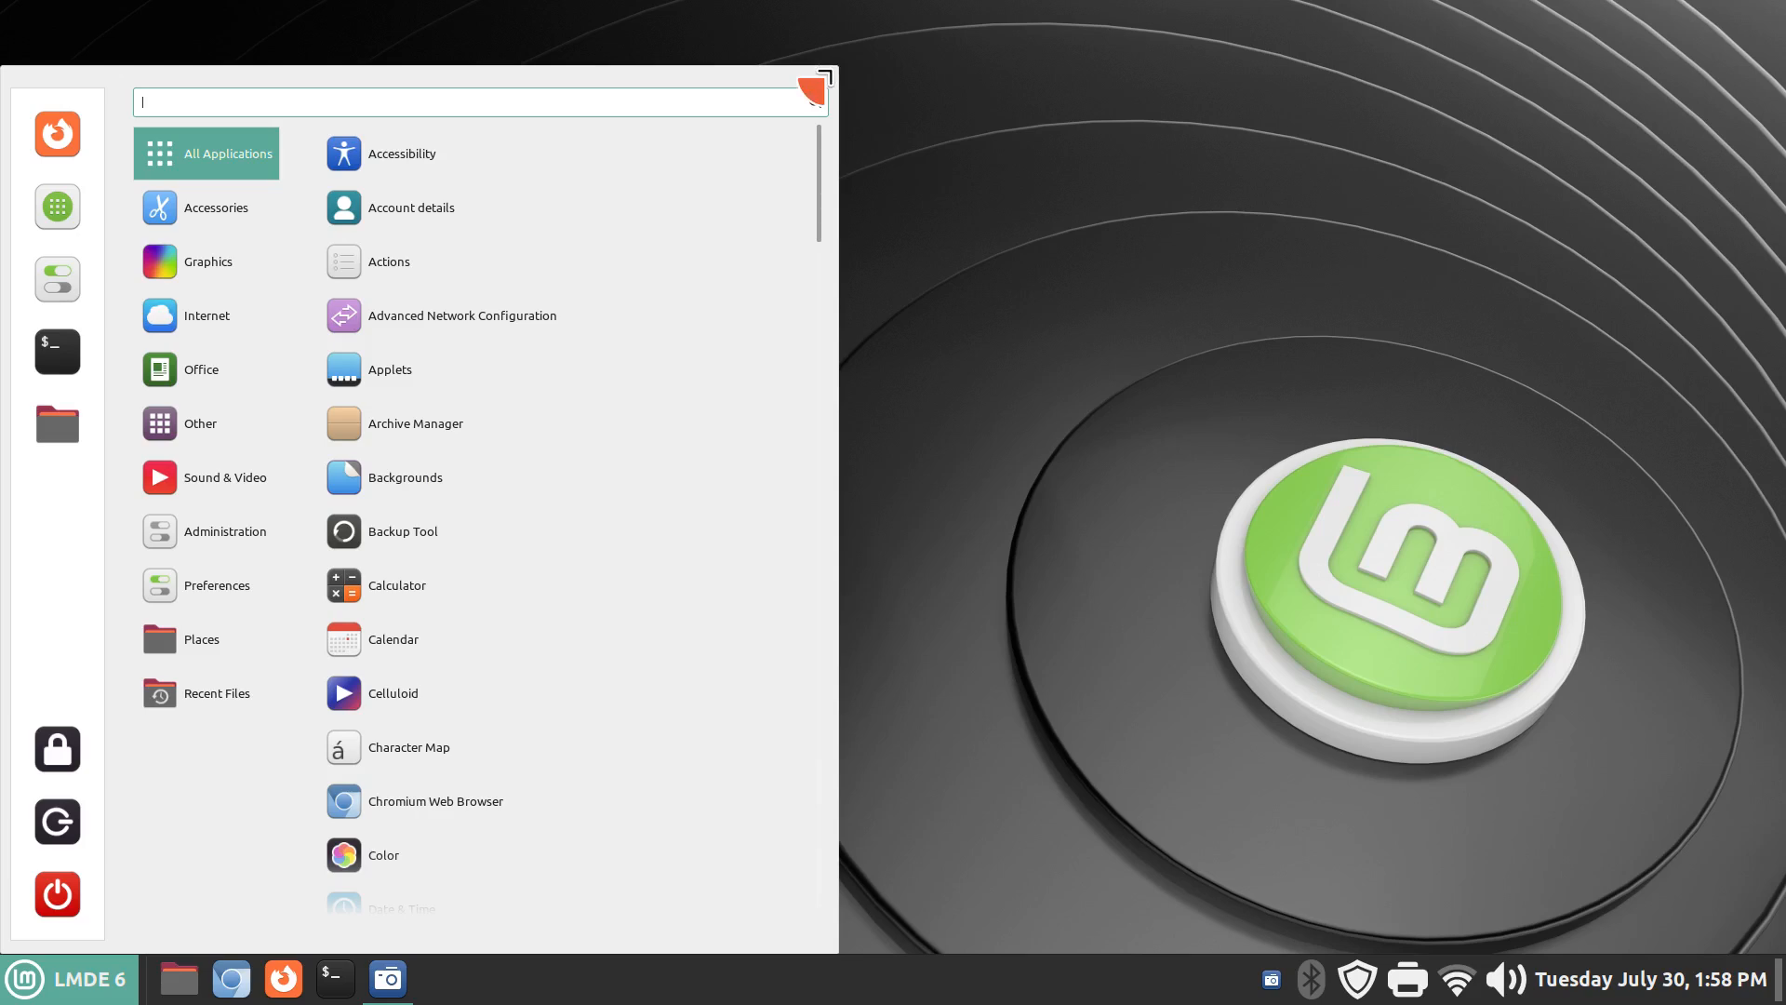
left_click_drag(478, 85, 439, 415)
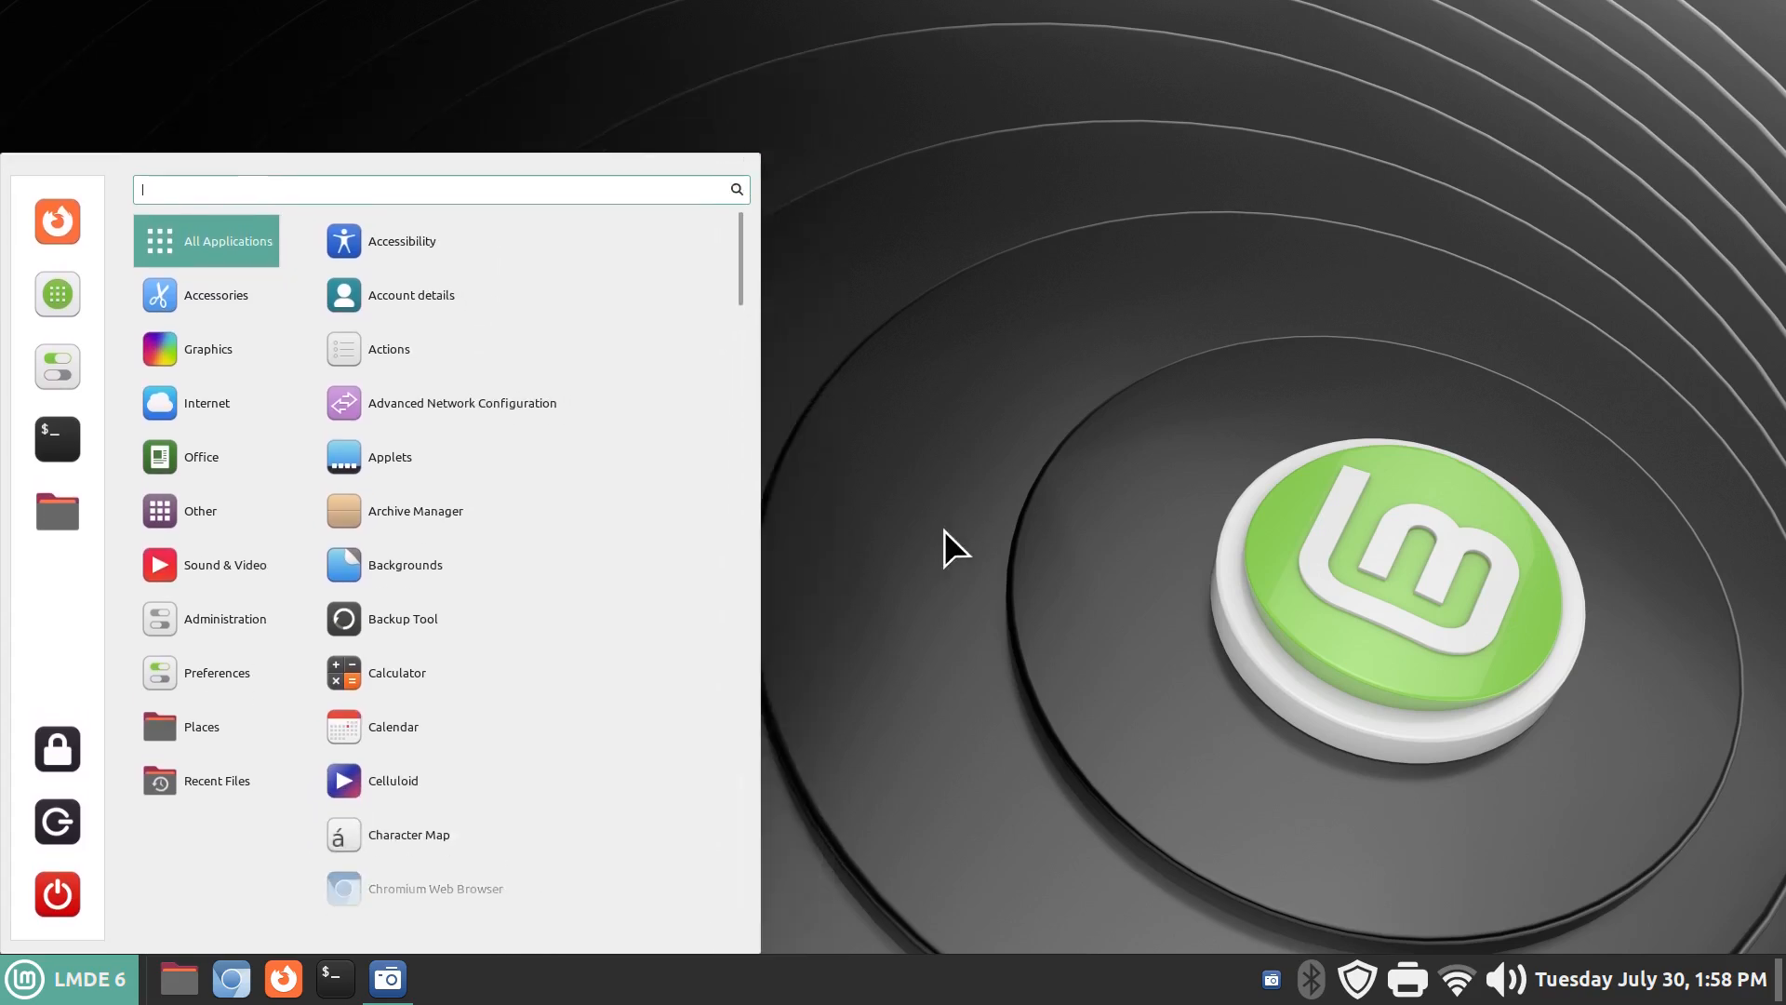
mouse_move(1099, 557)
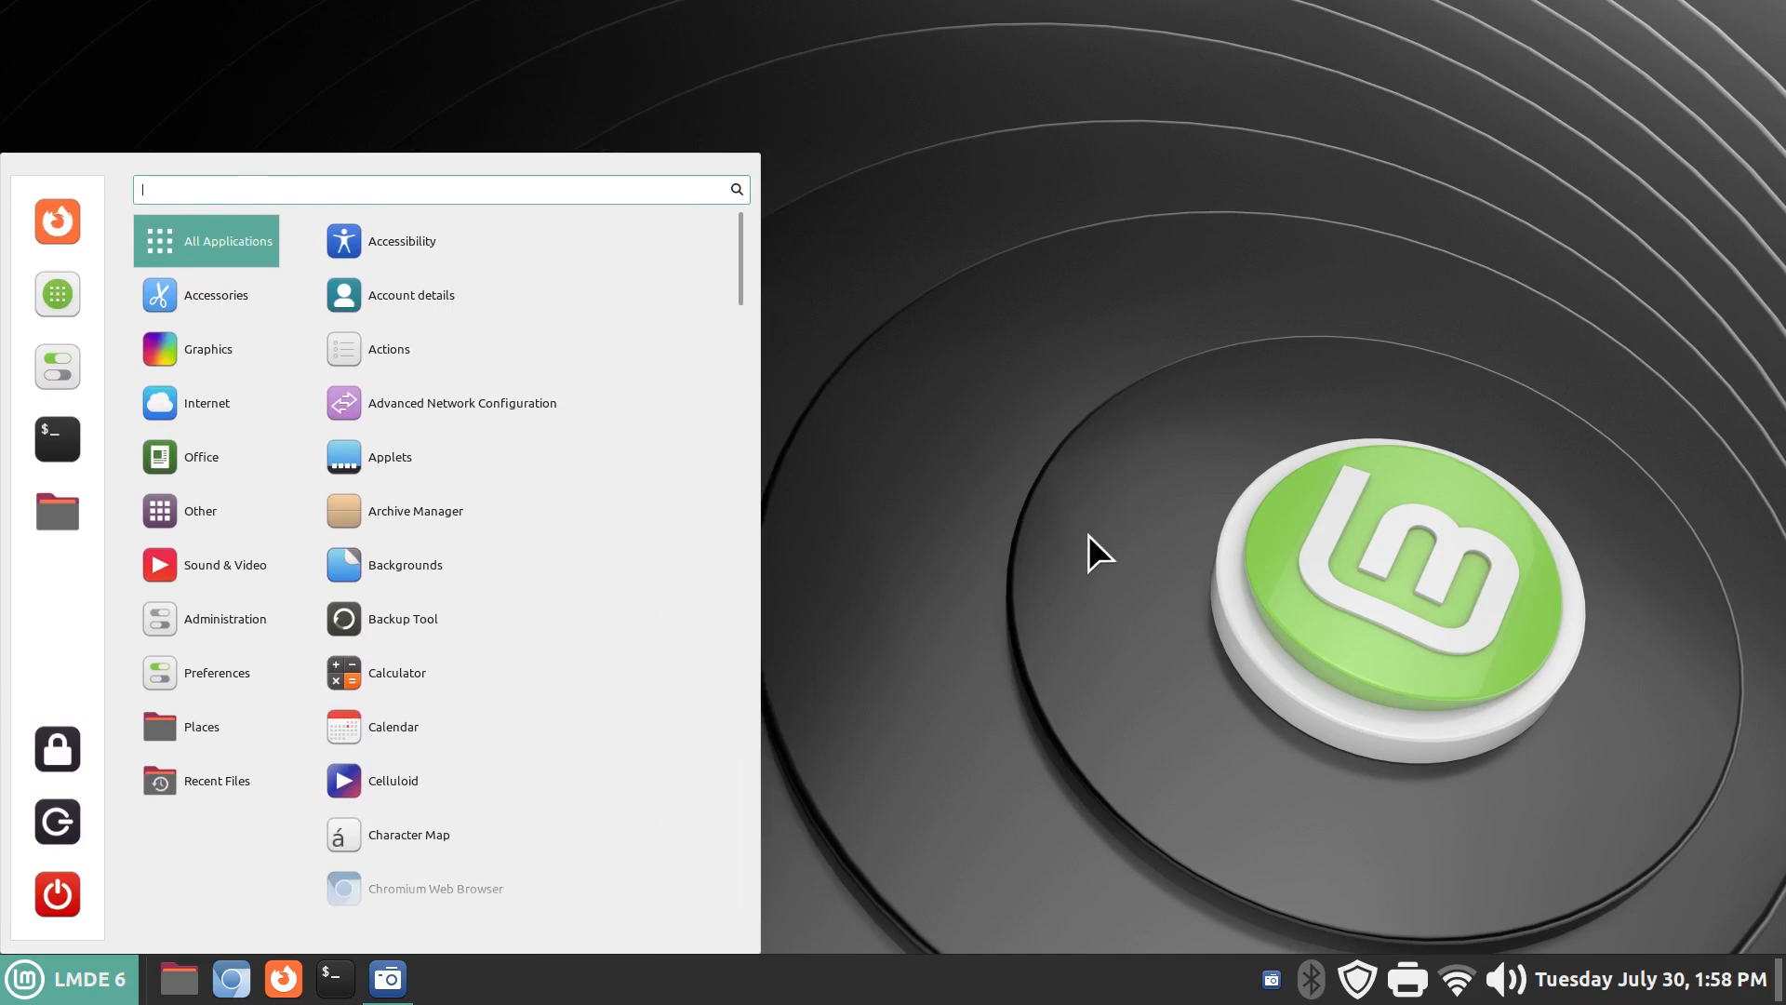
mouse_move(1094, 532)
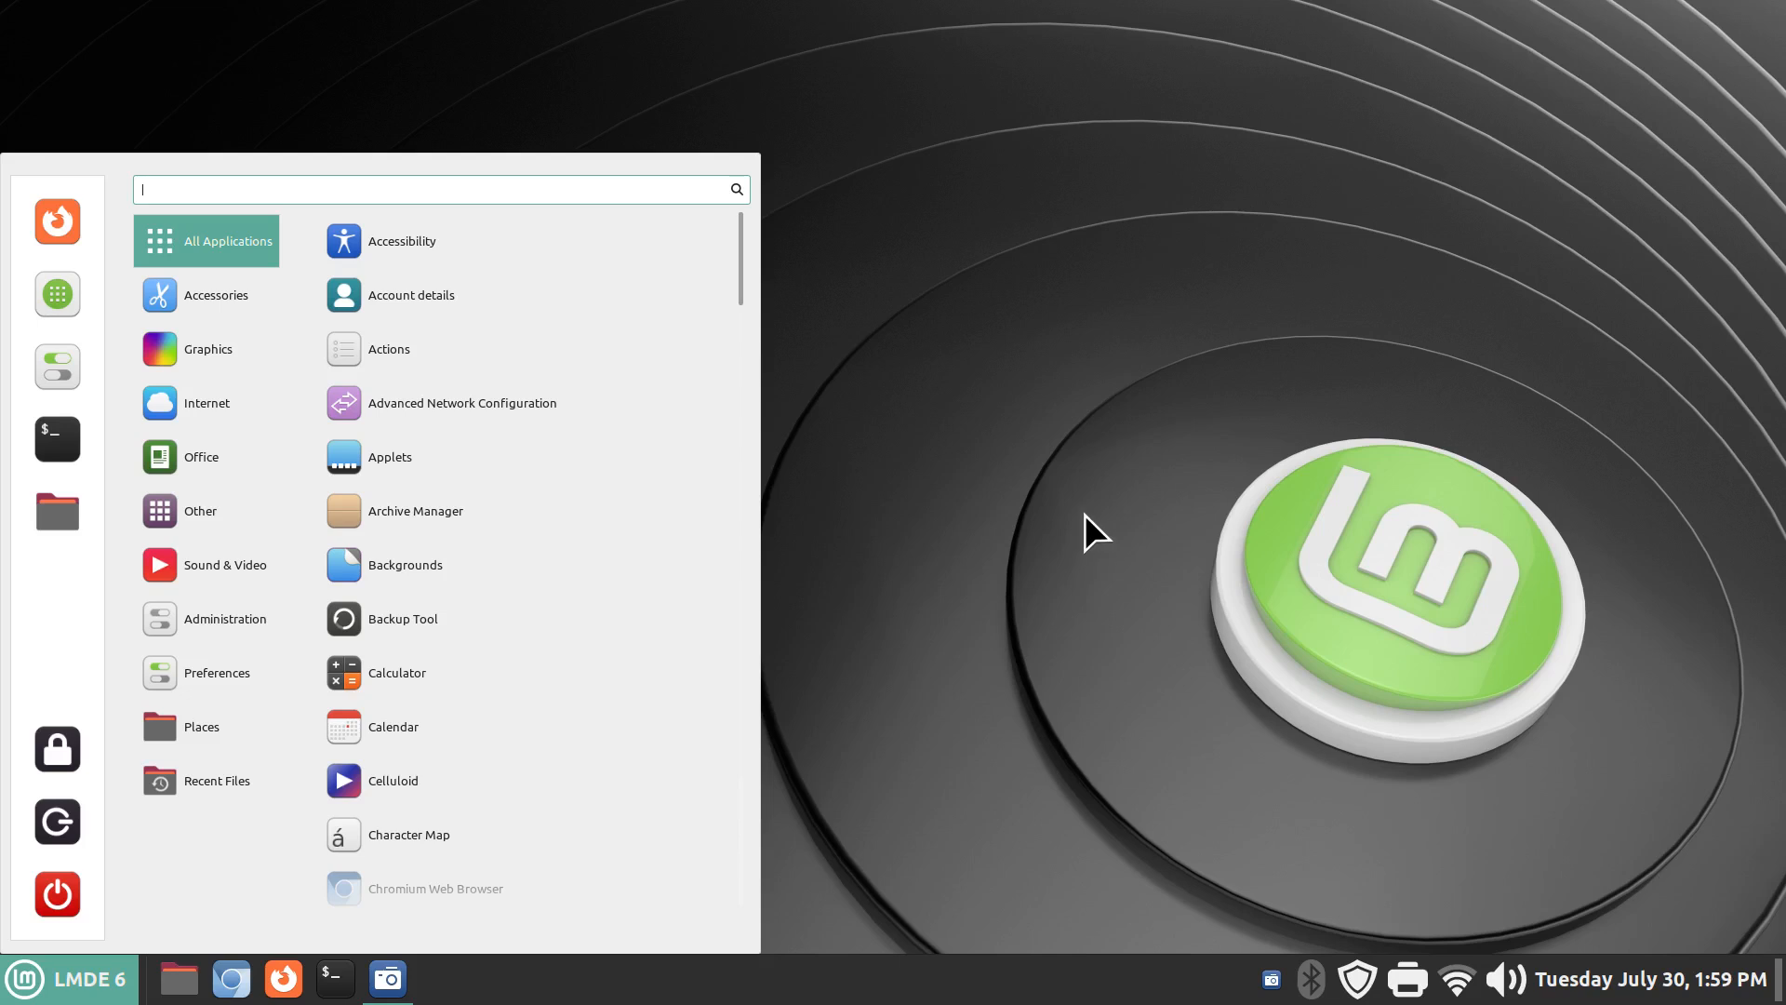
mouse_move(171, 840)
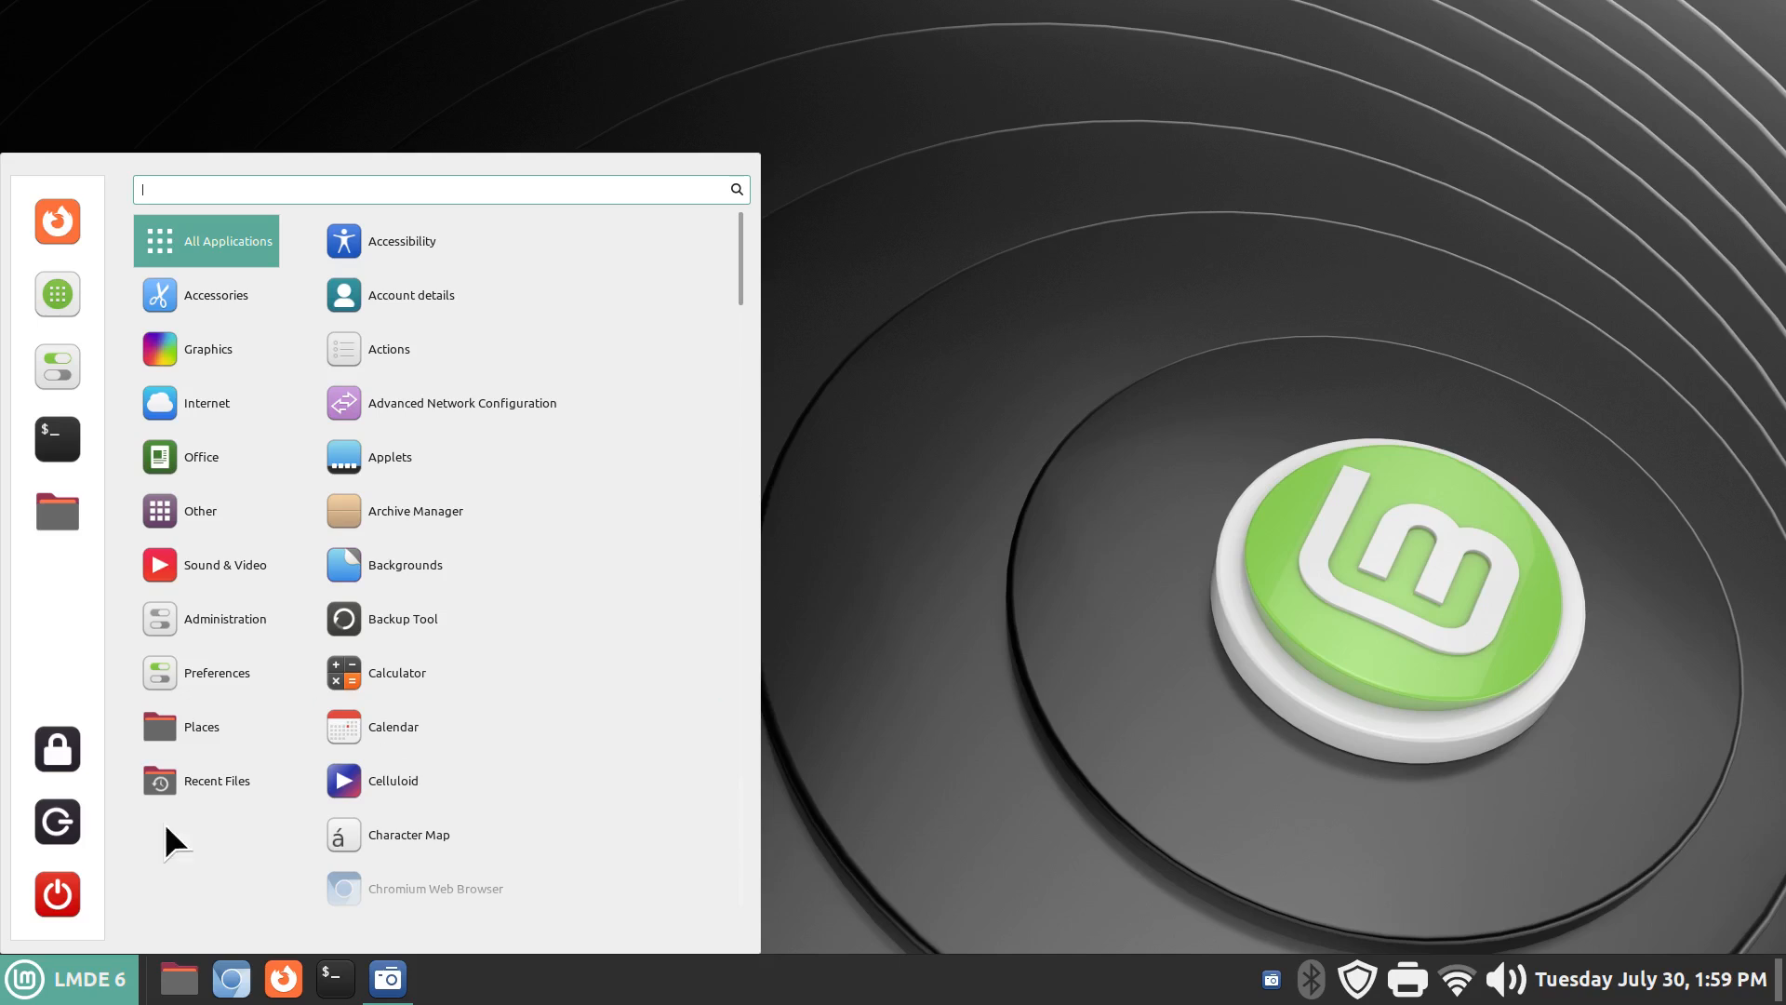
left_click(207, 348)
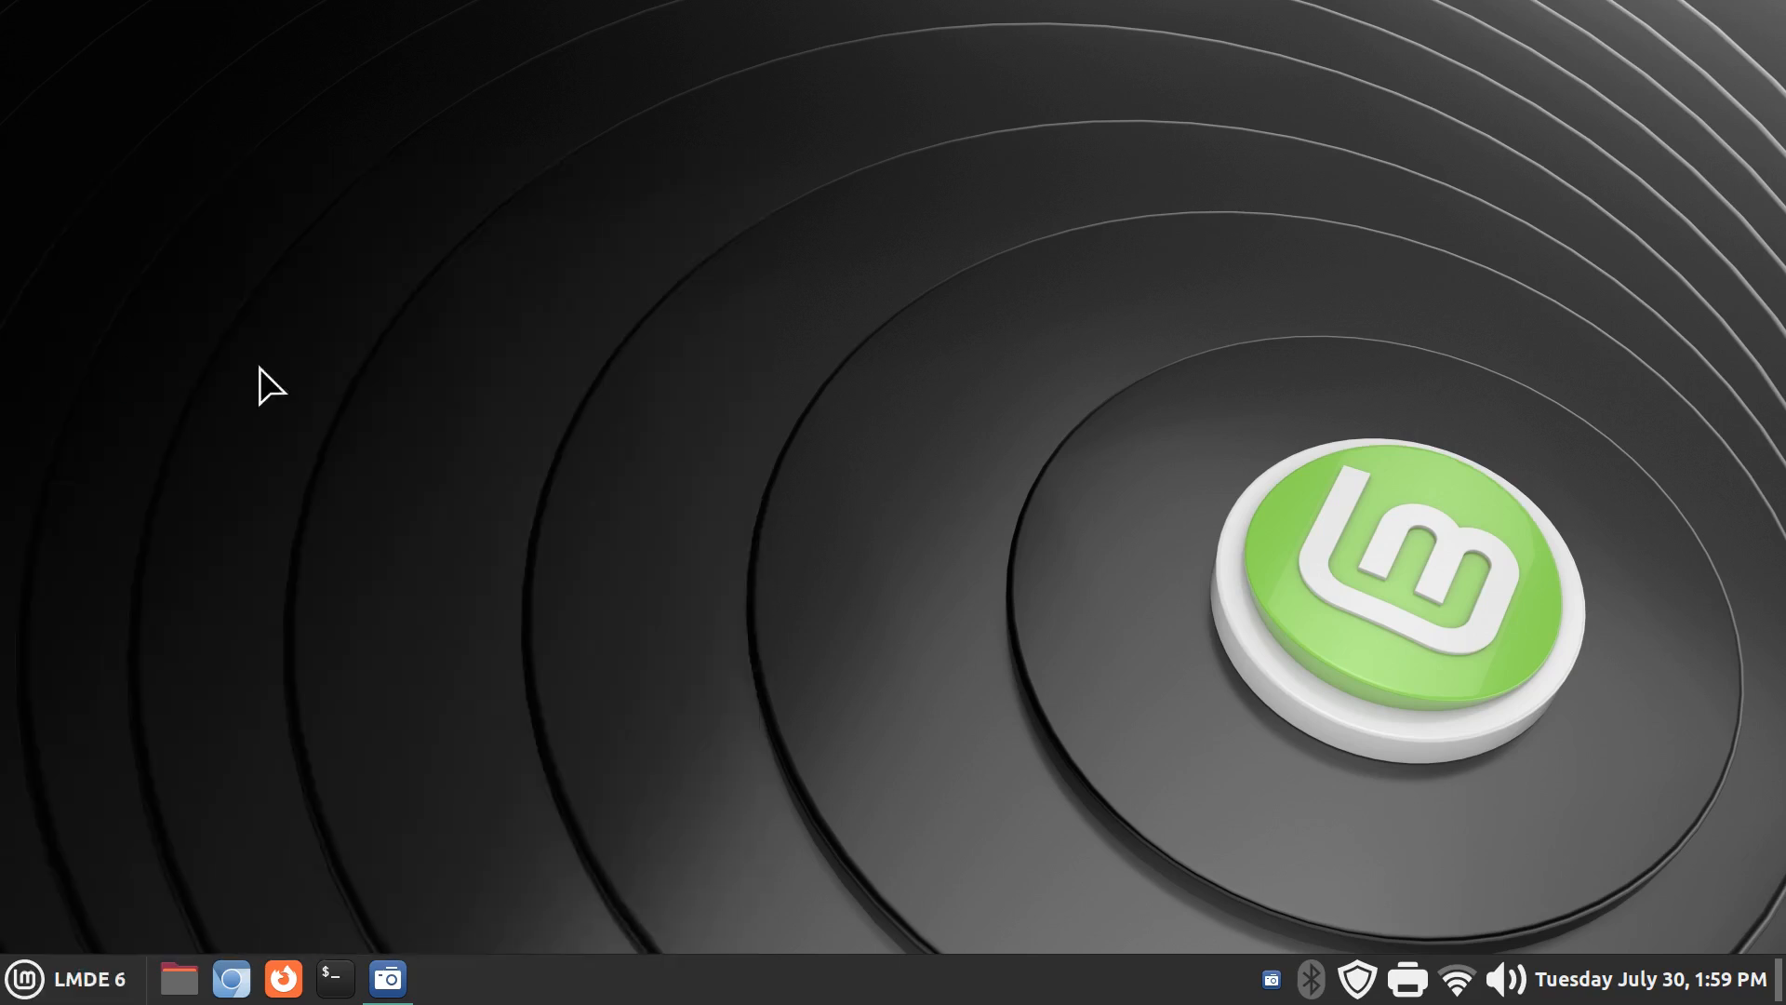
left_click(439, 977)
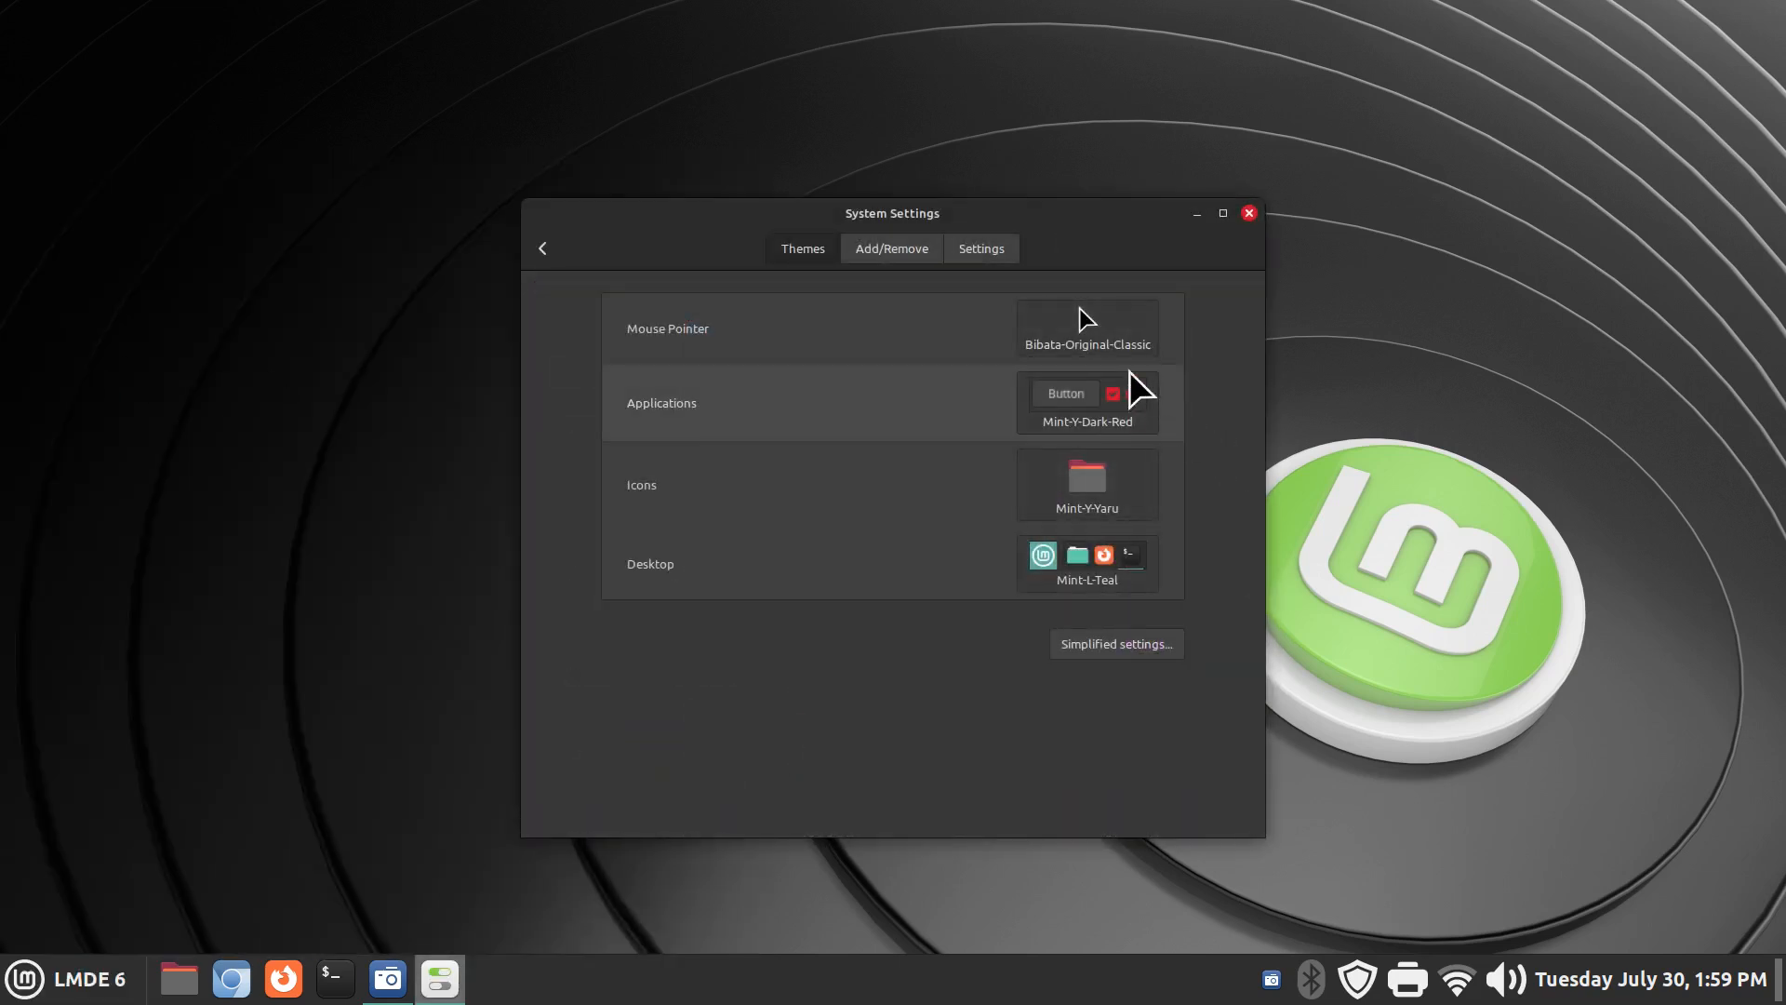
left_click(1085, 402)
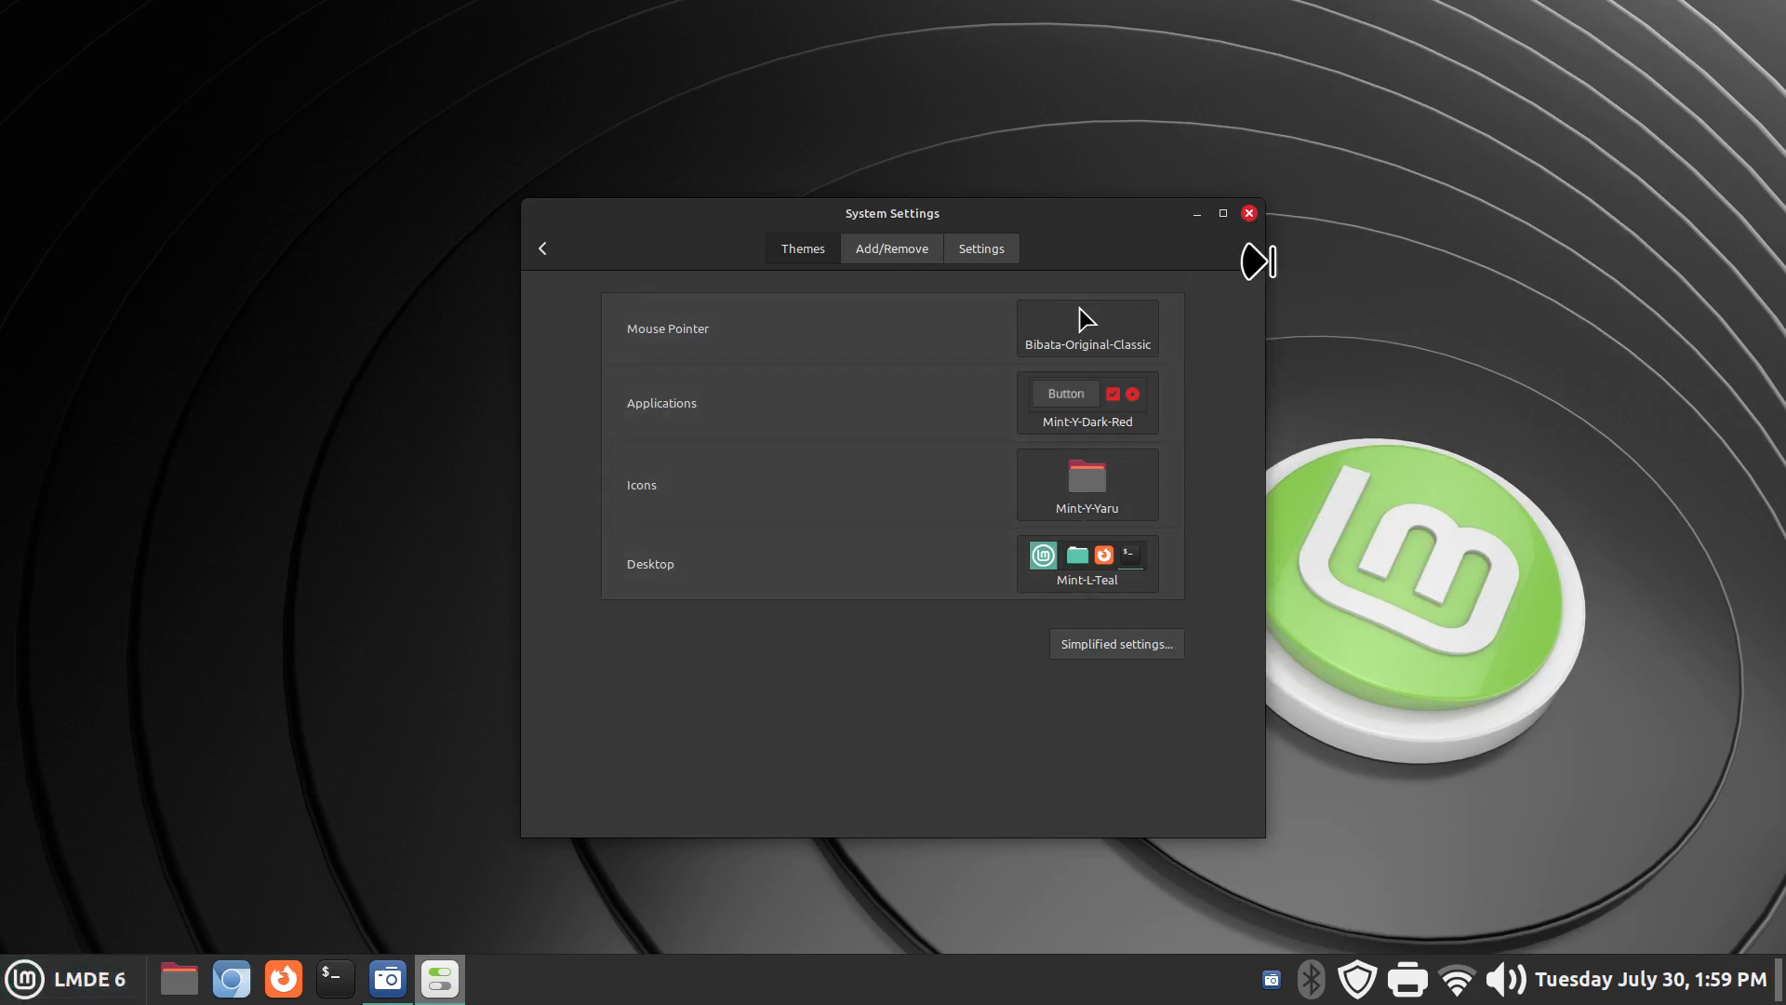
left_click(1248, 212)
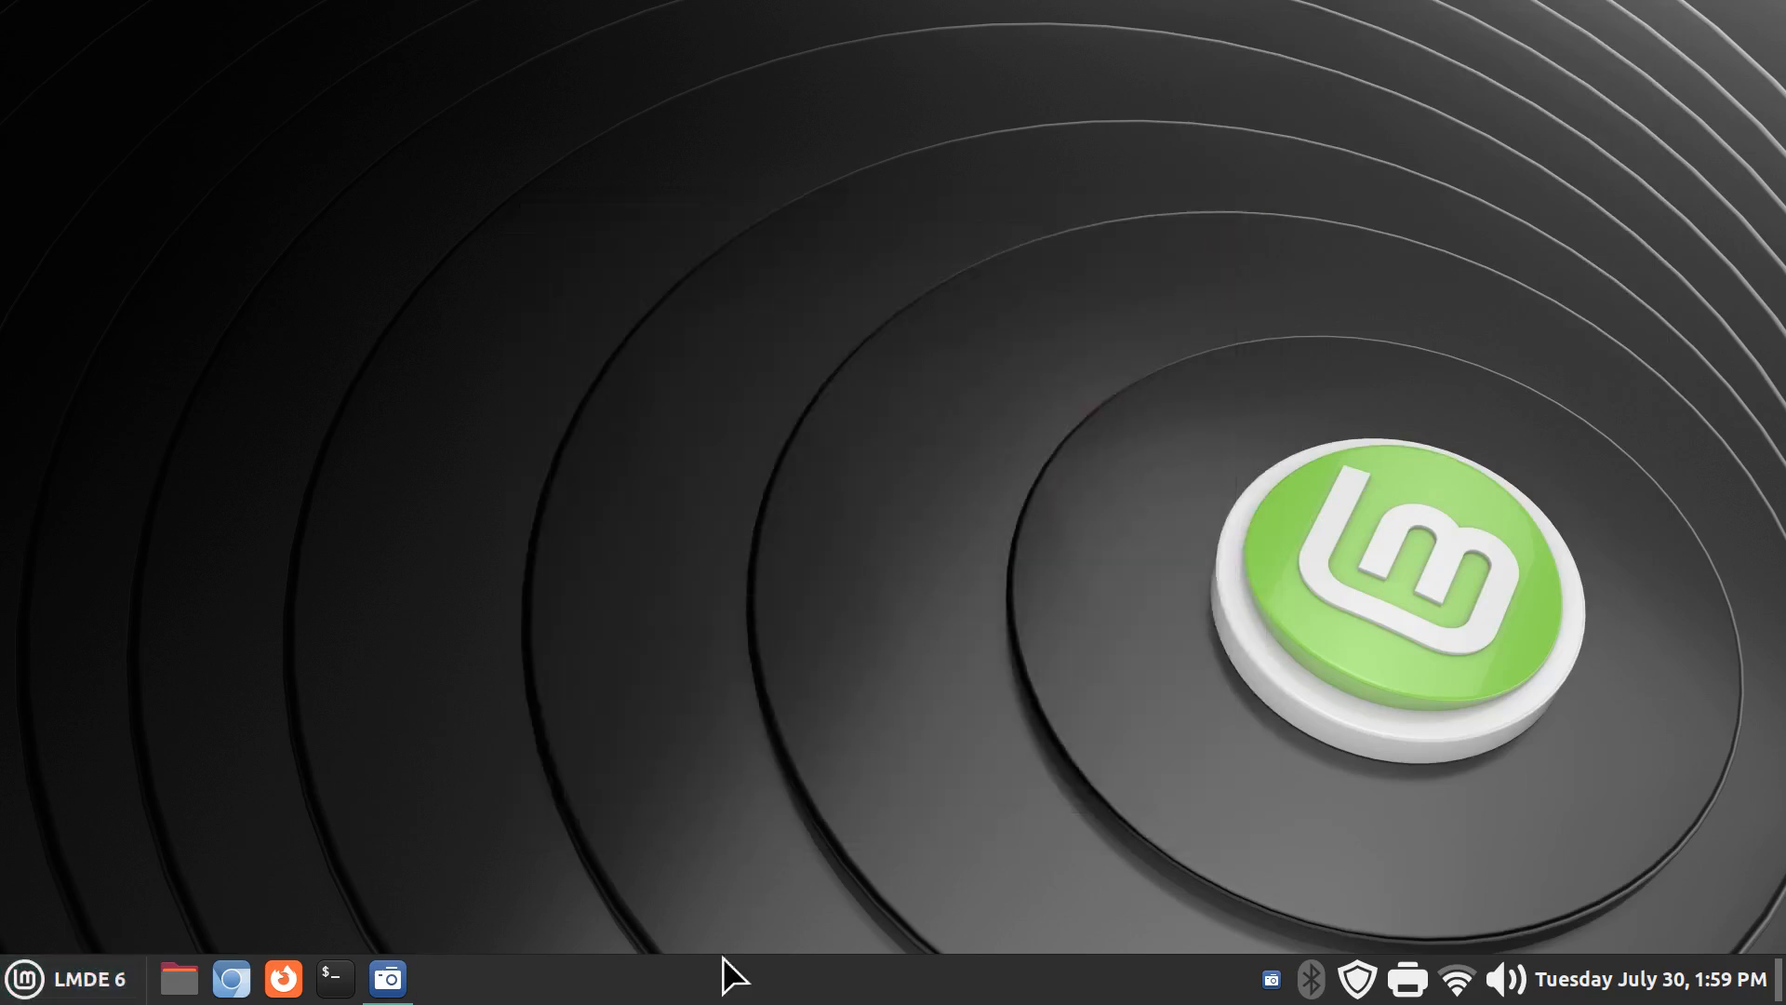
- Check Update Manager from the tray shield, close it, and switch panel edit mode on
right_click(734, 976)
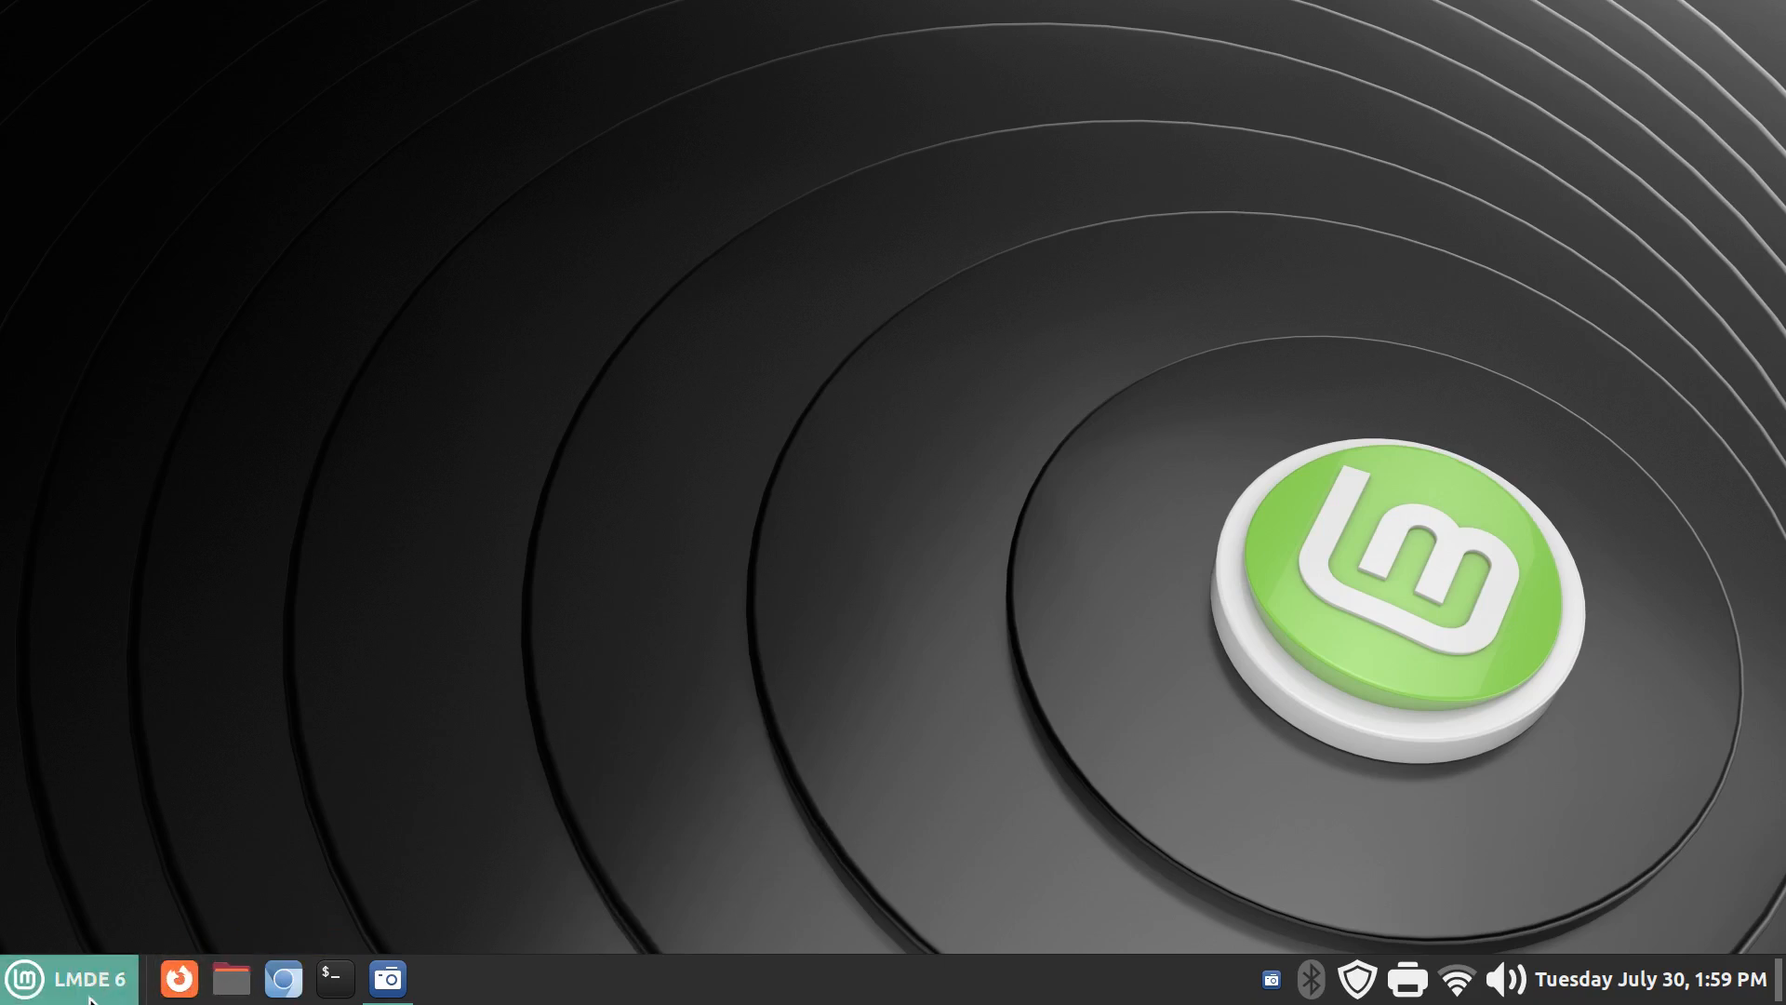
mouse_move(333, 978)
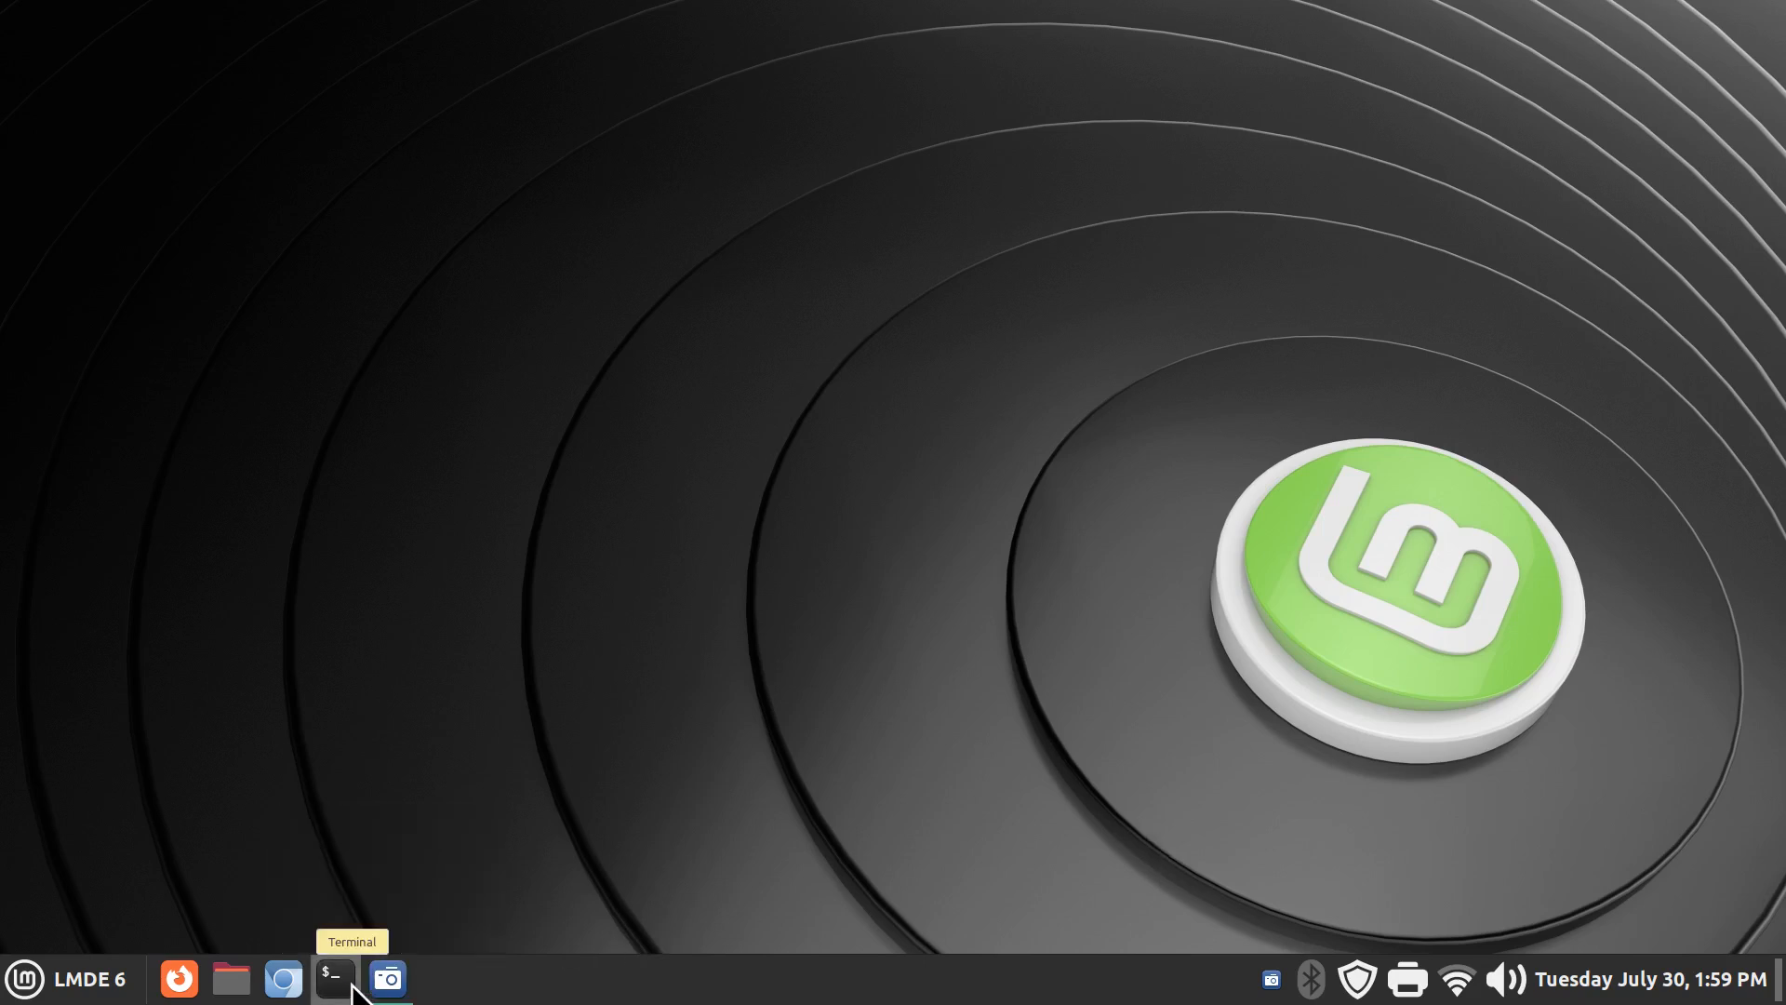
mouse_move(177, 968)
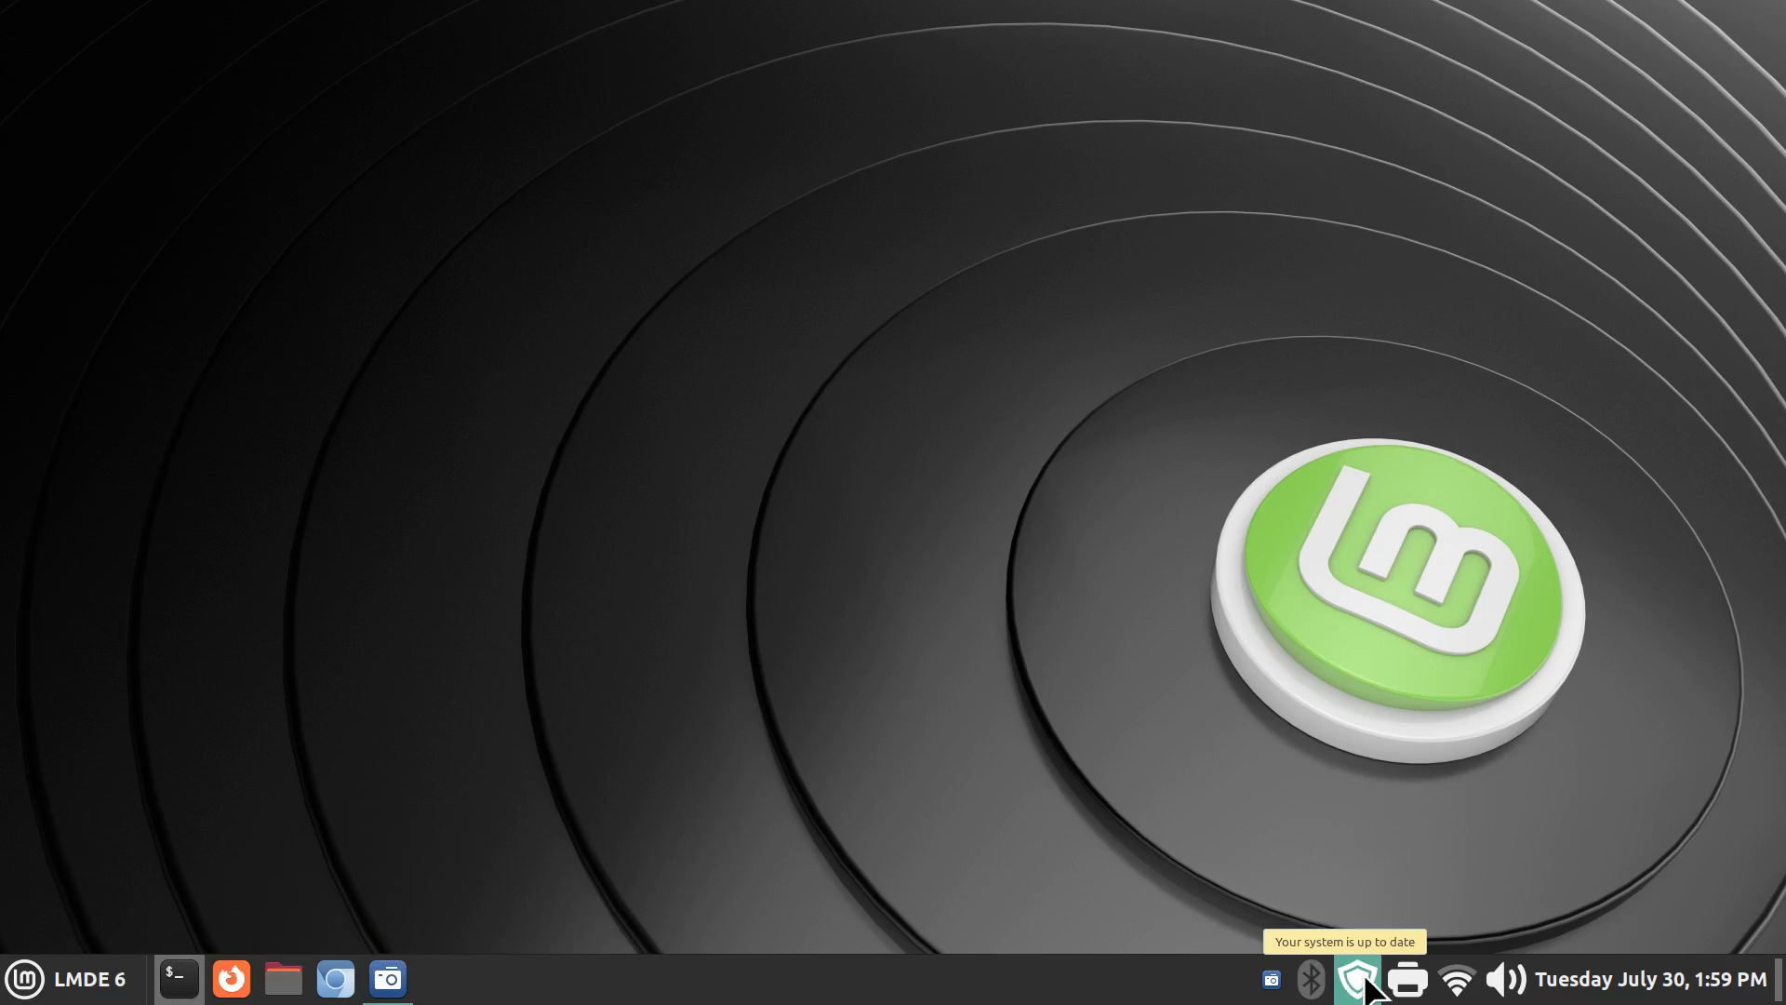
left_click(1358, 976)
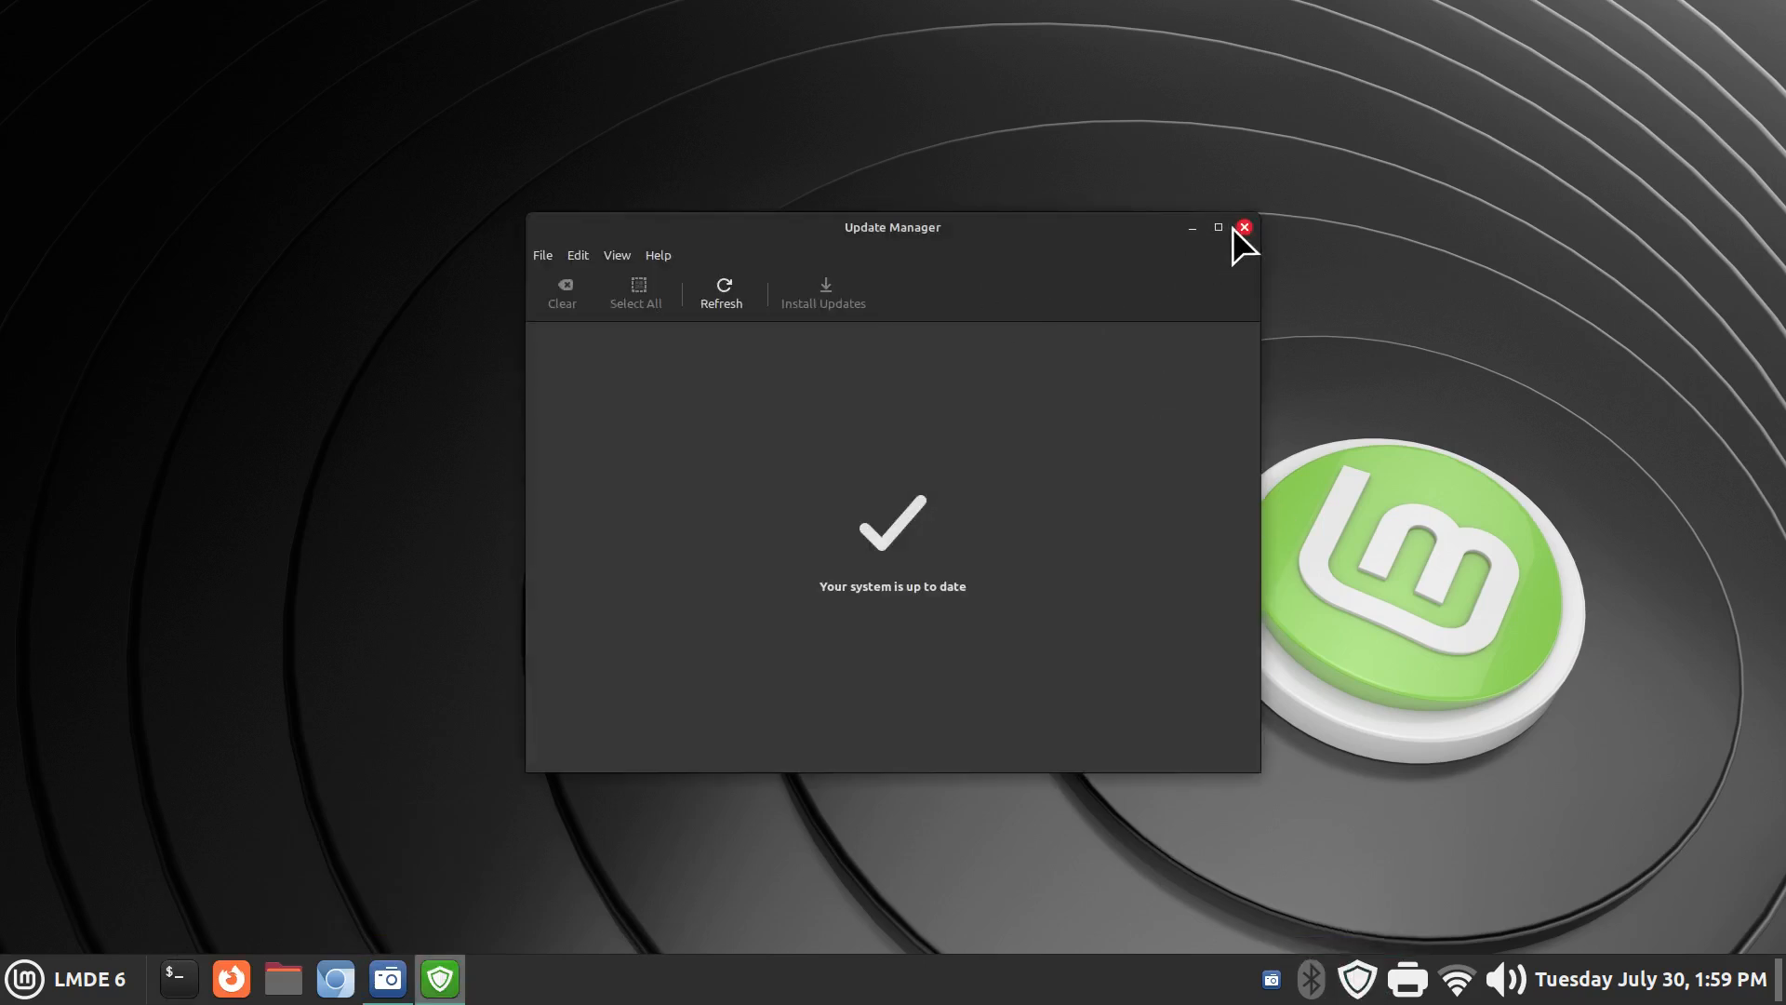
left_click(1245, 227)
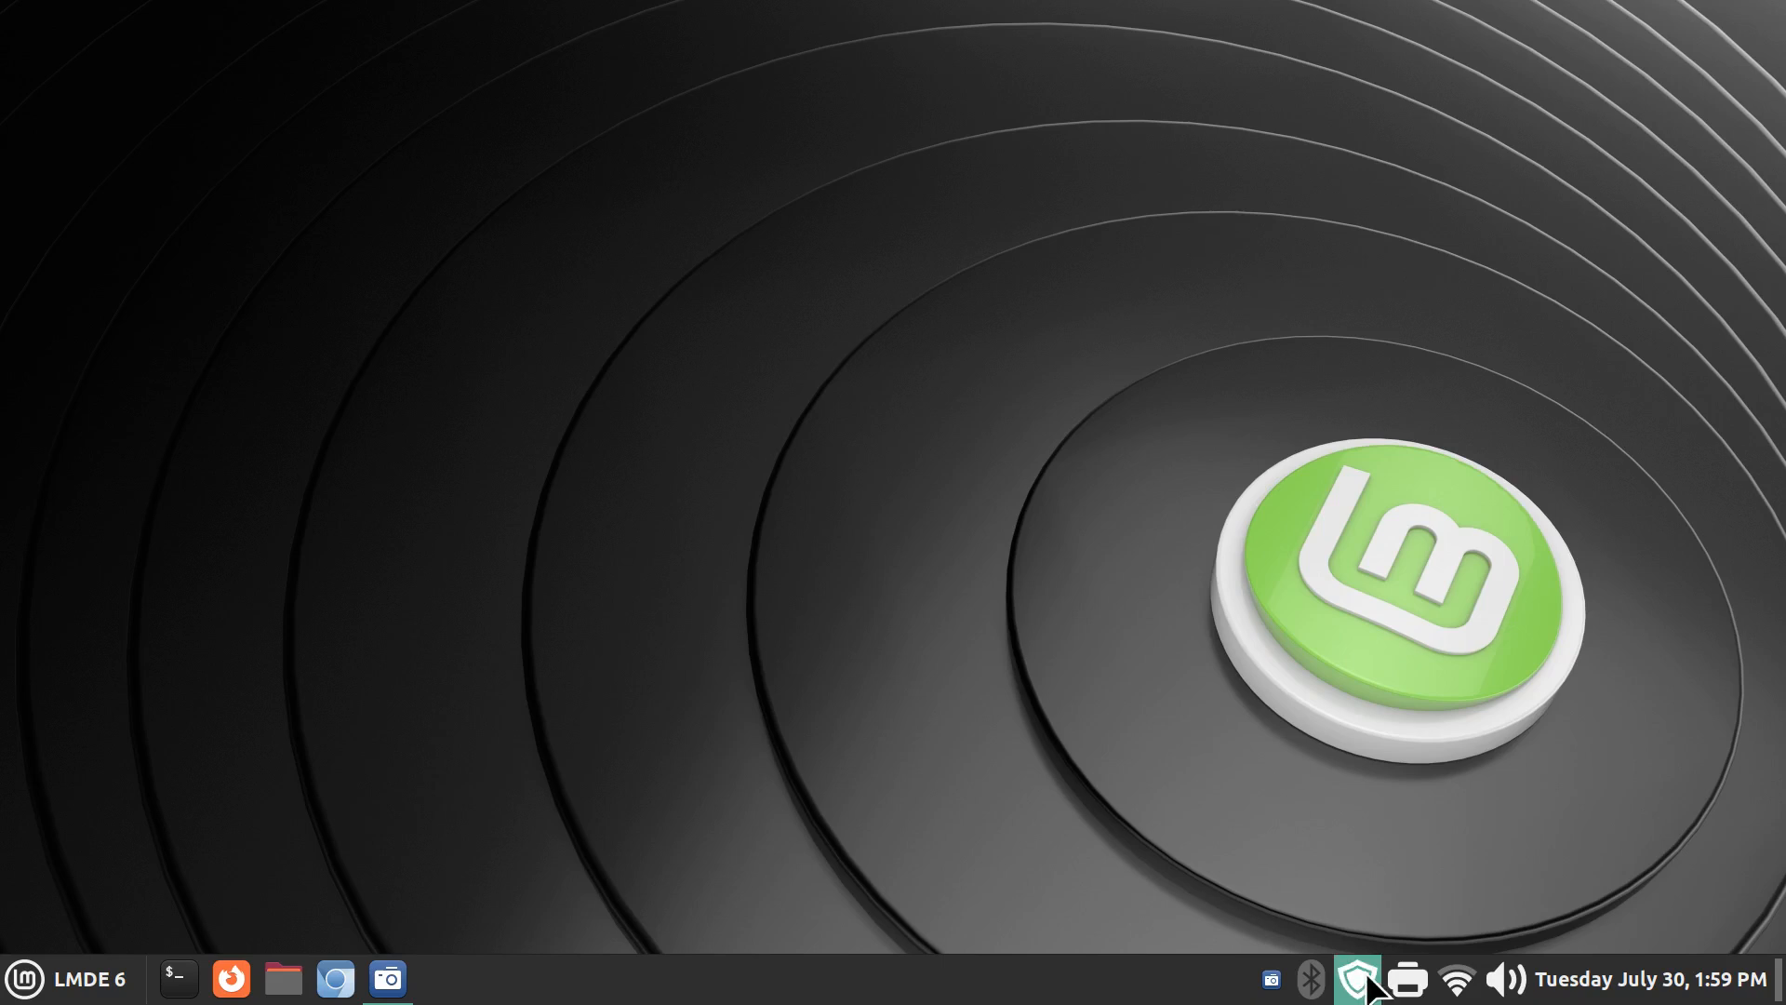
right_click(1358, 977)
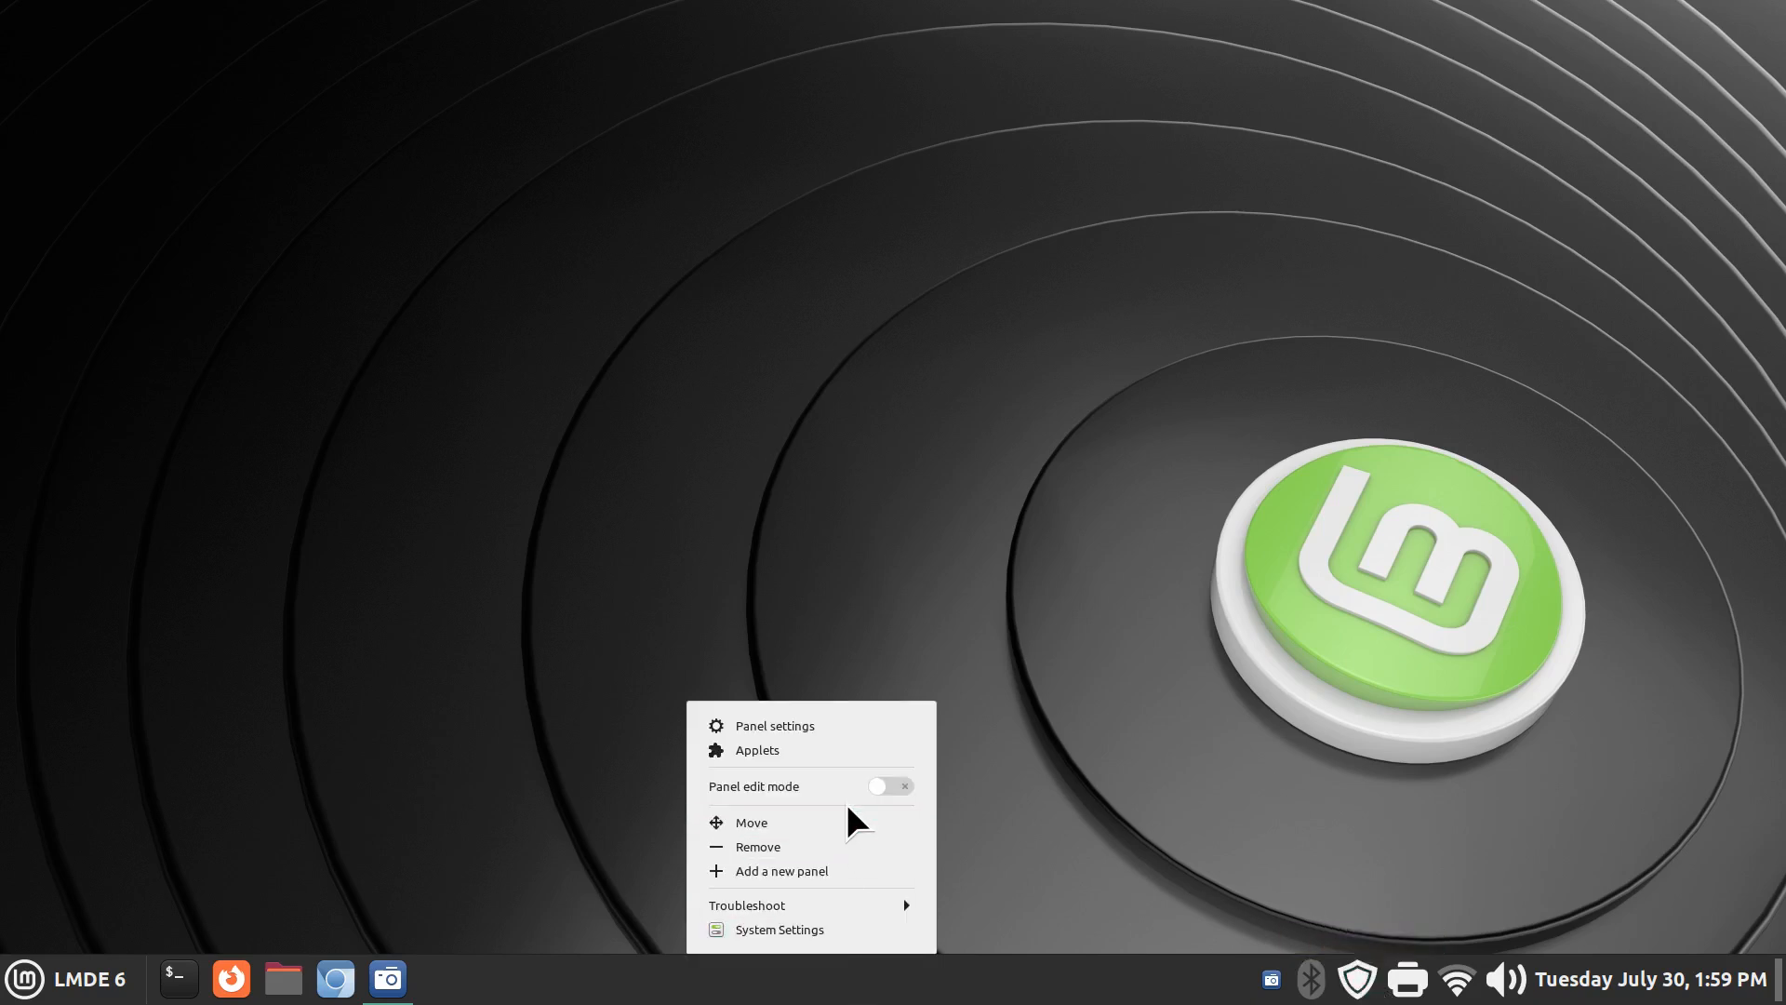
left_click(891, 785)
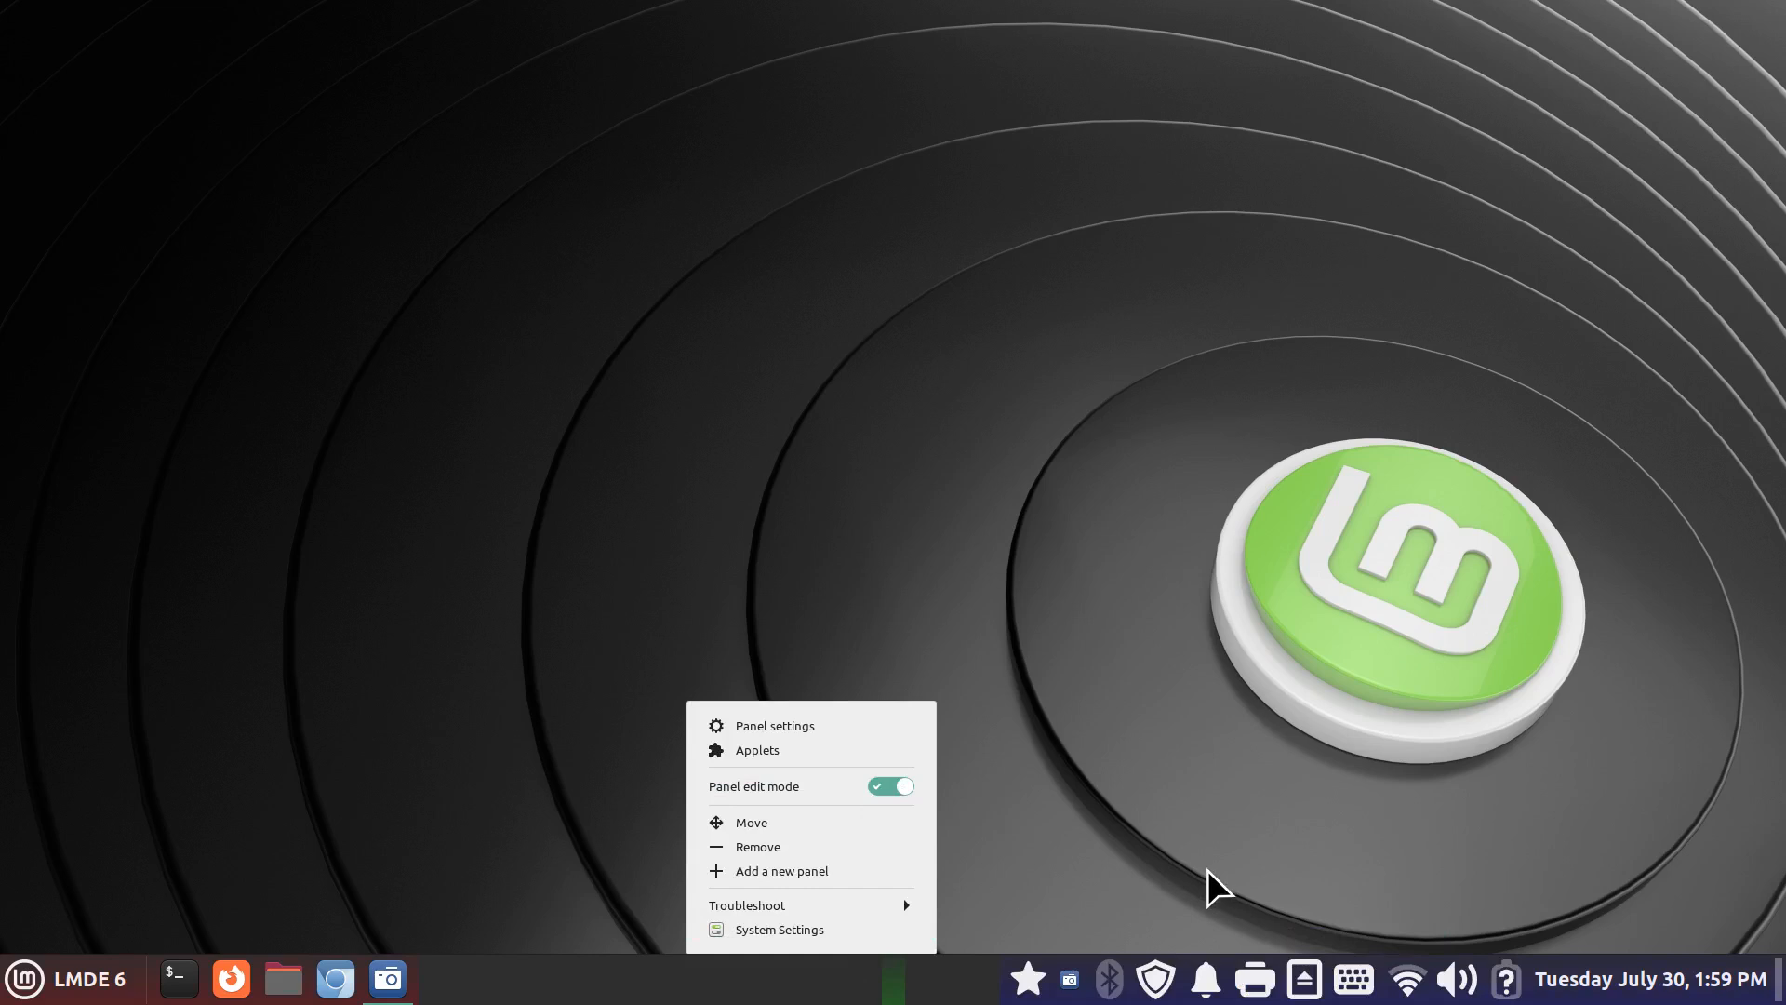
mouse_move(1165, 979)
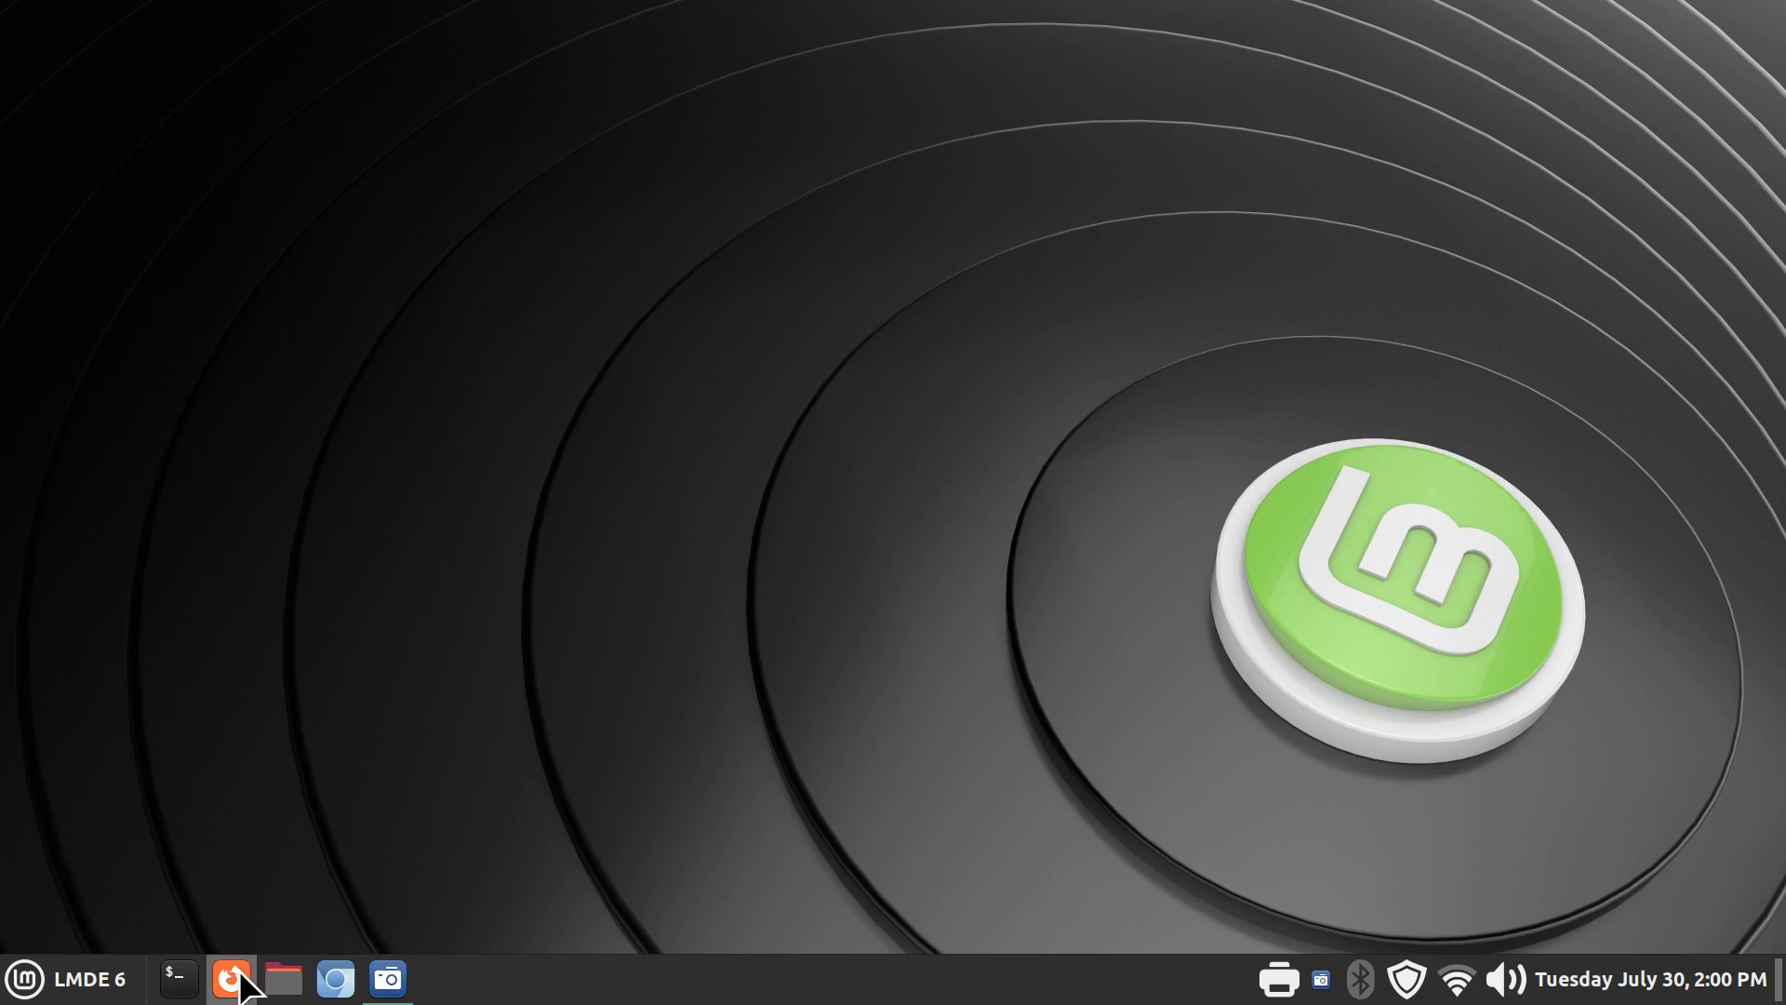
mouse_move(715, 601)
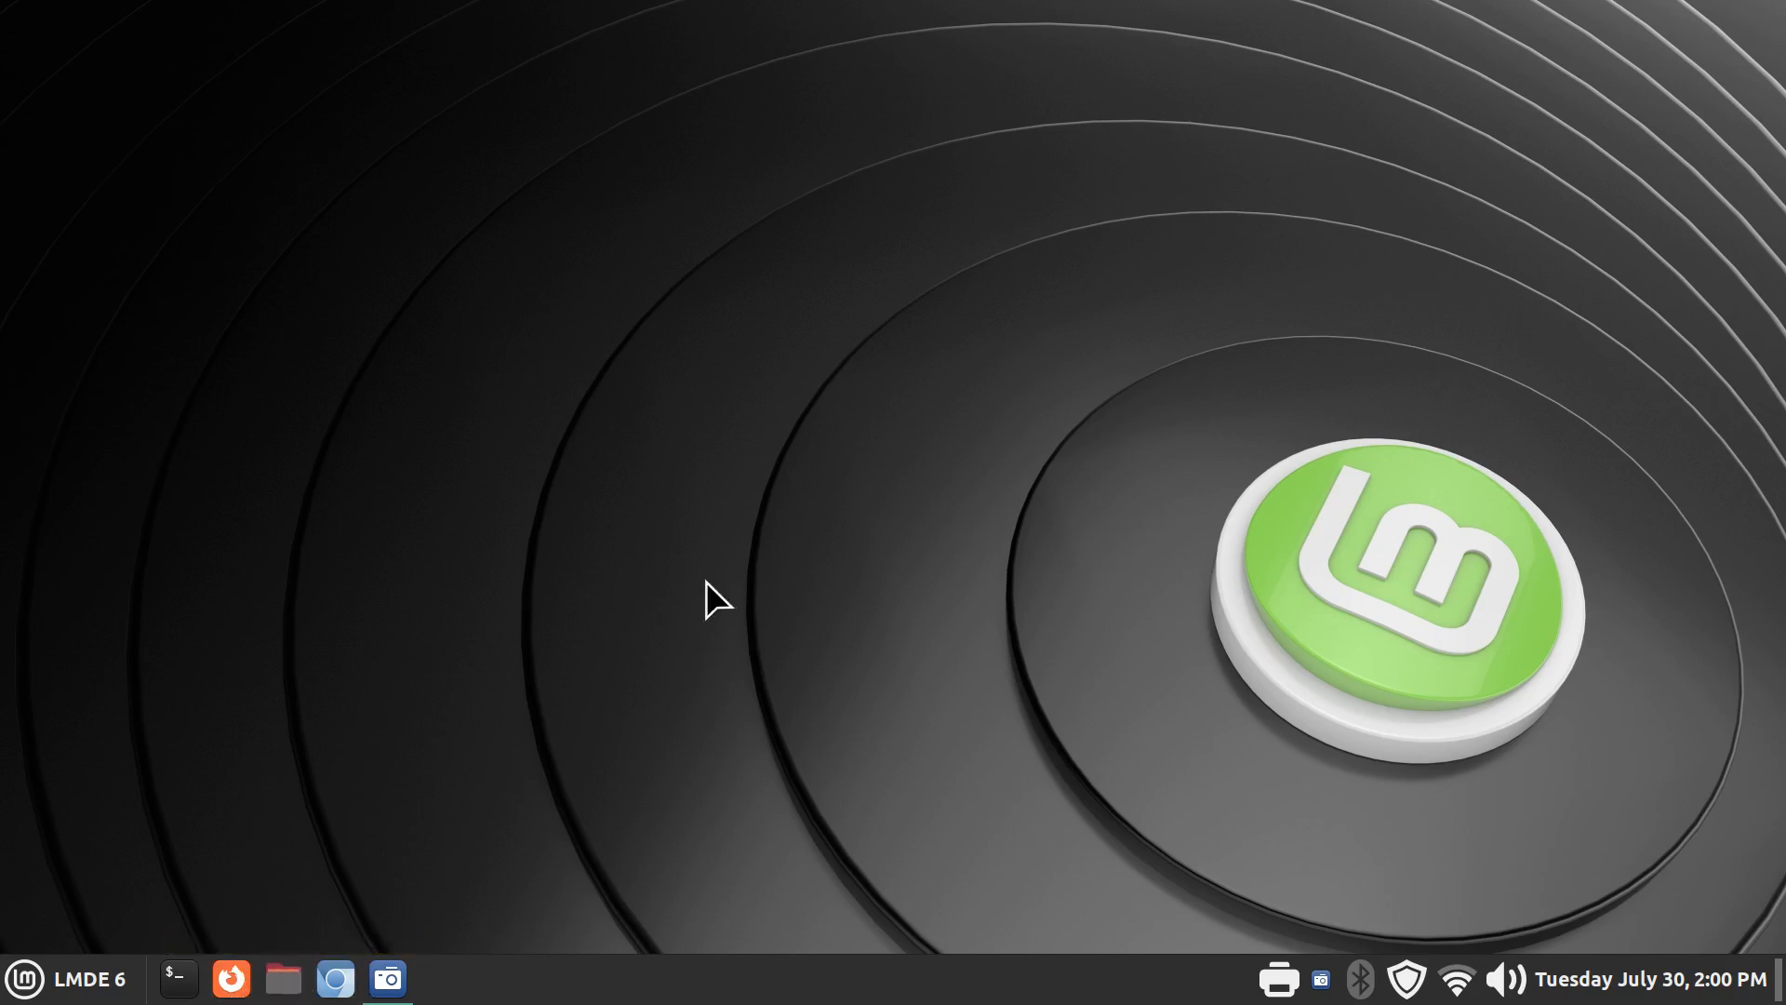
- Add the Documents folder to favorites in Nemo, view its contents, then close the window
right_click(798, 205)
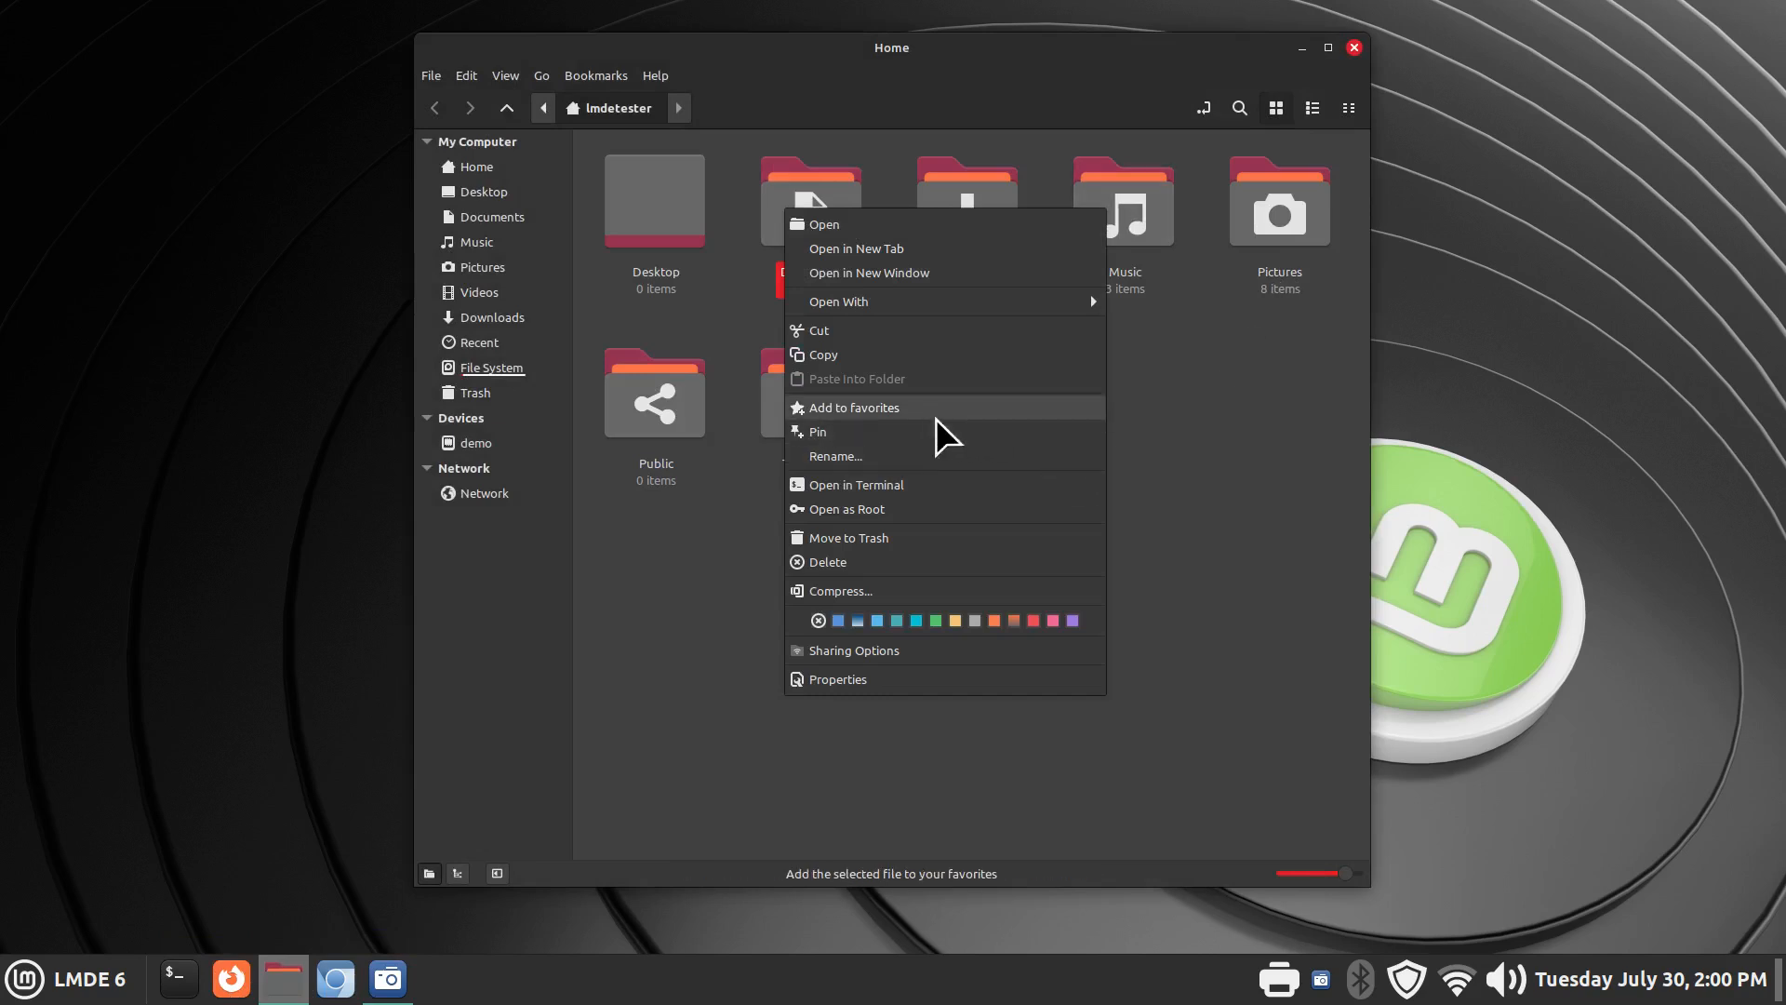
mouse_move(917, 430)
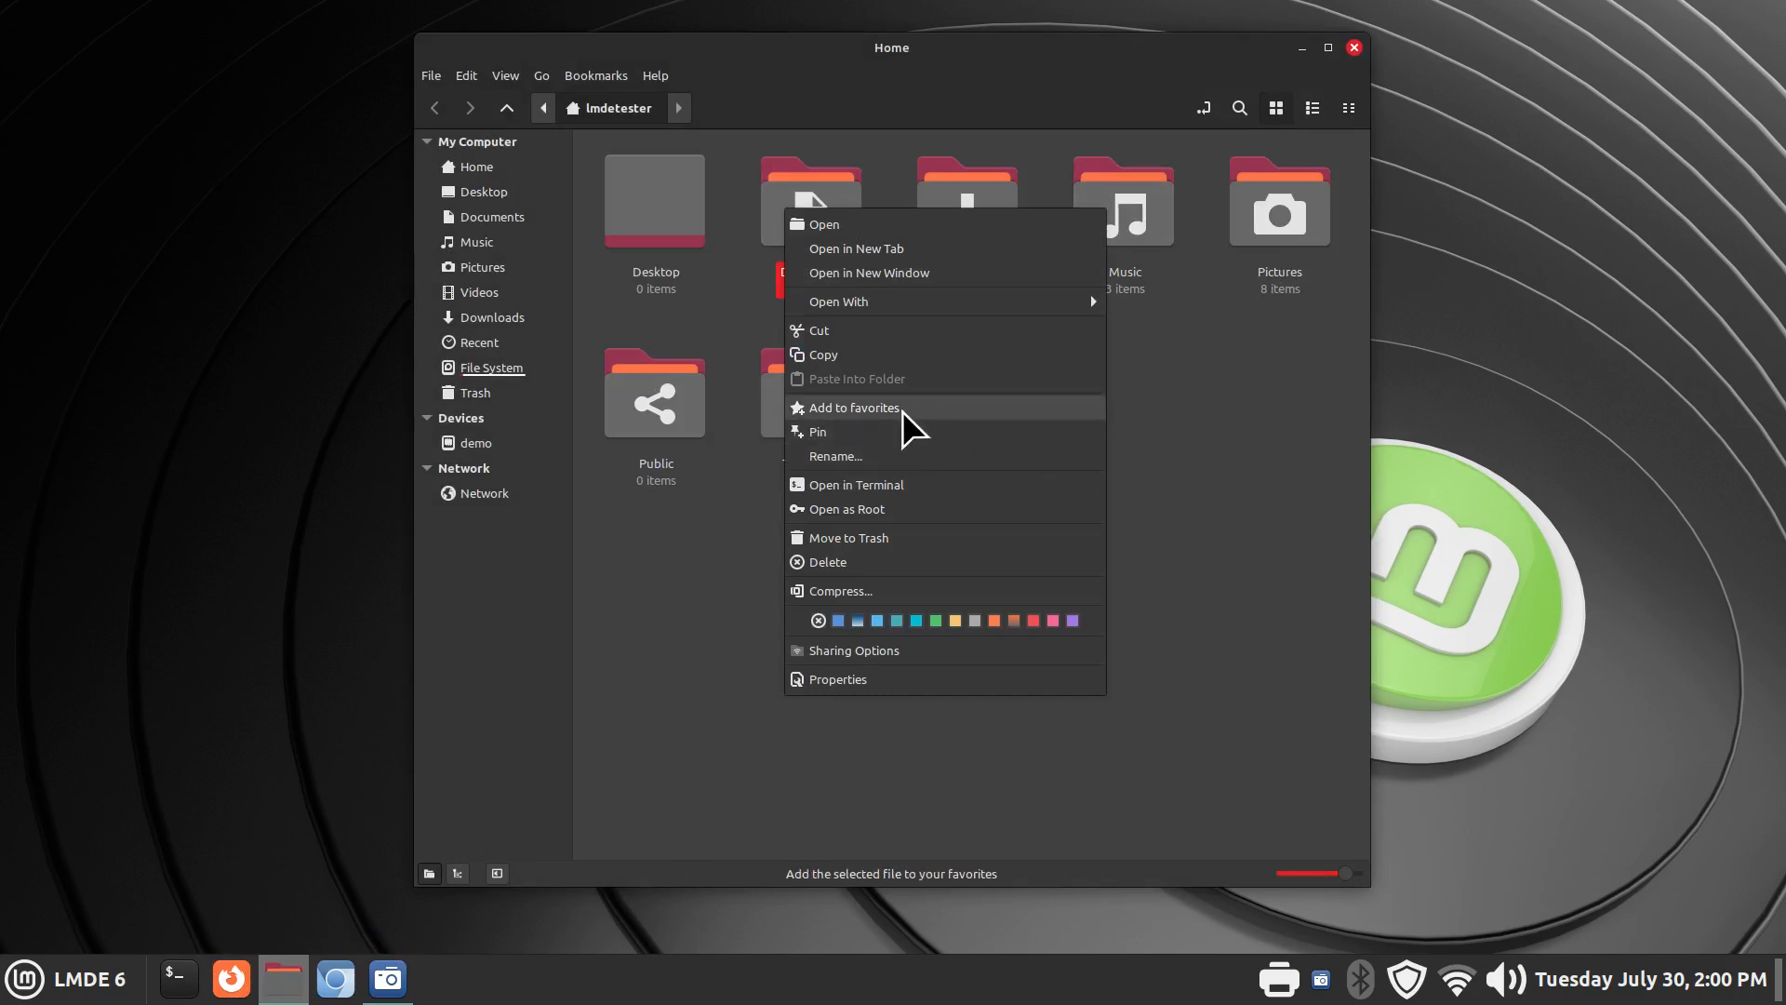
left_click(854, 407)
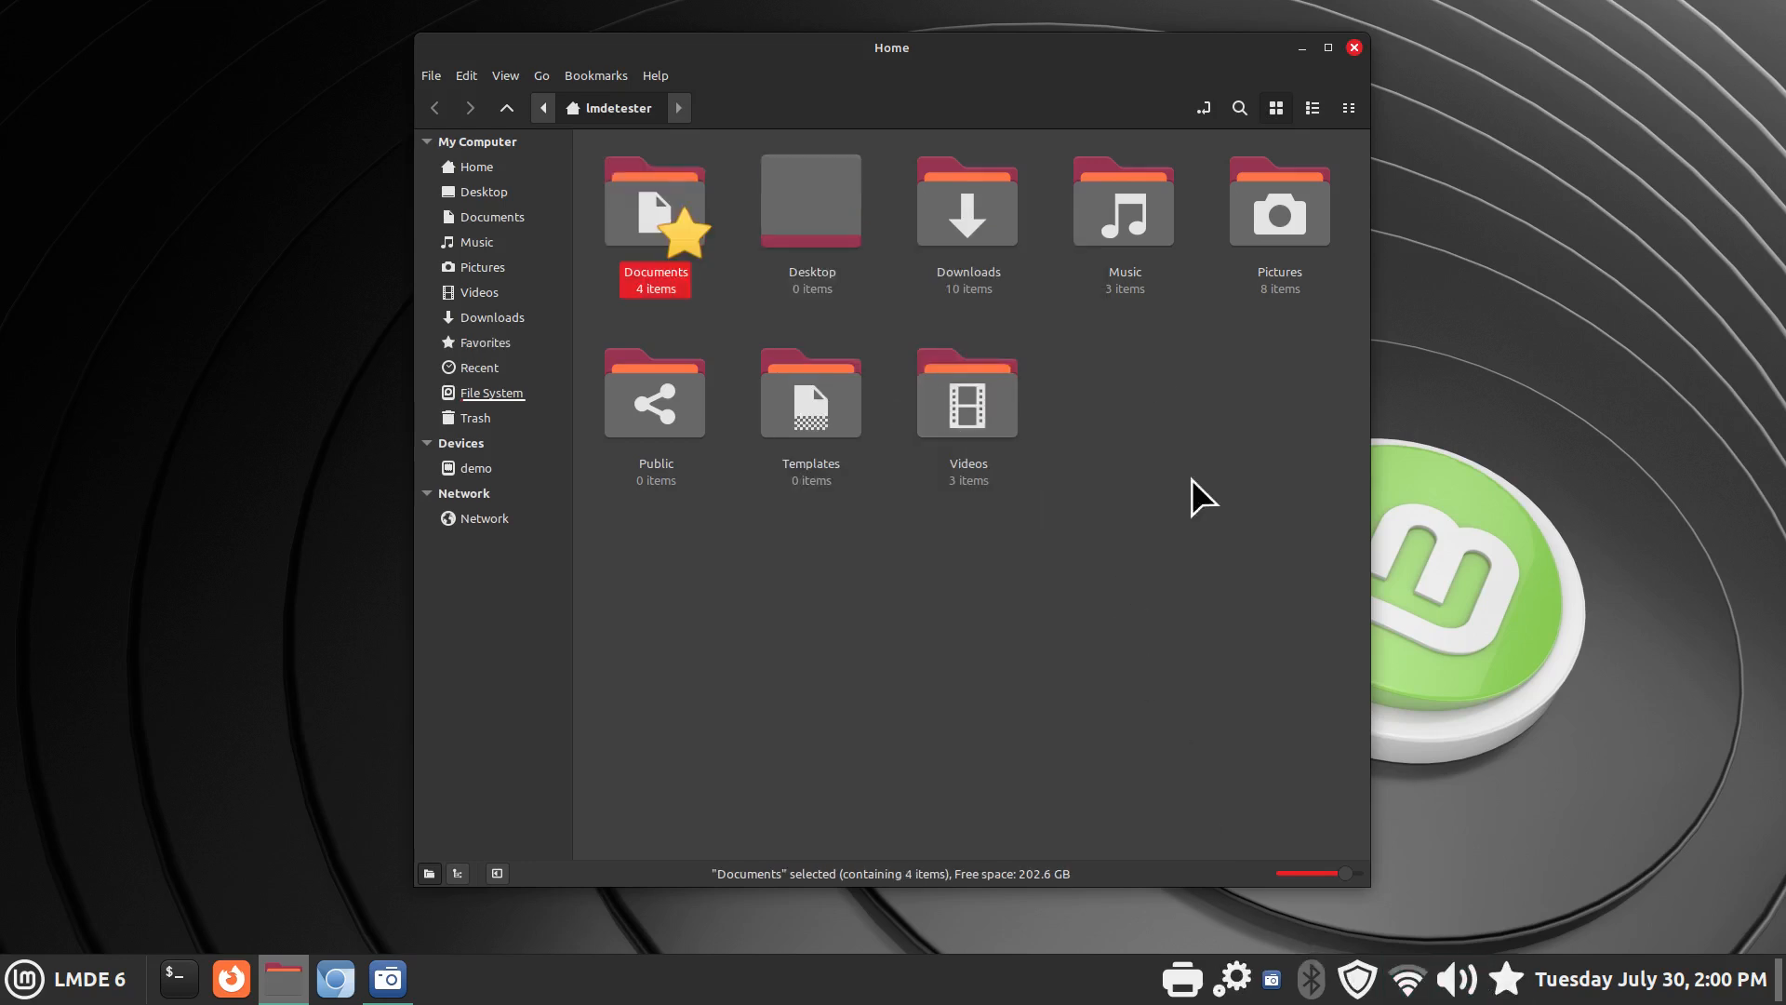
left_click(1352, 46)
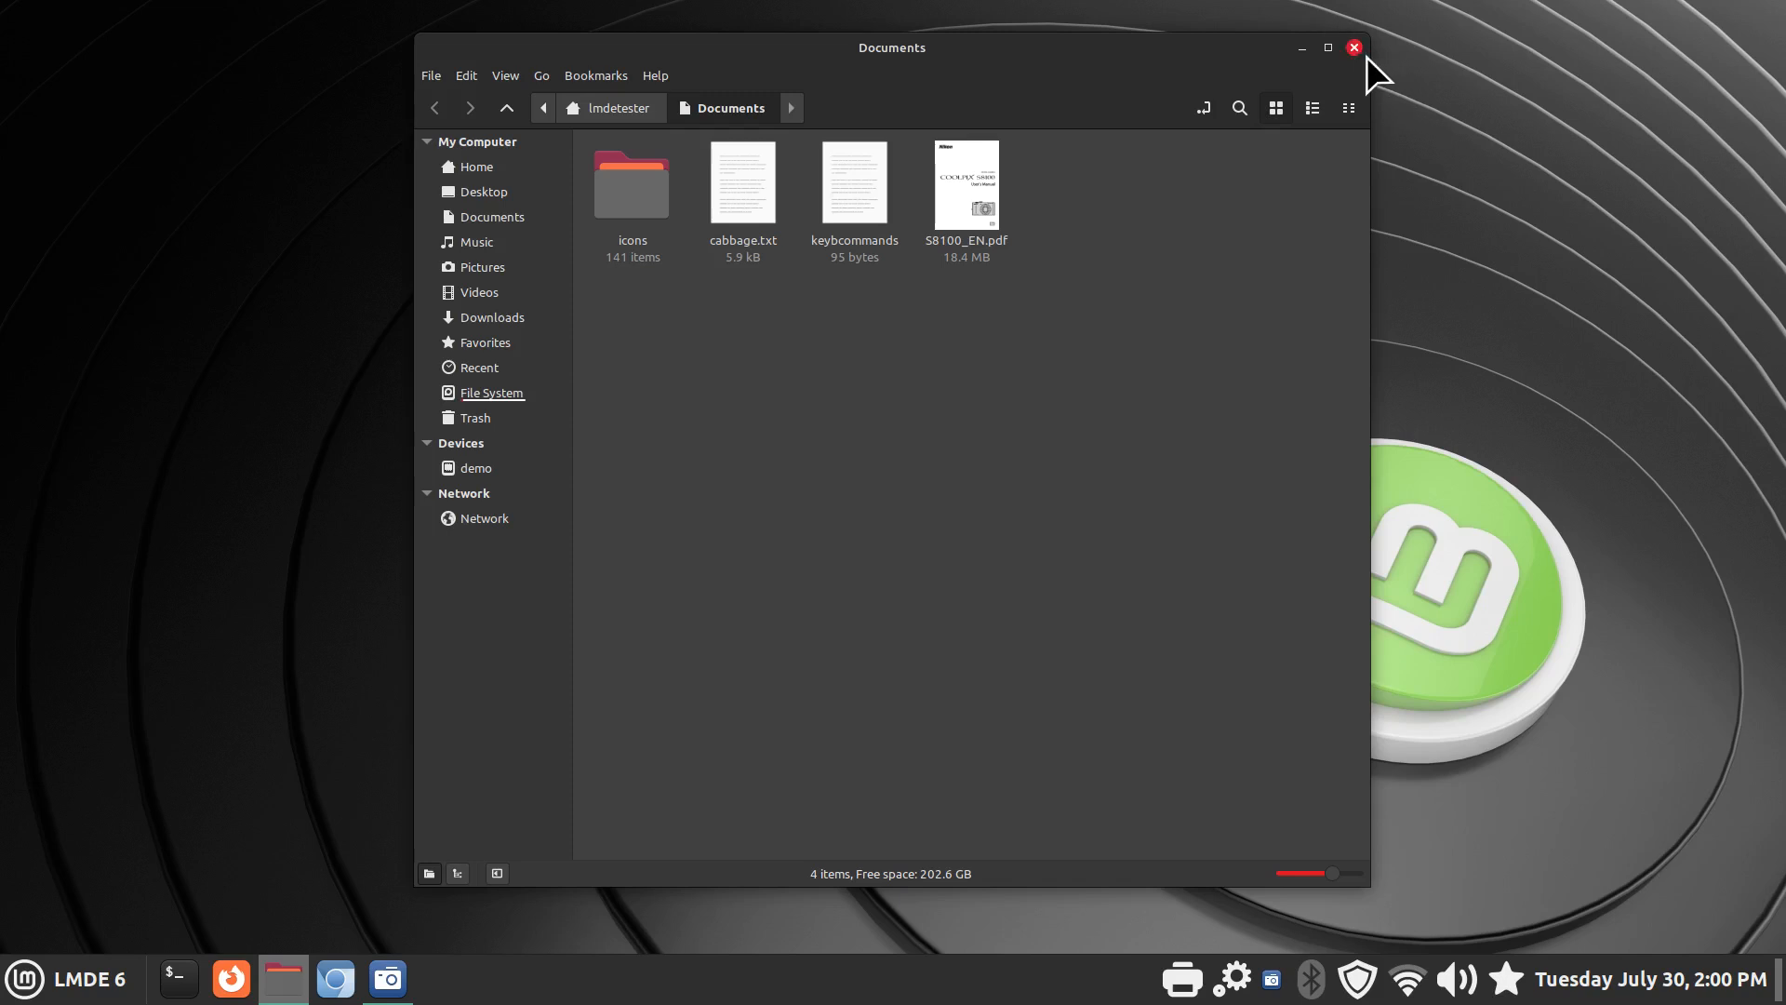
left_click(1352, 48)
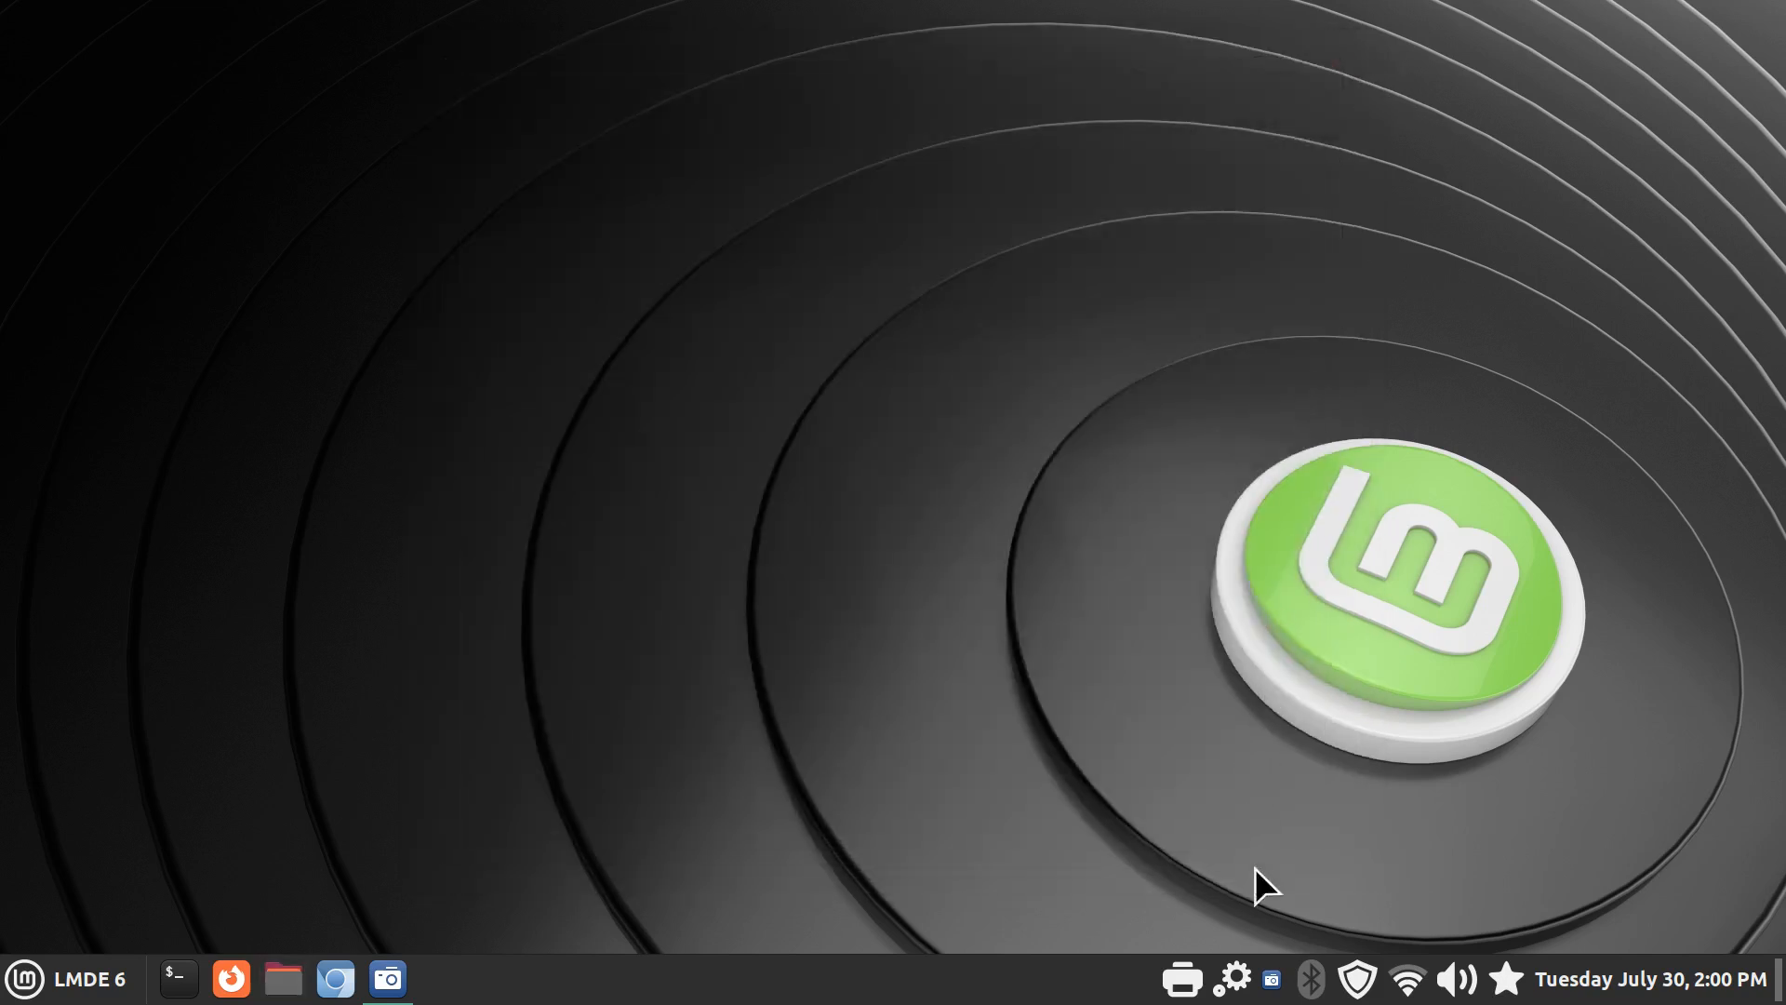
mouse_move(1233, 977)
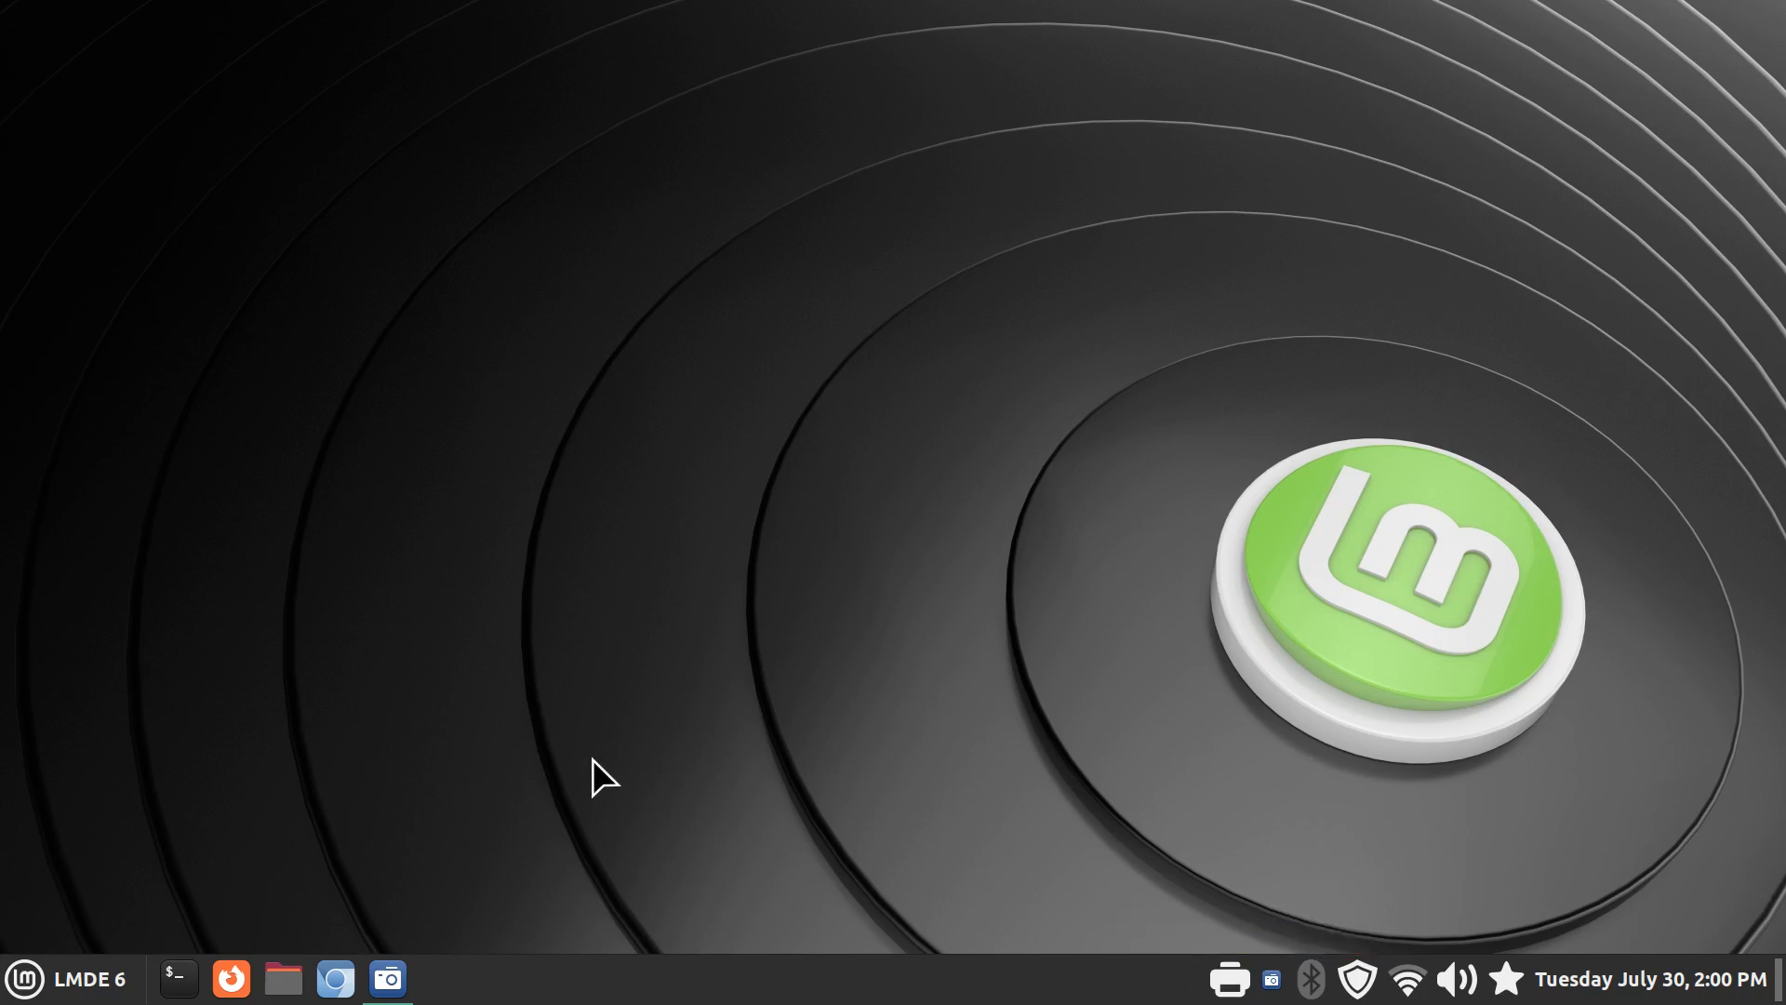
mouse_move(847, 690)
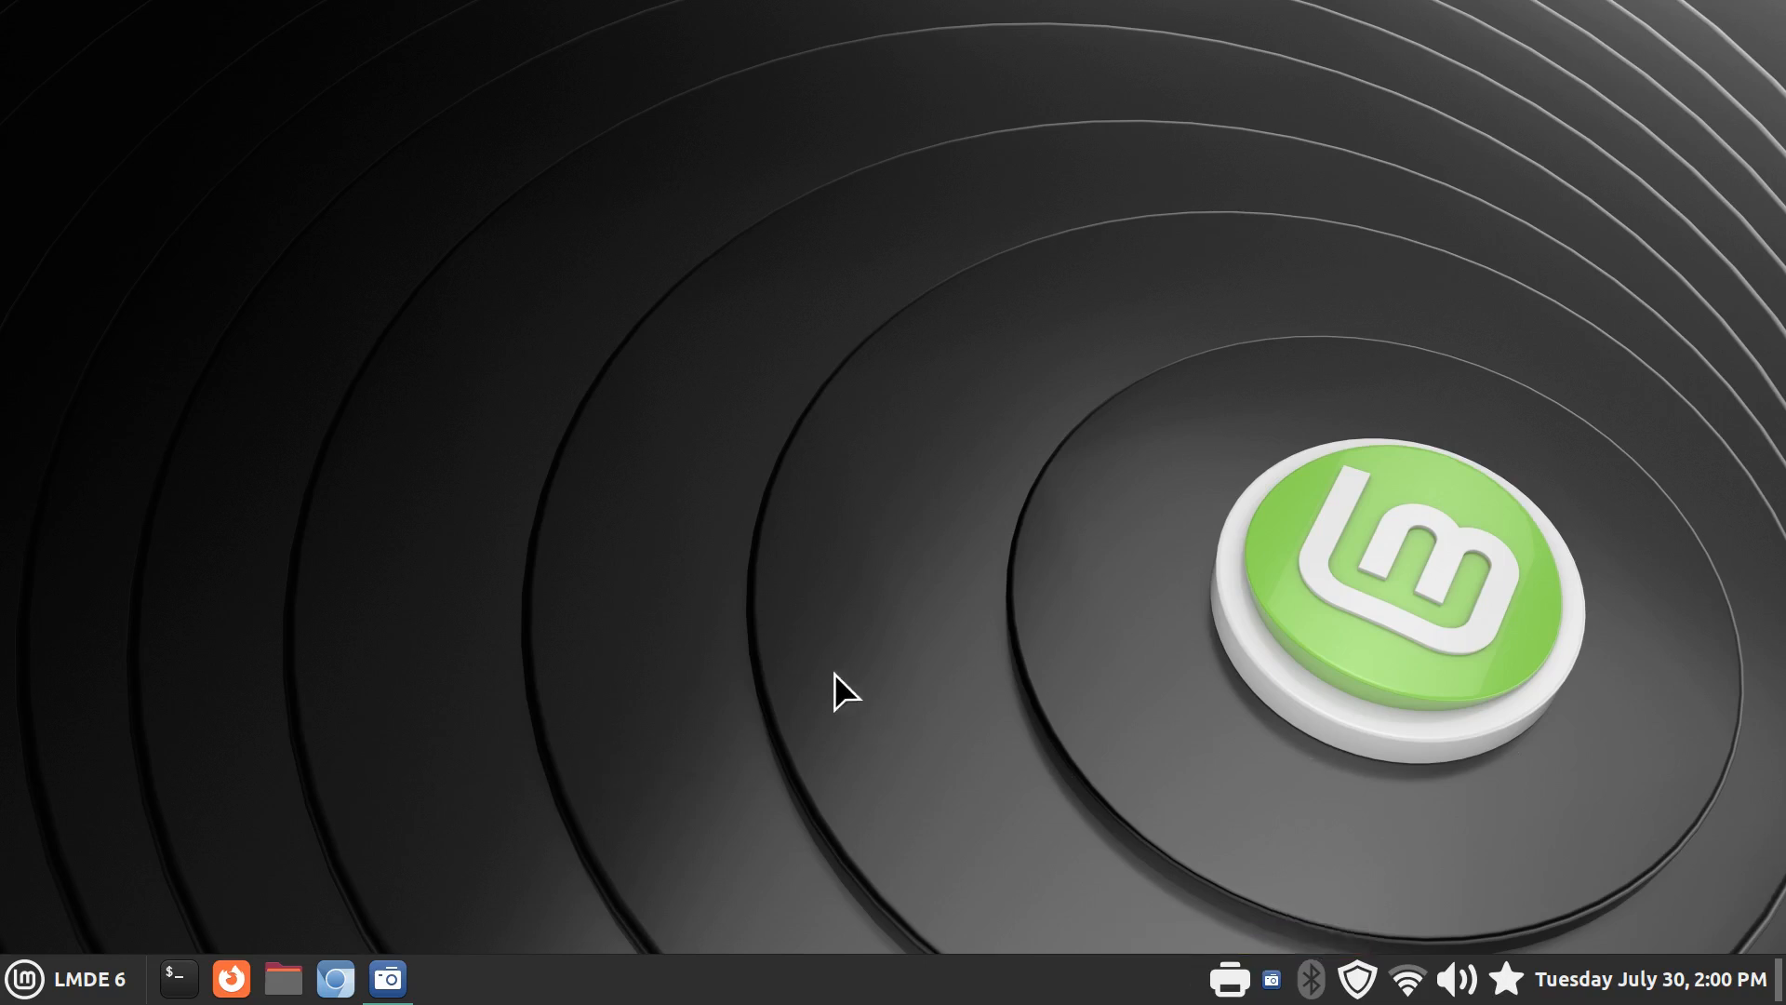